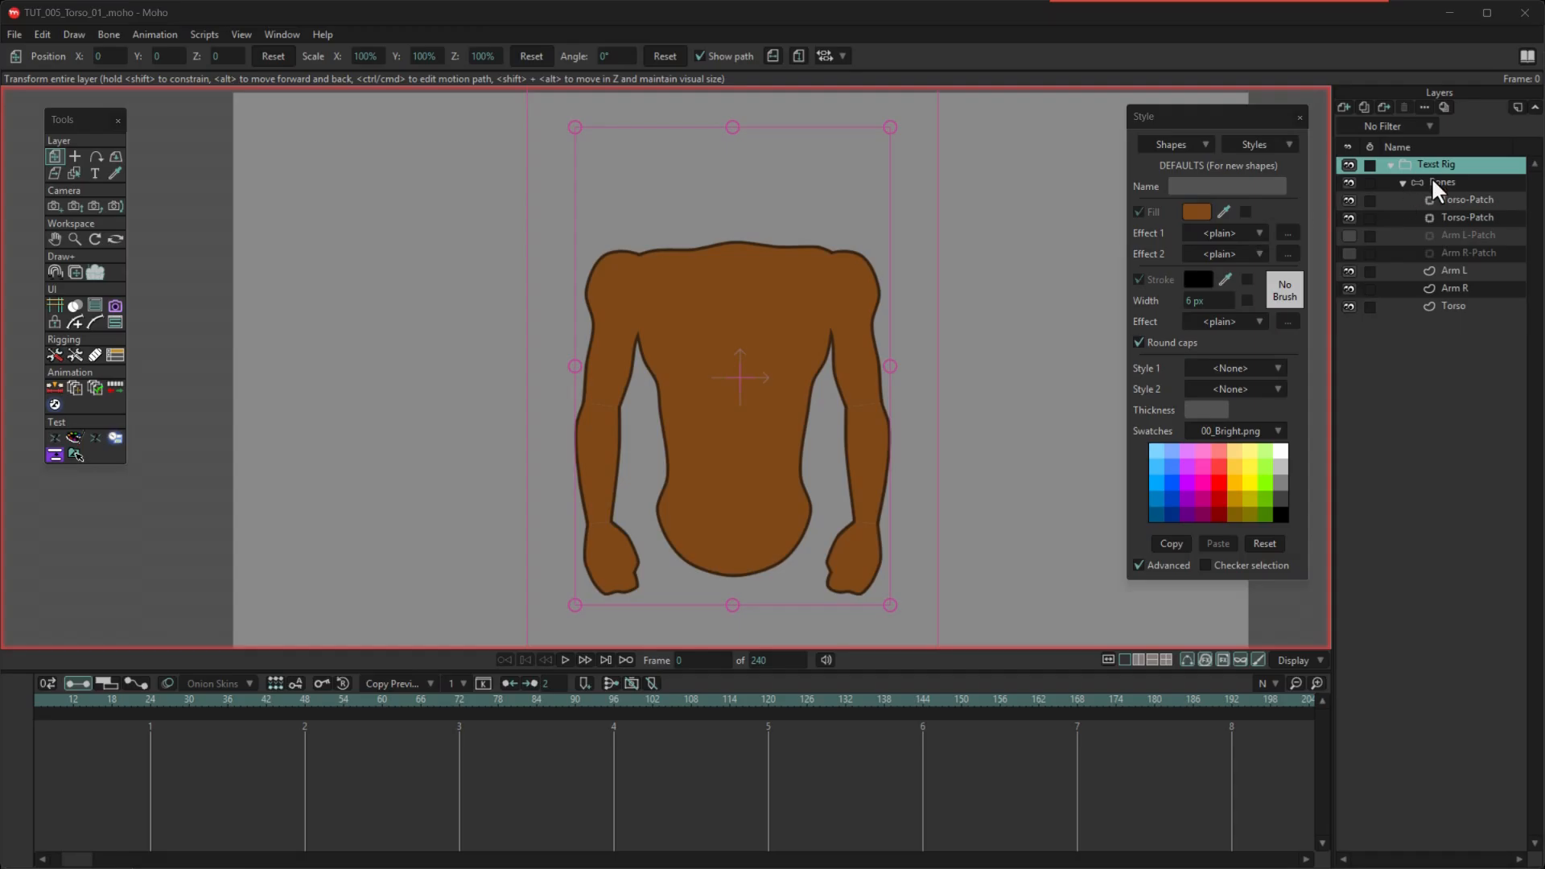
Select the torso rig's Bones layer and reveal the Bone menu's rigging commands
left_click(1442, 182)
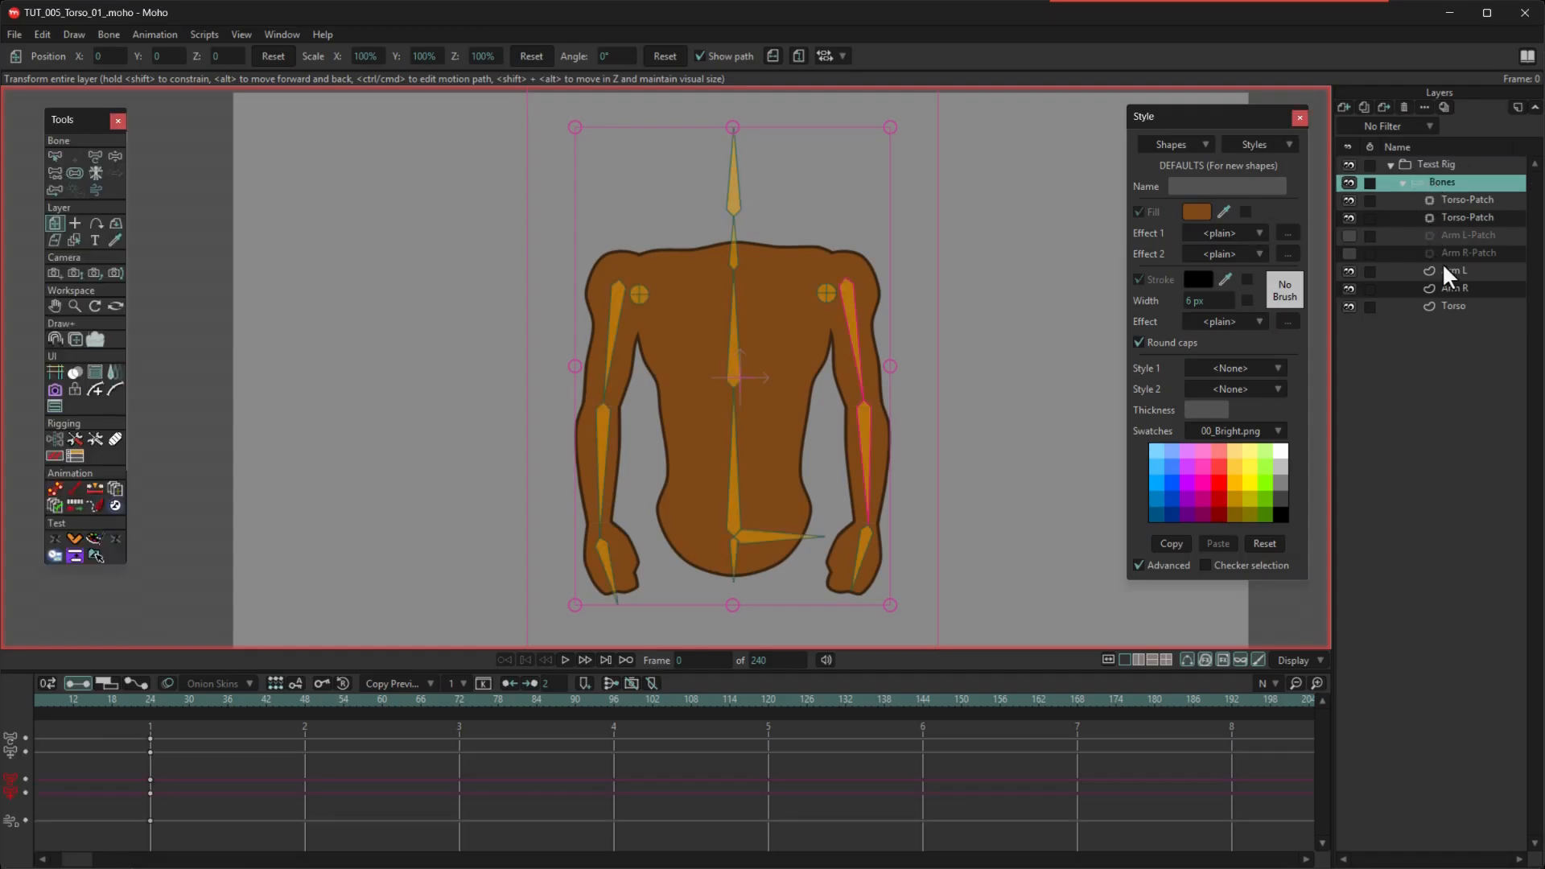
left_click(108, 34)
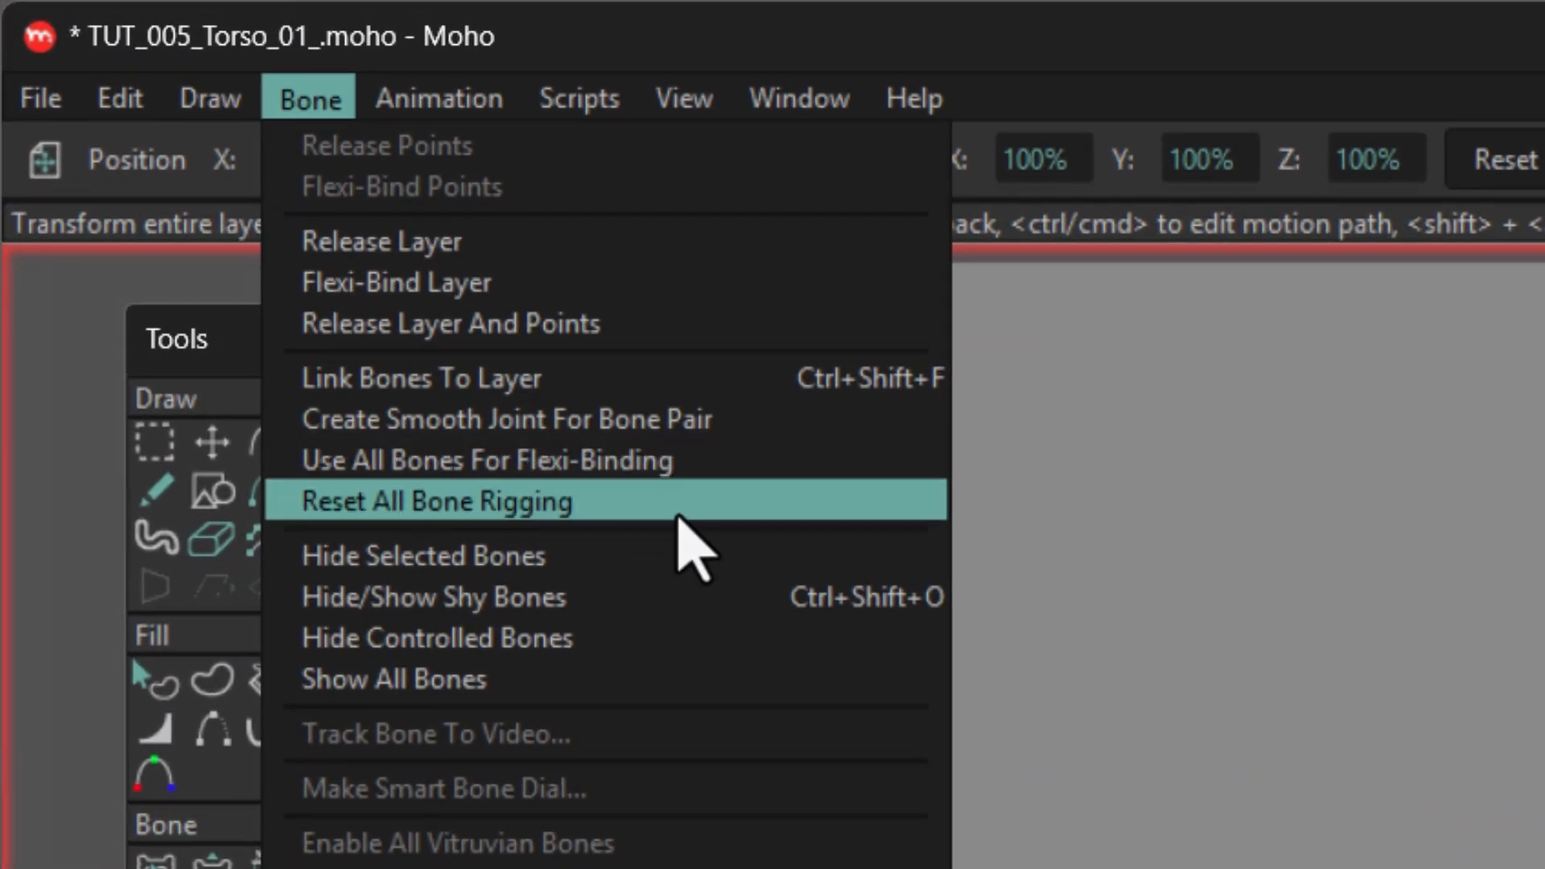
mouse_move(734, 522)
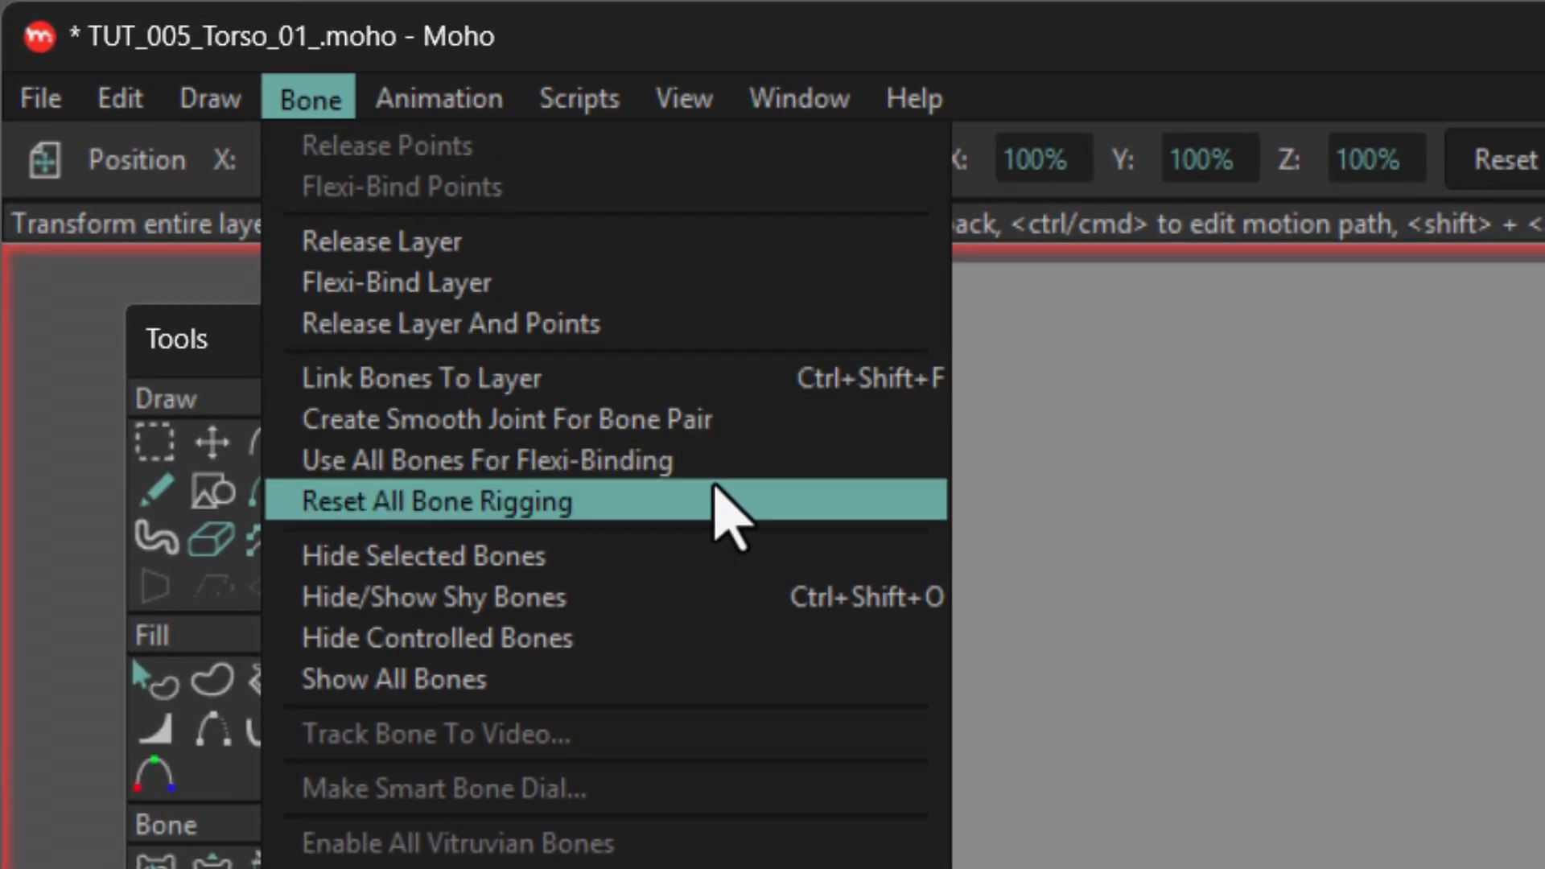
mouse_move(729, 461)
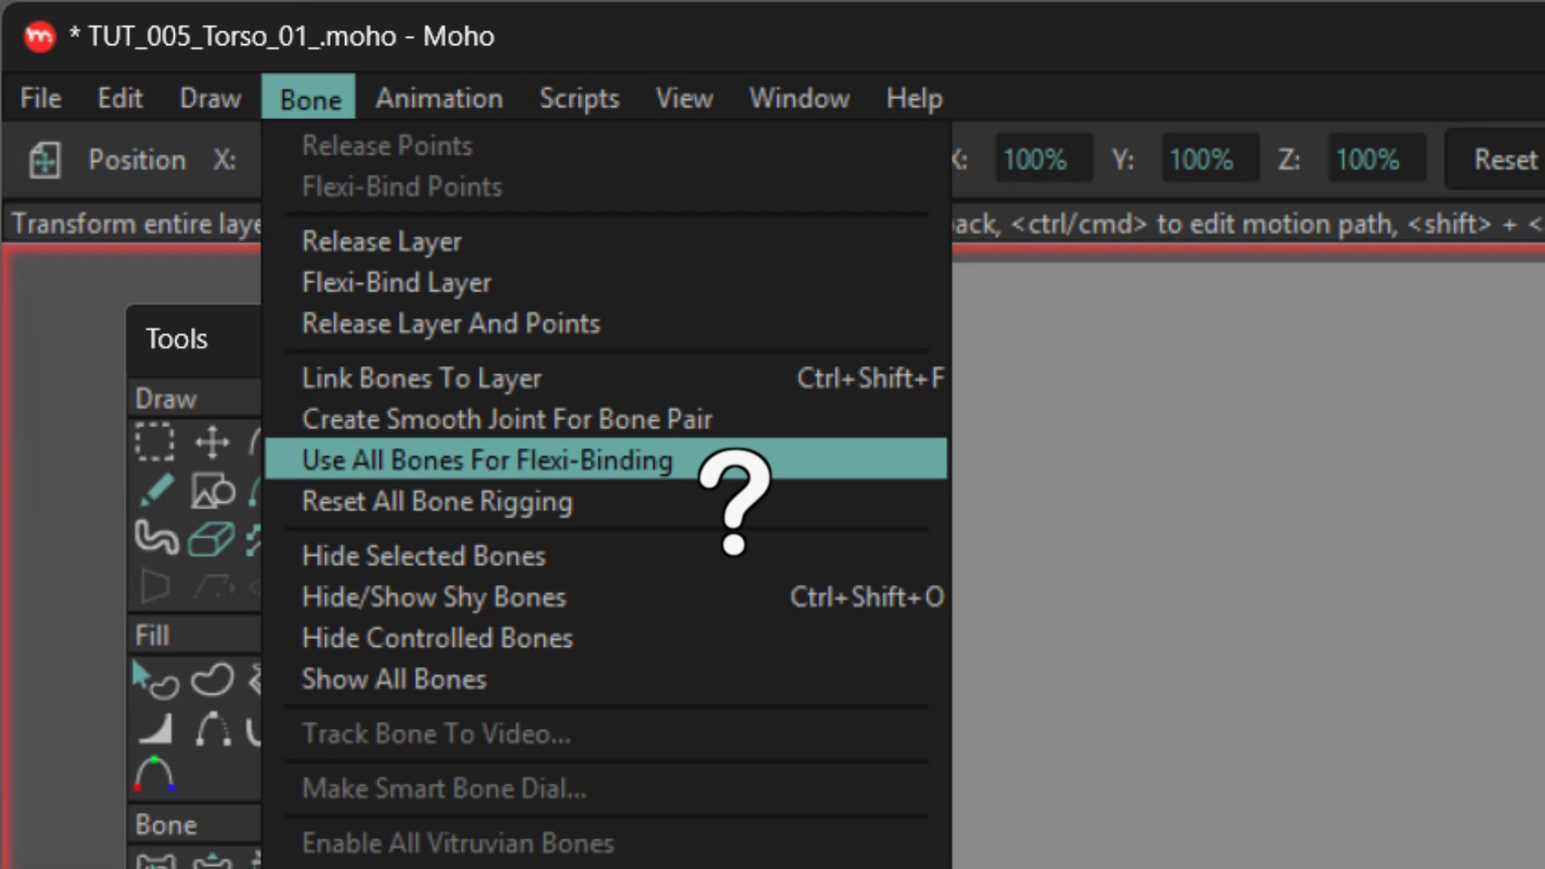
Select the Flexi-Bind Mannequin inside Method #1 - Flexibind to show its bones
left_click(486, 461)
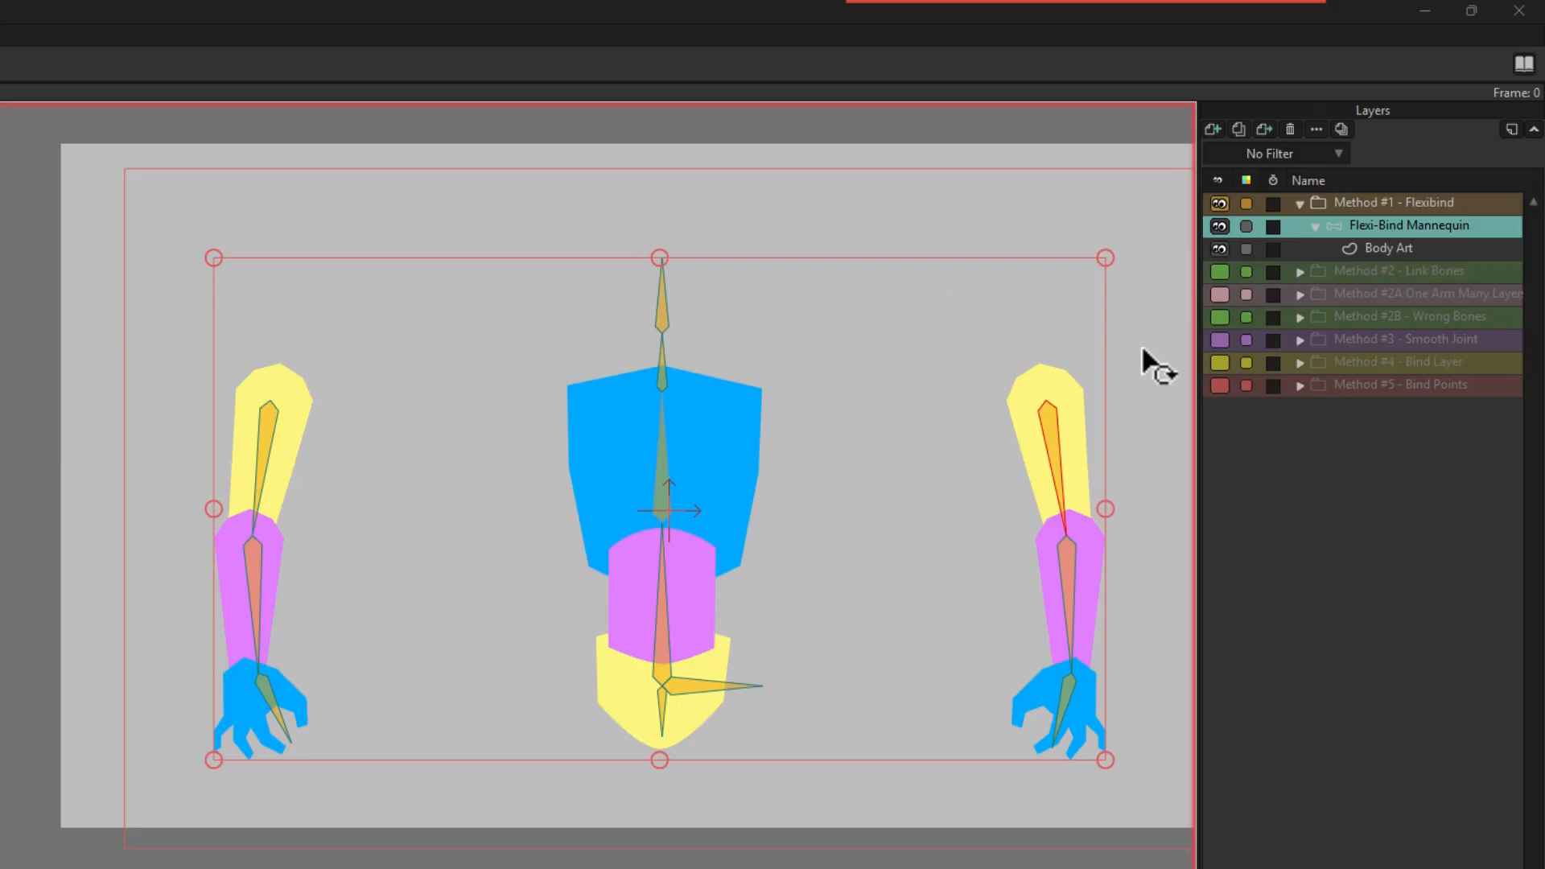
Collapse Method #1, show then hide Method #2B - Wrong Bones, and re-show Method #1's mannequin
left_click(1300, 203)
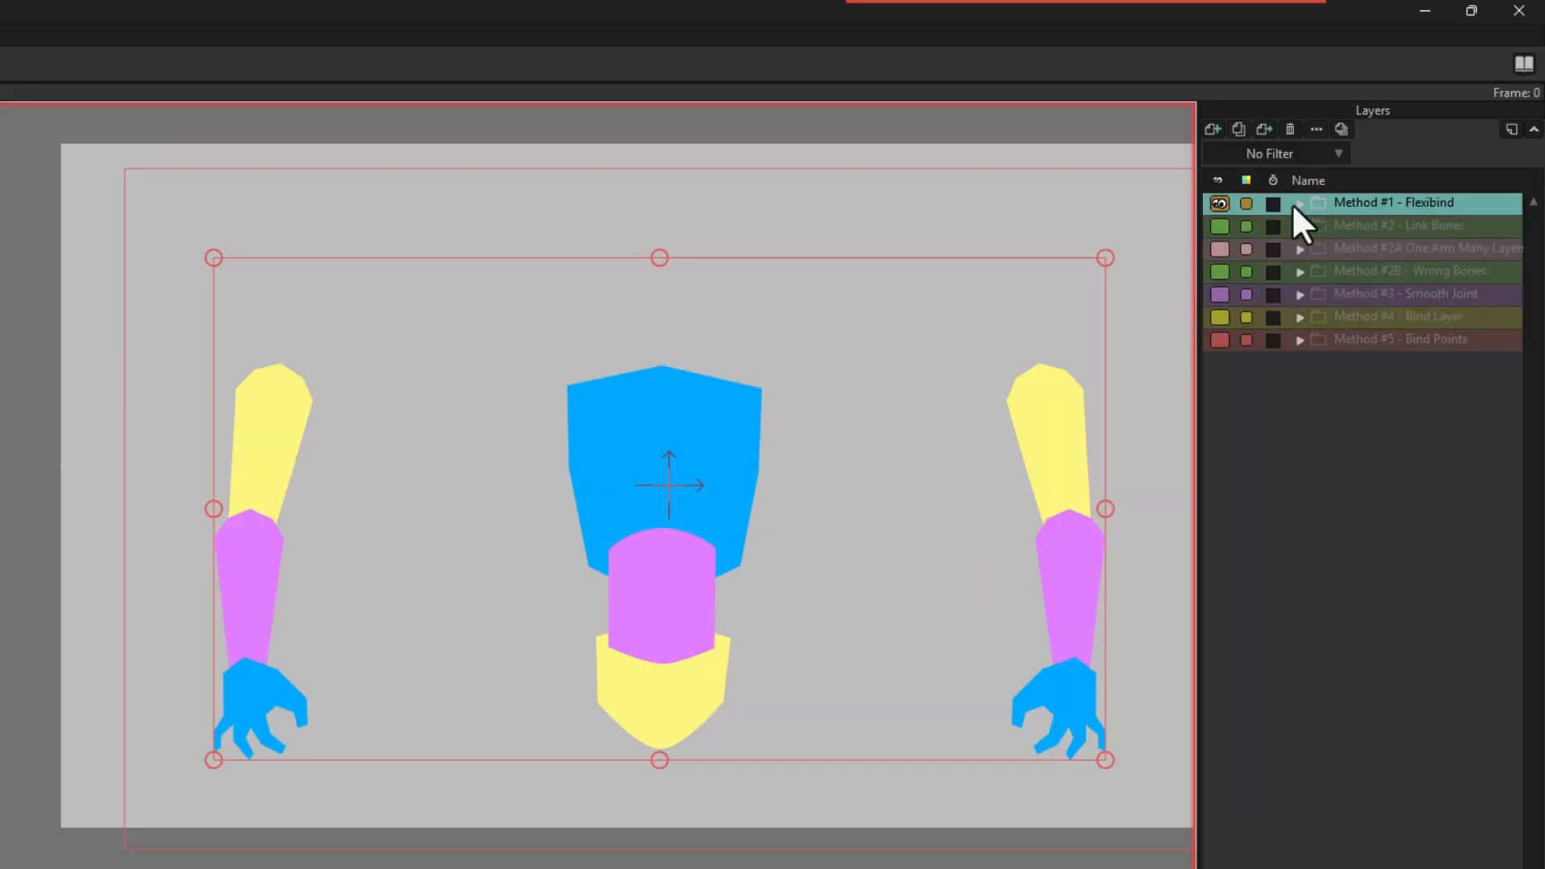
left_click(1220, 226)
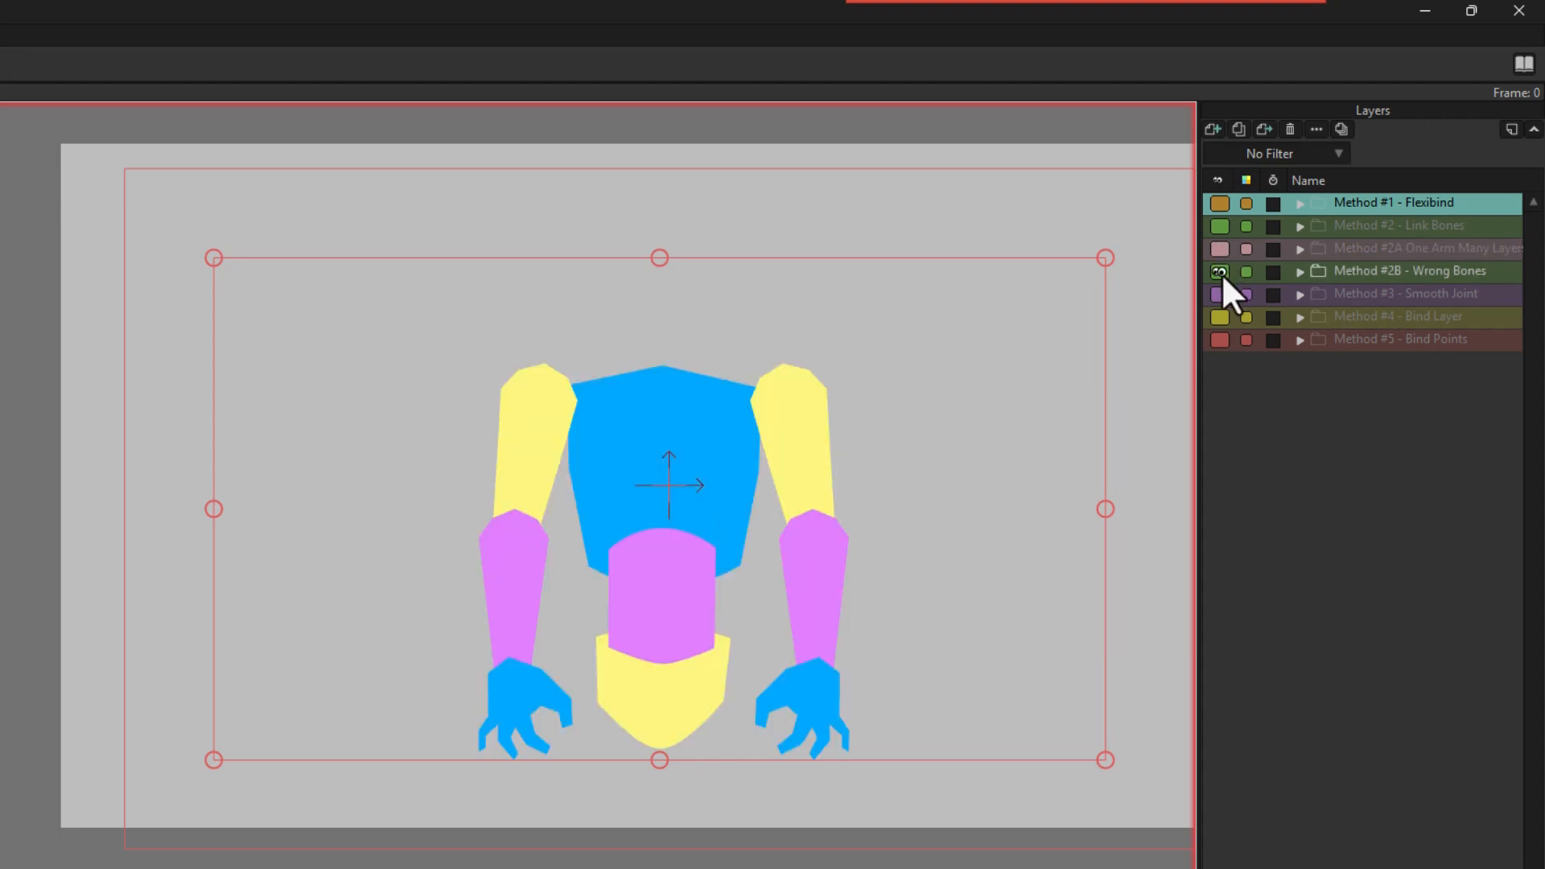
left_click(1218, 271)
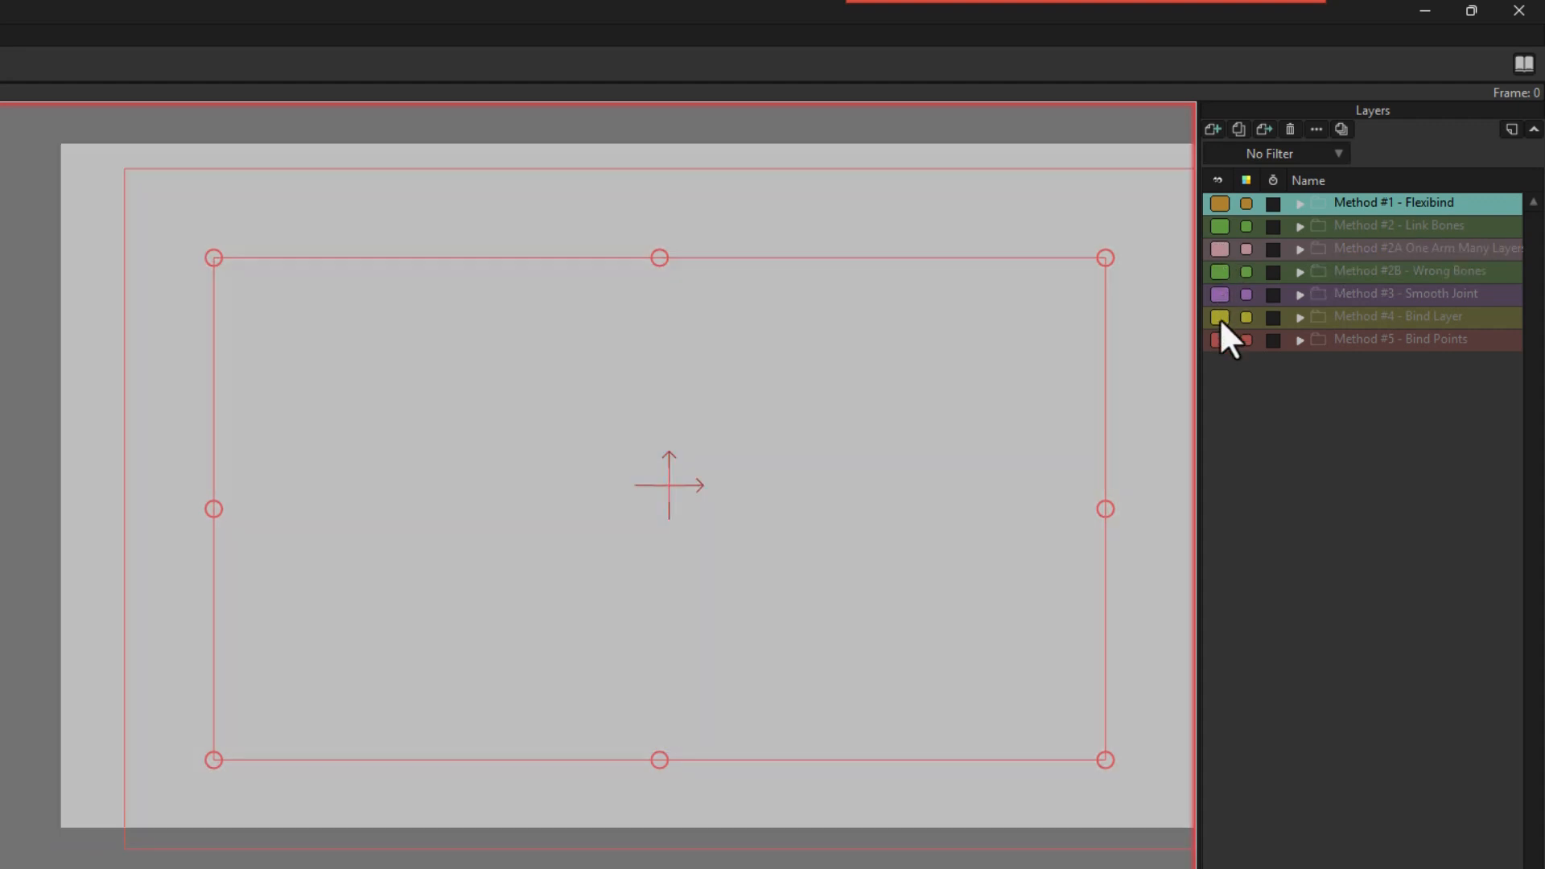
left_click(1219, 339)
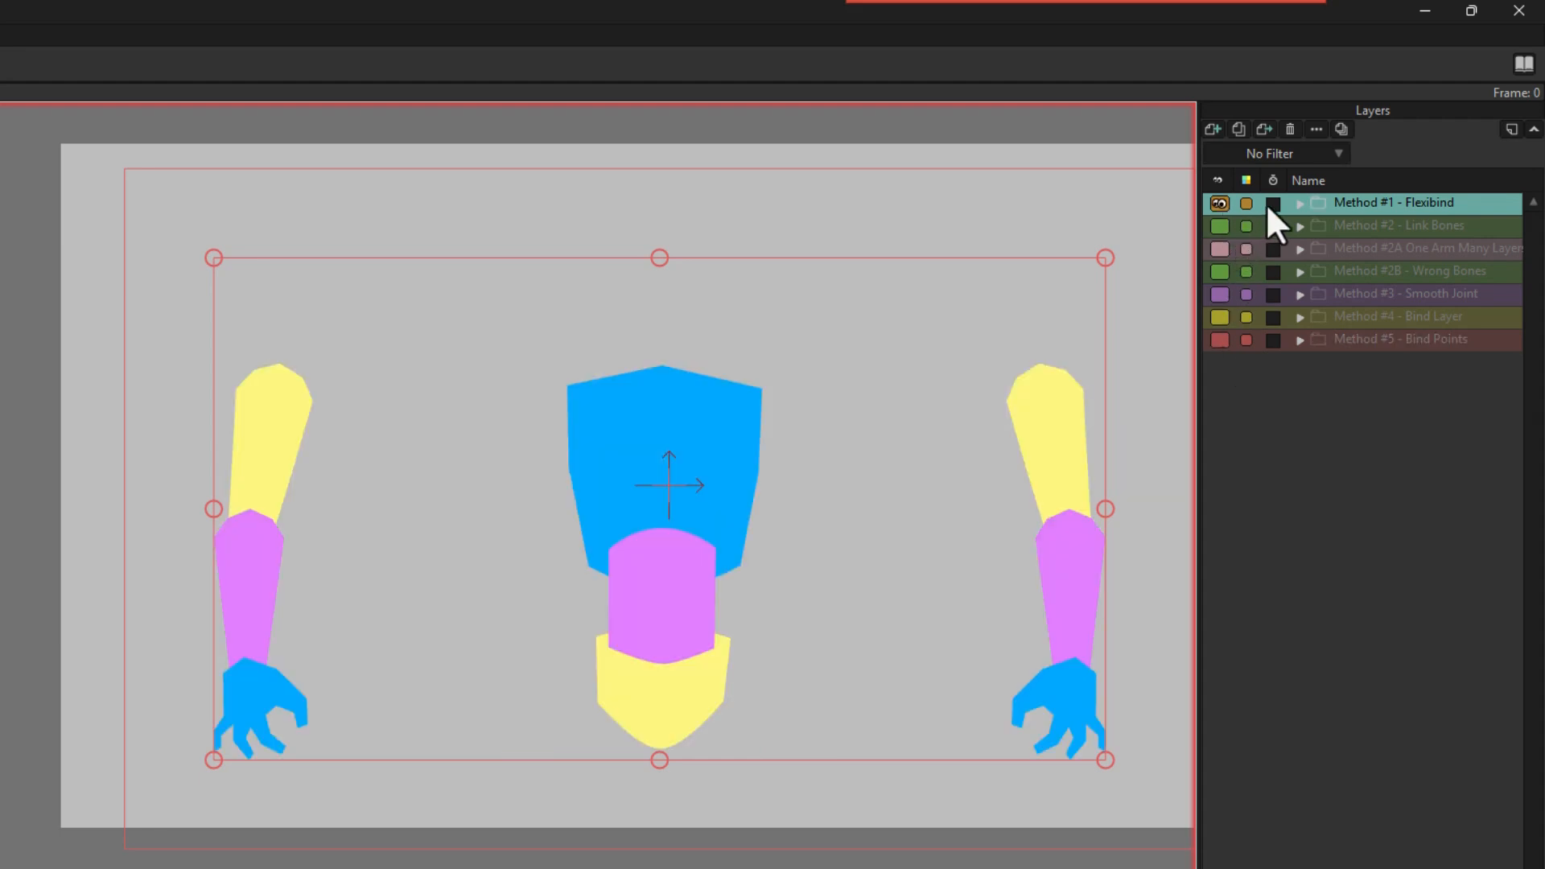
left_click(1300, 202)
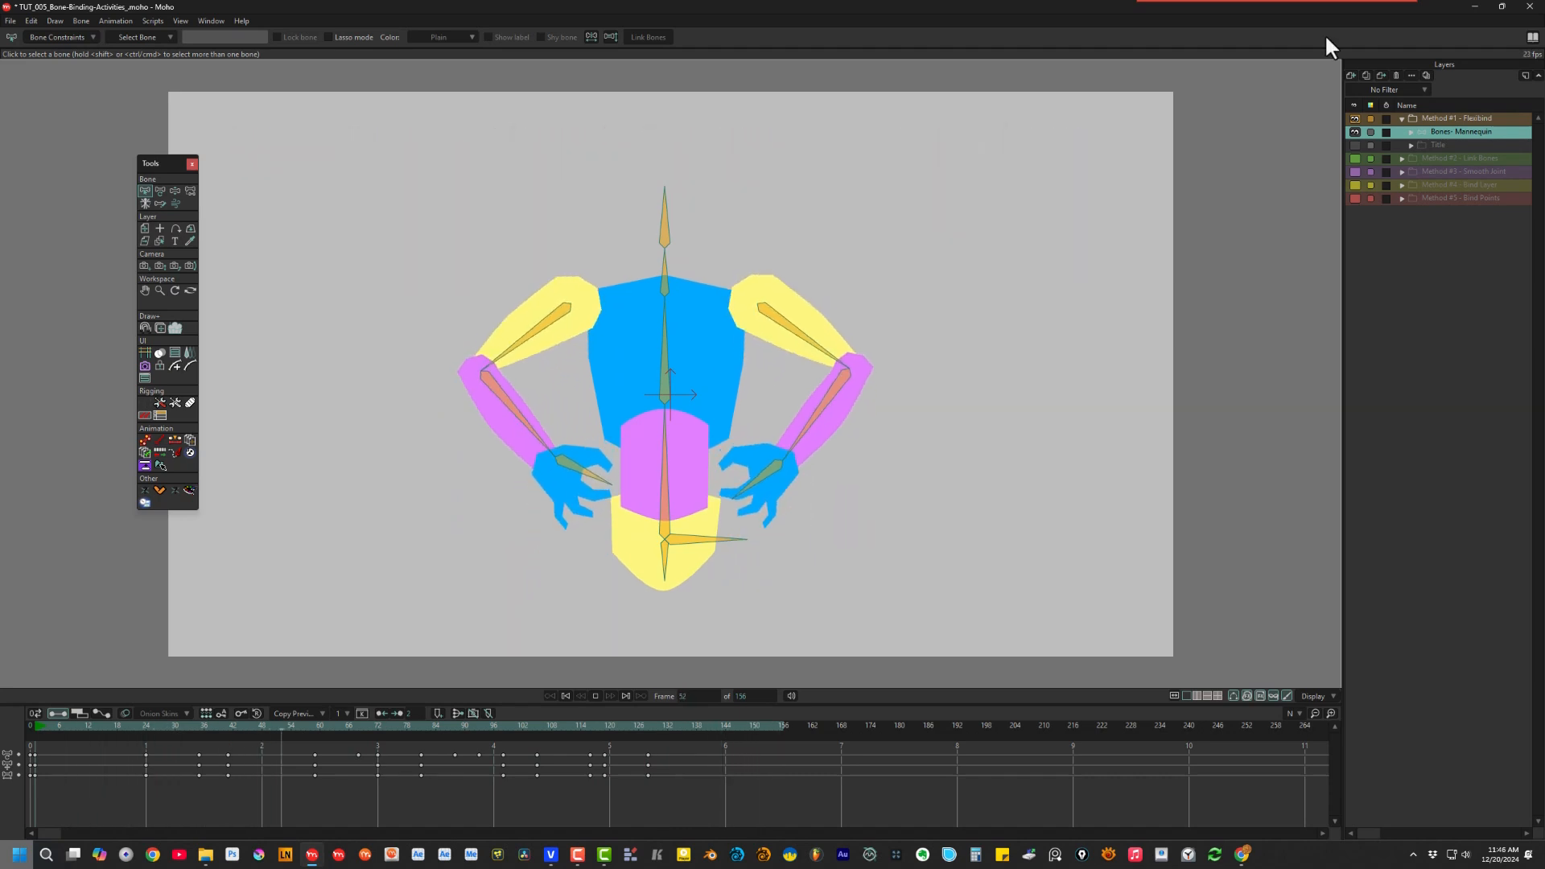
Preview the Flexi-Bind arm animation and return the mannequin to frame 0
left_click(520, 726)
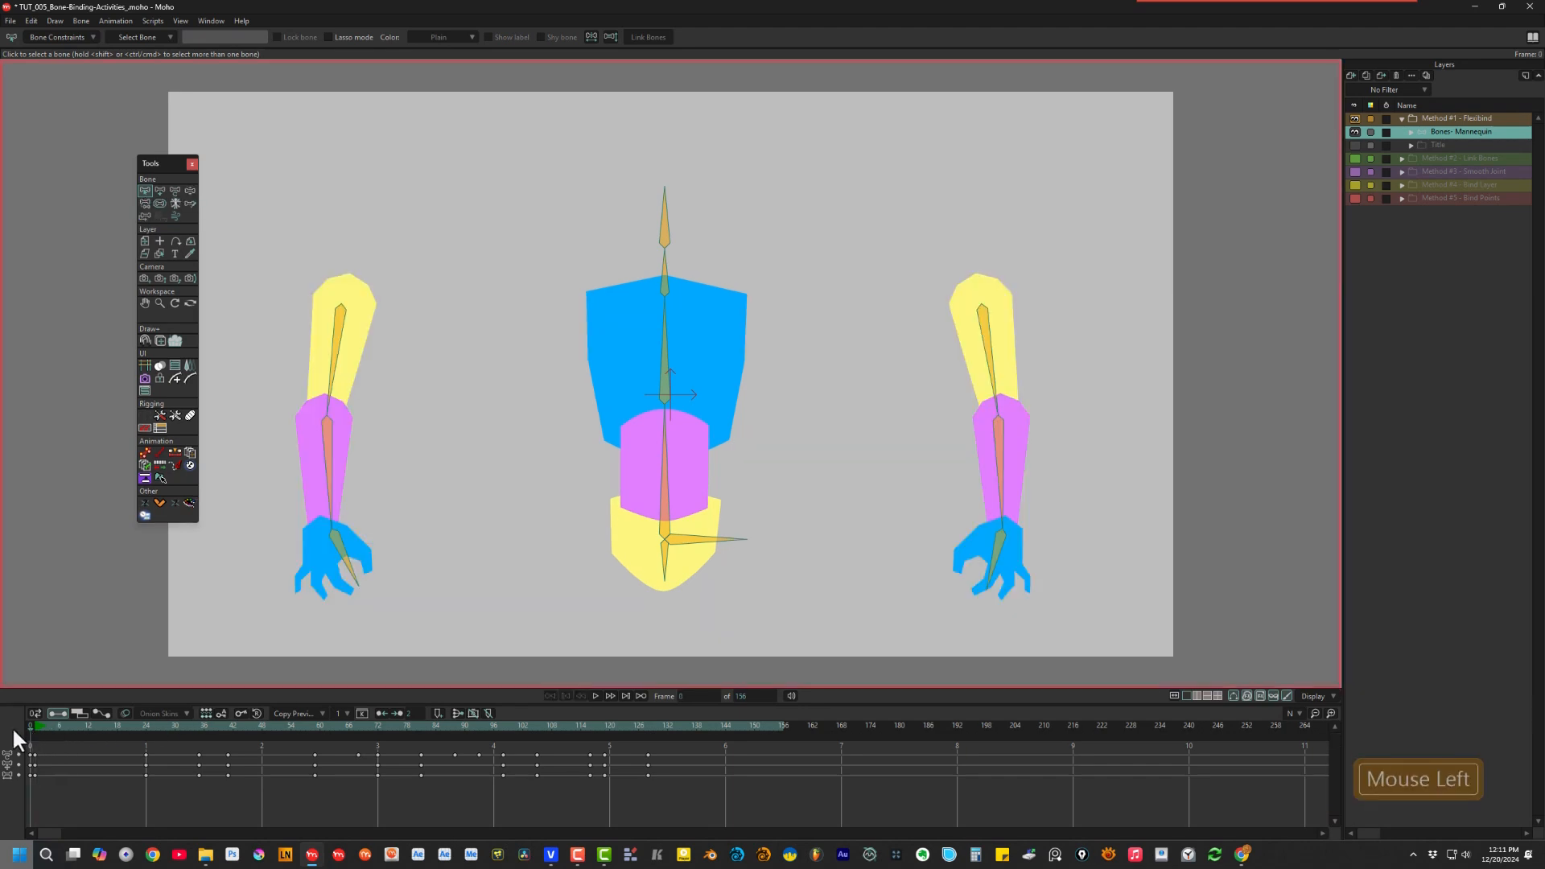
With the Bone Strength tool, lower the head bone's strength so its influence zone stays small
left_click(159, 205)
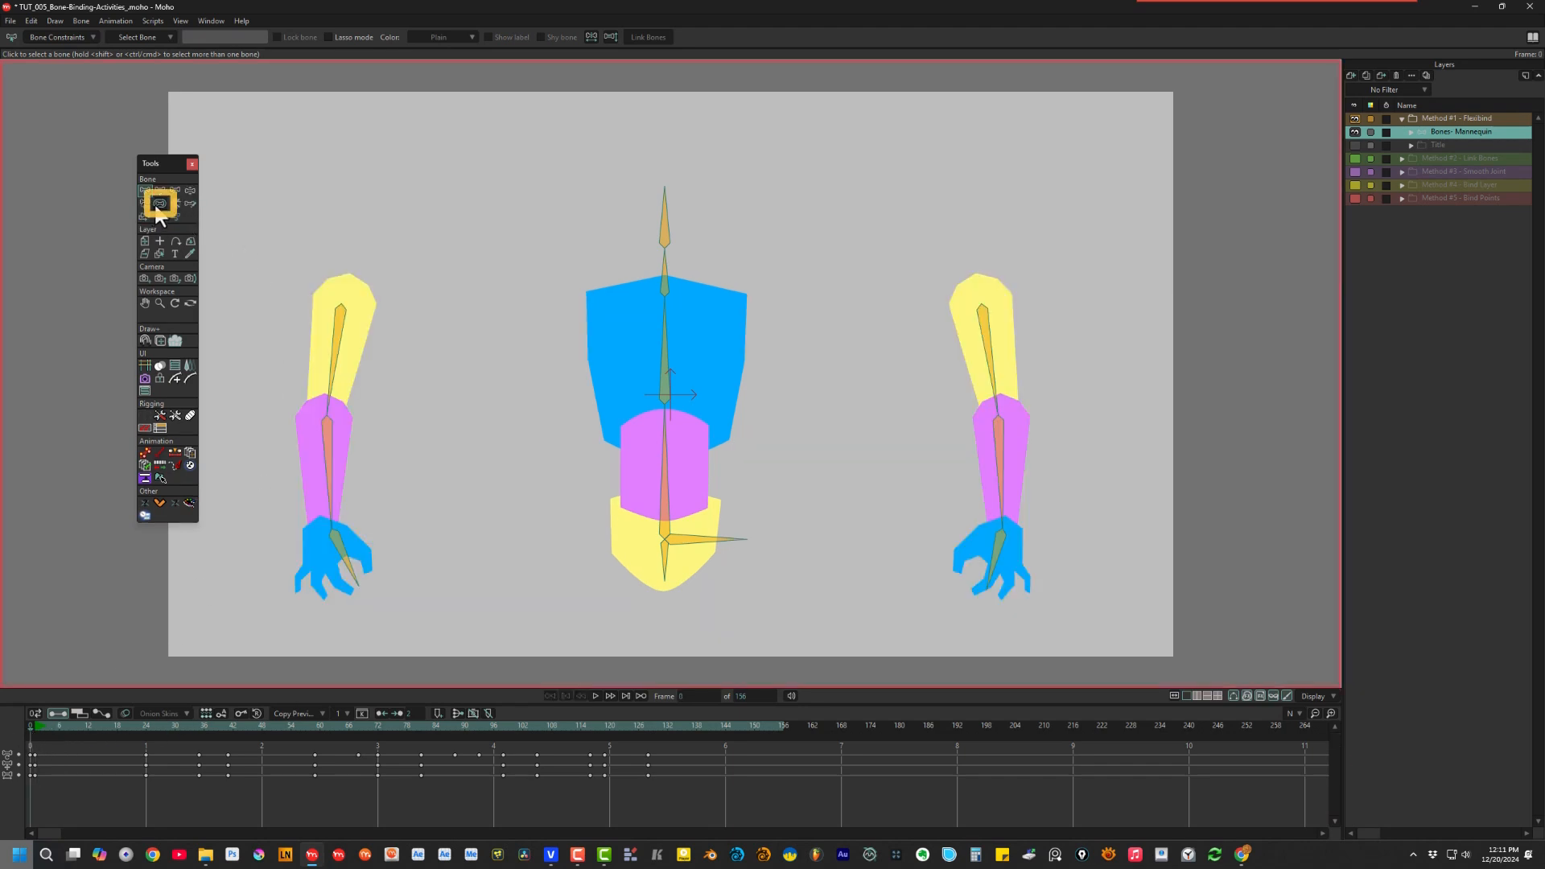
left_click(159, 202)
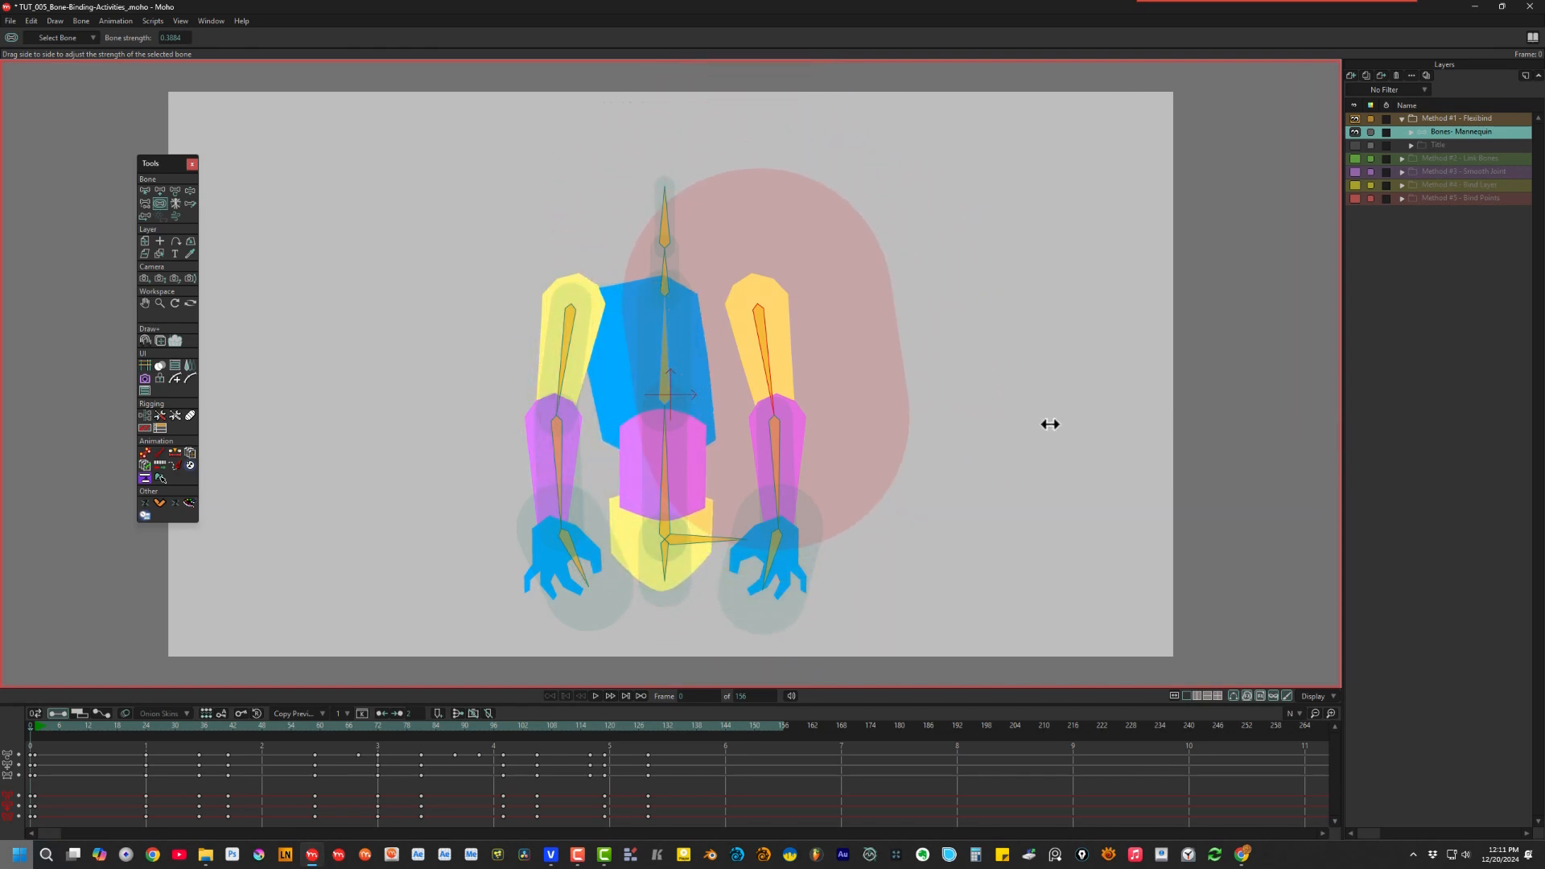
left_click_drag(1050, 423, 670, 411)
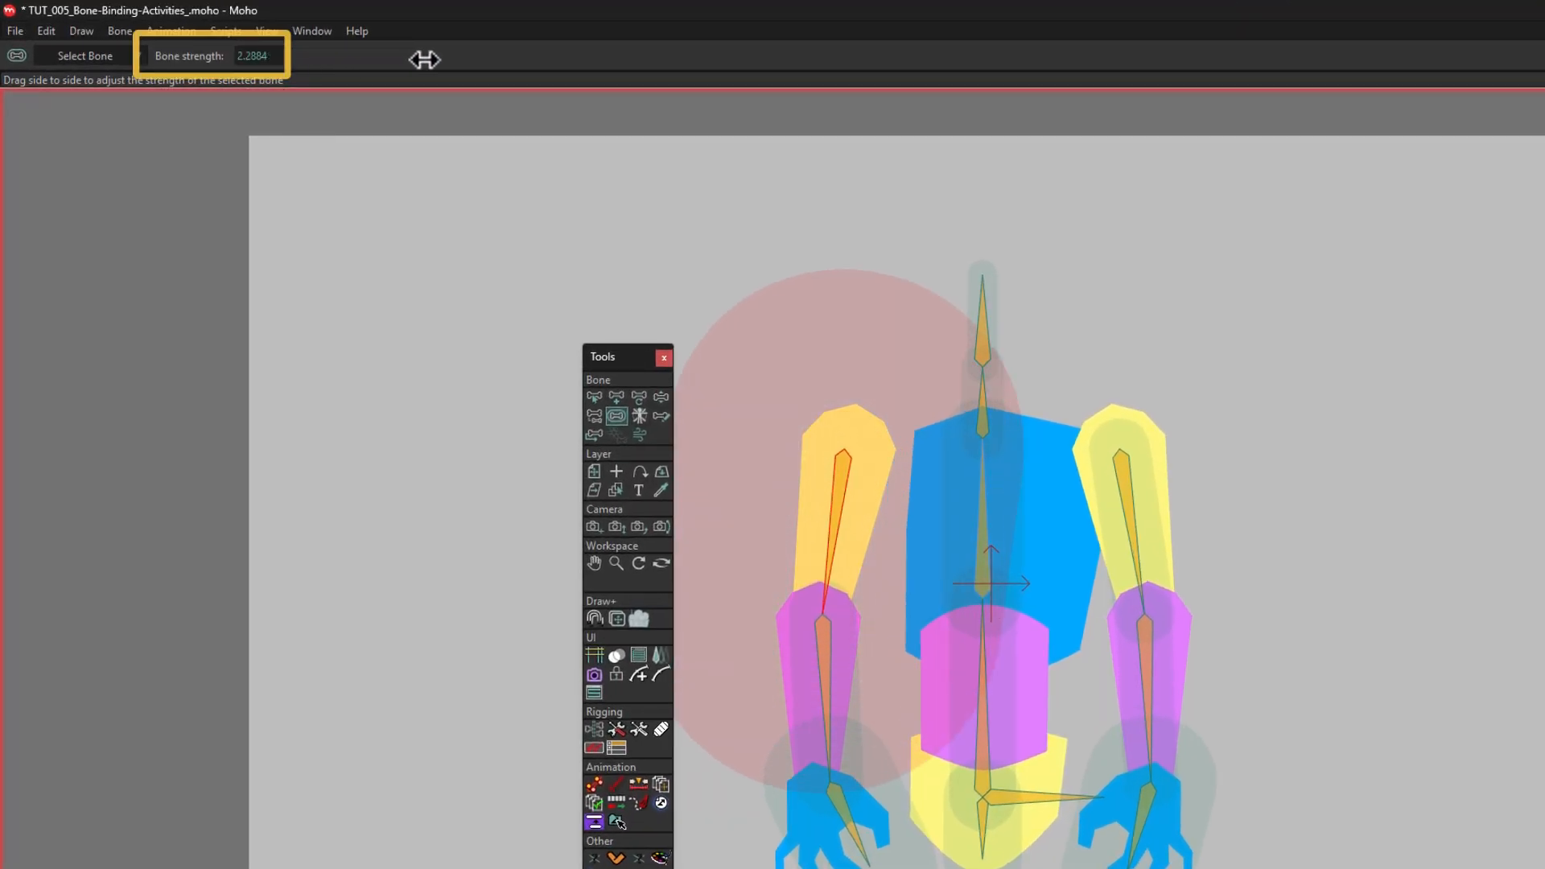
left_click_drag(425, 60, 261, 59)
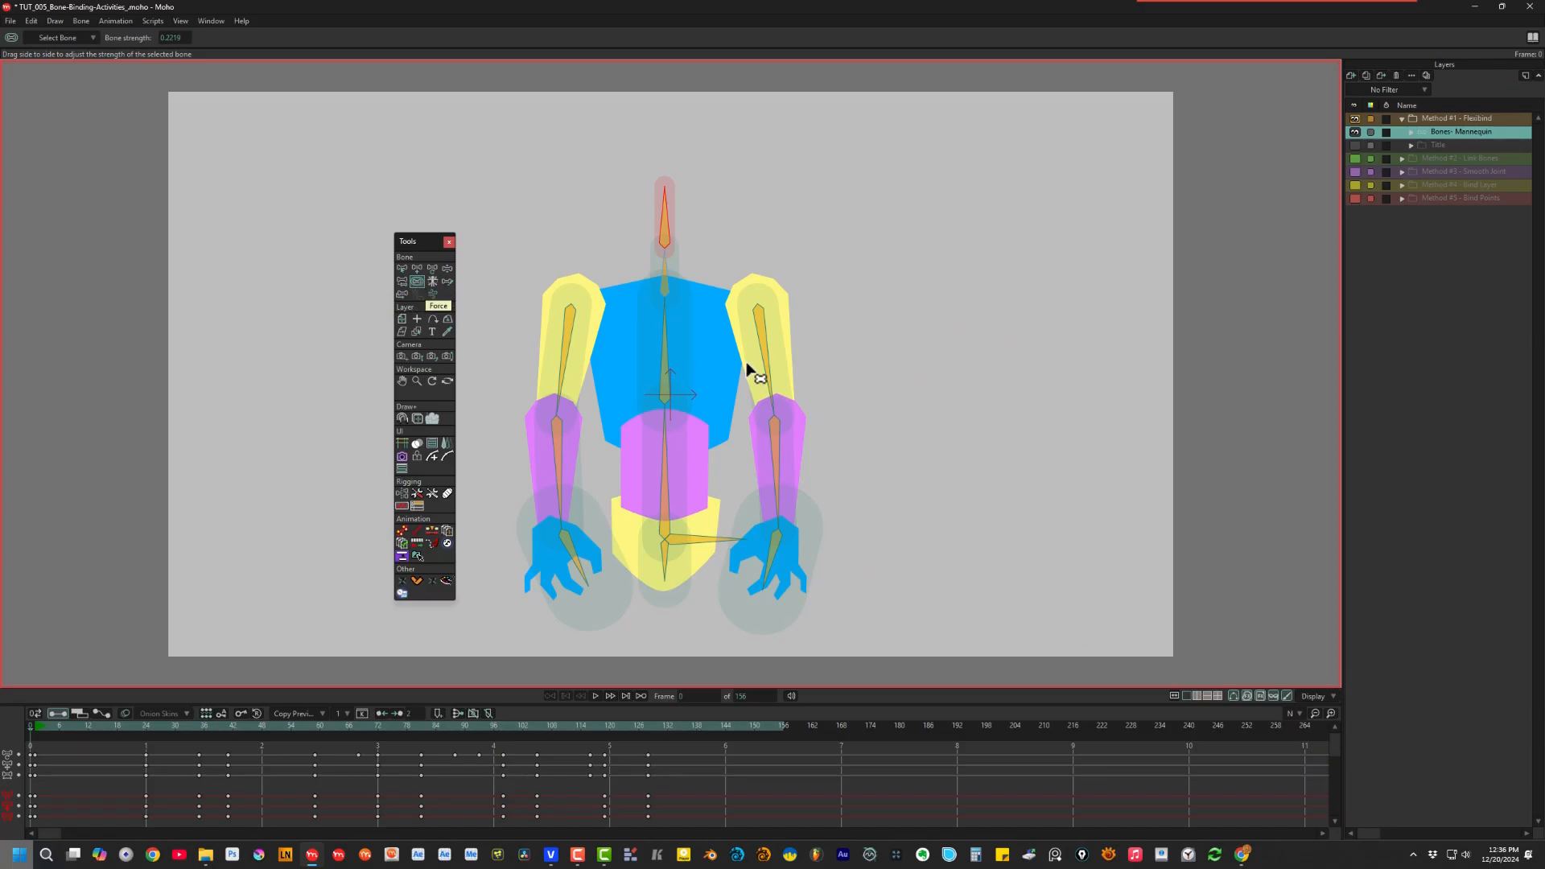
Select the right upper arm bone, then hide Method #1 and show the expanded Method #2 - Link Bones group
left_click(774, 370)
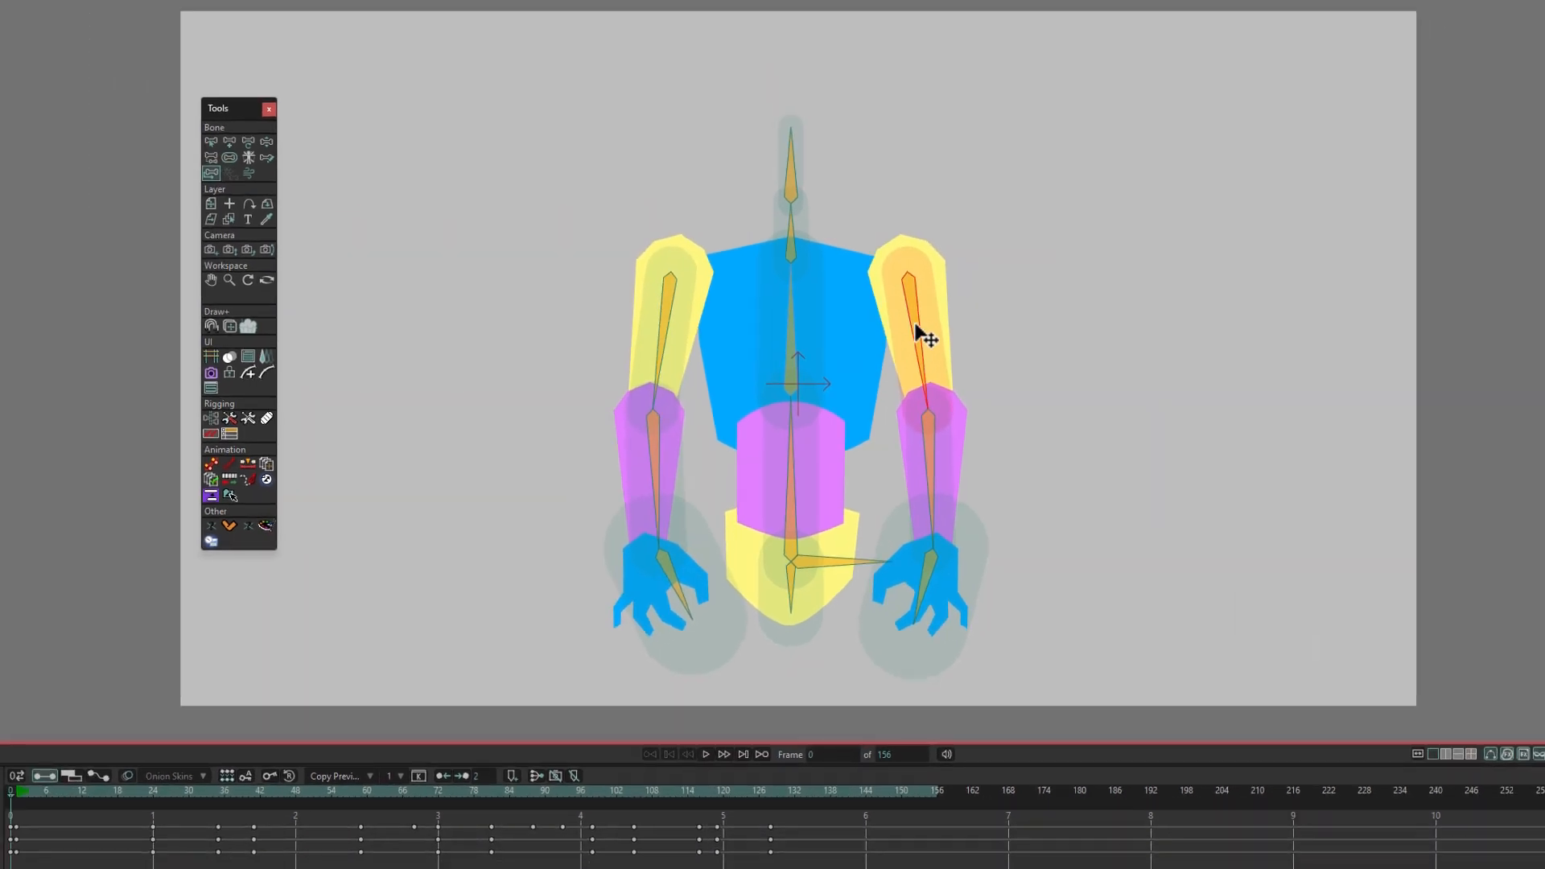
left_click(196, 789)
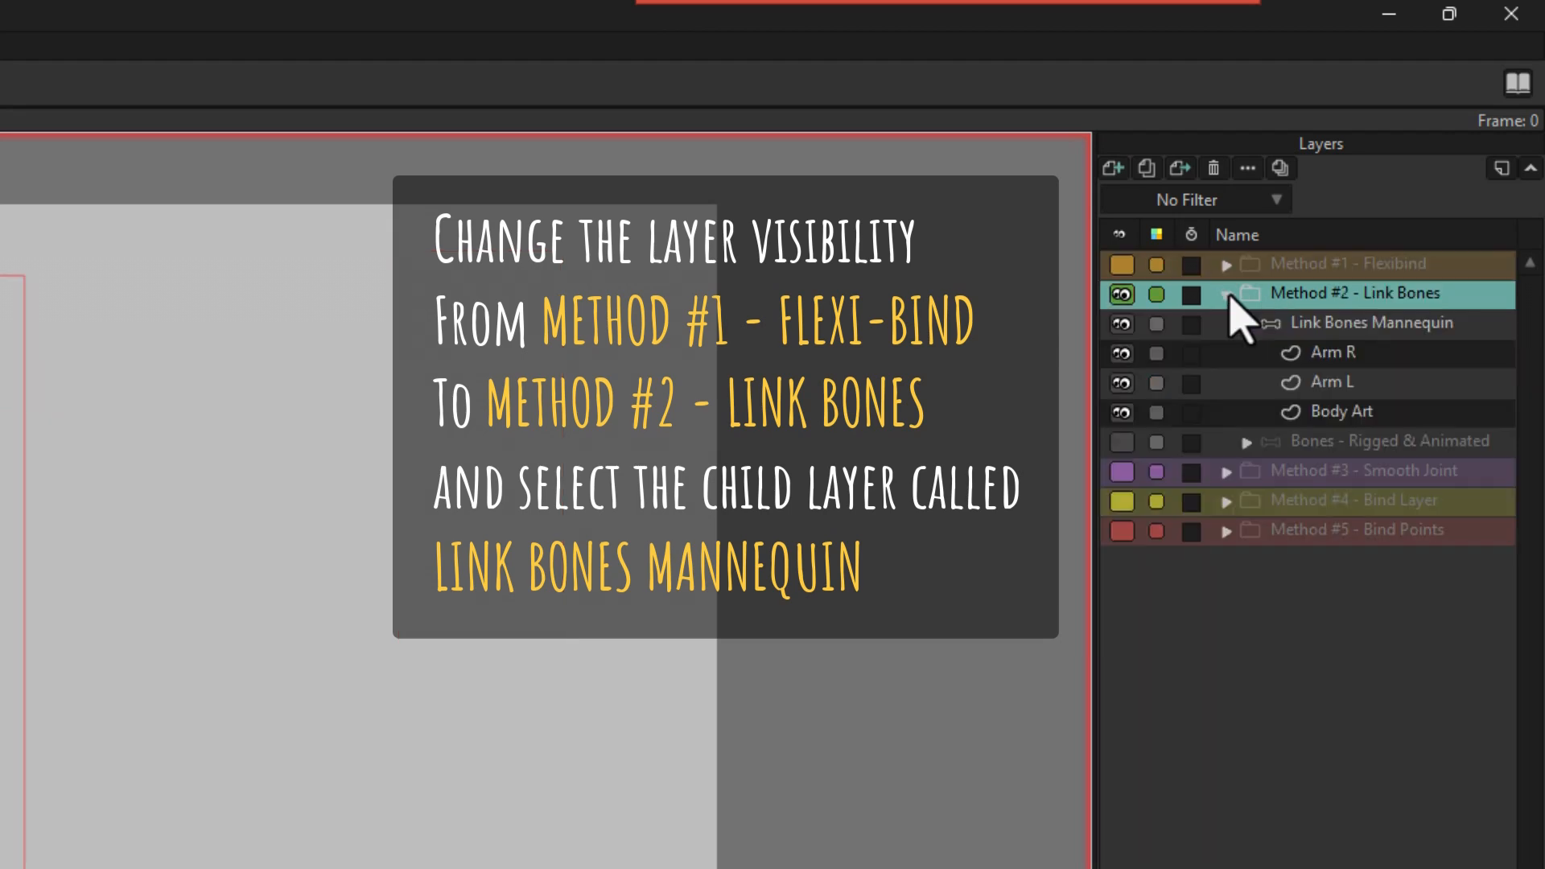
Select the Link Bones Mannequin and scrub its arm-raising animation, returning to frame 0
left_click(1372, 322)
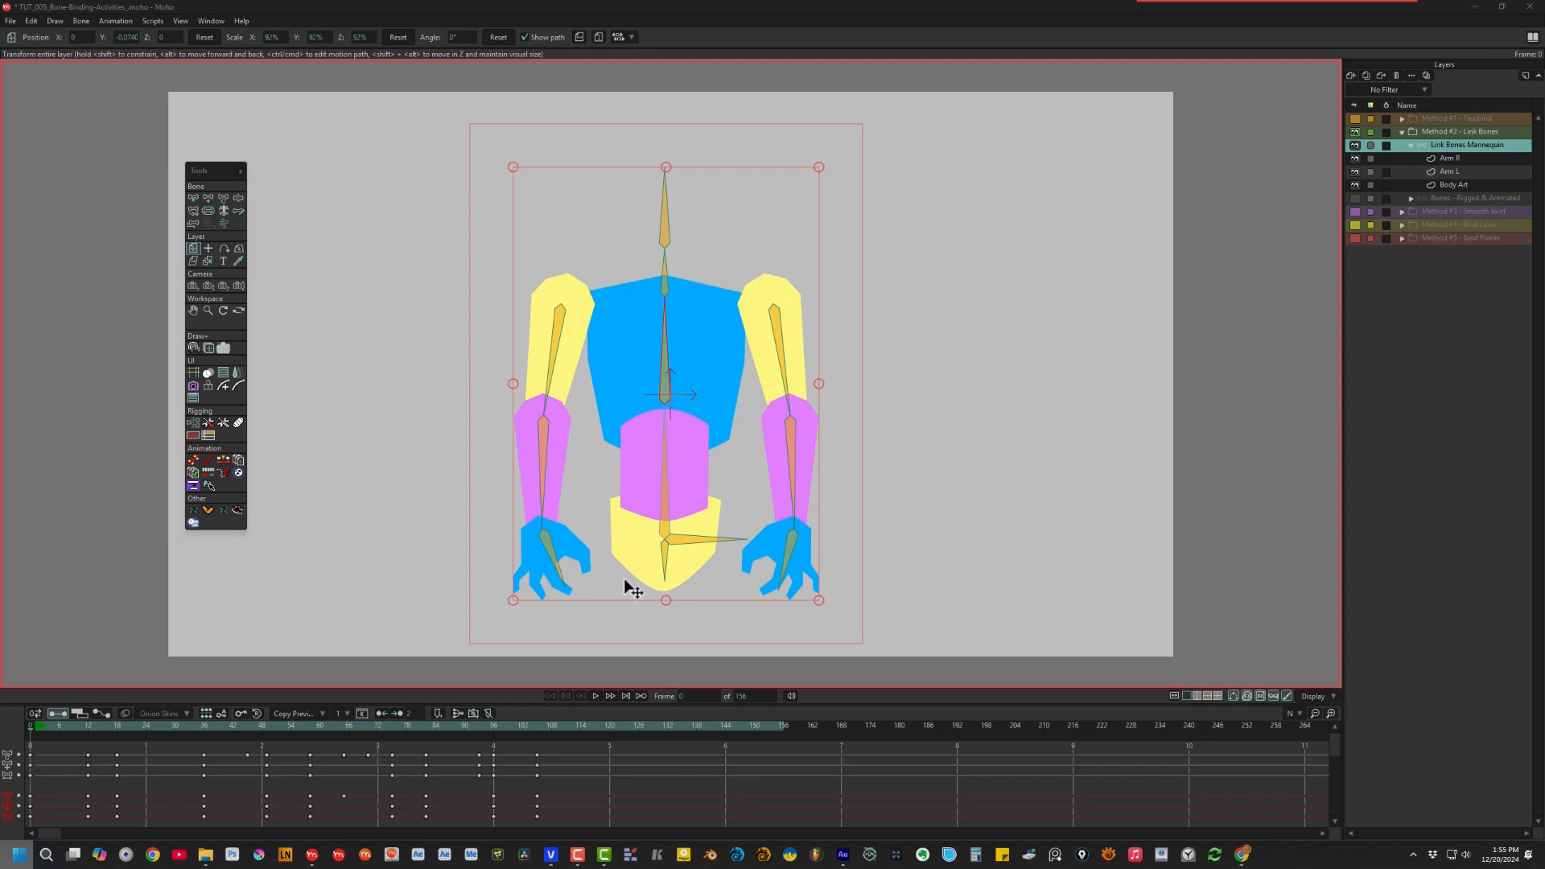
mouse_move(29, 739)
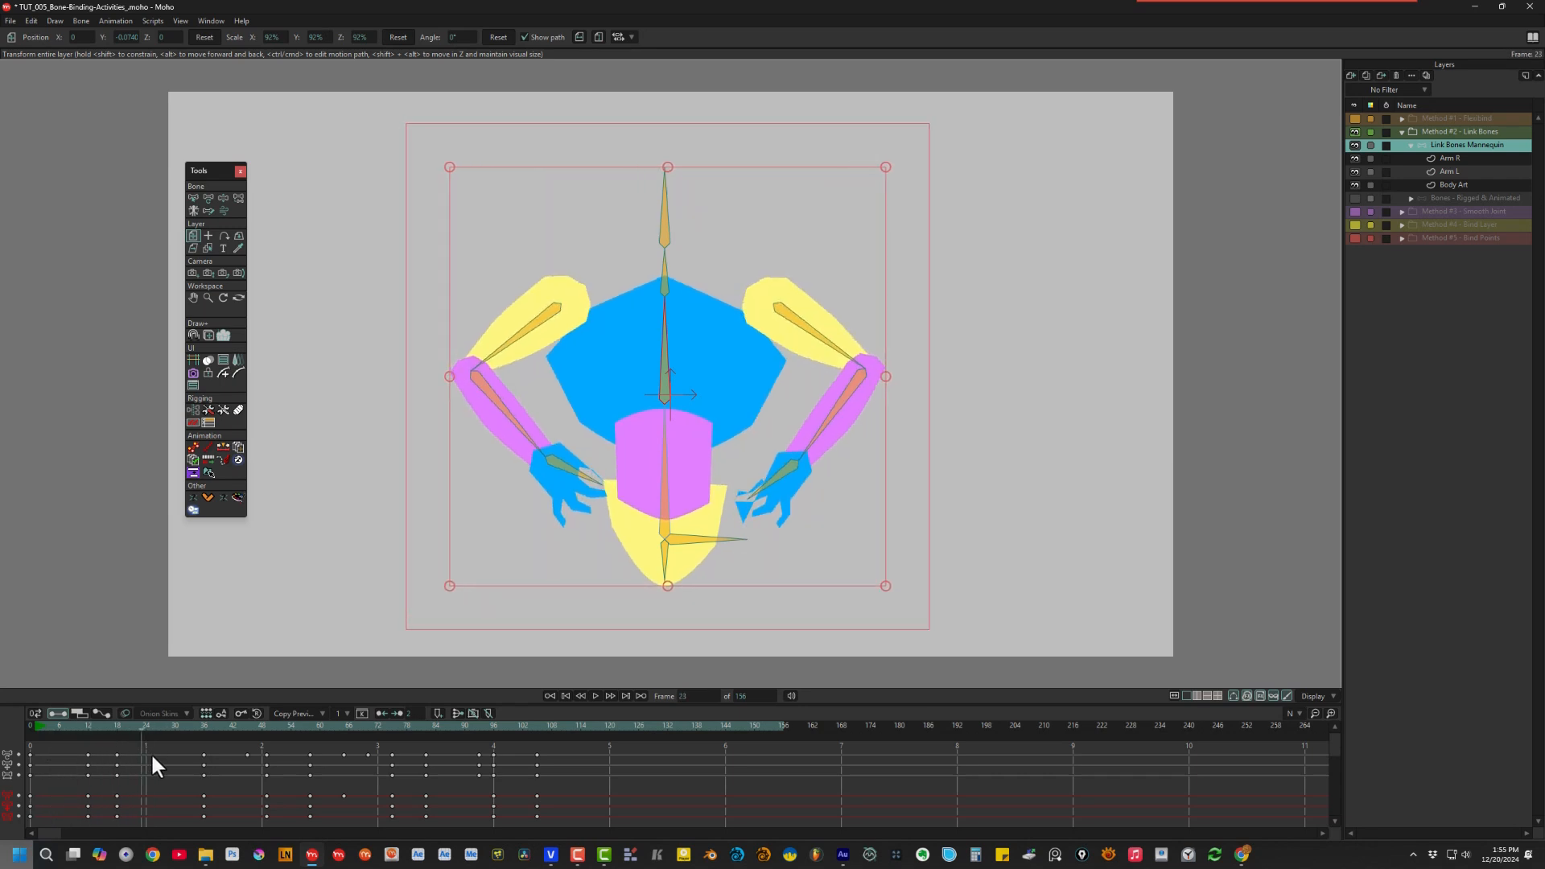
left_click(156, 746)
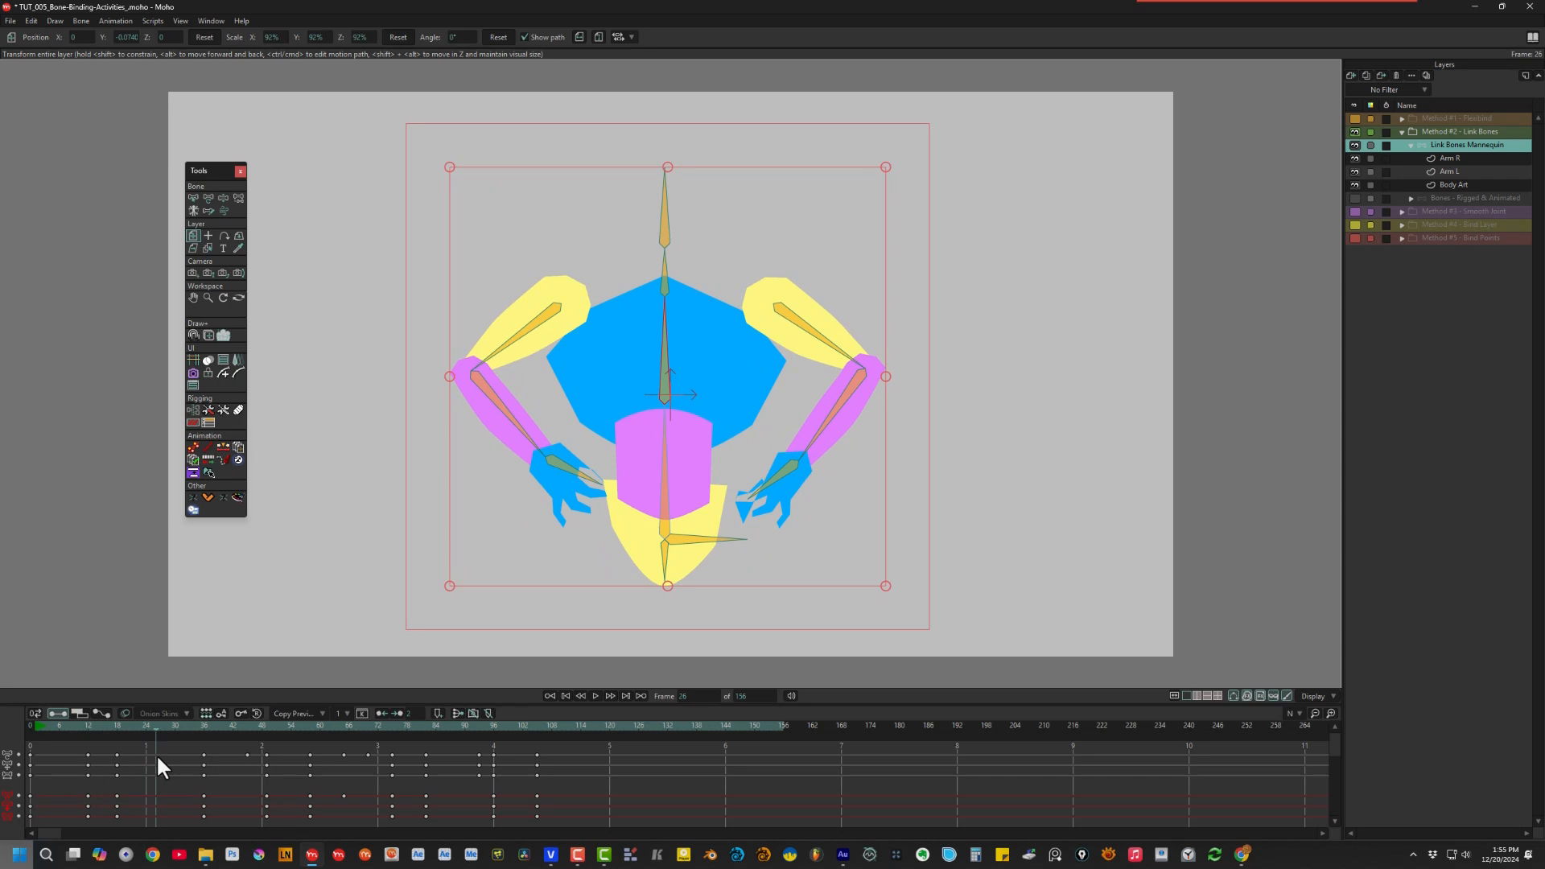
left_click(46, 726)
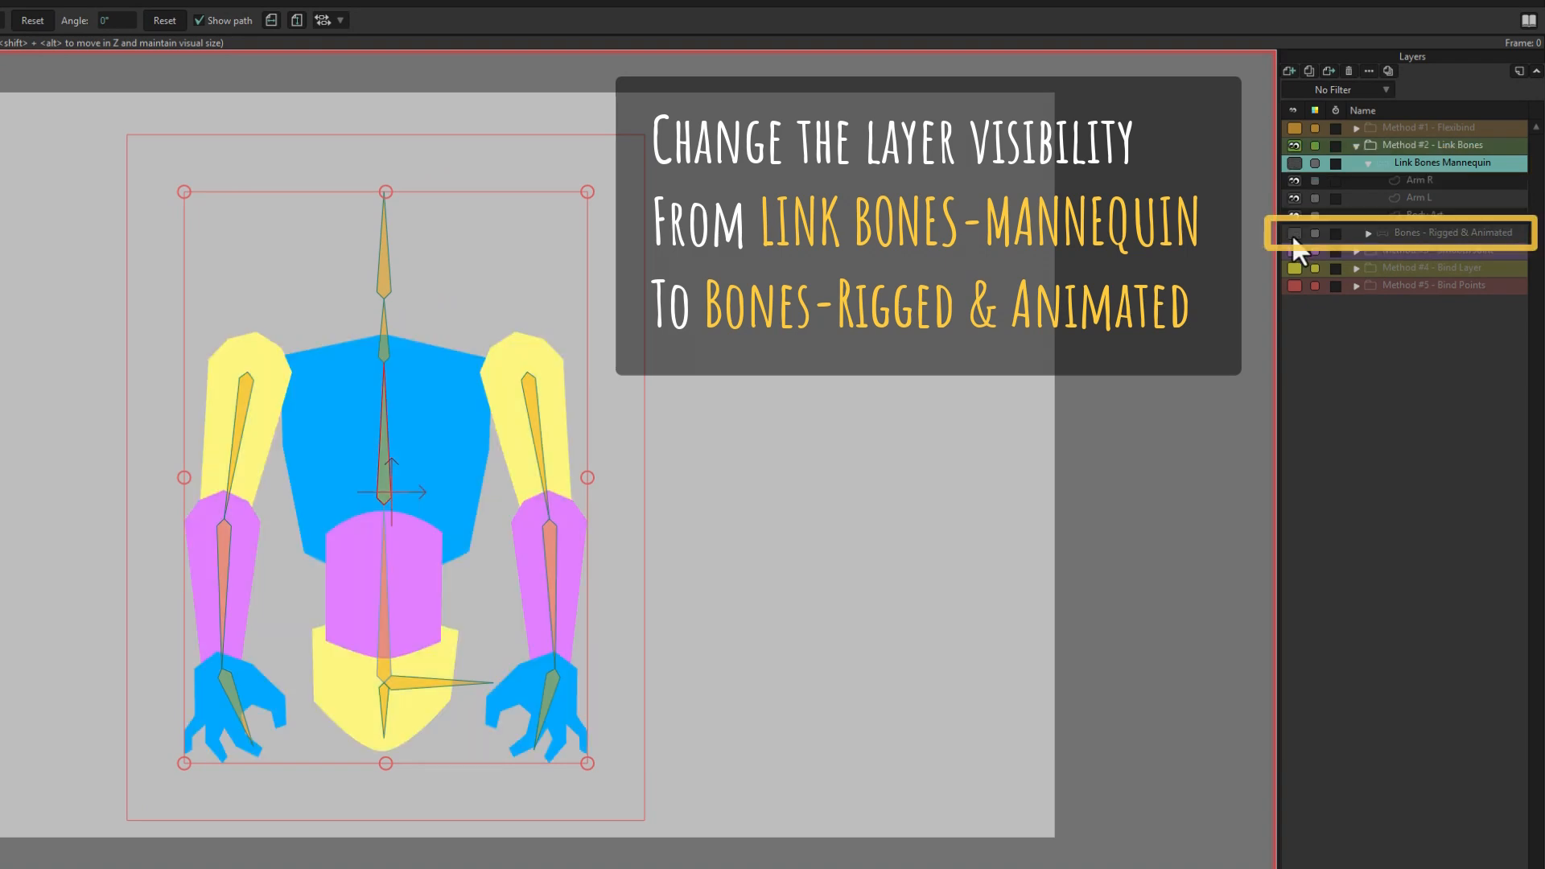
Show Bones - Rigged & Animated, scrub its arm animation, then hide that layer again
left_click(1294, 232)
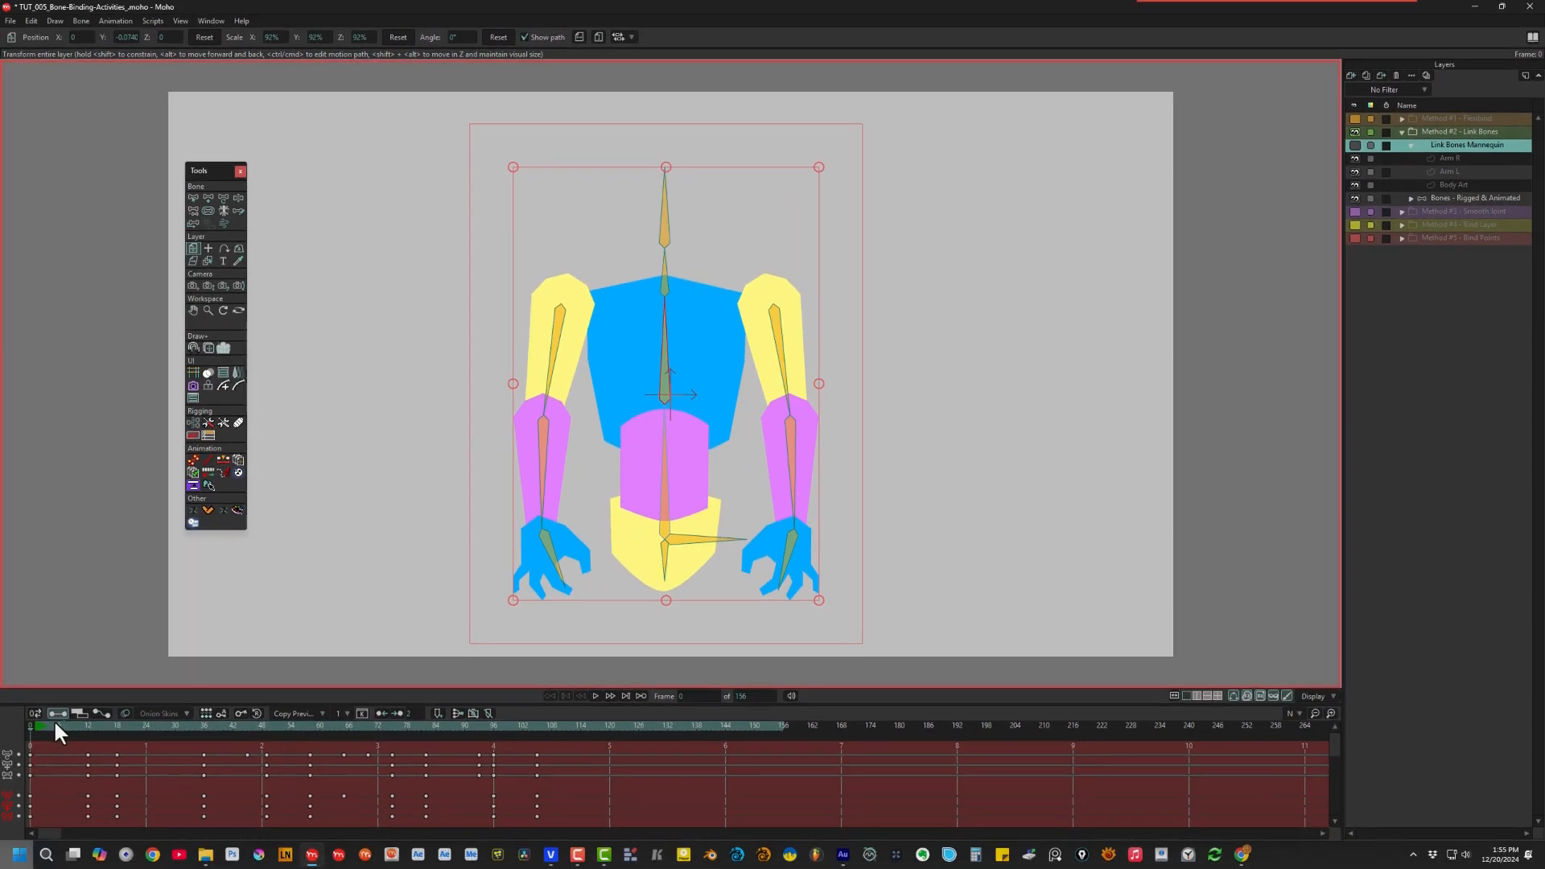
left_click(175, 726)
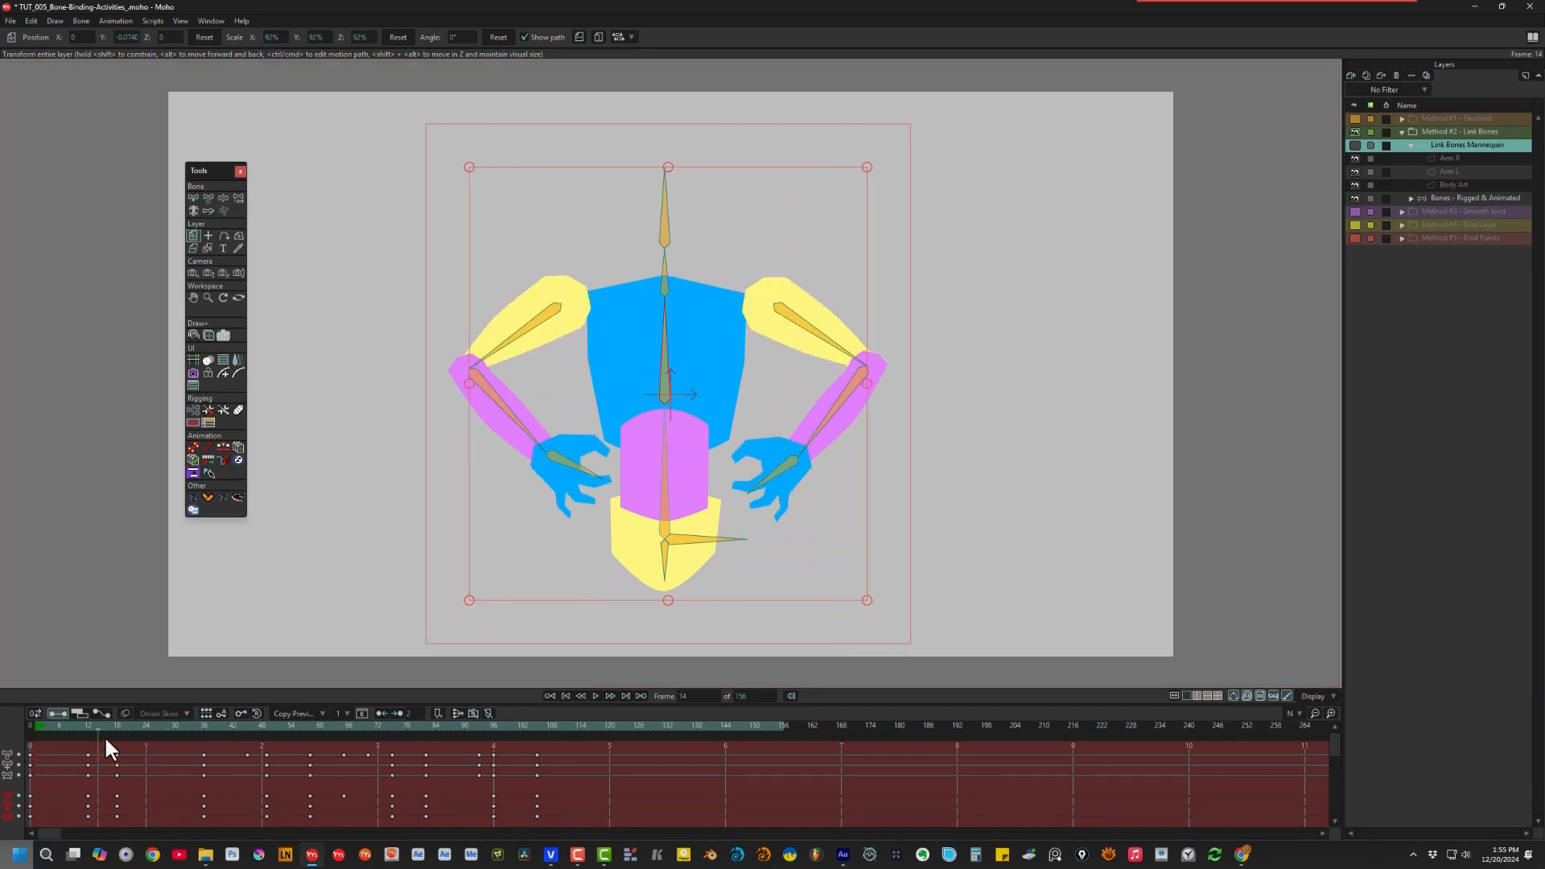
left_click(153, 731)
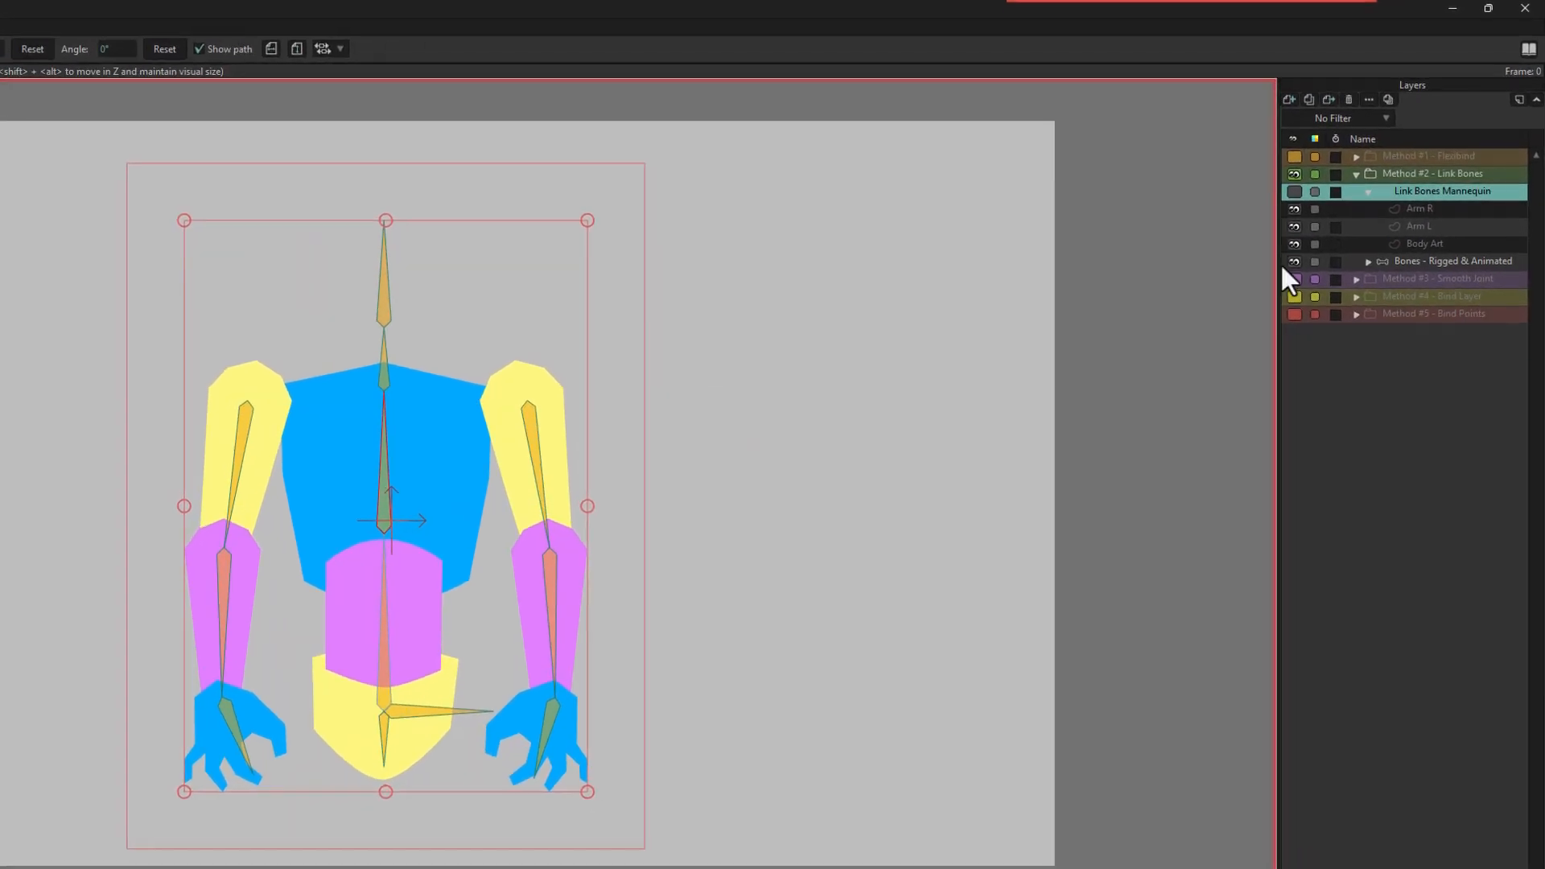
left_click(1292, 192)
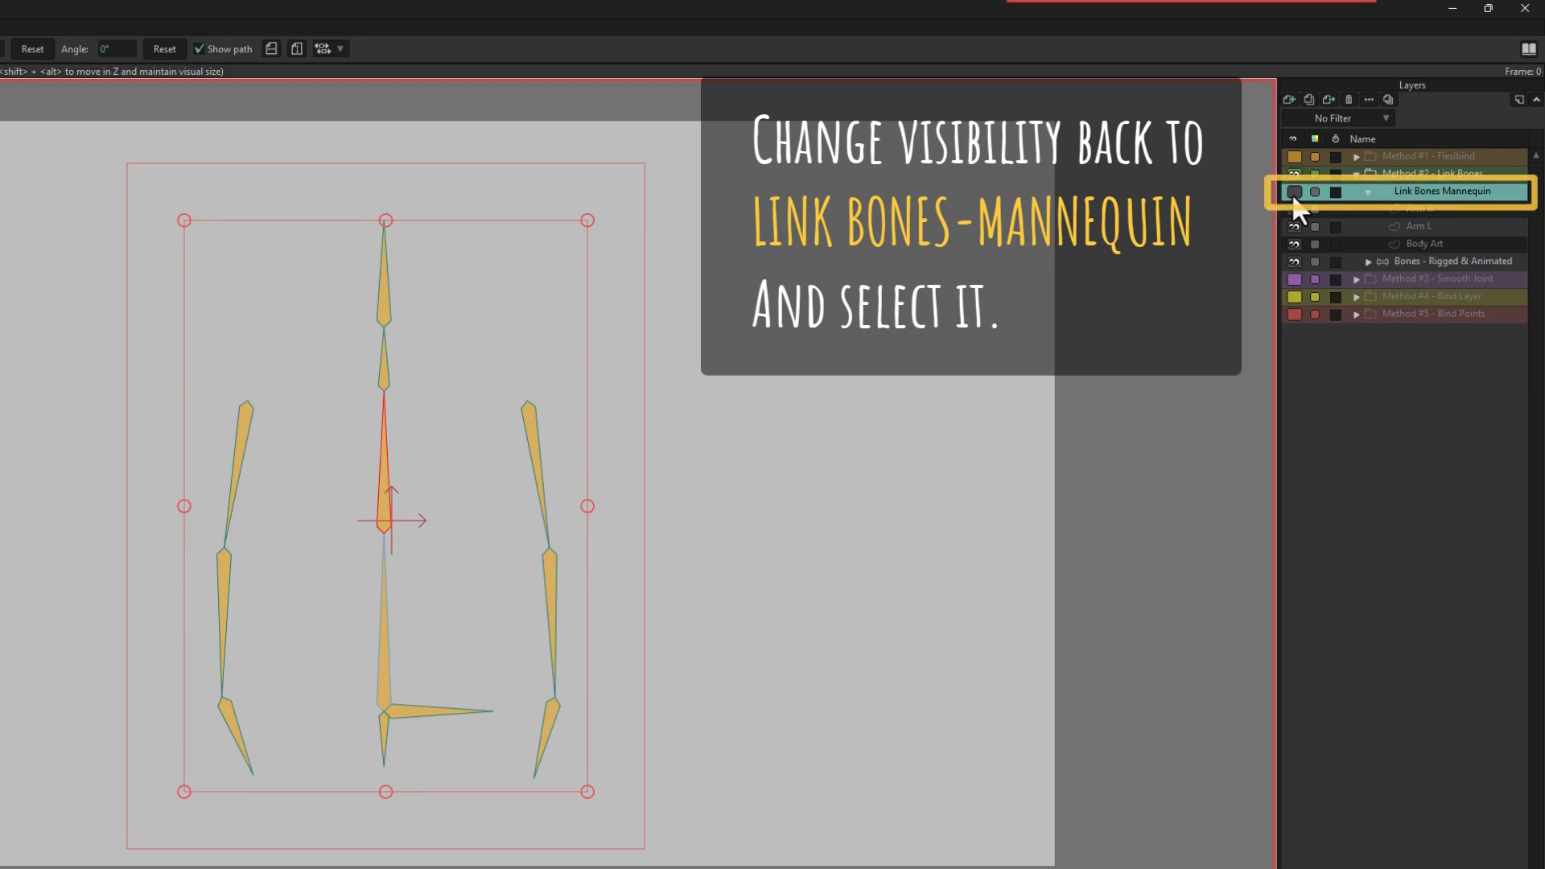
left_click(1294, 192)
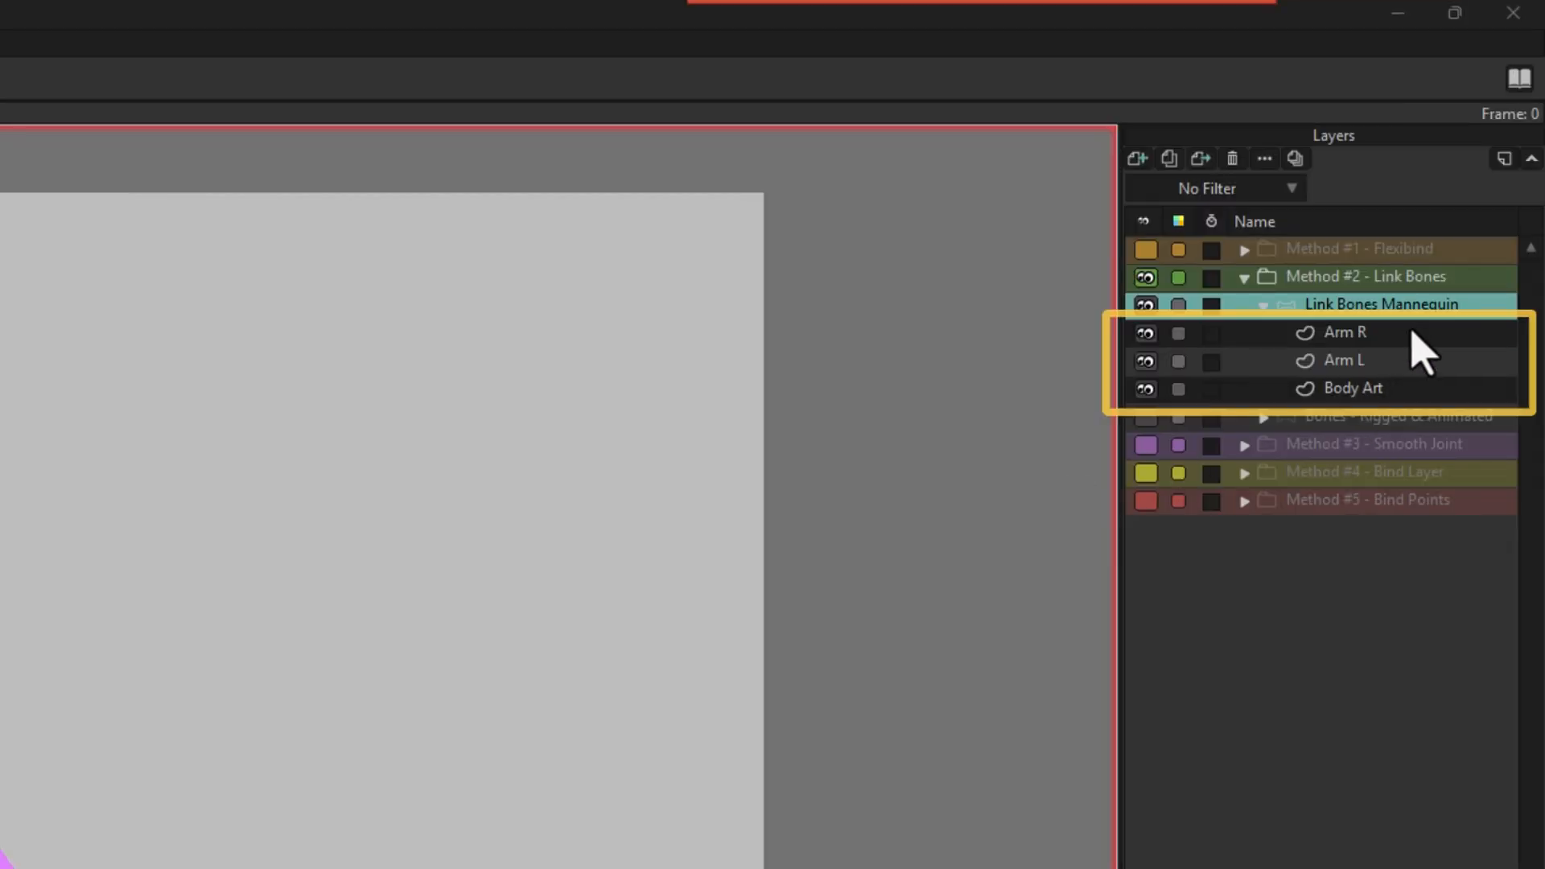
left_click(1346, 332)
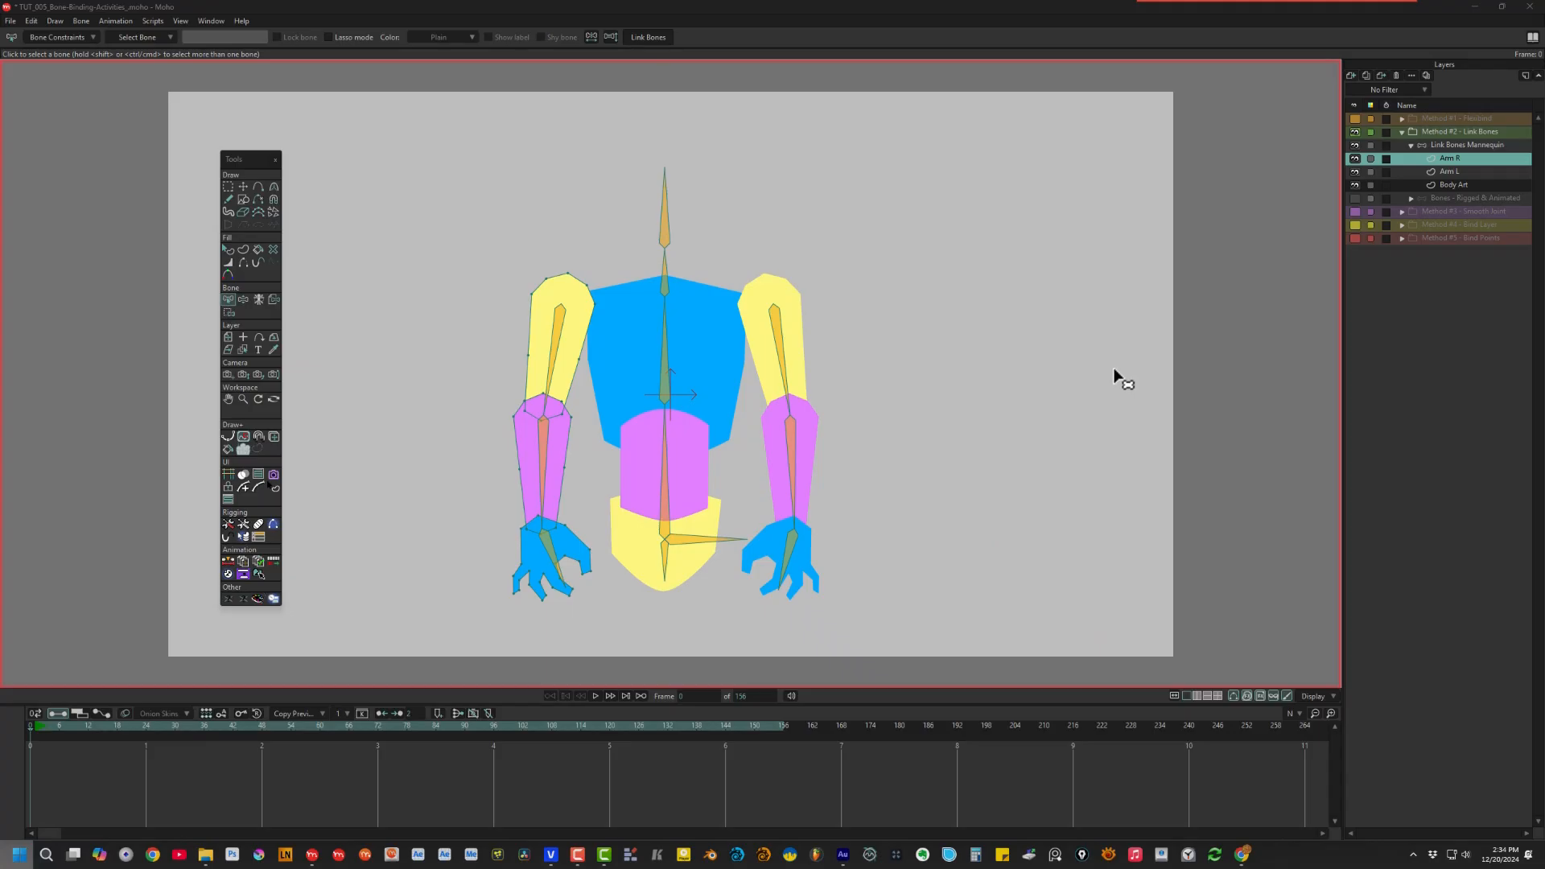
left_click(1454, 185)
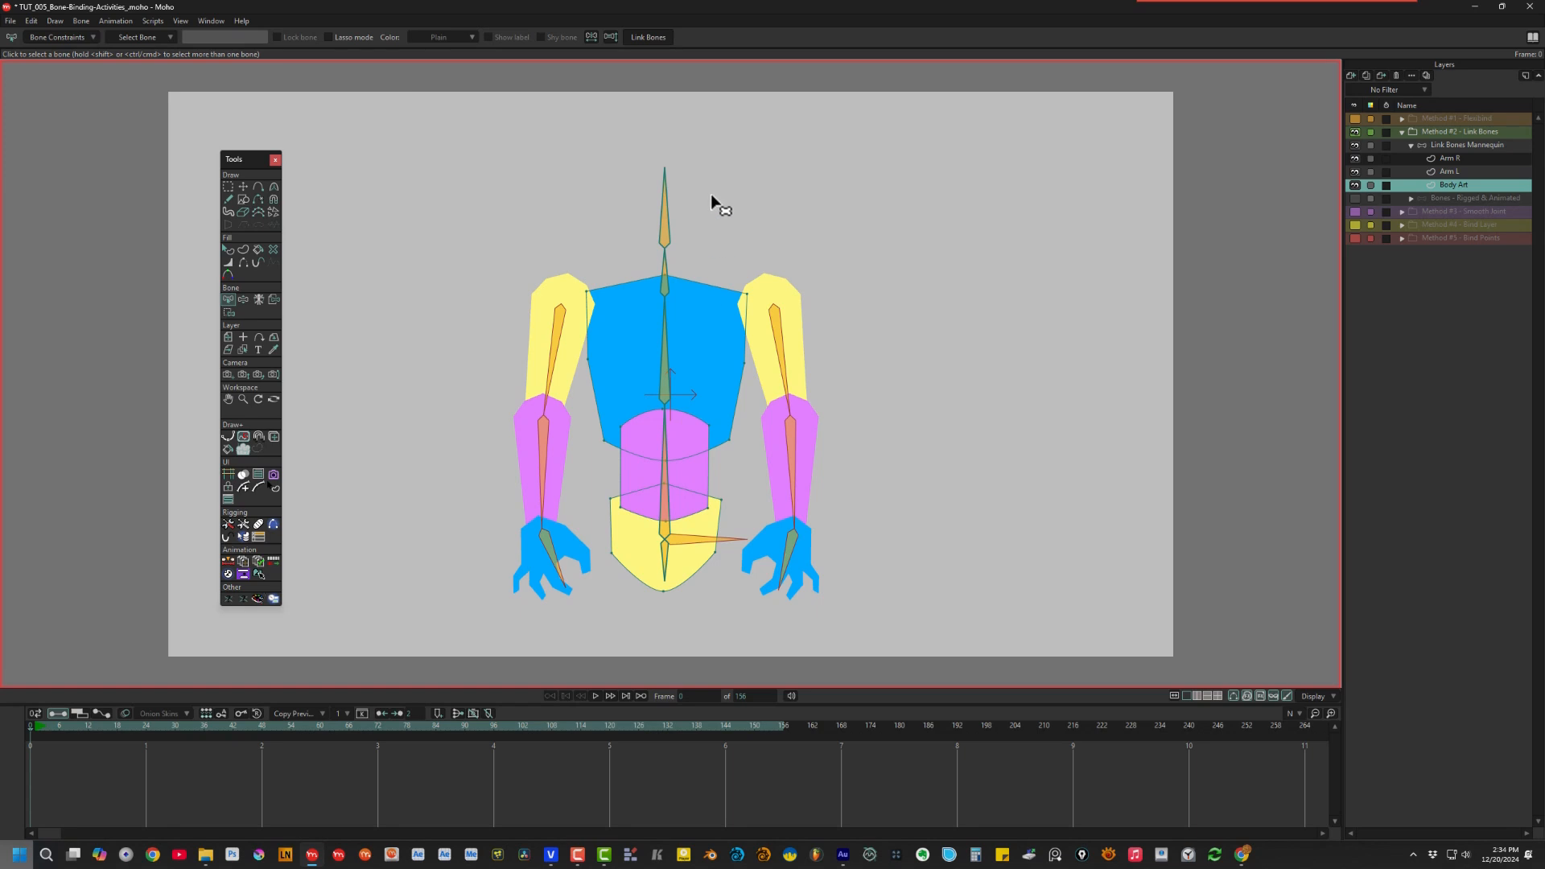
mouse_move(884, 209)
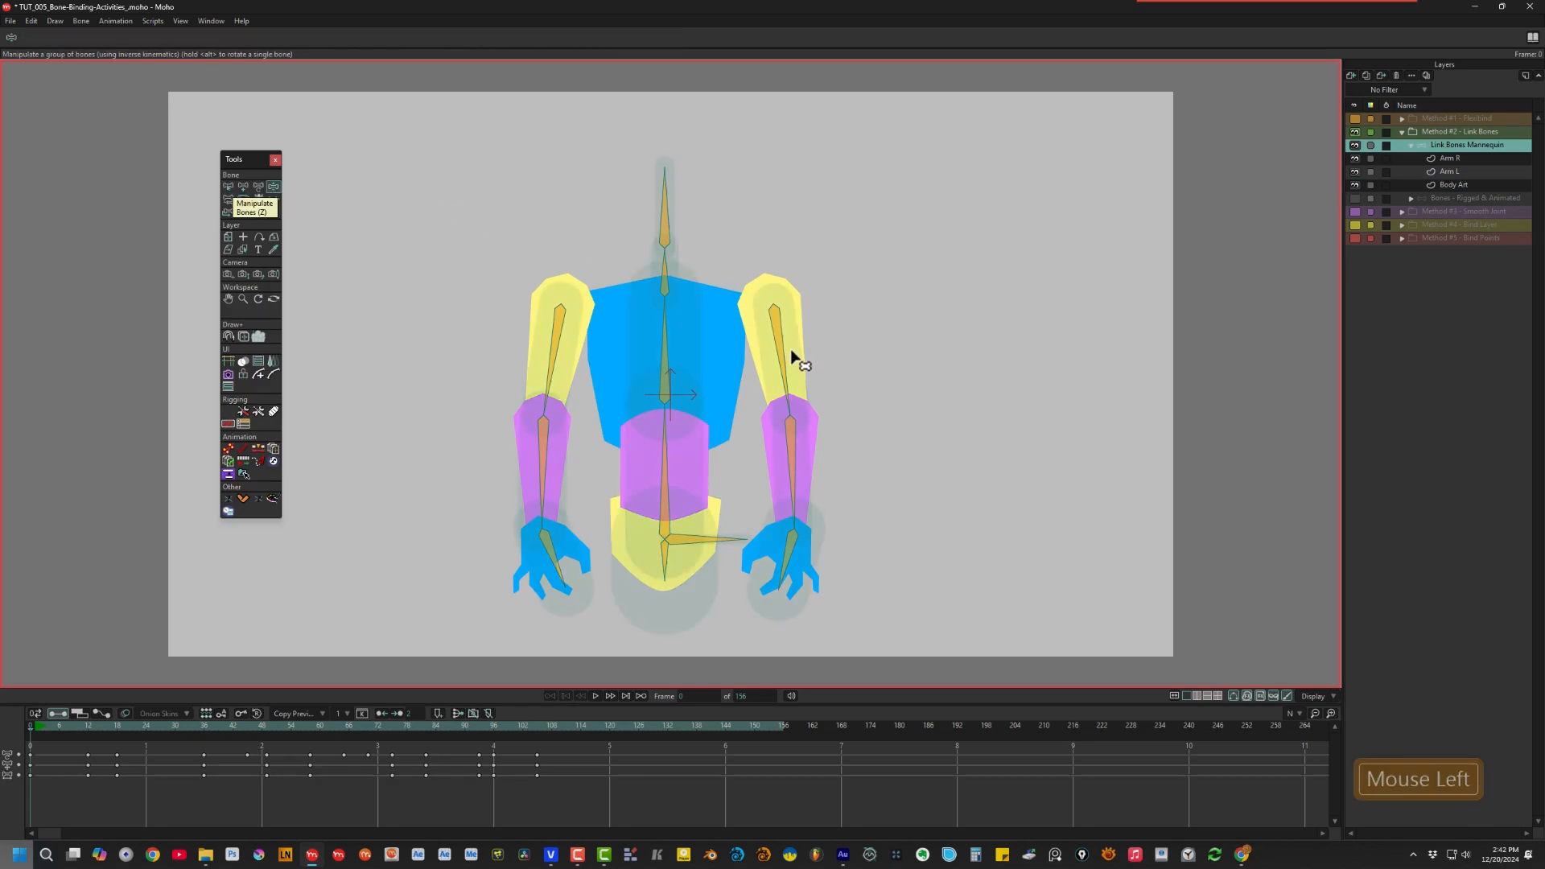
left_click_drag(799, 366, 754, 393)
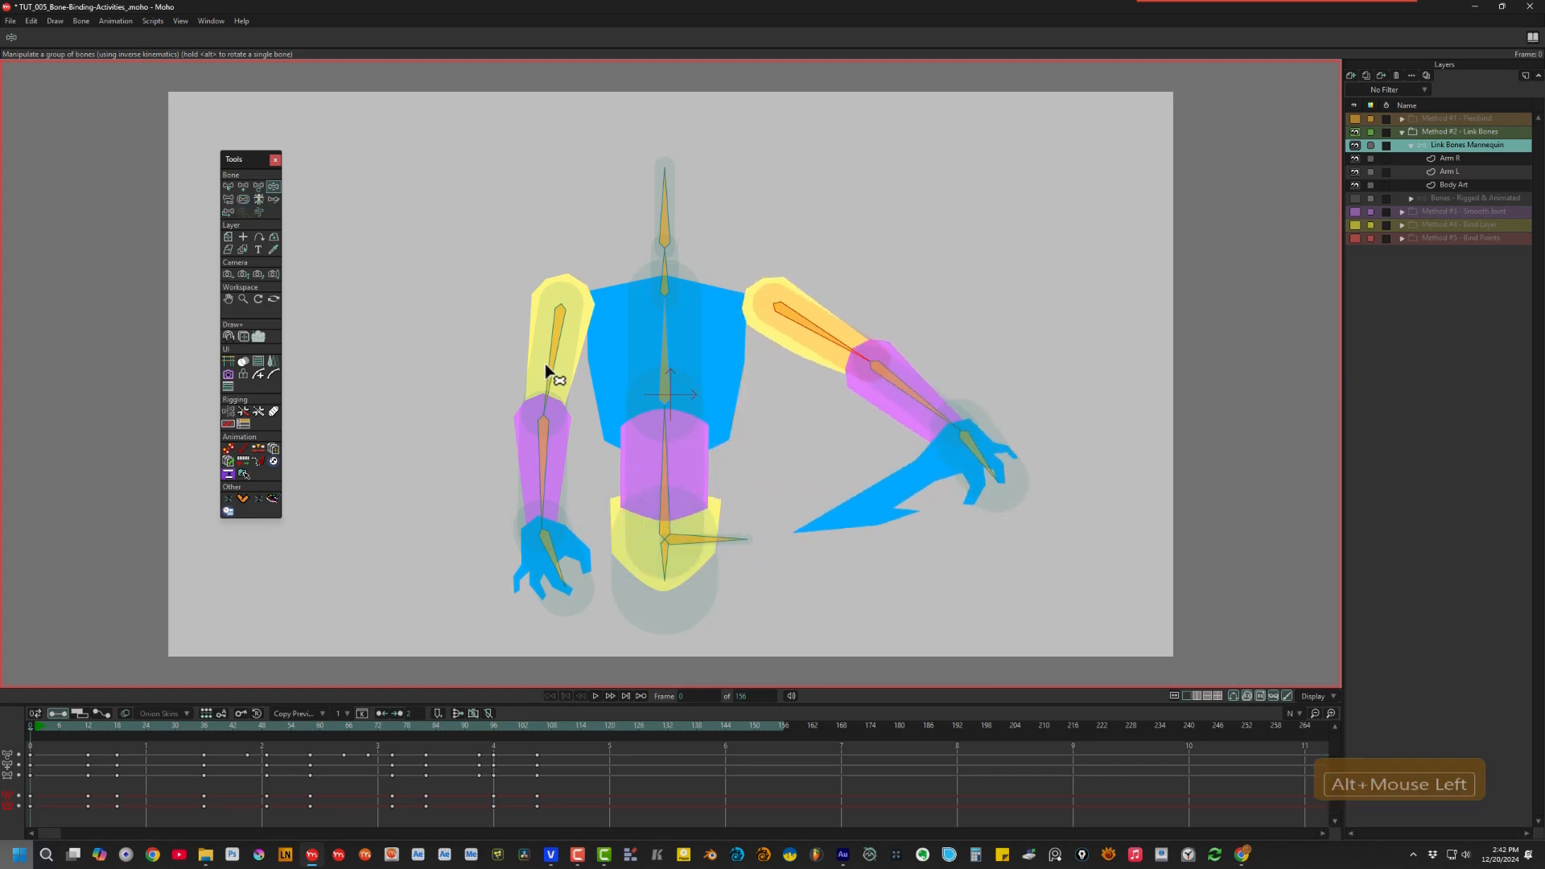
left_click_drag(548, 370, 492, 365)
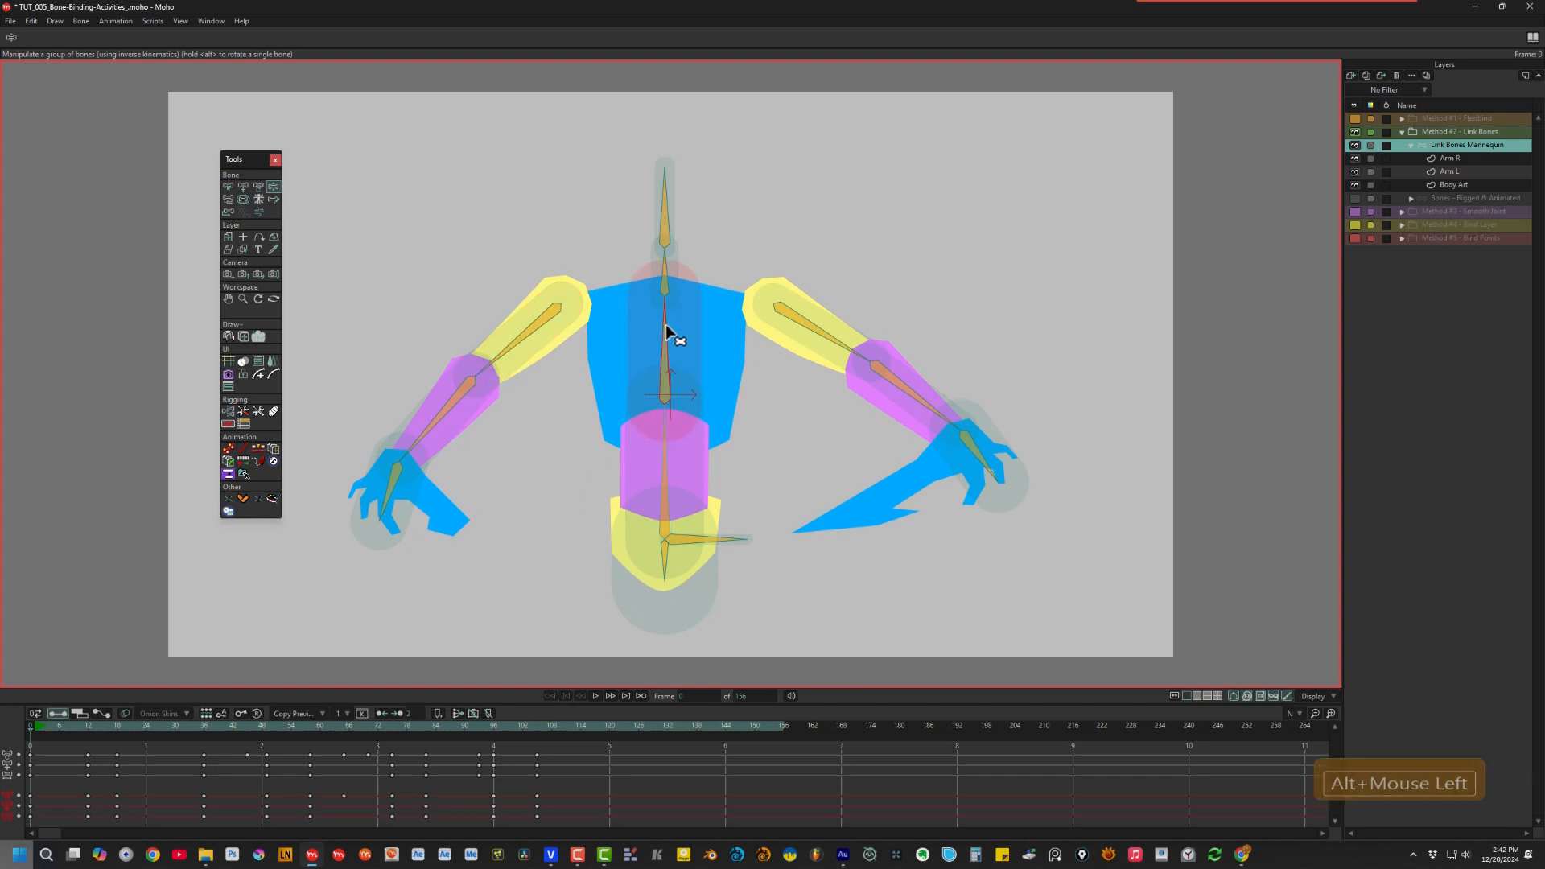
left_click_drag(669, 331, 611, 314)
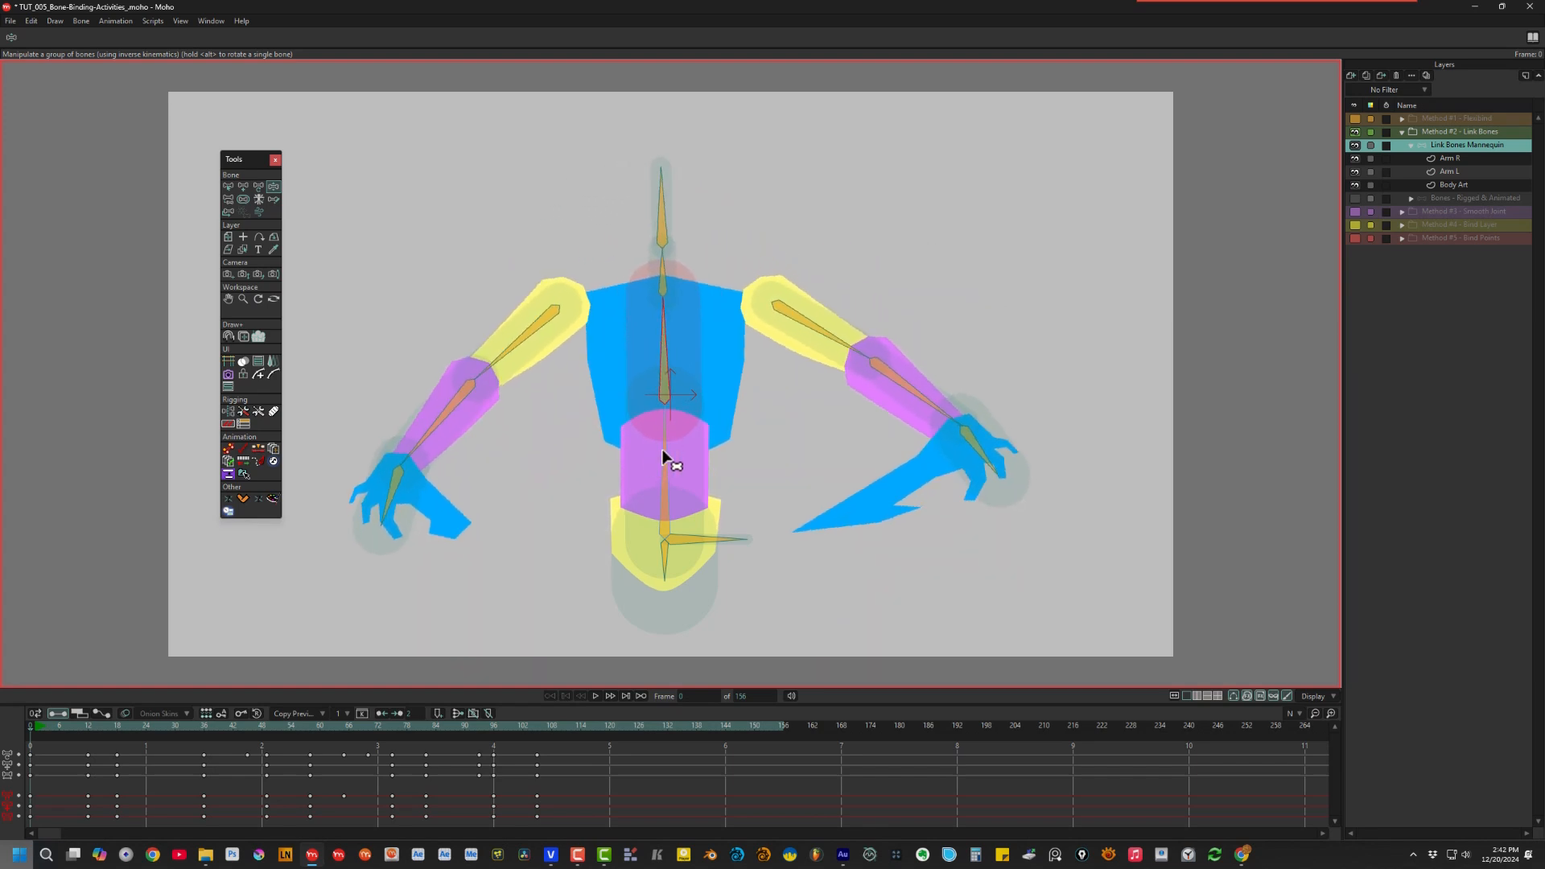
left_click_drag(663, 458, 644, 414)
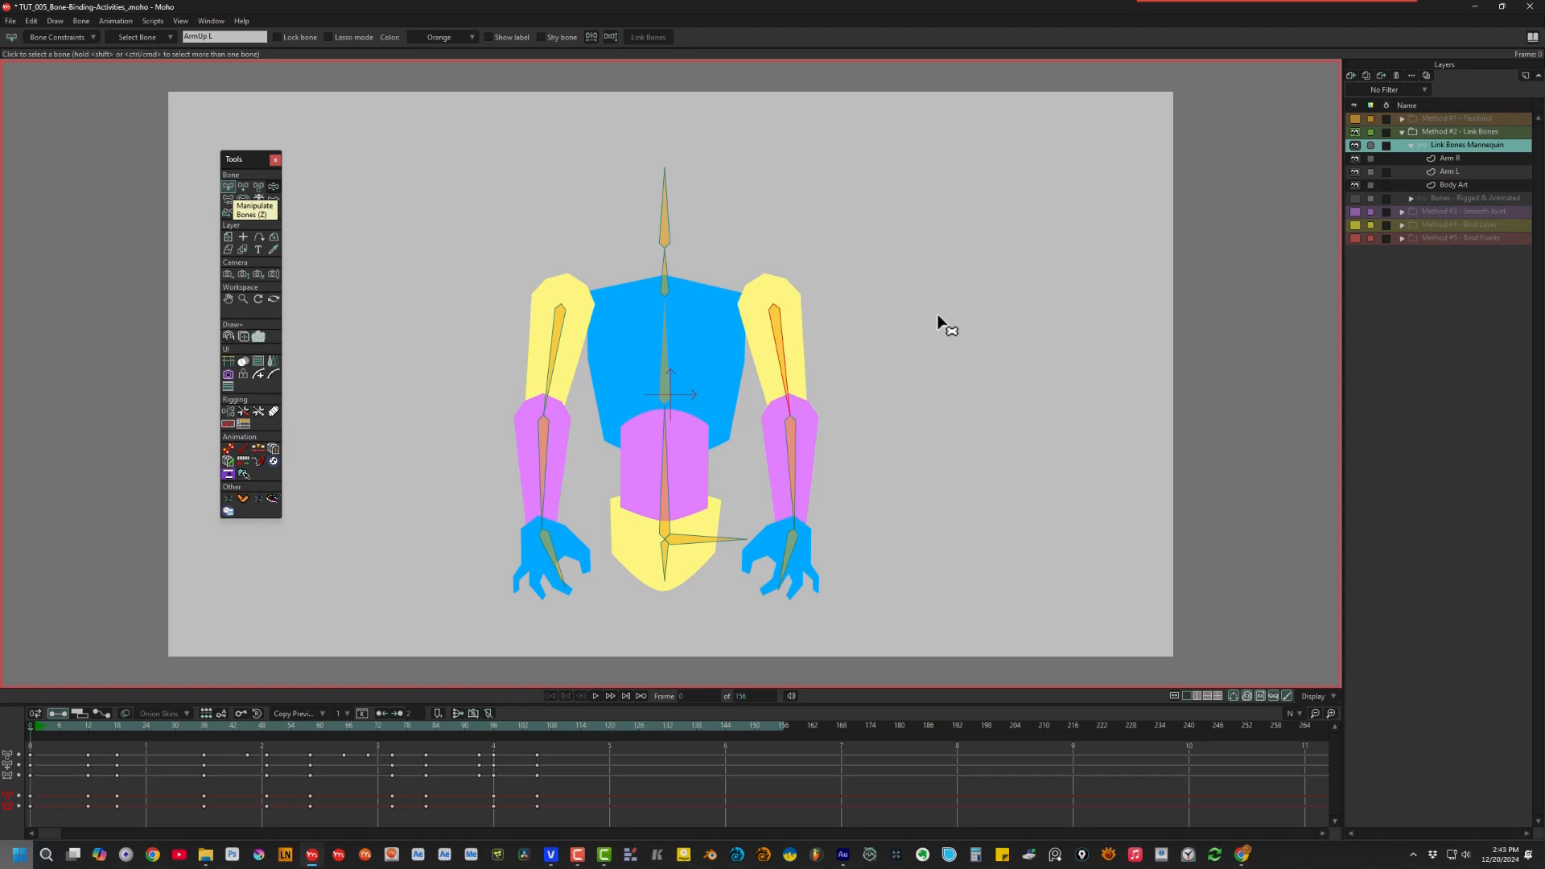
Select the Arm R and Arm L art layers and check which bones each follows via Link Bones
left_click(1450, 171)
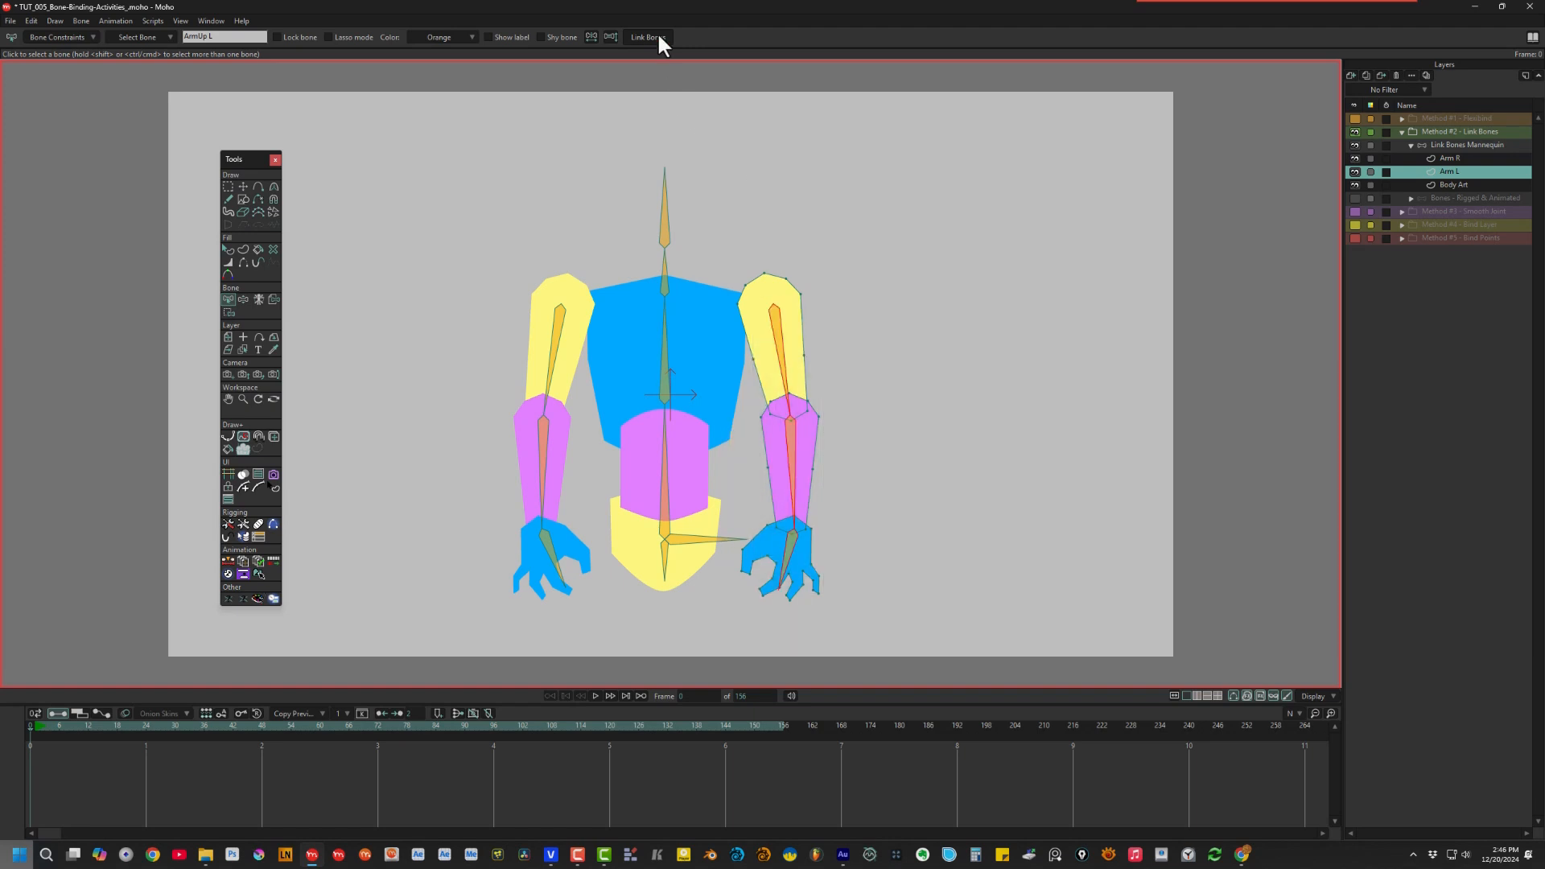
left_click(1451, 158)
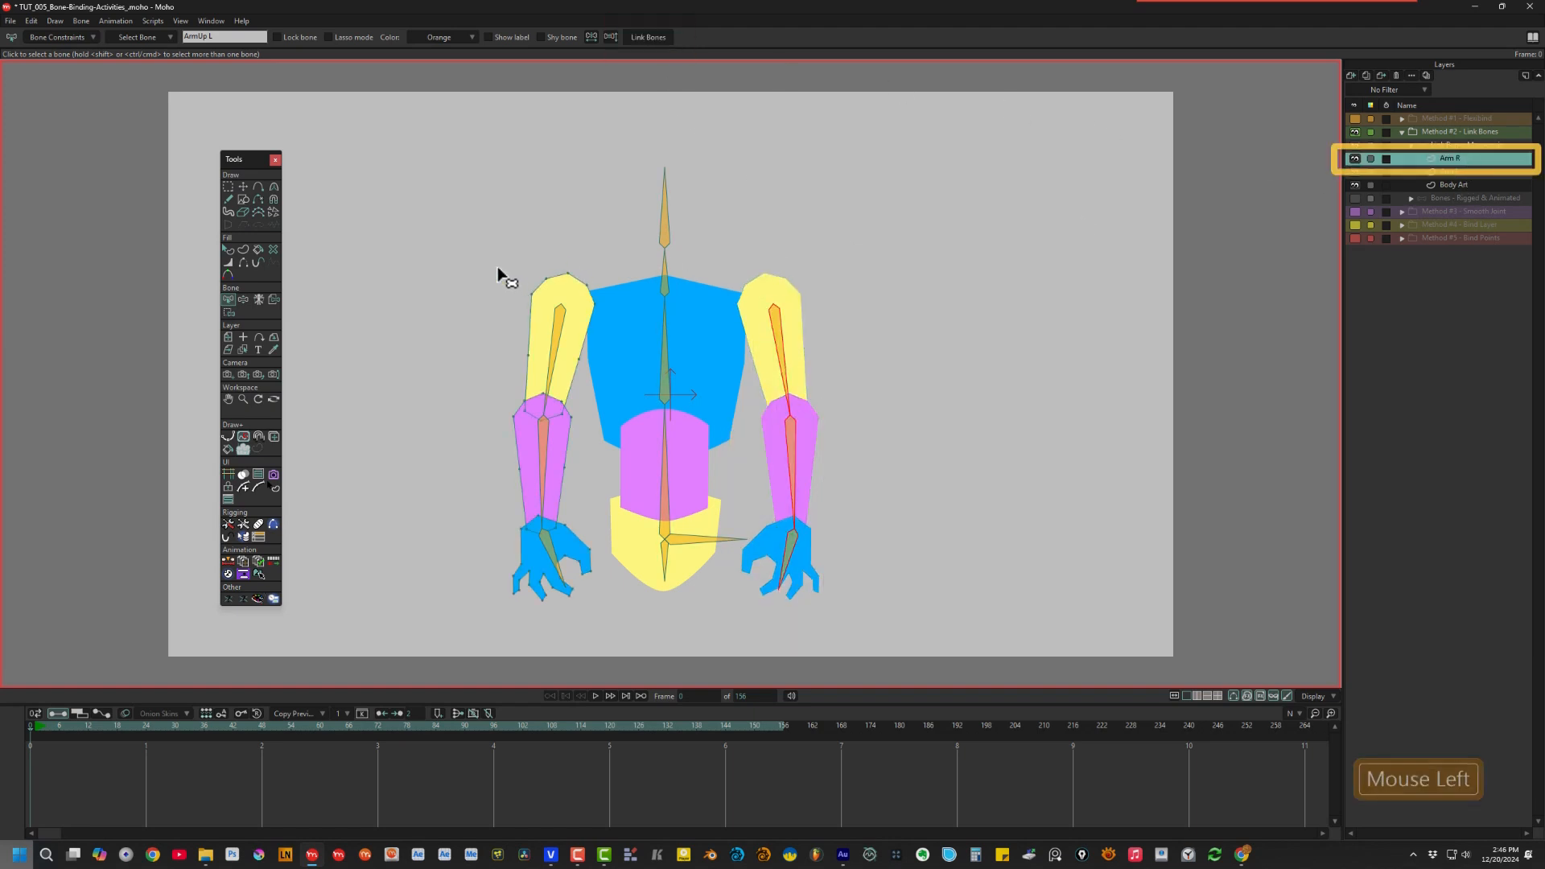
left_click(647, 37)
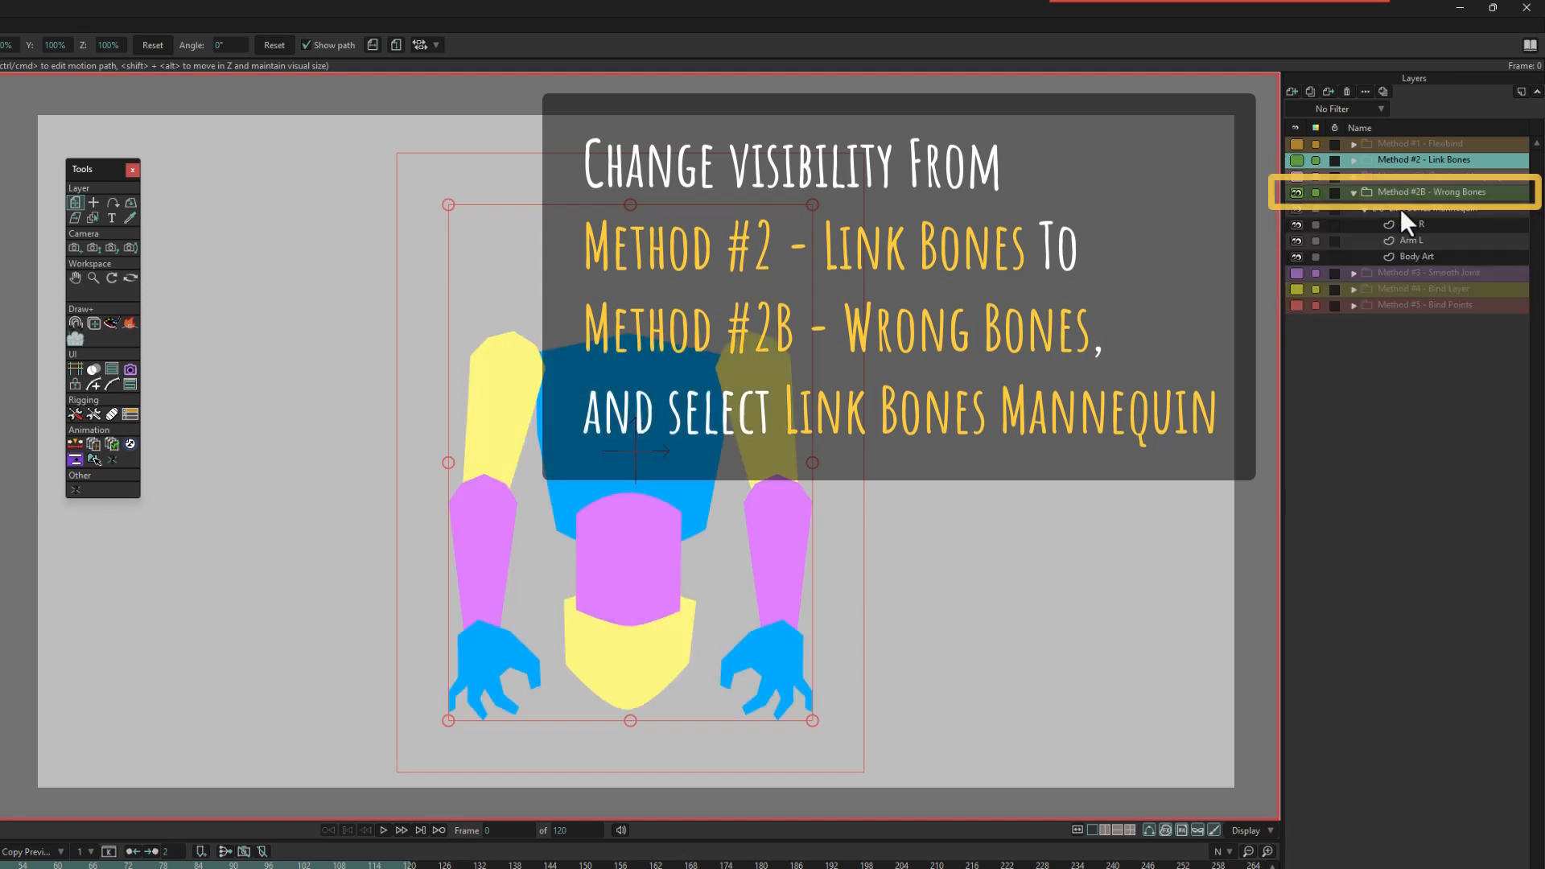
left_click(1446, 208)
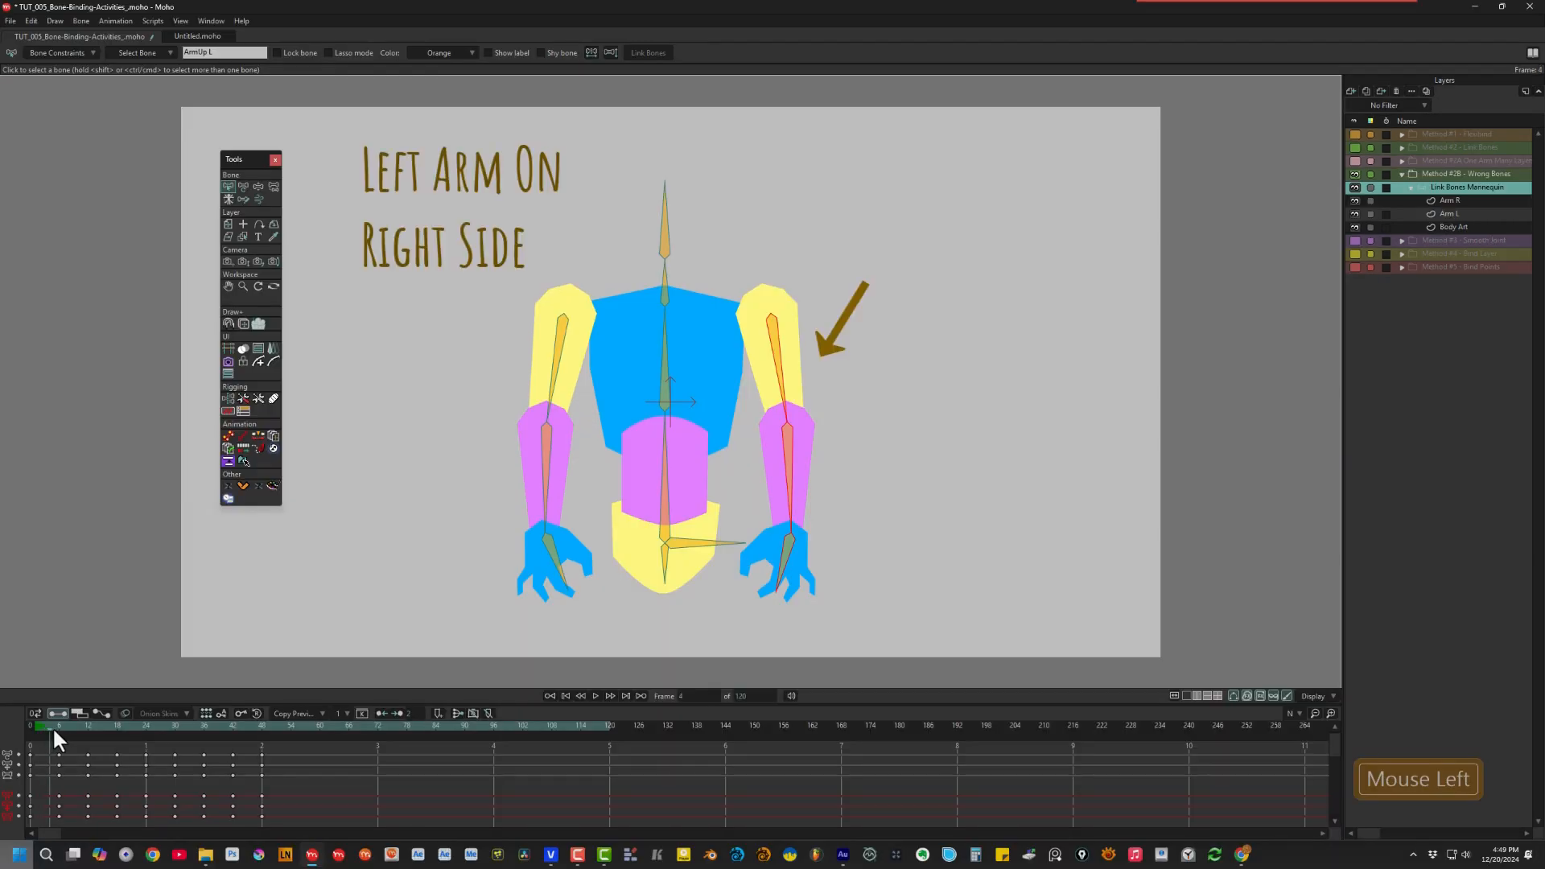
left_click_drag(58, 726, 218, 726)
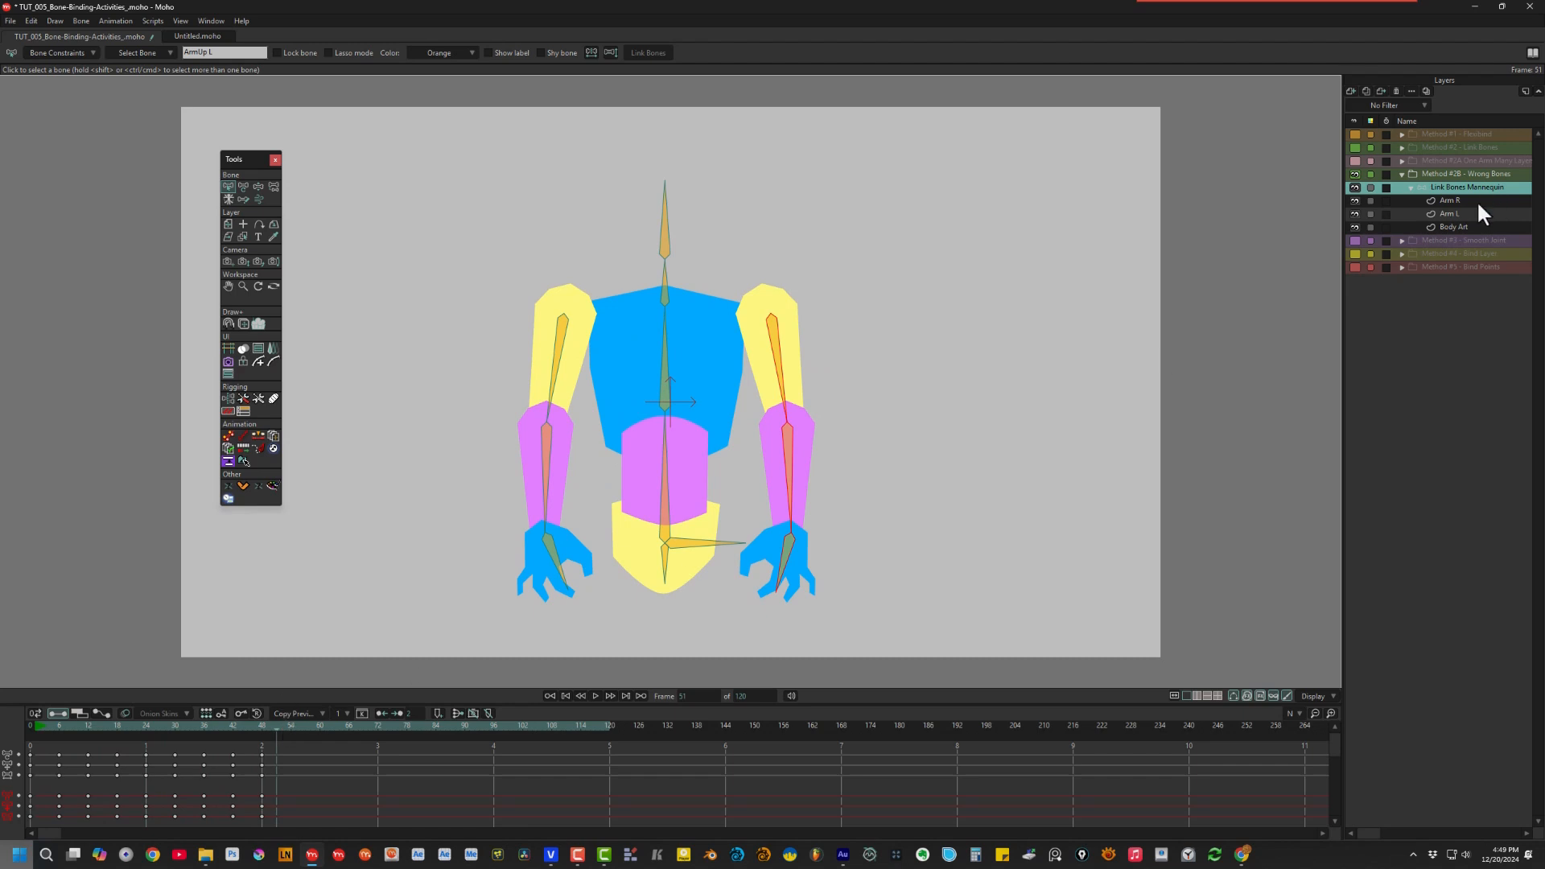
left_click(647, 51)
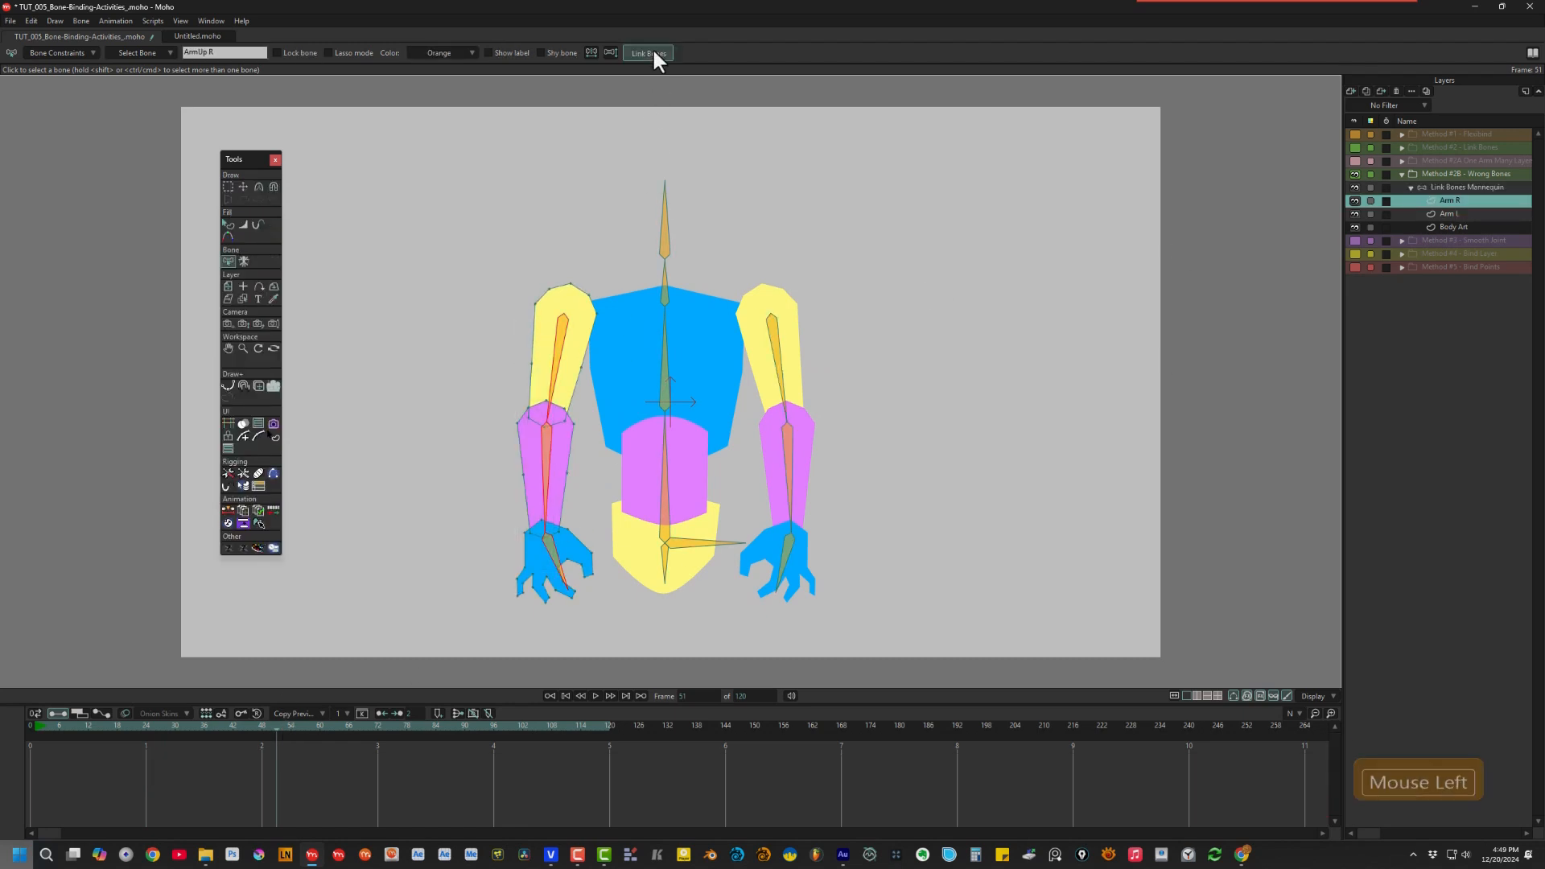
left_click(1450, 215)
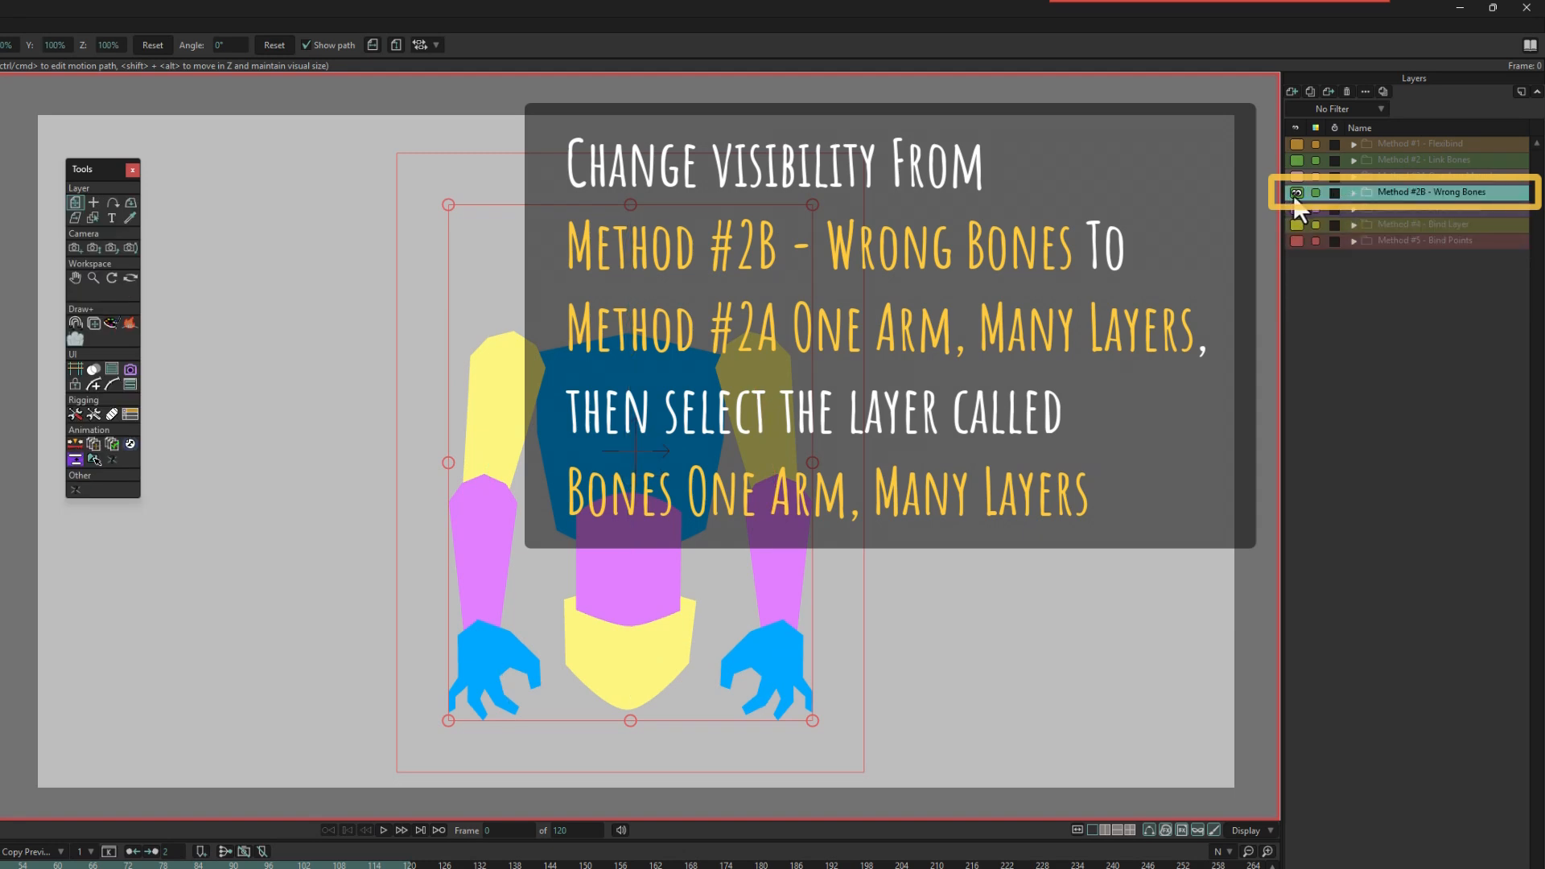
Hide Method #2B, show Method #2A One Arm, Many Layers, and select its Bones layer then Hand L
left_click(1296, 177)
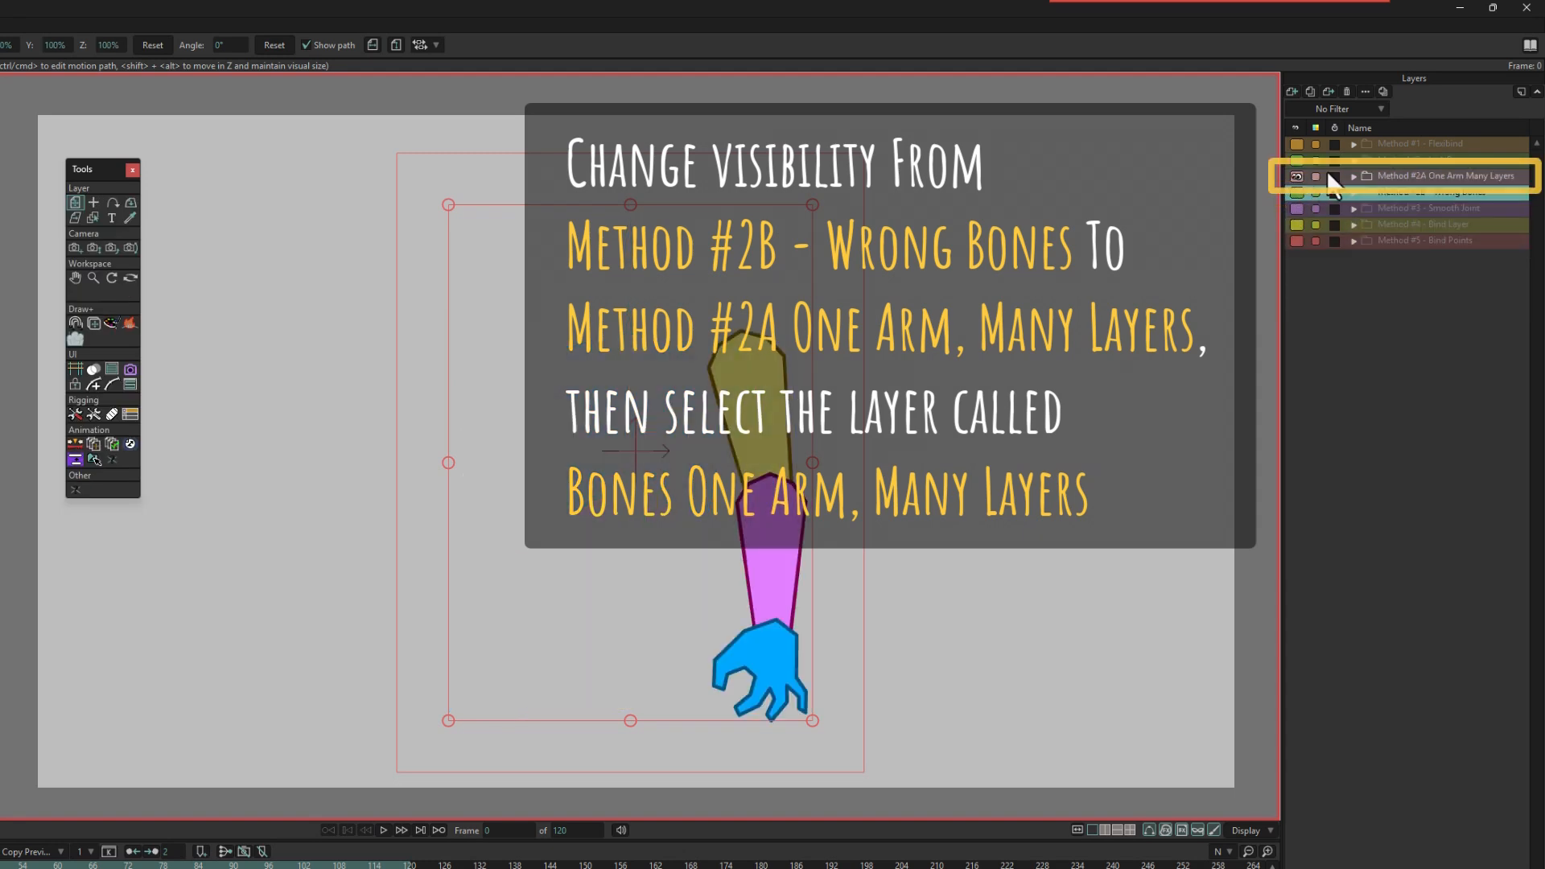
left_click(1354, 175)
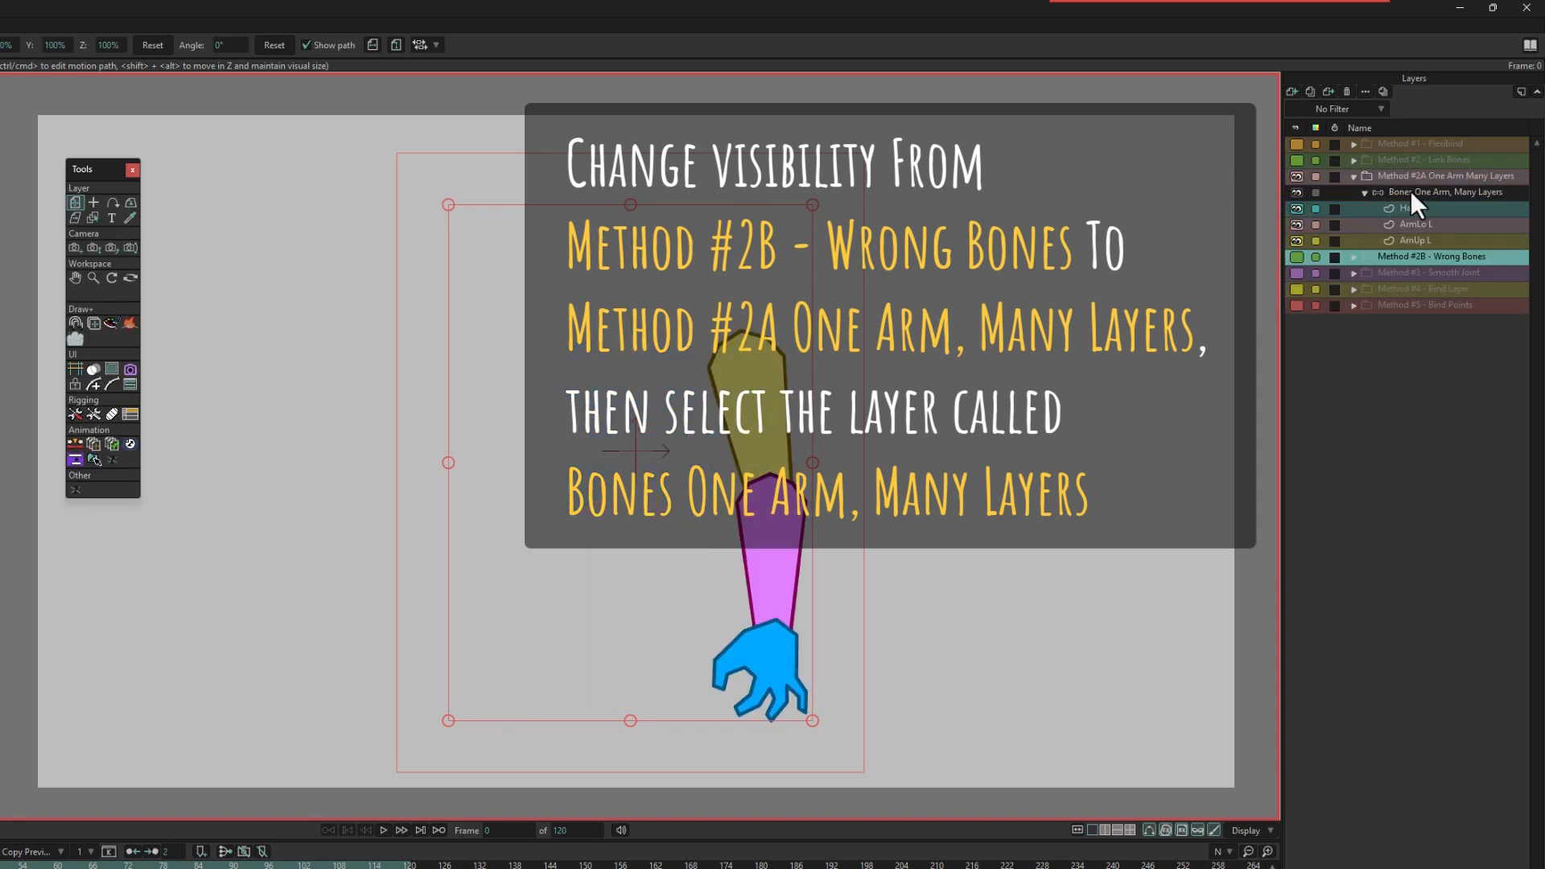
left_click(1440, 191)
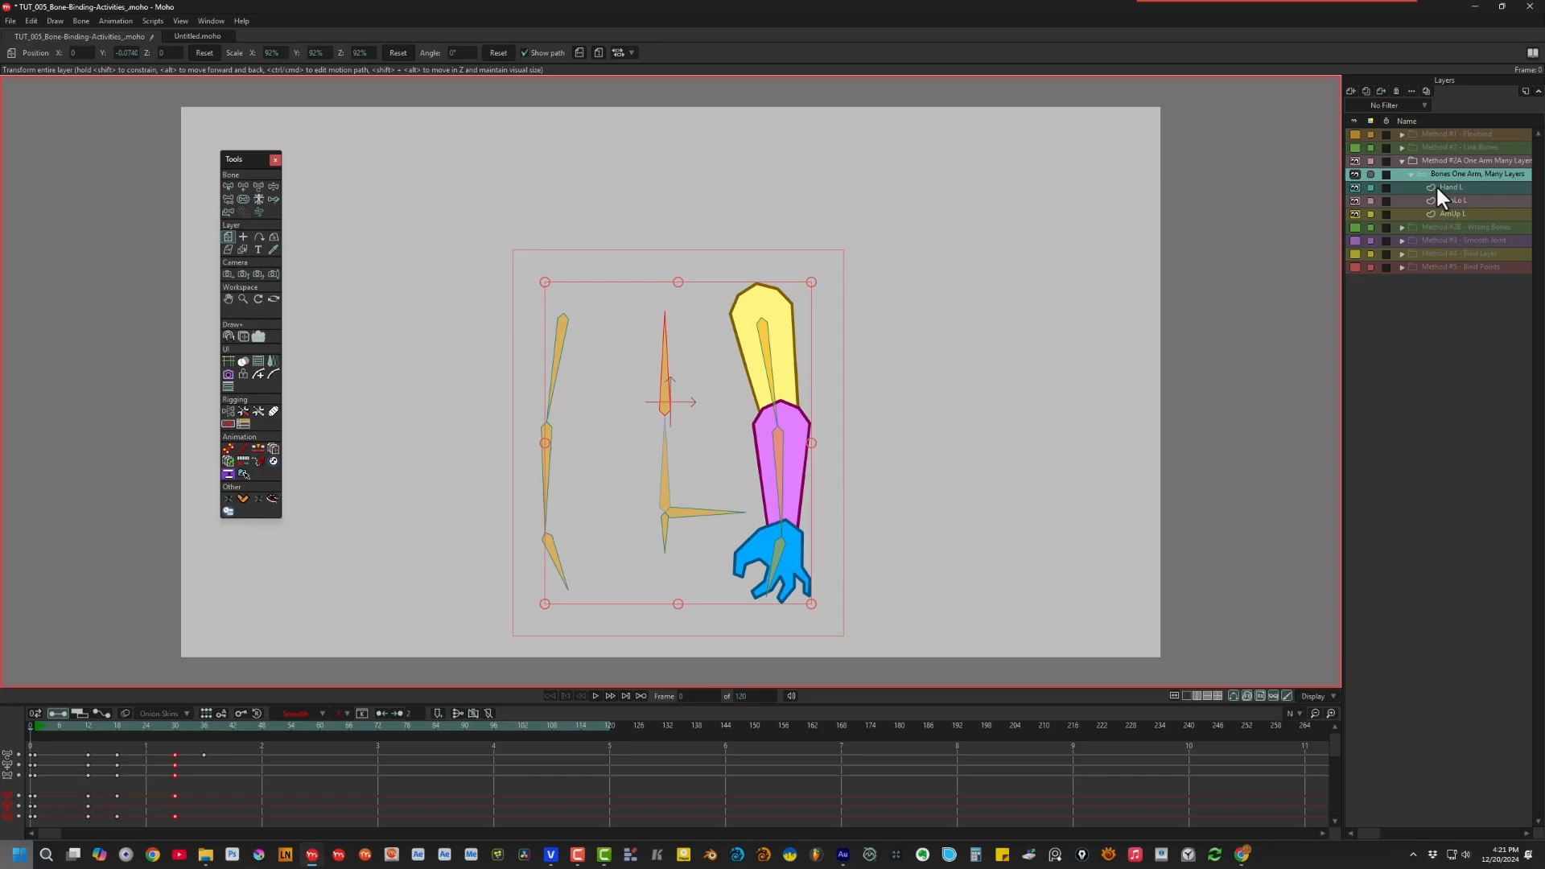
left_click(1450, 187)
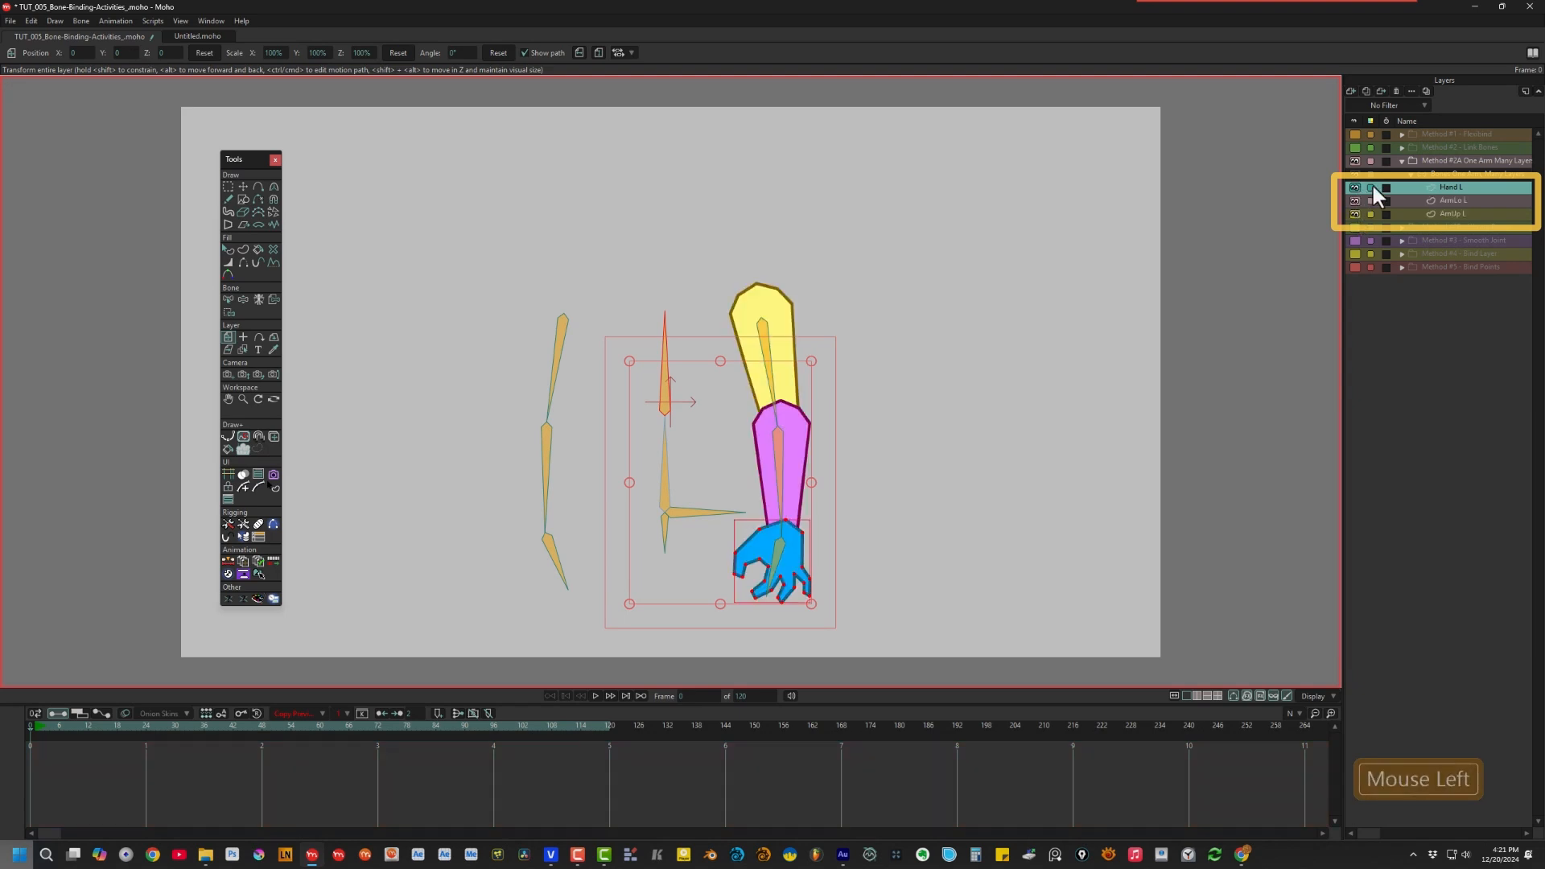
left_click(1452, 214)
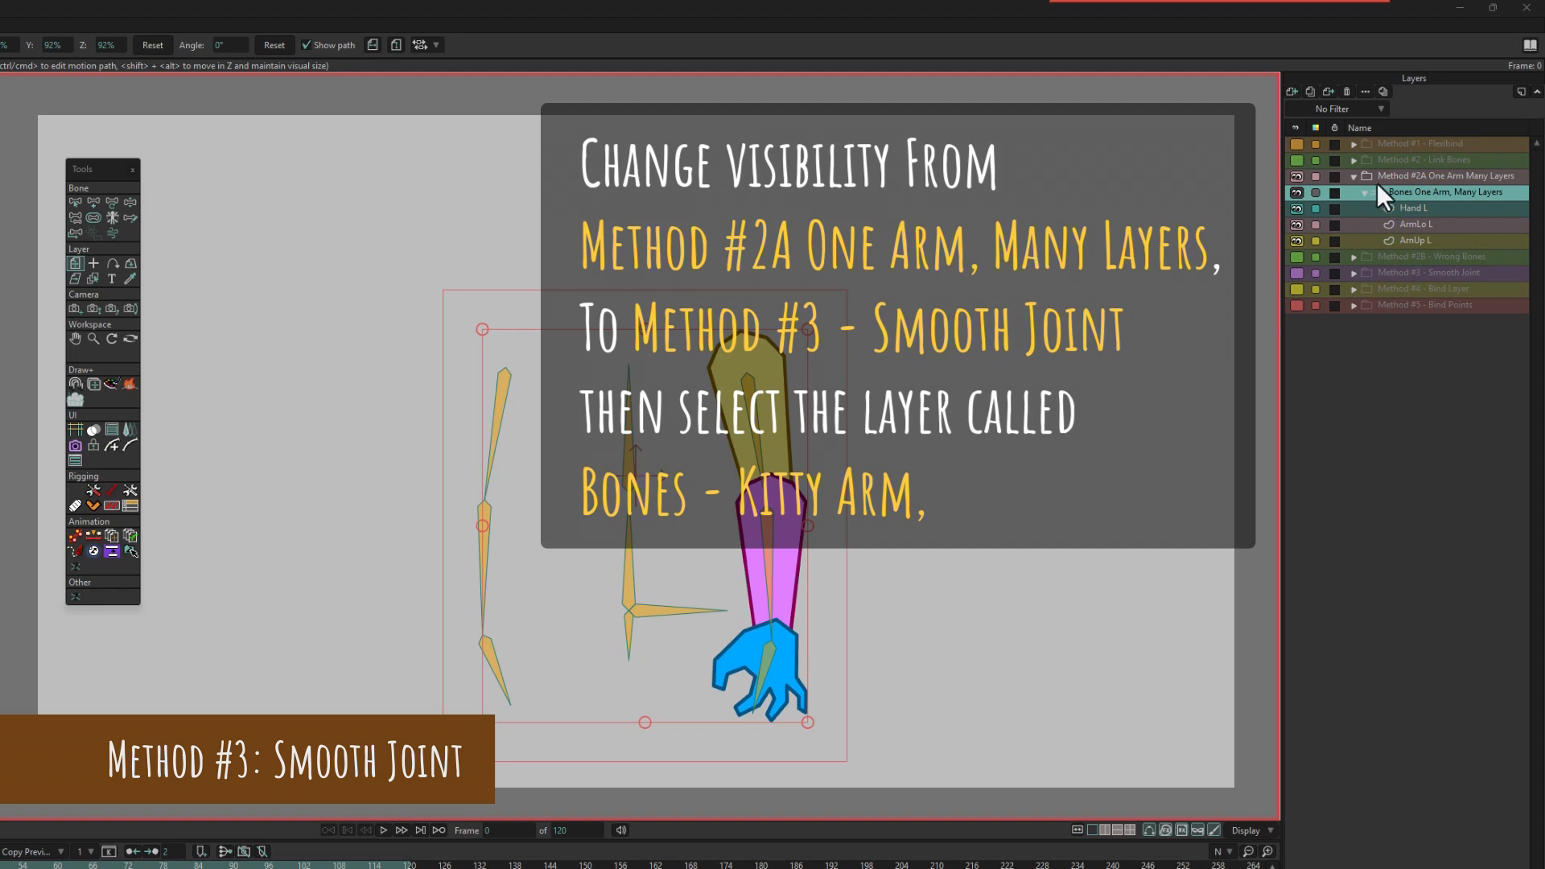
Hide the One Arm, Many Layers group, show and expand Method #3 - Smooth Joint, select Bones - Kitty Arm
left_click(1354, 176)
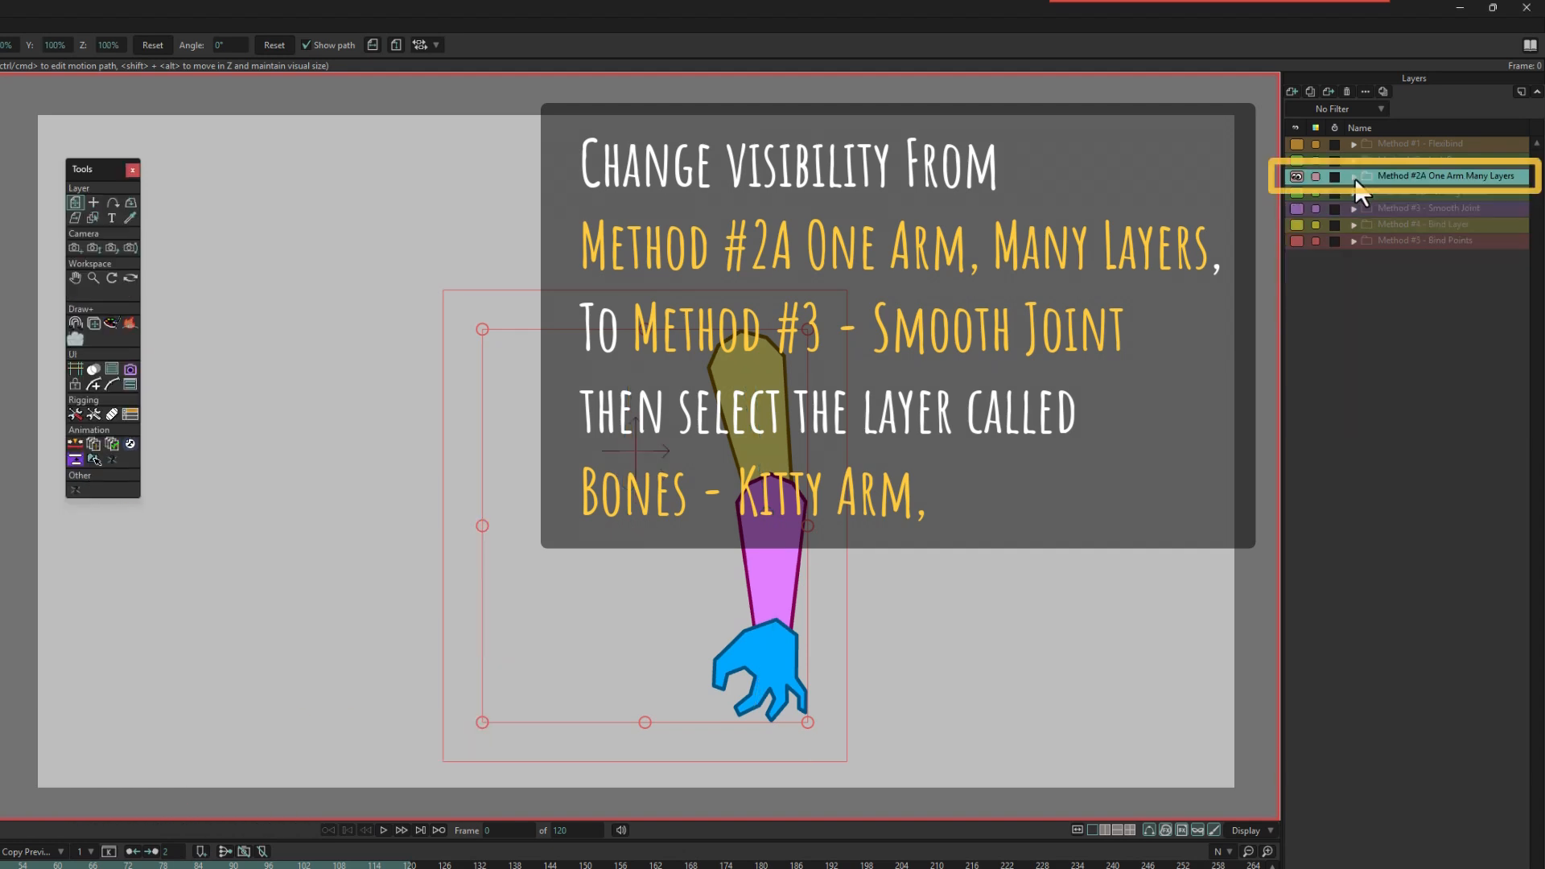
left_click(1297, 177)
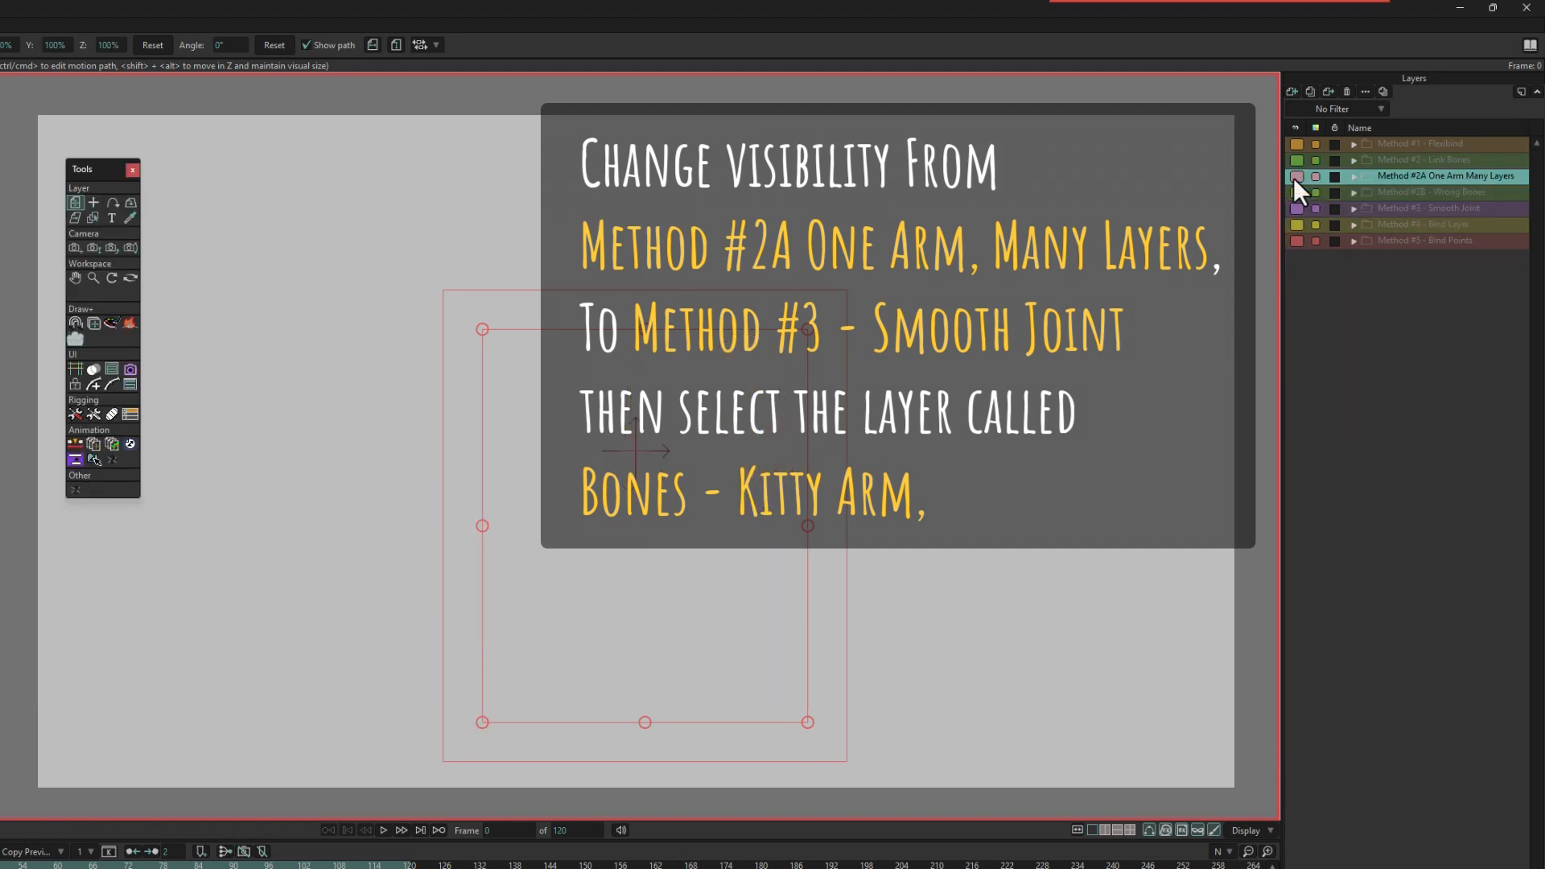
left_click(1297, 208)
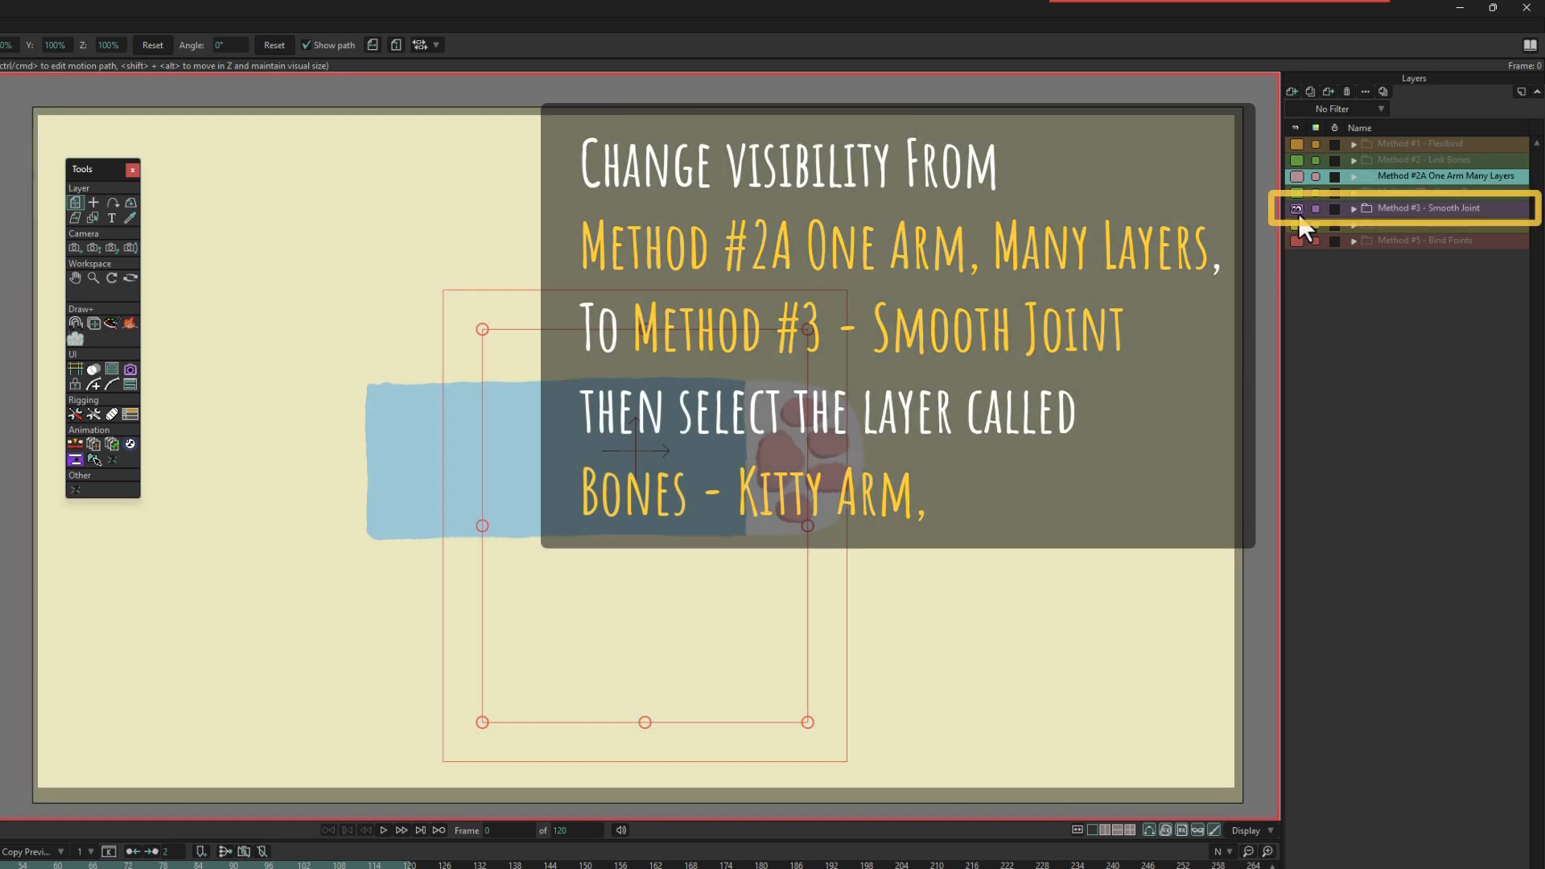
left_click(1354, 207)
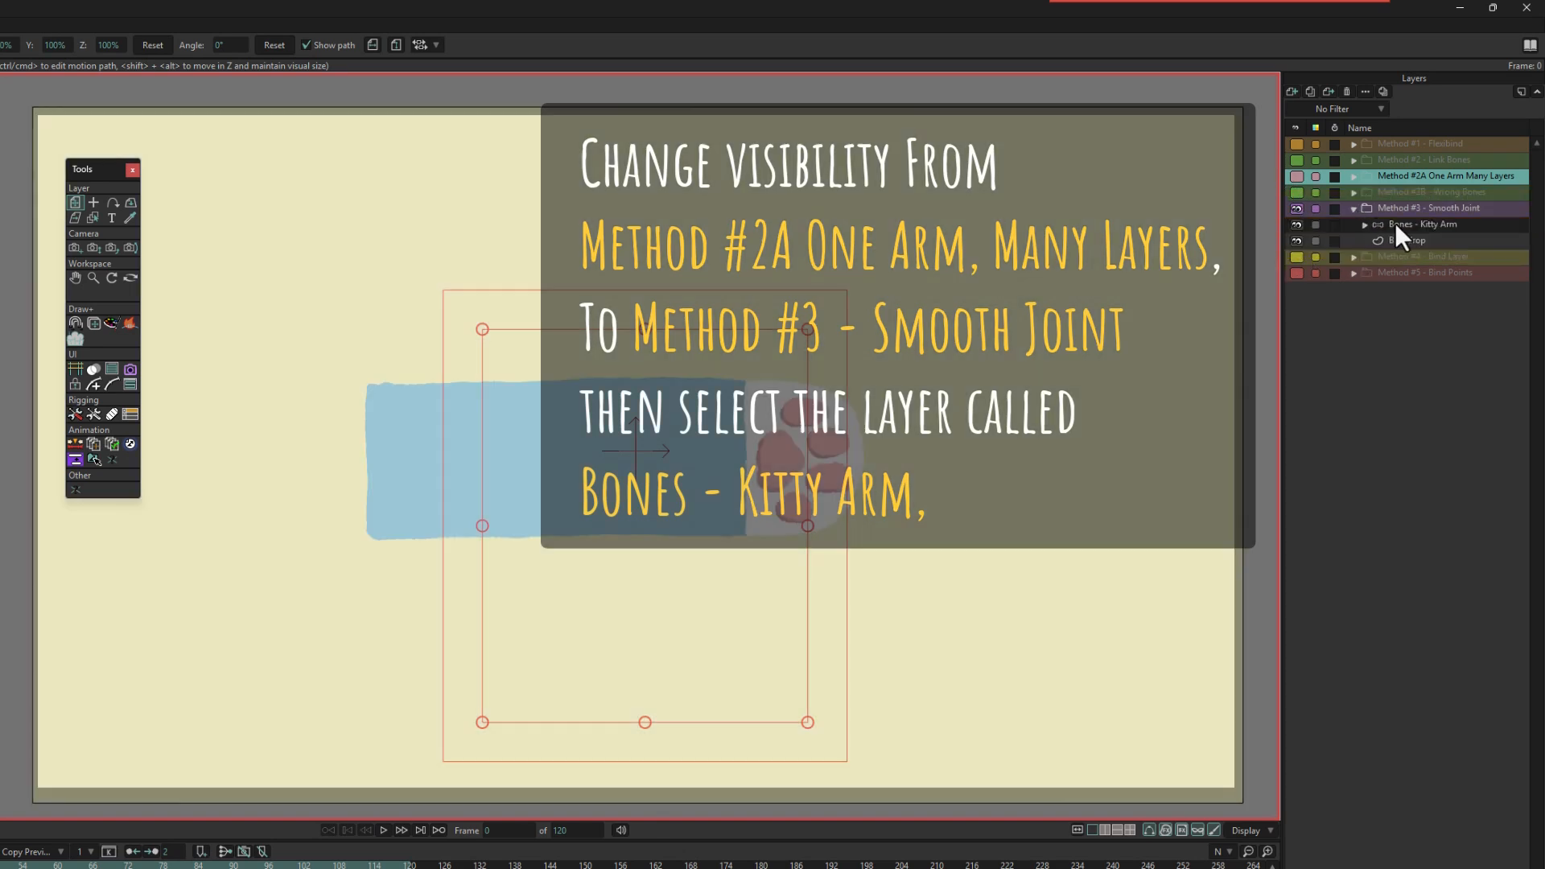
left_click(1413, 225)
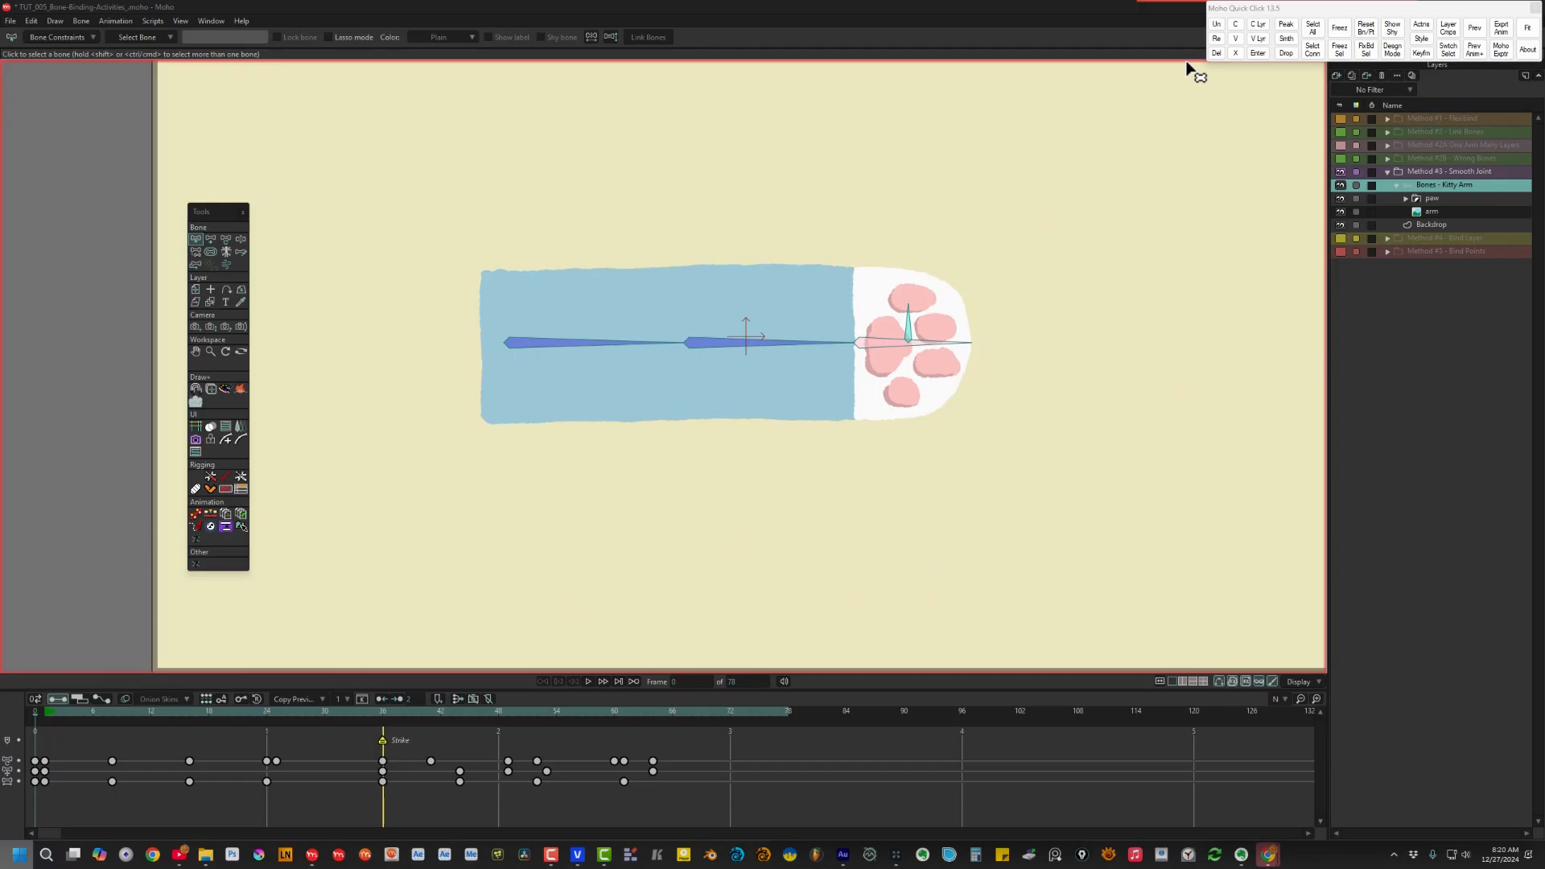
mouse_move(679, 597)
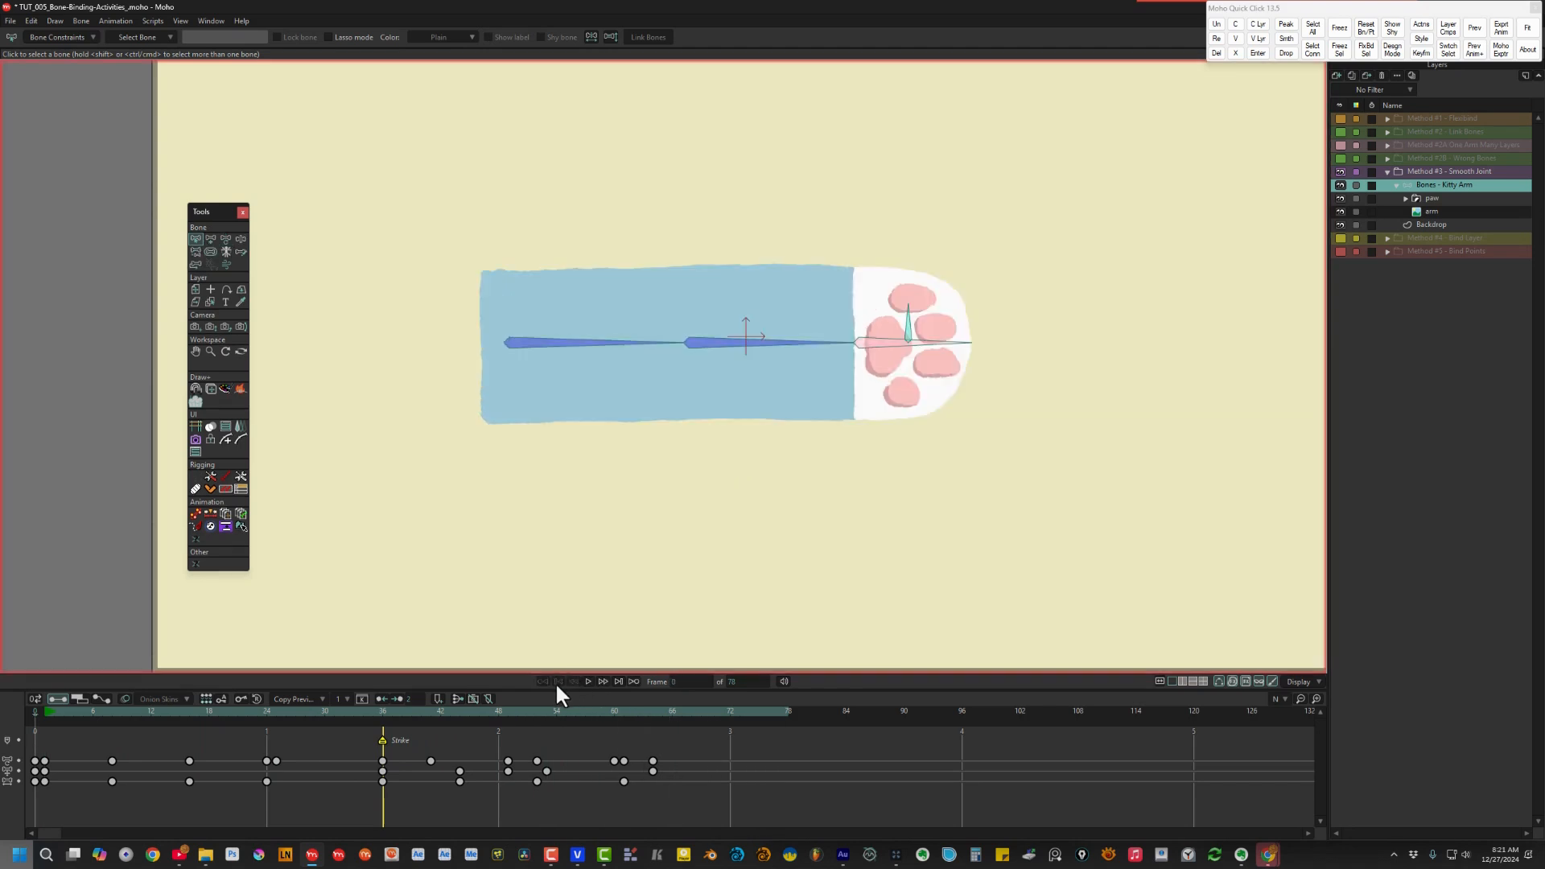
mouse_move(1023, 525)
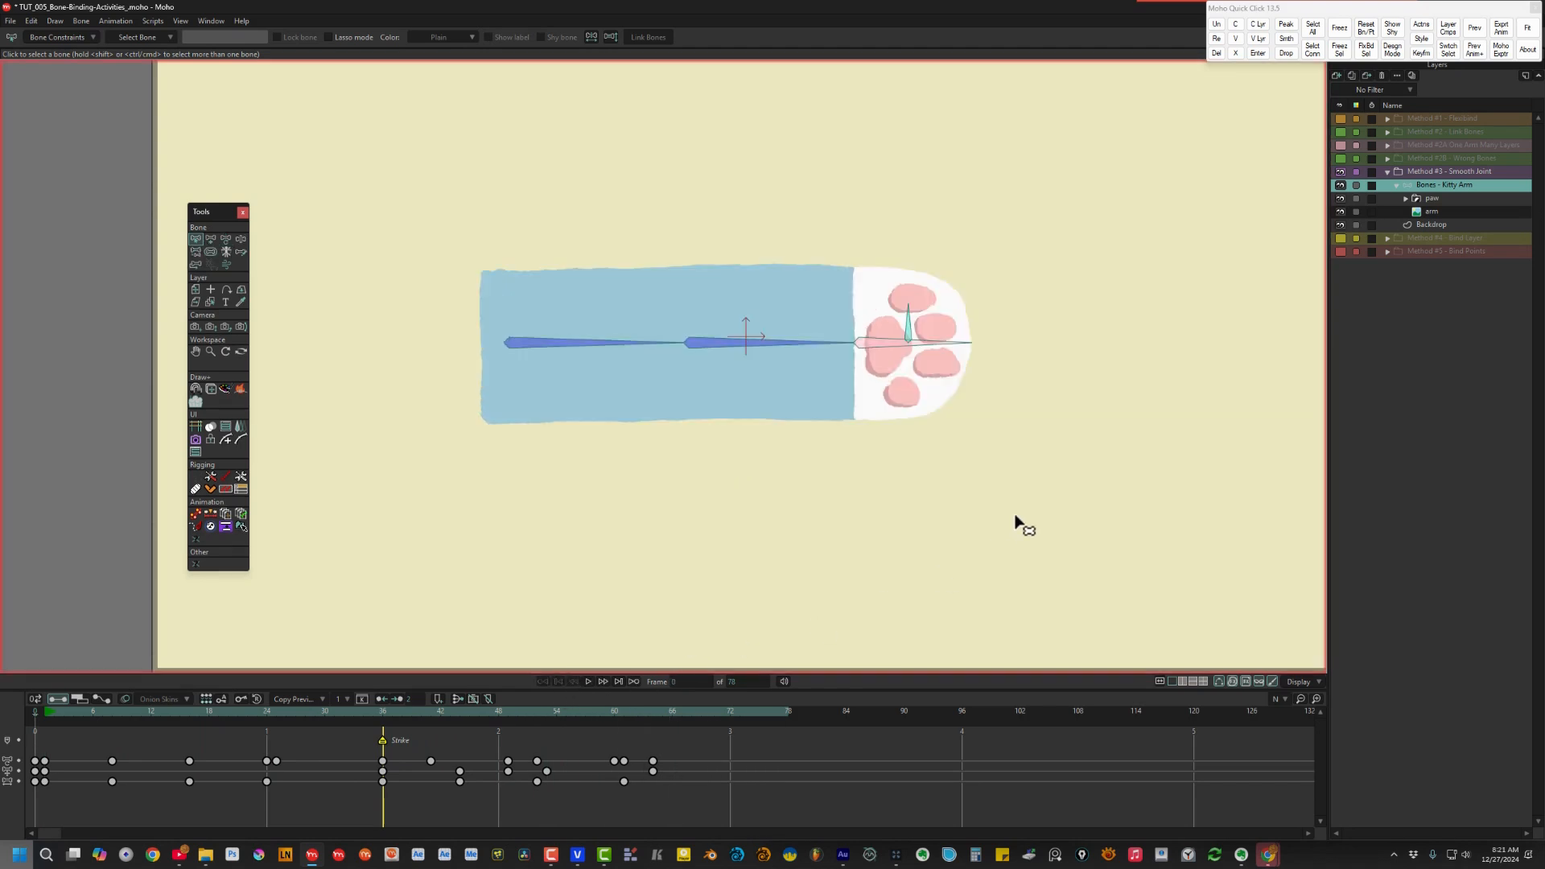
mouse_move(1352, 337)
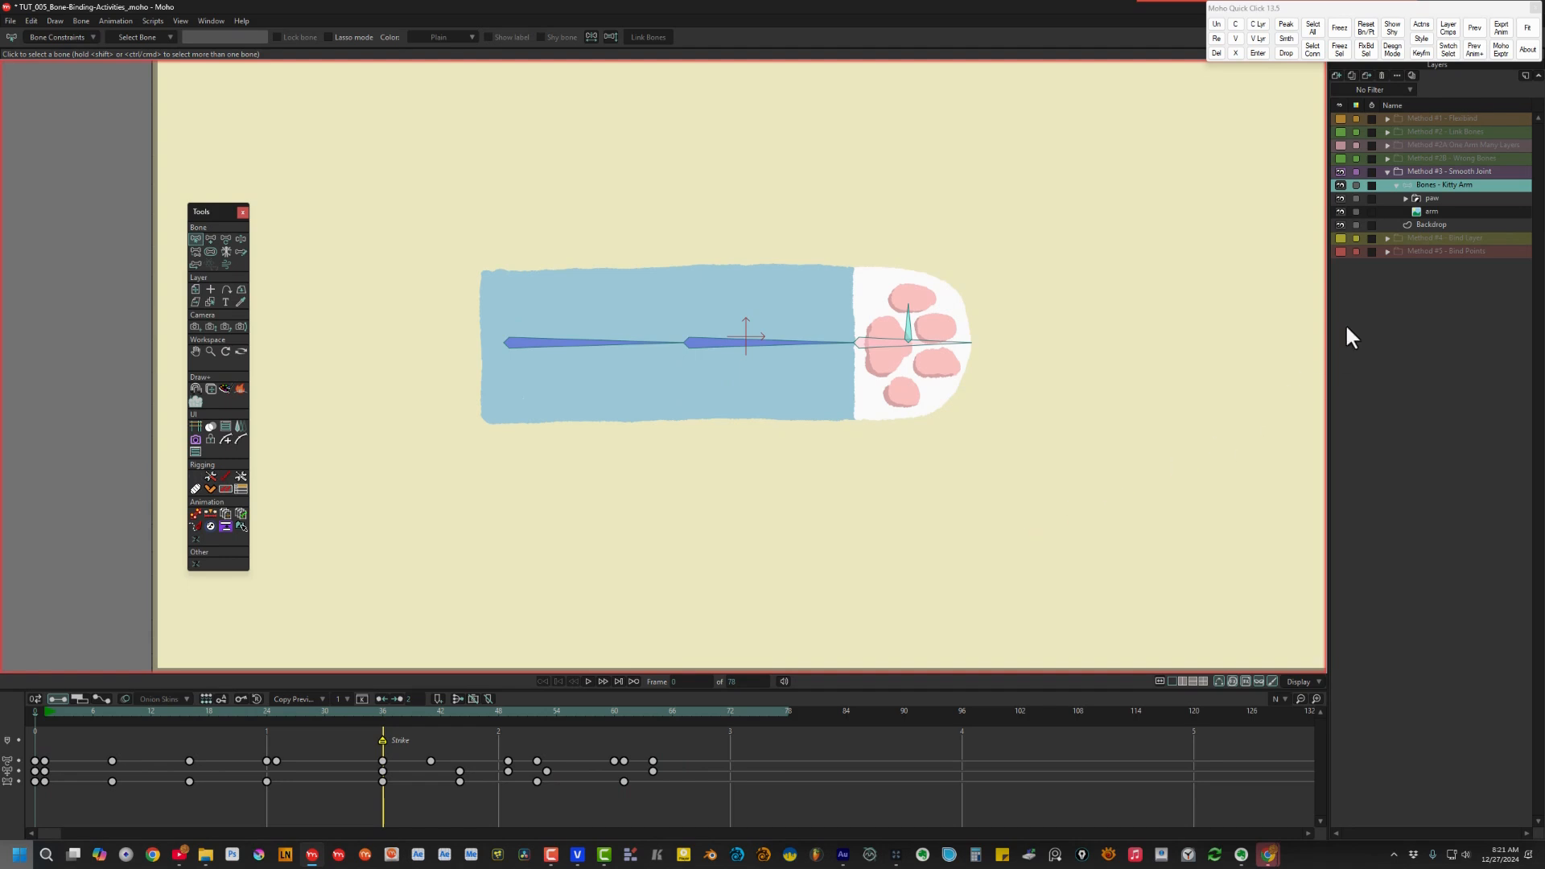
Create a smooth joint for the kitty arm's upper and lower bone pair via the Bone menu
left_click(1431, 211)
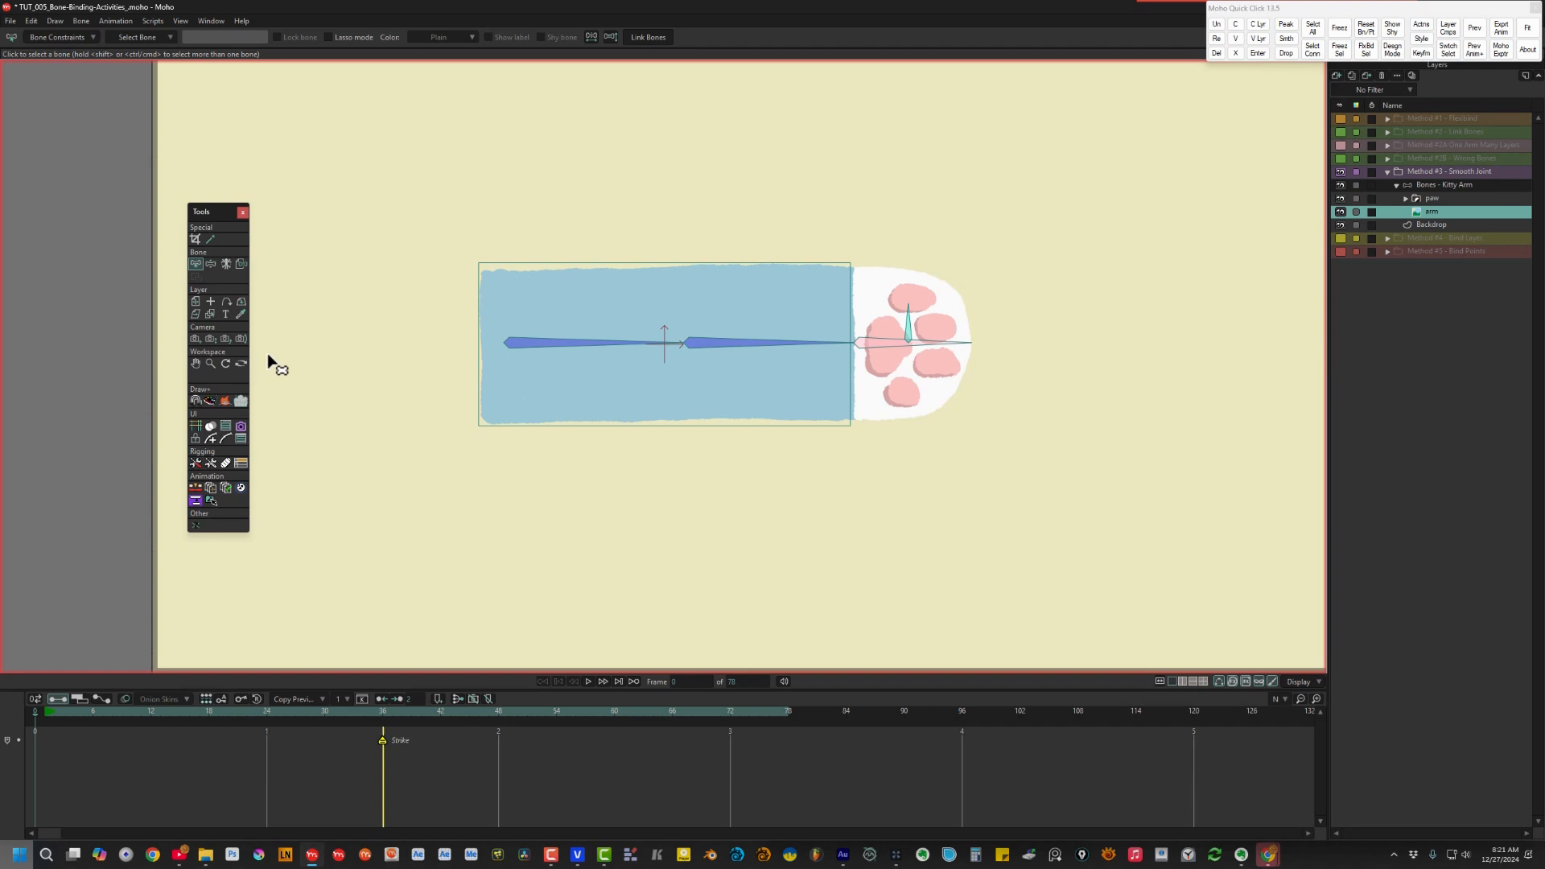
left_click(195, 262)
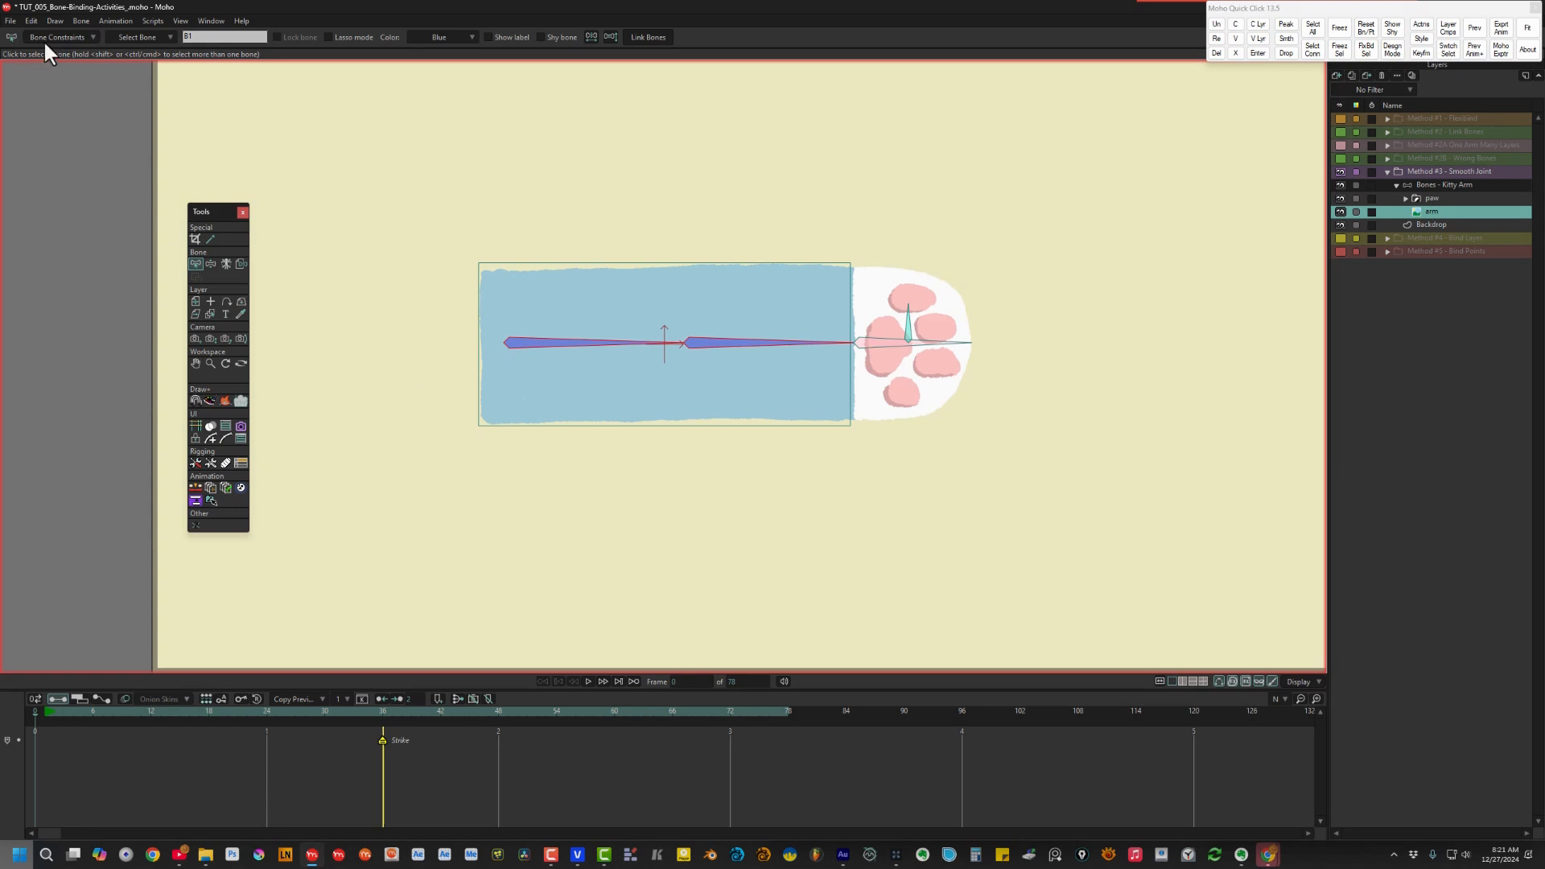
left_click(81, 21)
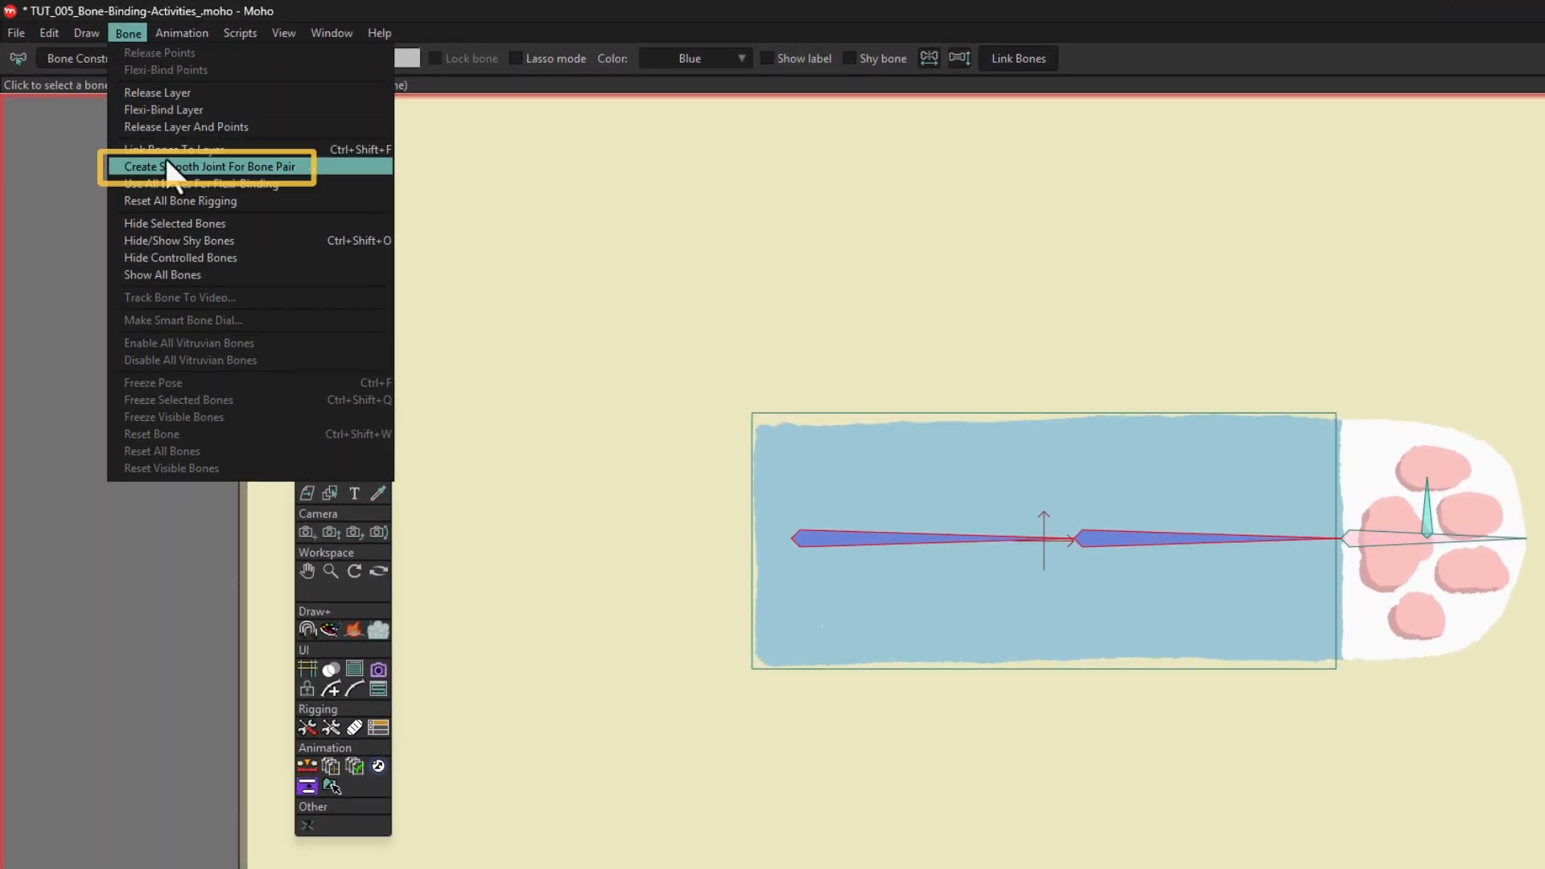
left_click(210, 166)
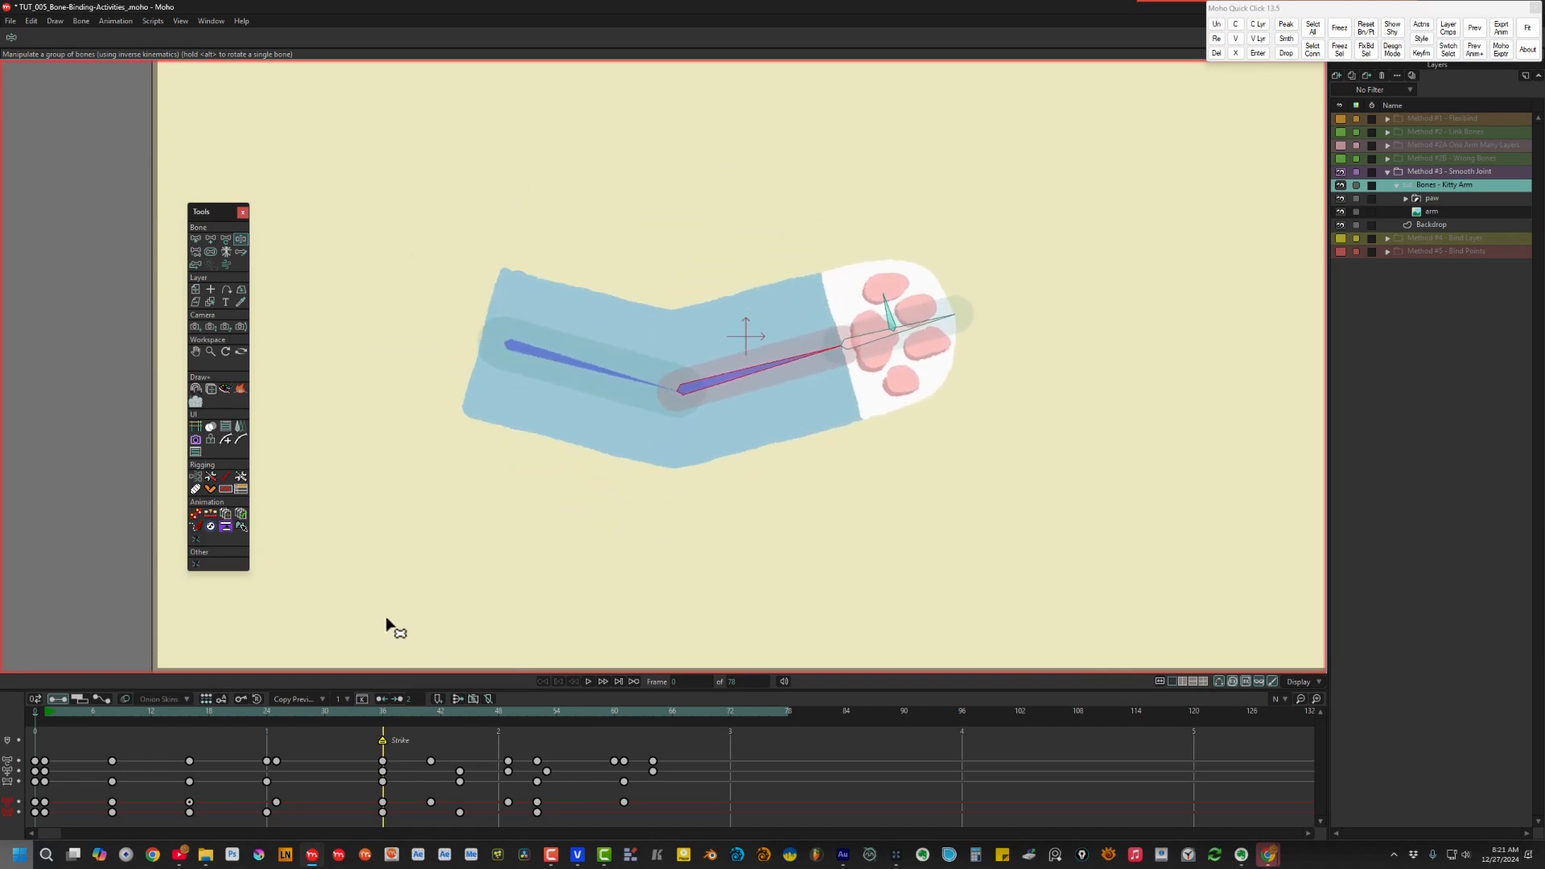
mouse_move(591, 687)
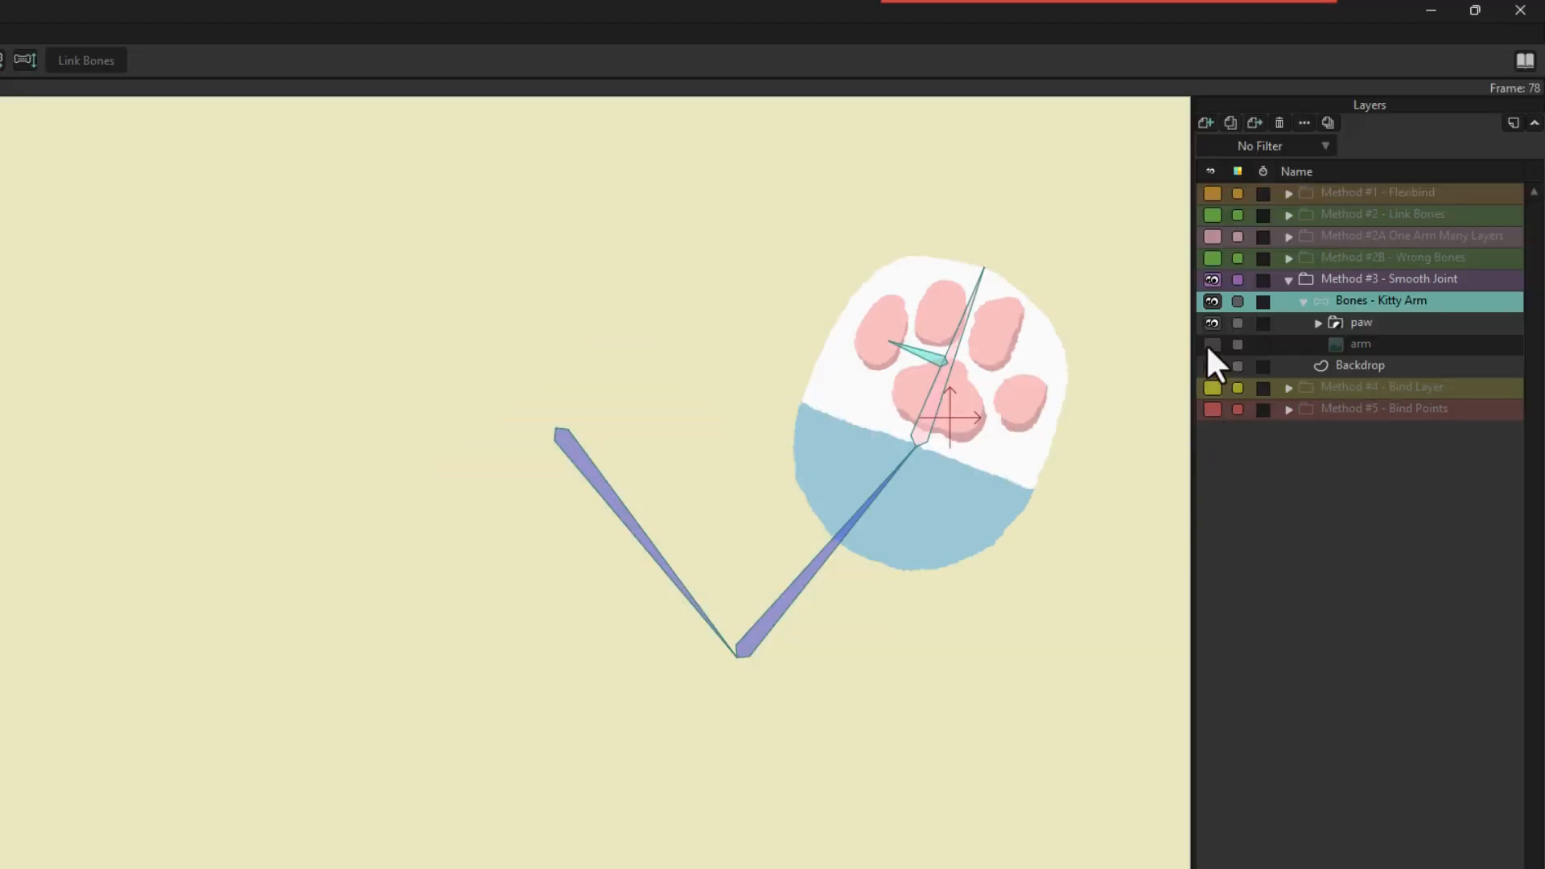
left_click(1360, 322)
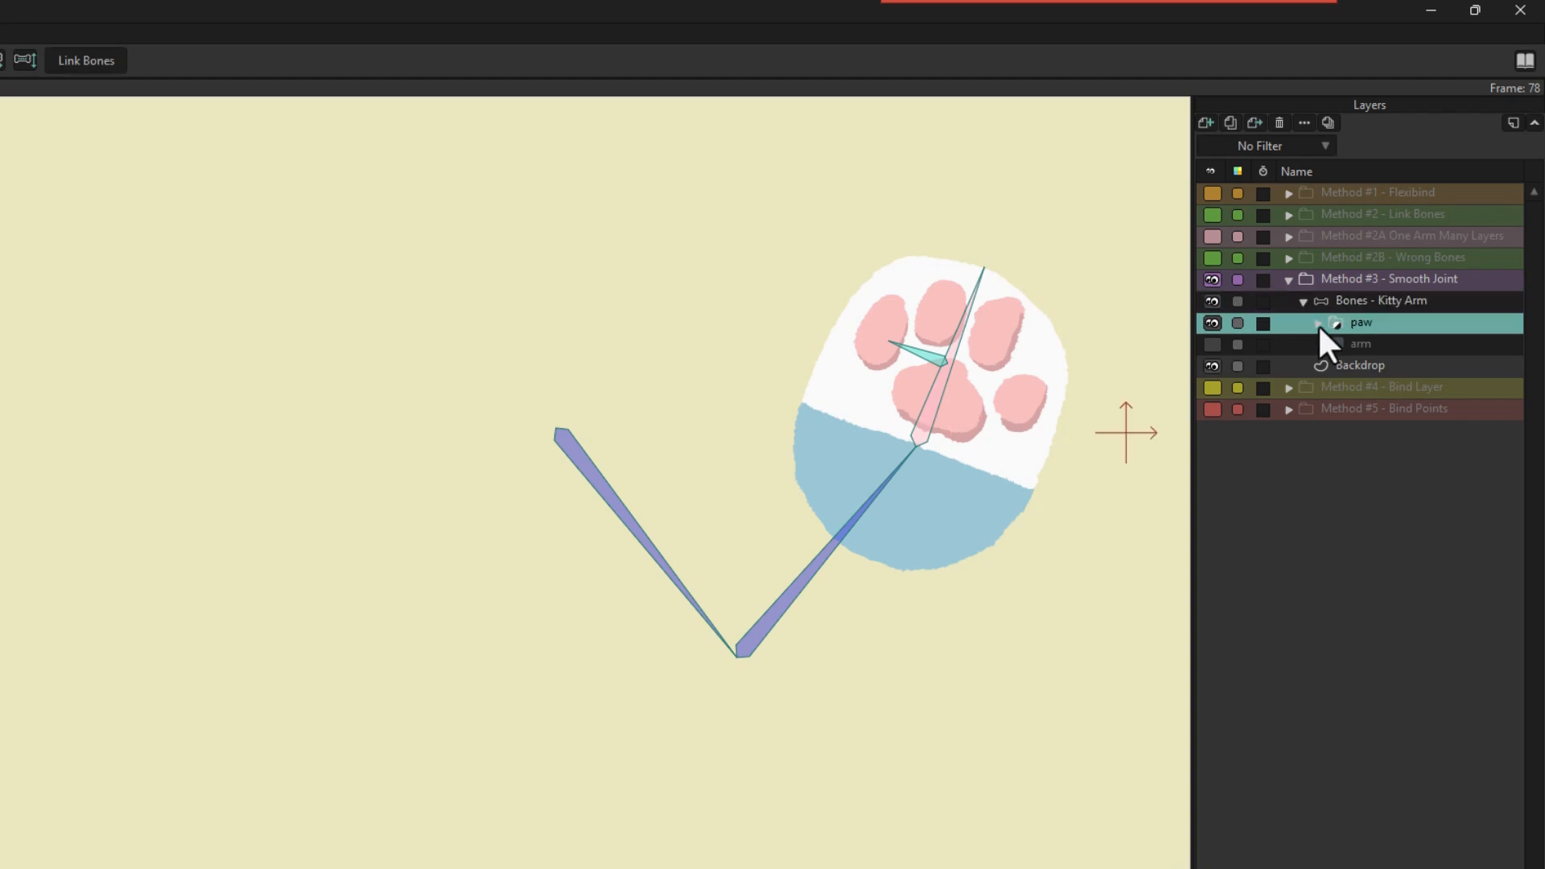
left_click(1318, 322)
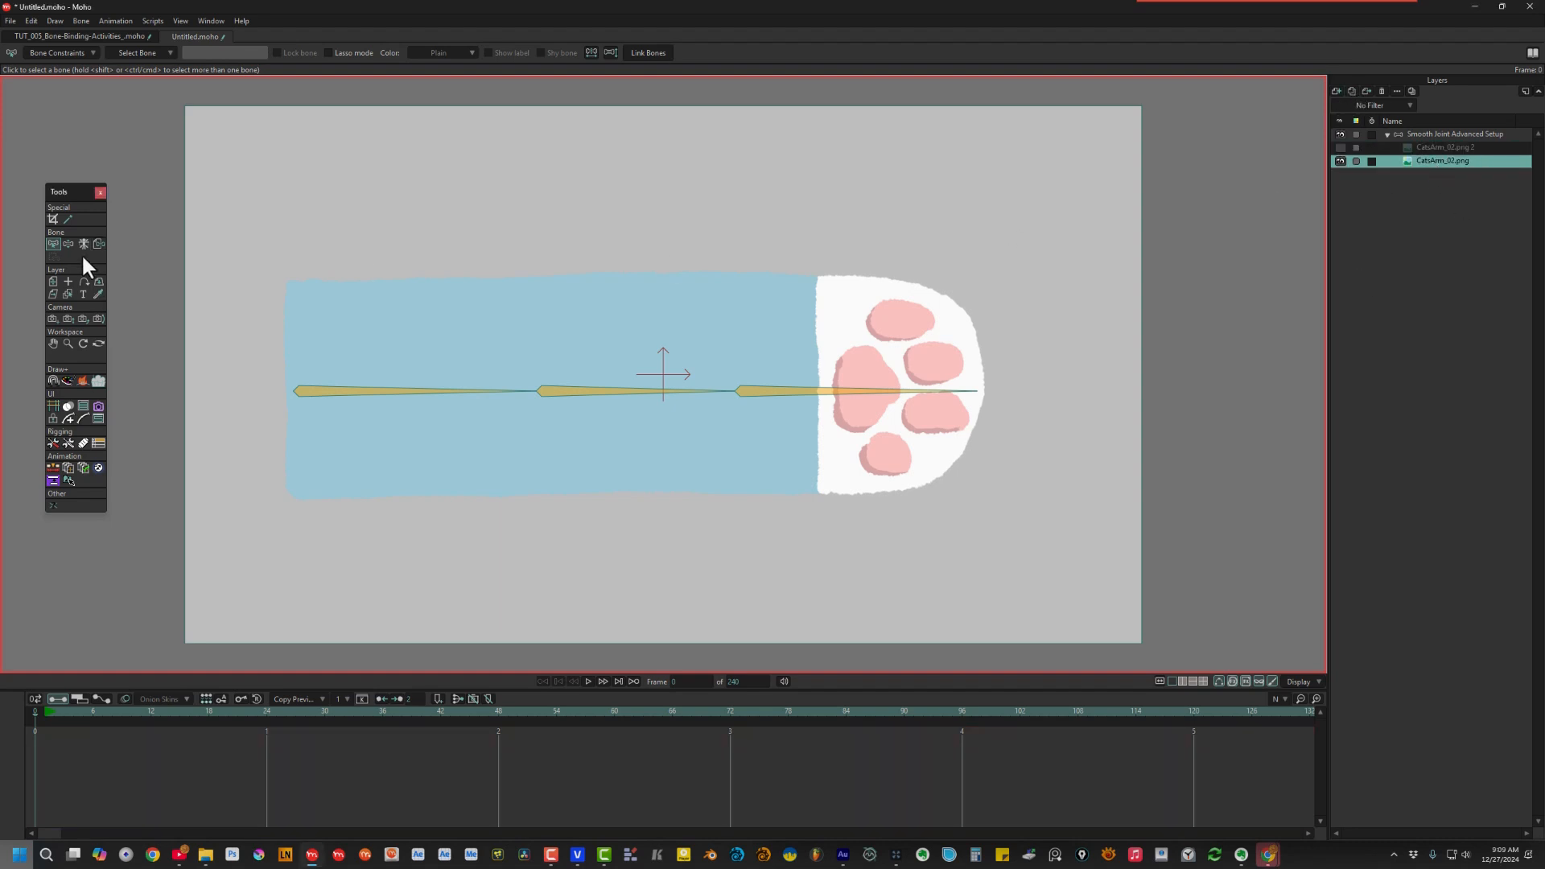
Crop the duplicated CatsArm image at the elbow with Image Masking and select the second copy
left_click(52, 243)
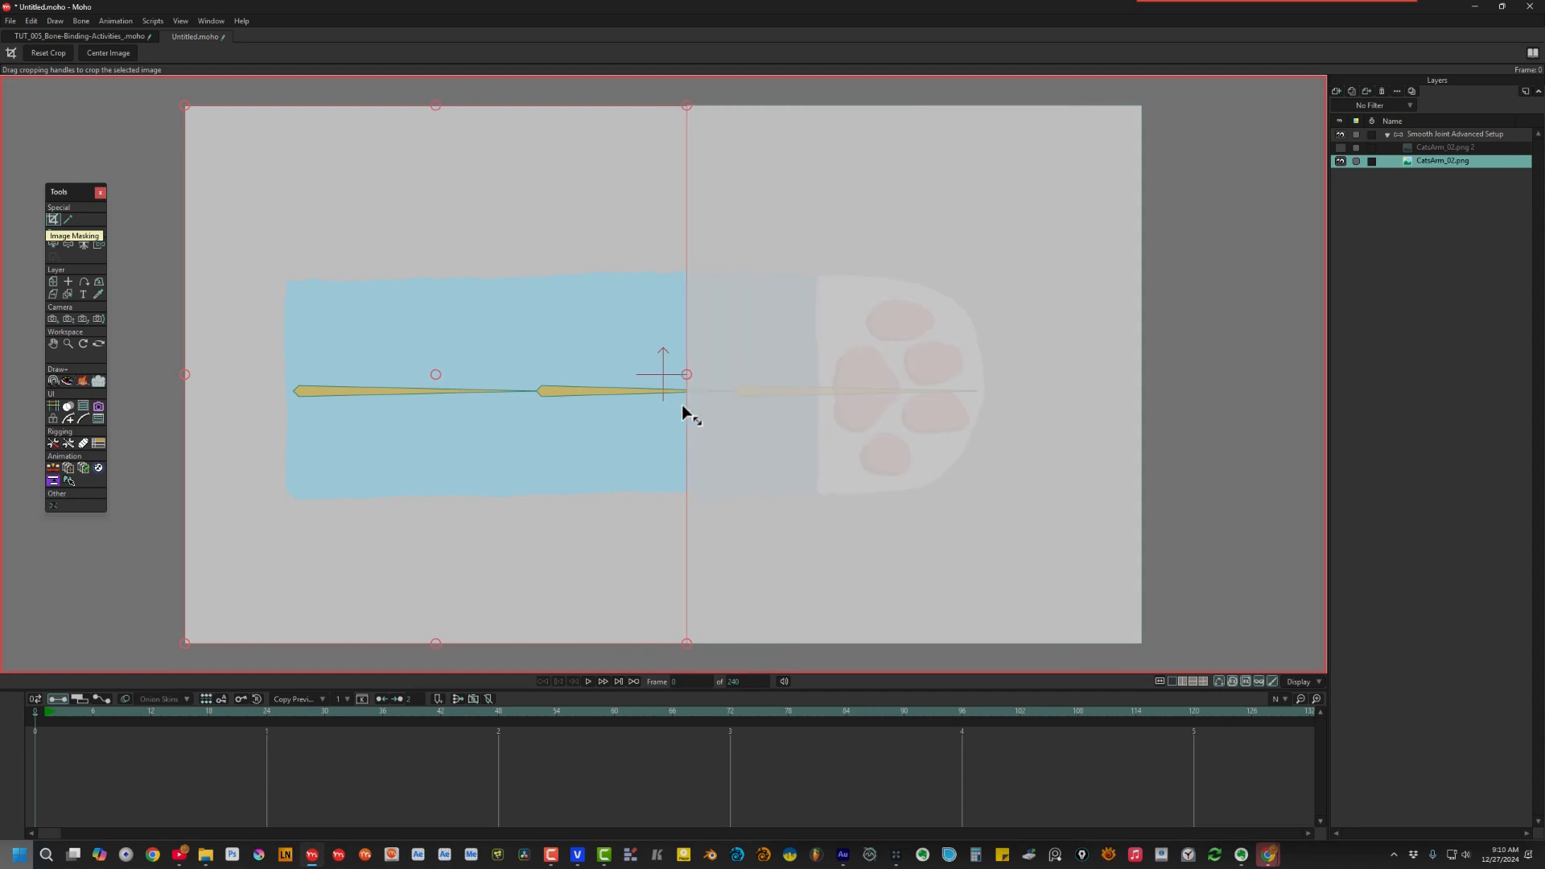
left_click(1448, 148)
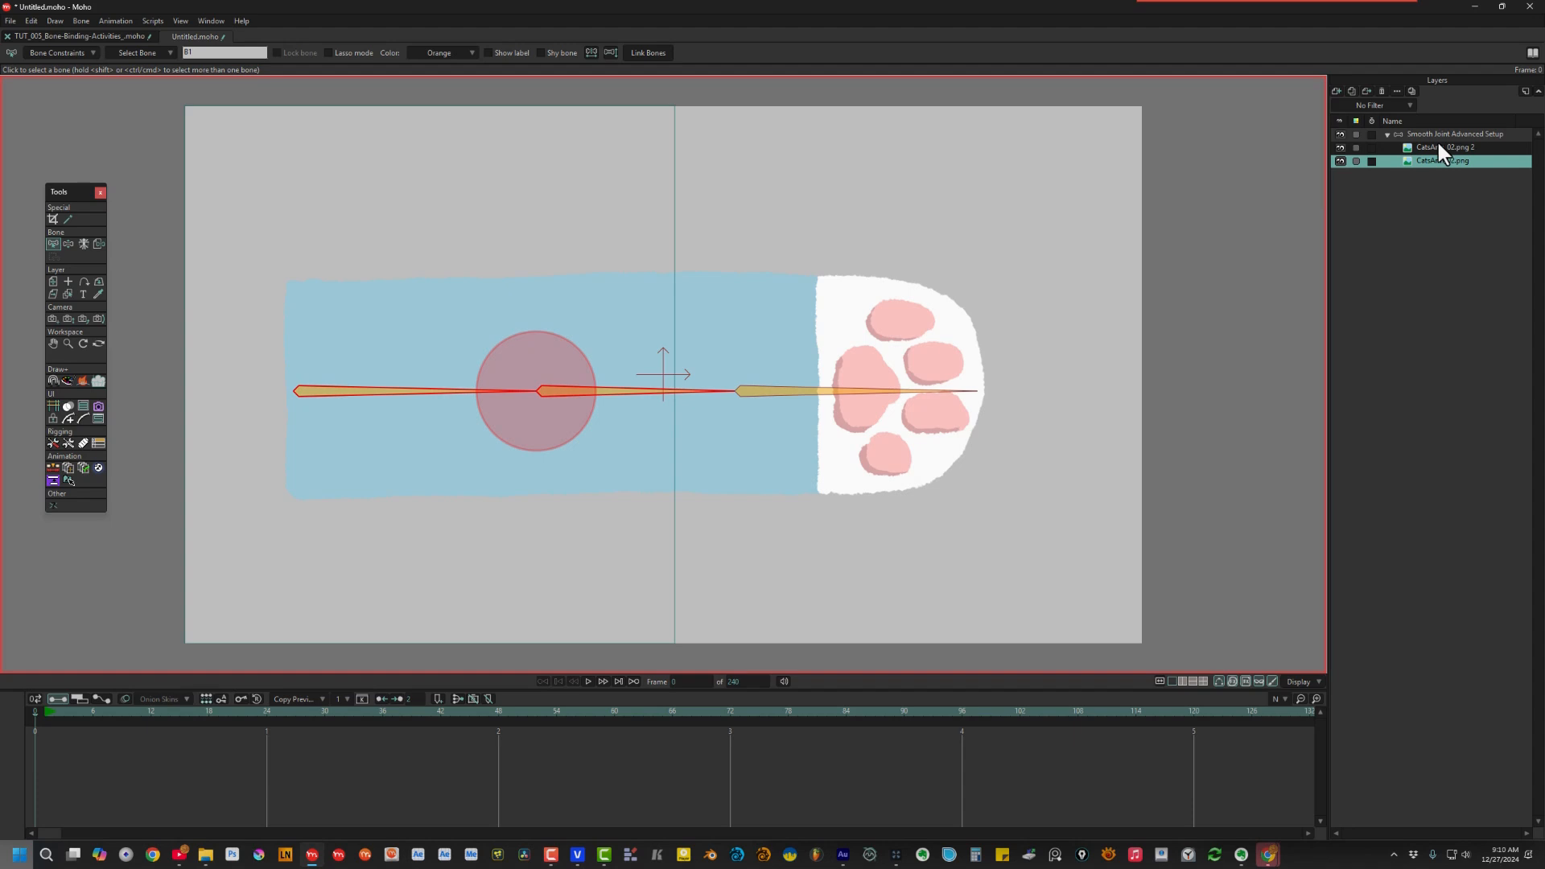
left_click(81, 21)
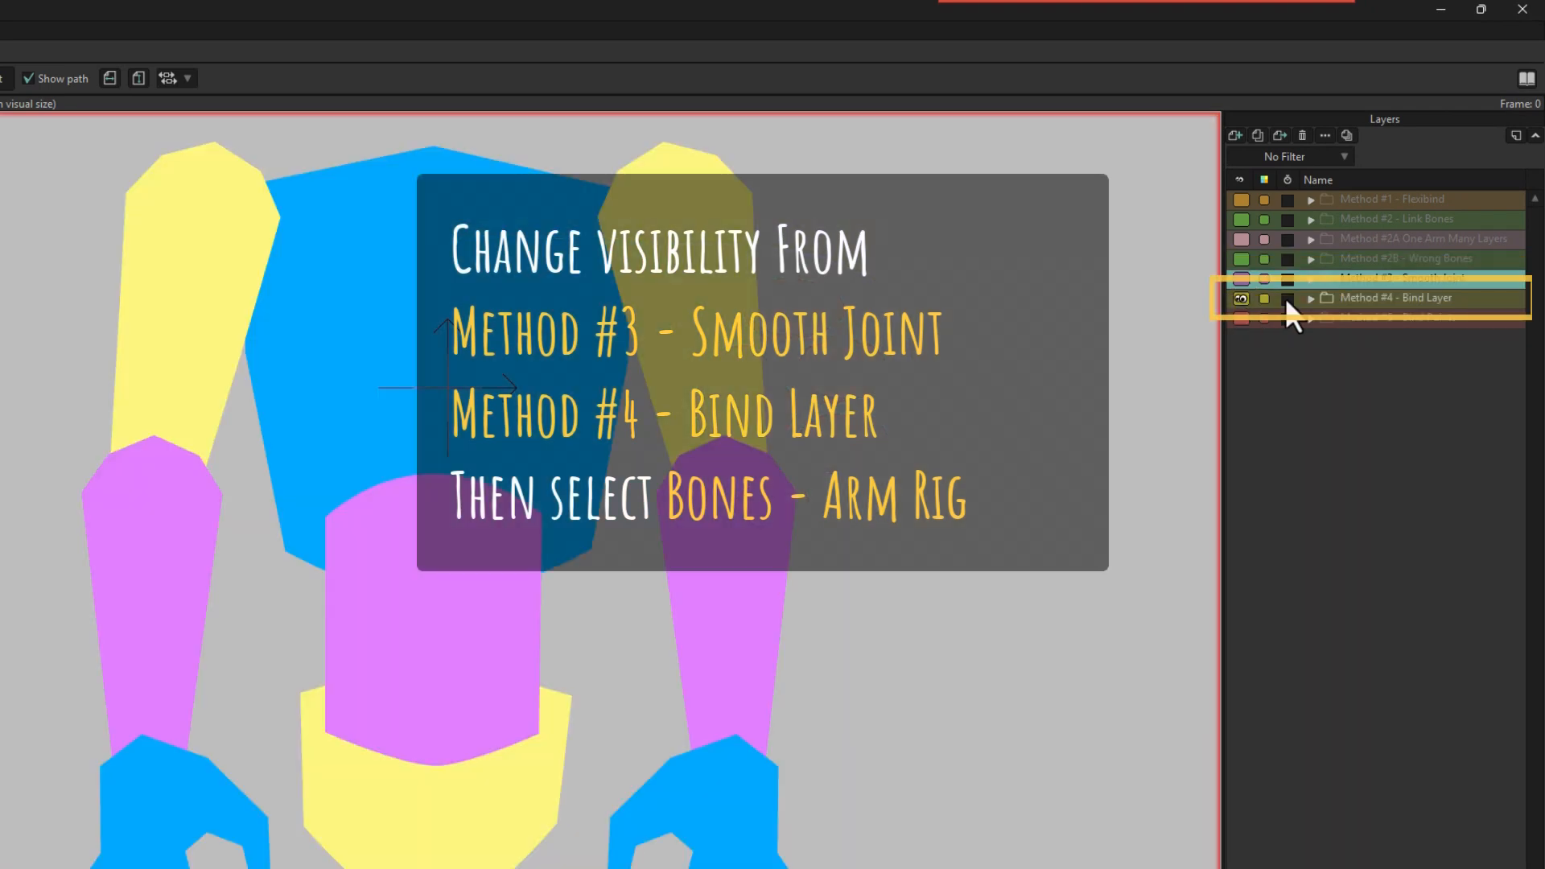
Show Method #4 - Bind Layer, select Bones - Arm Rig and expand its hand, arm and torso part layers
left_click(1311, 298)
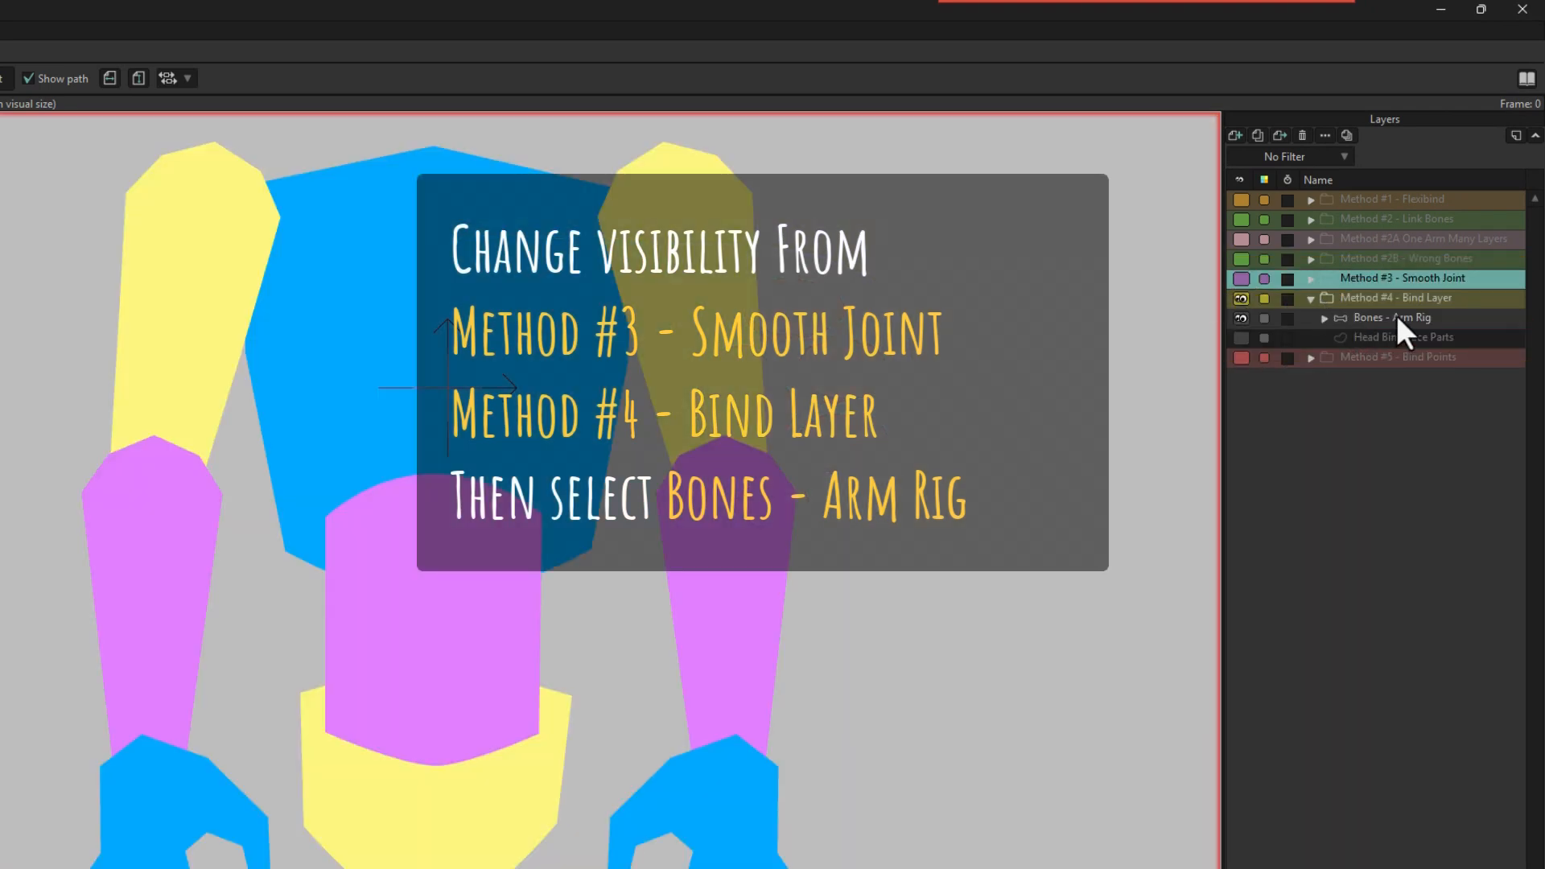
left_click(1392, 317)
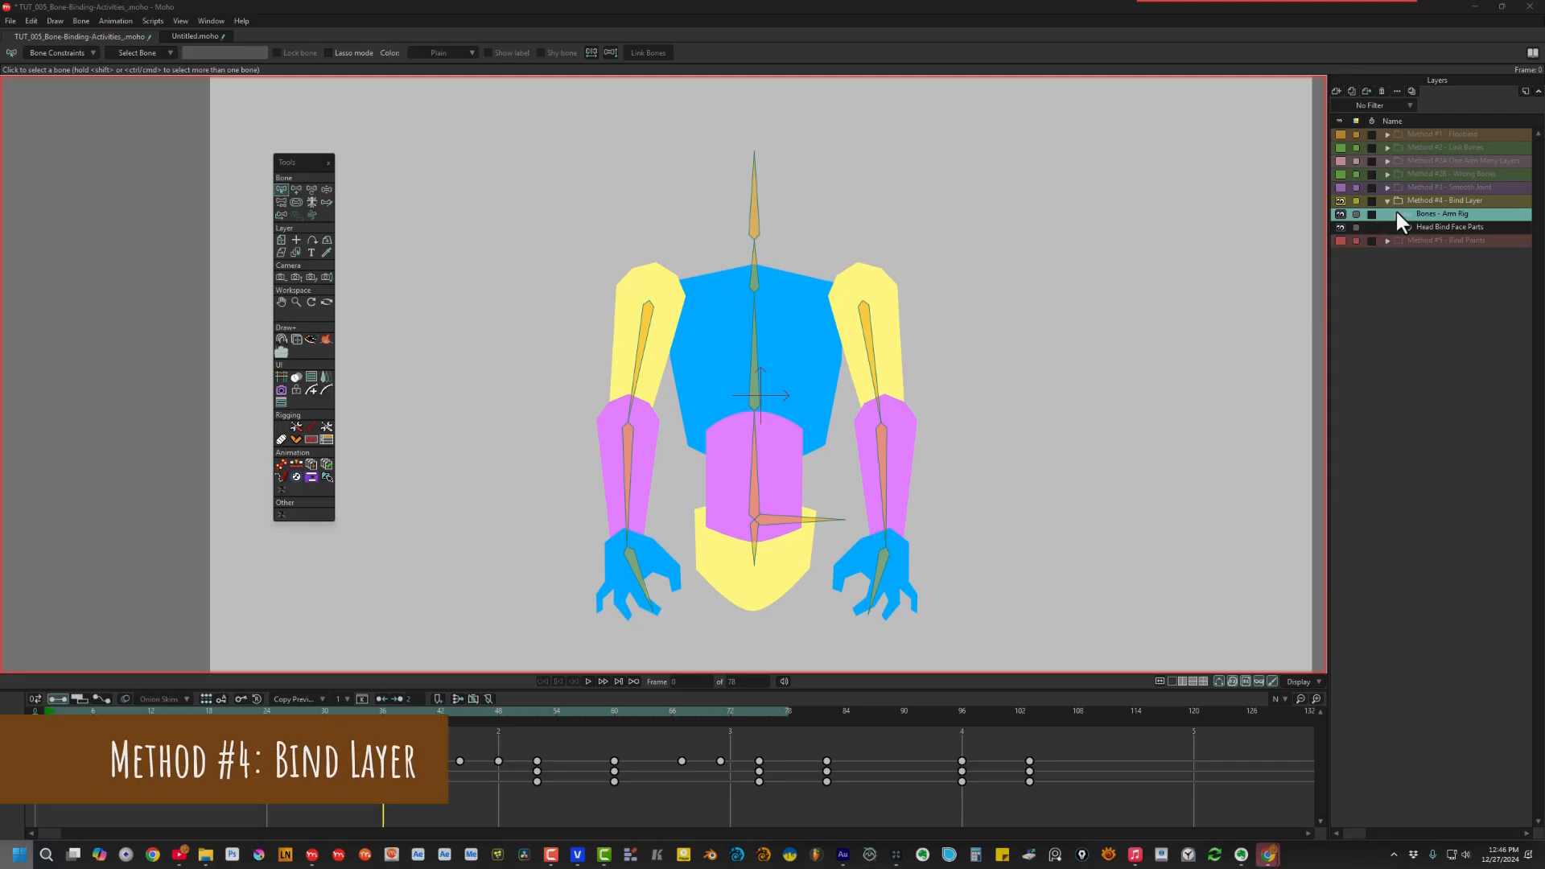
left_click(1386, 214)
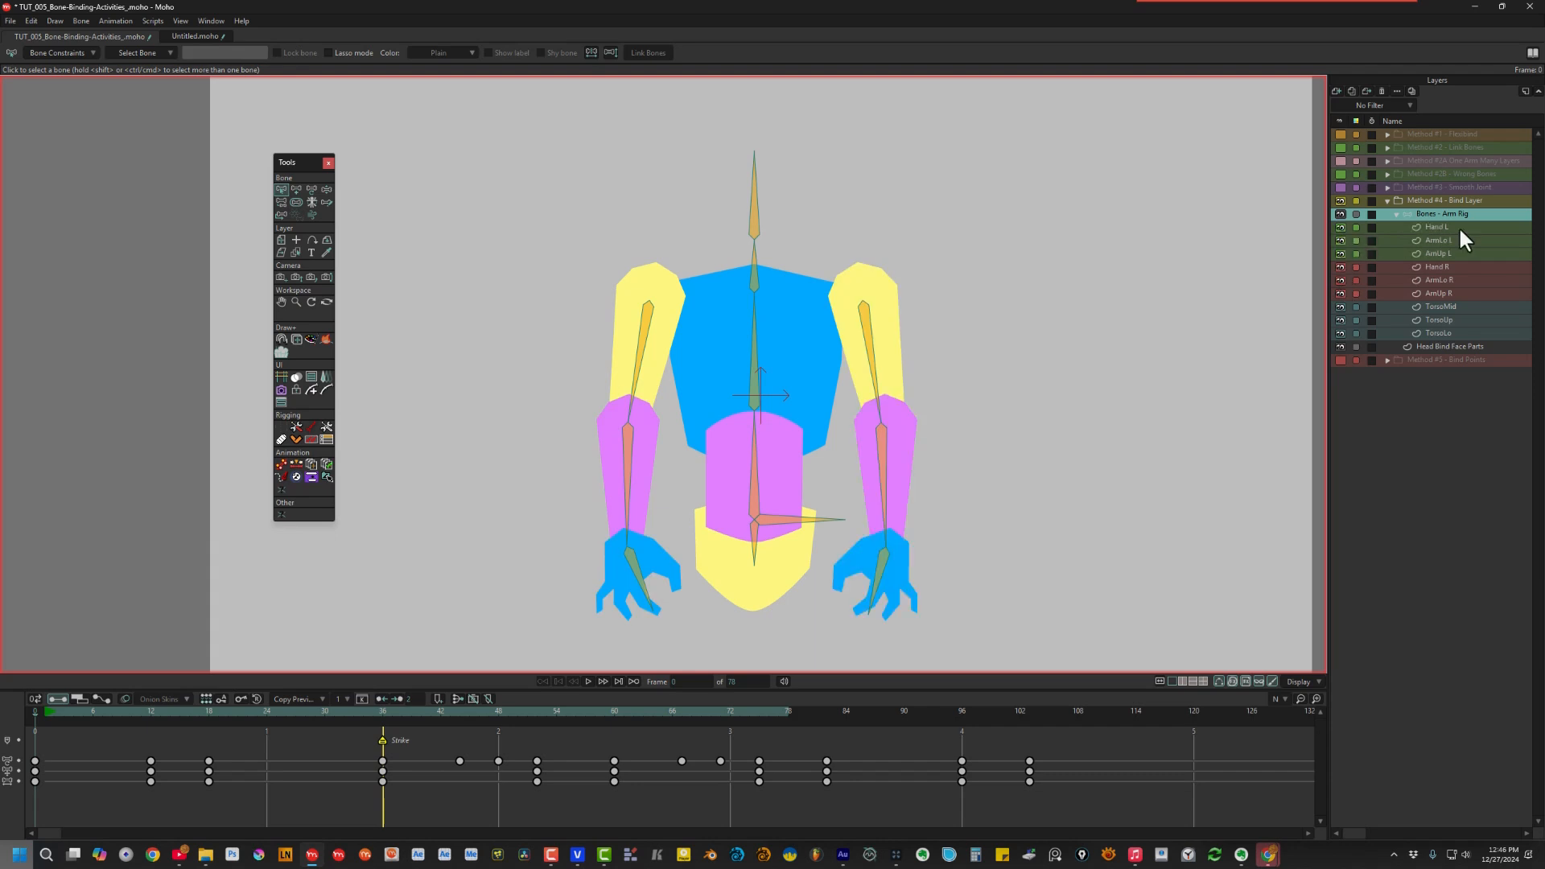
mouse_move(1468, 239)
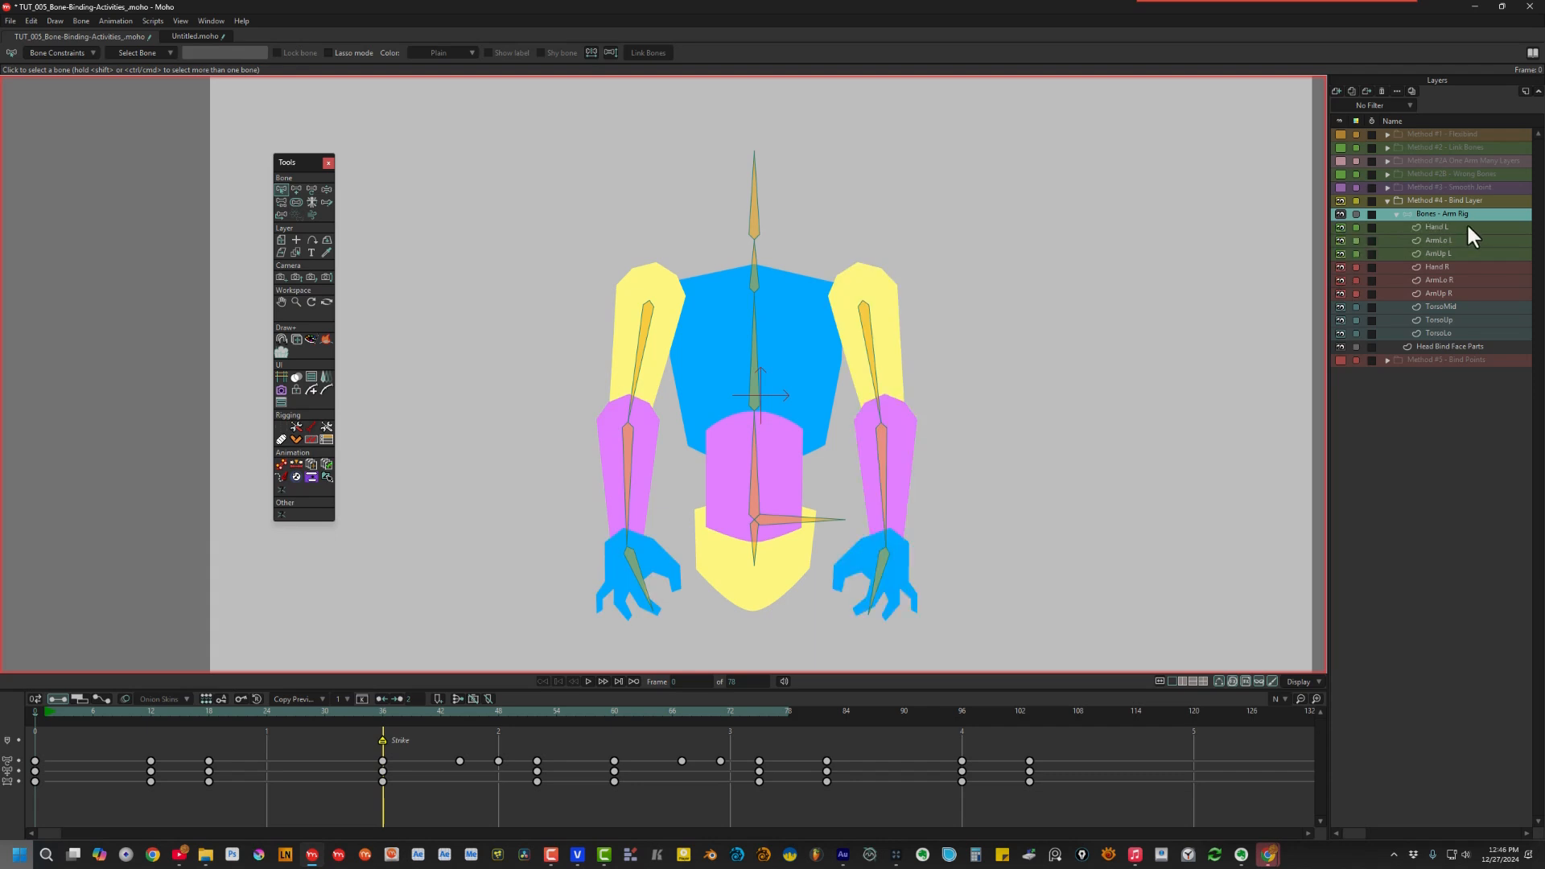
left_click(1440, 227)
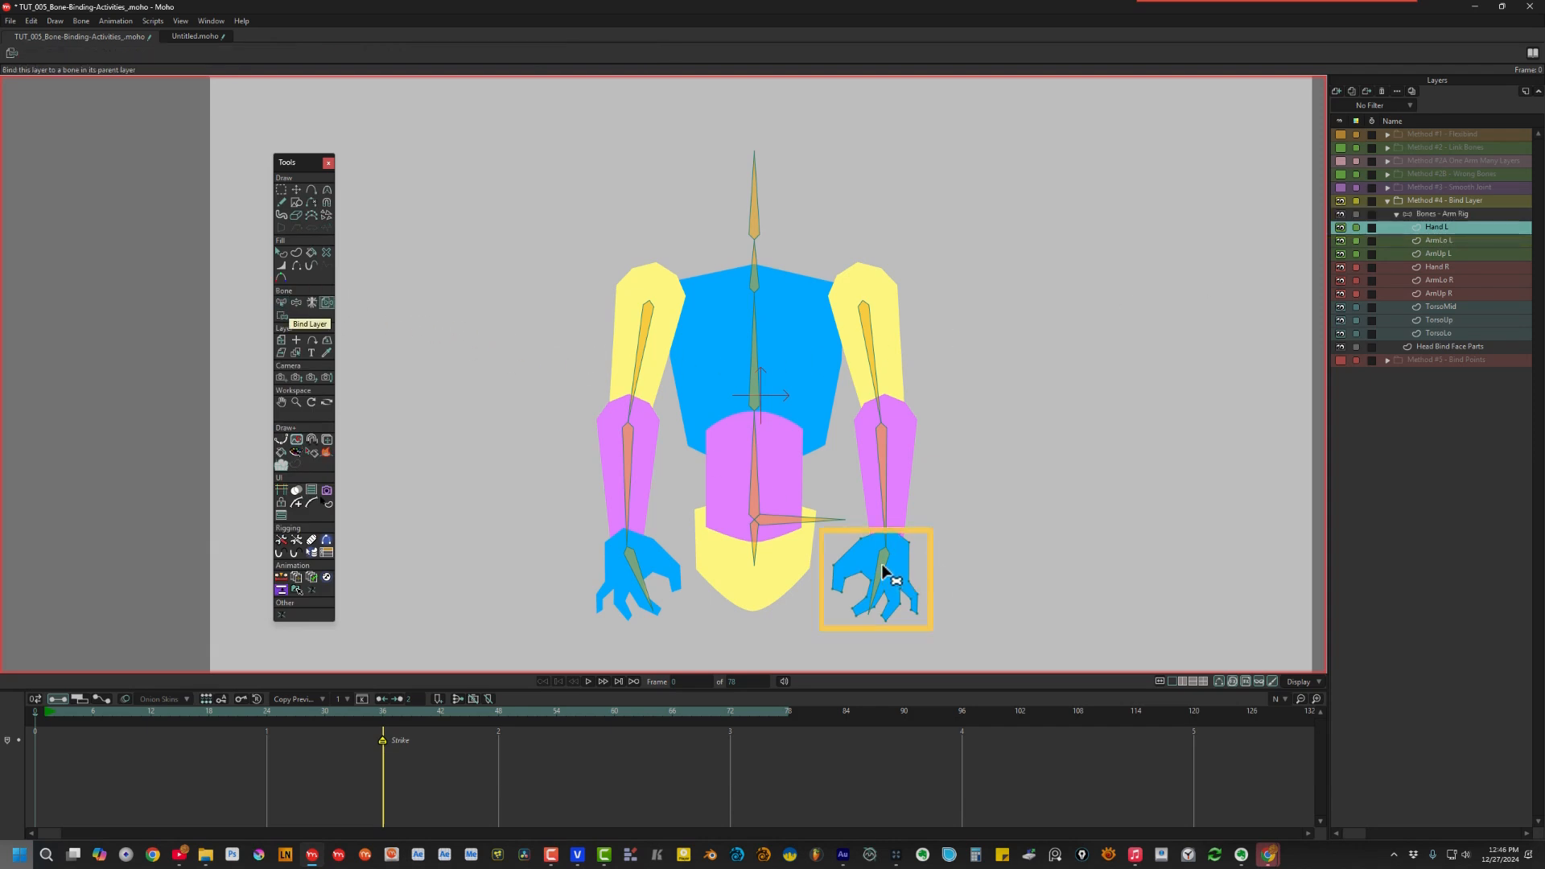
Bind Hand L, lower right arm and middle torso layers to their bones, then scrub frames to test
left_click(880, 572)
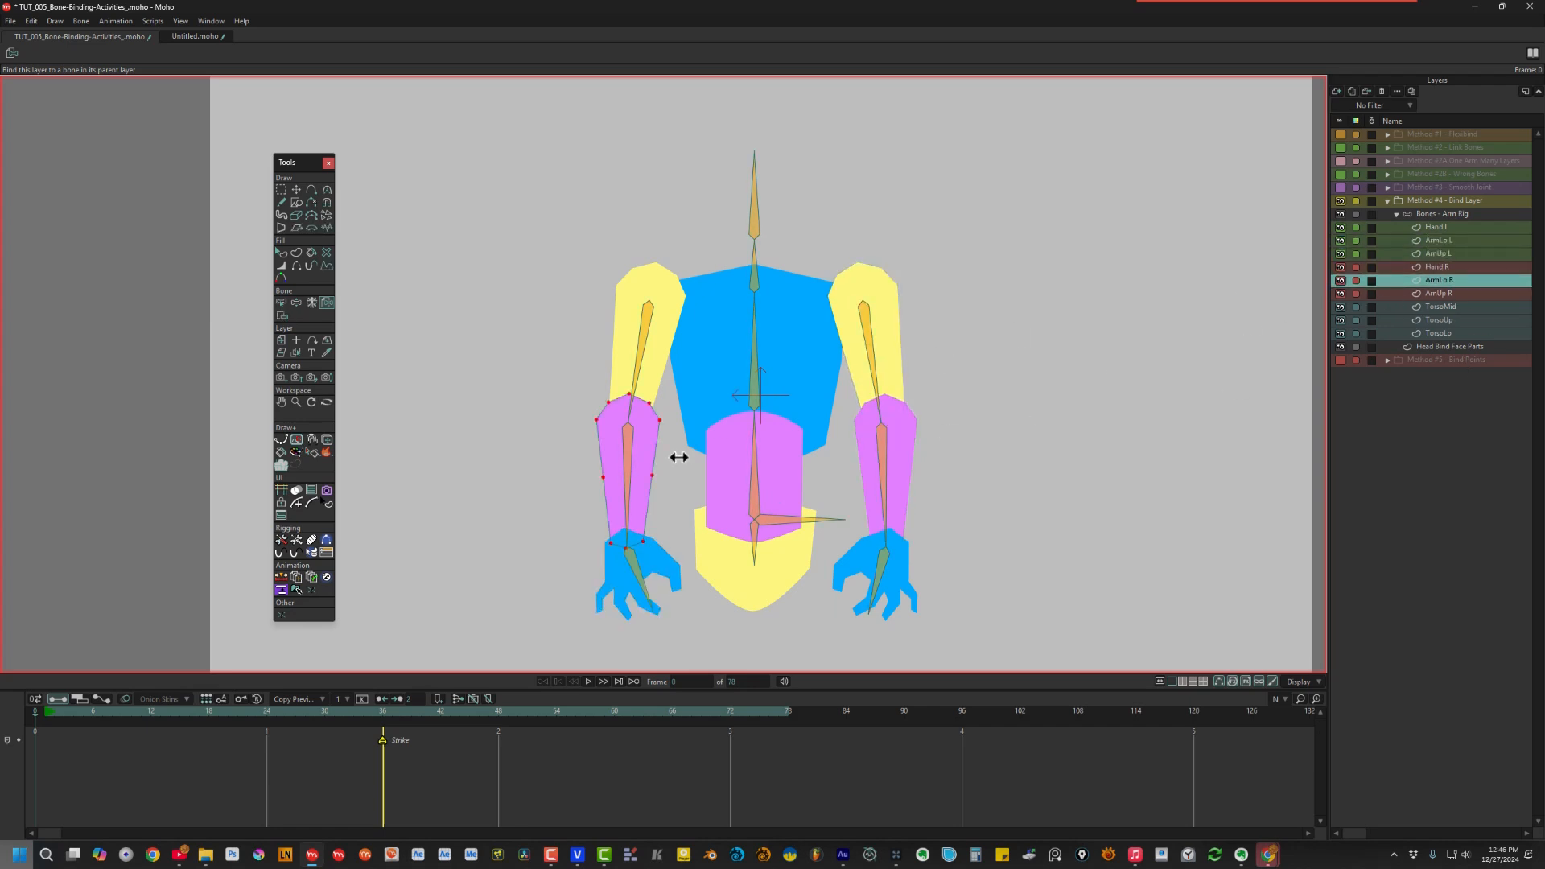
left_click(1439, 306)
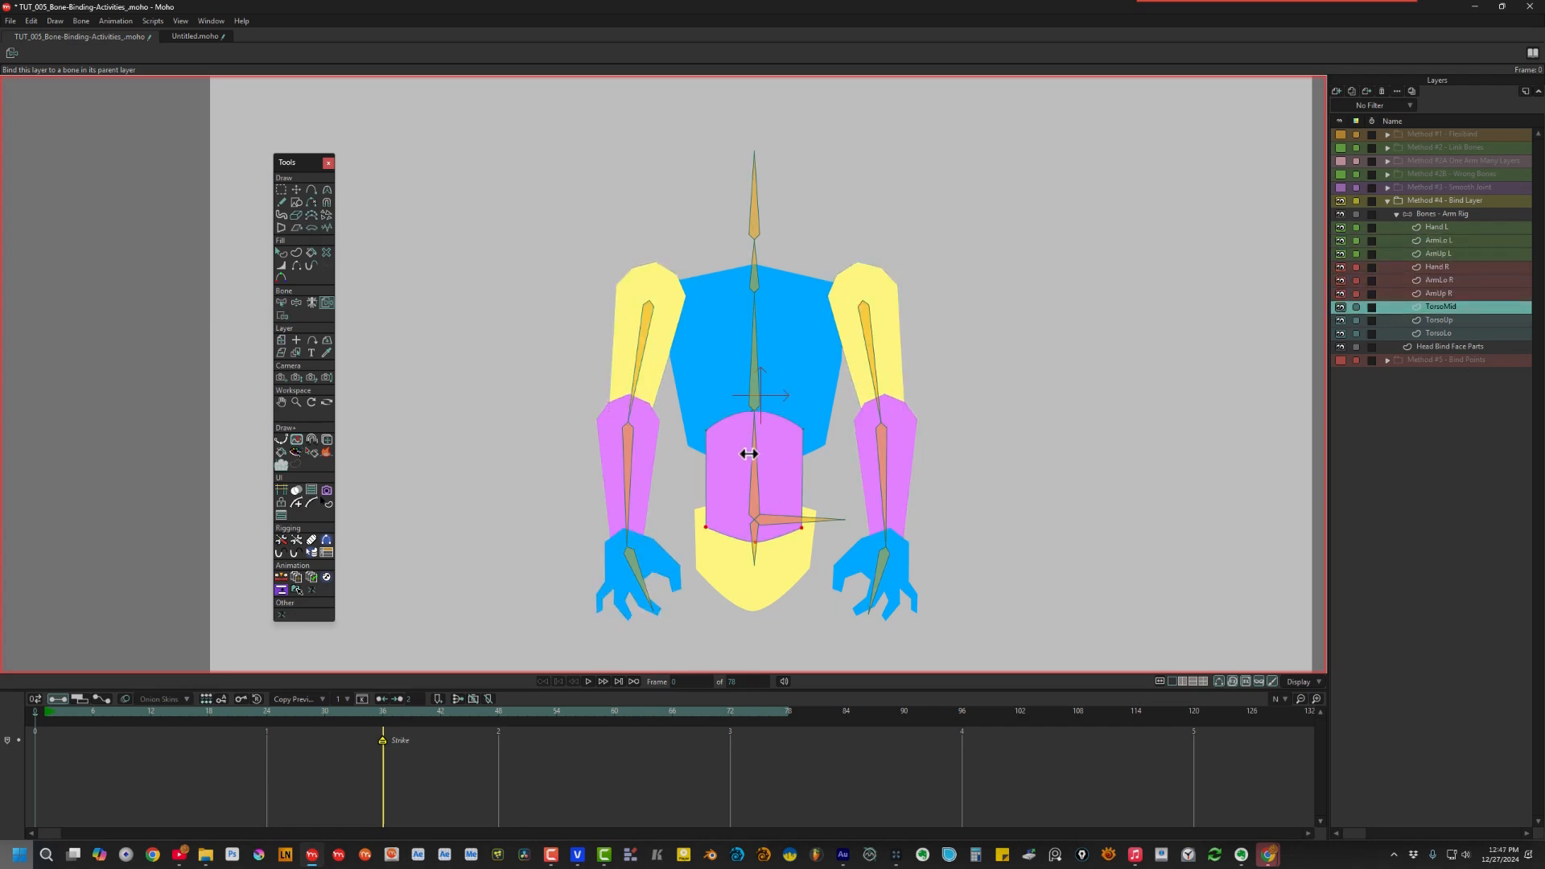
left_click(1437, 333)
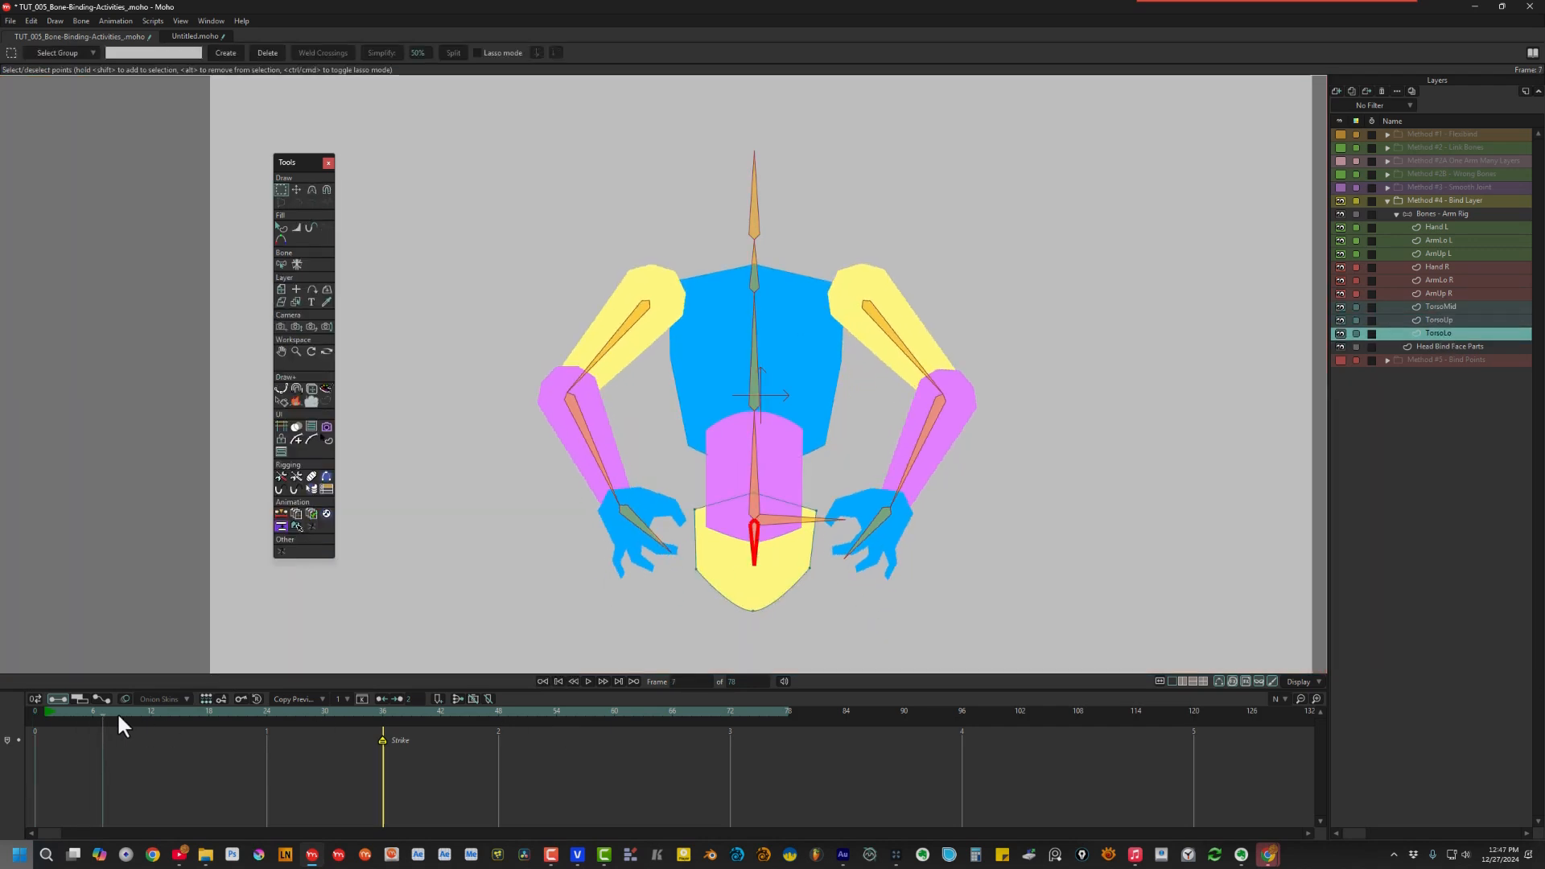
left_click(744, 710)
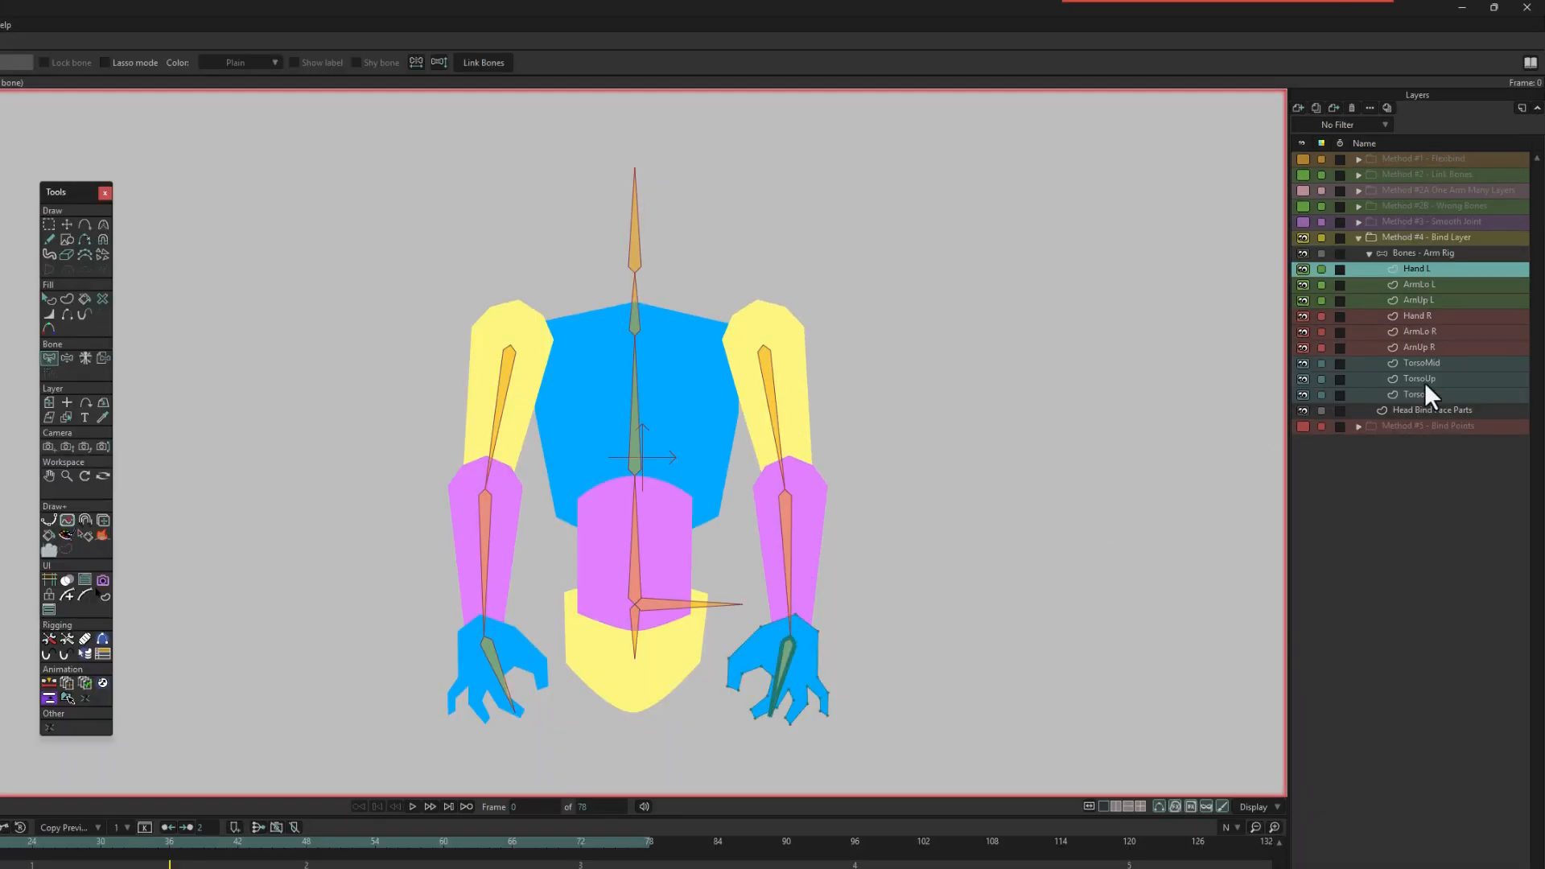
left_click(1419, 395)
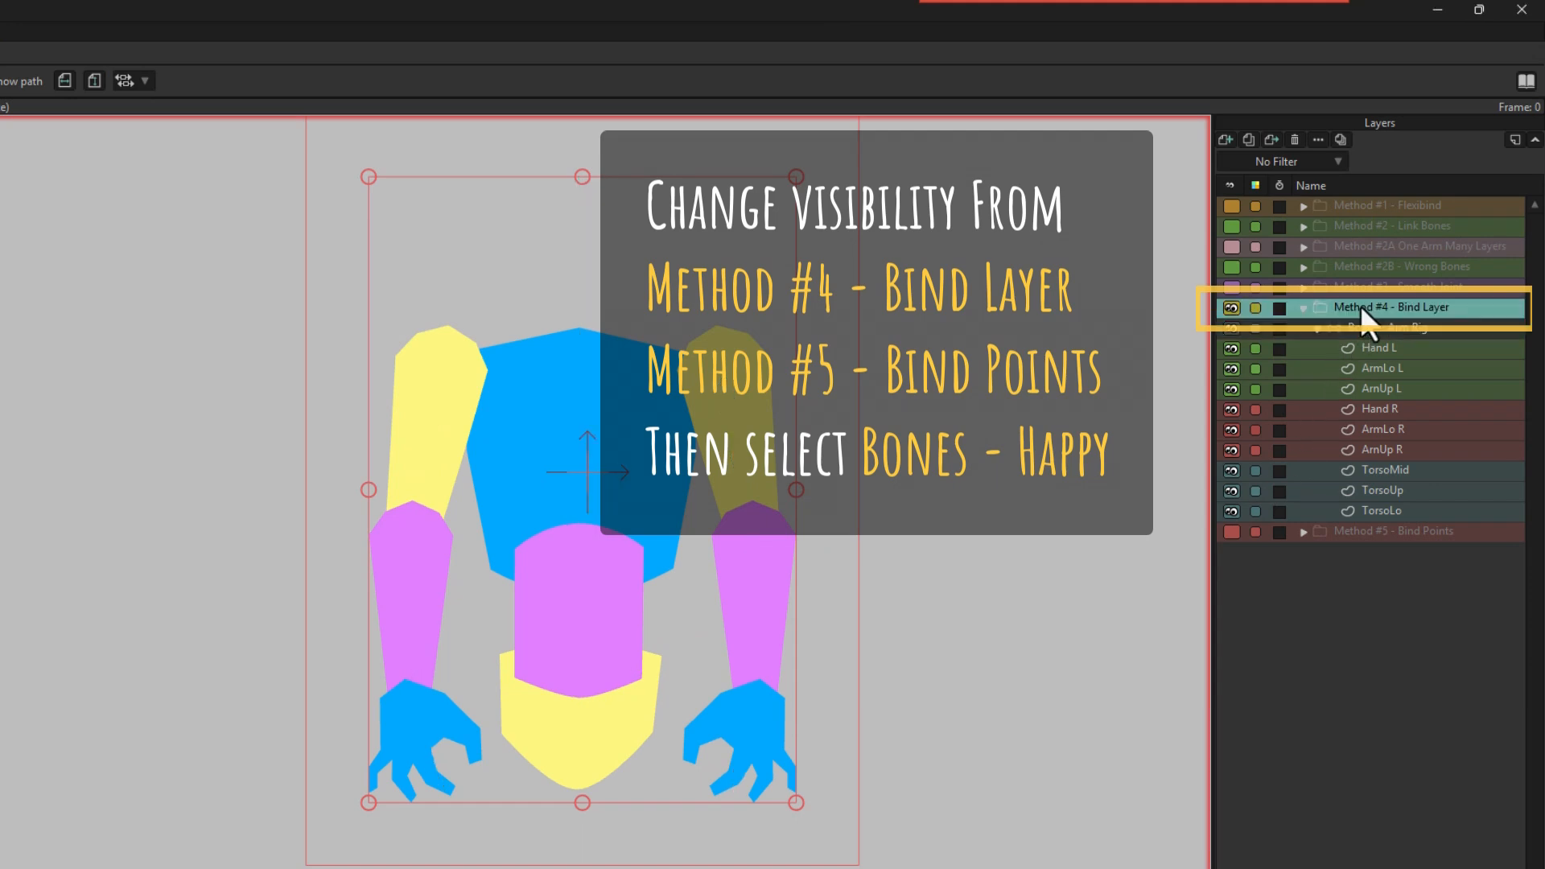
Collapse and hide Method #4, expand Method #5 - Bind Points and select Bones - Happy
left_click(1302, 307)
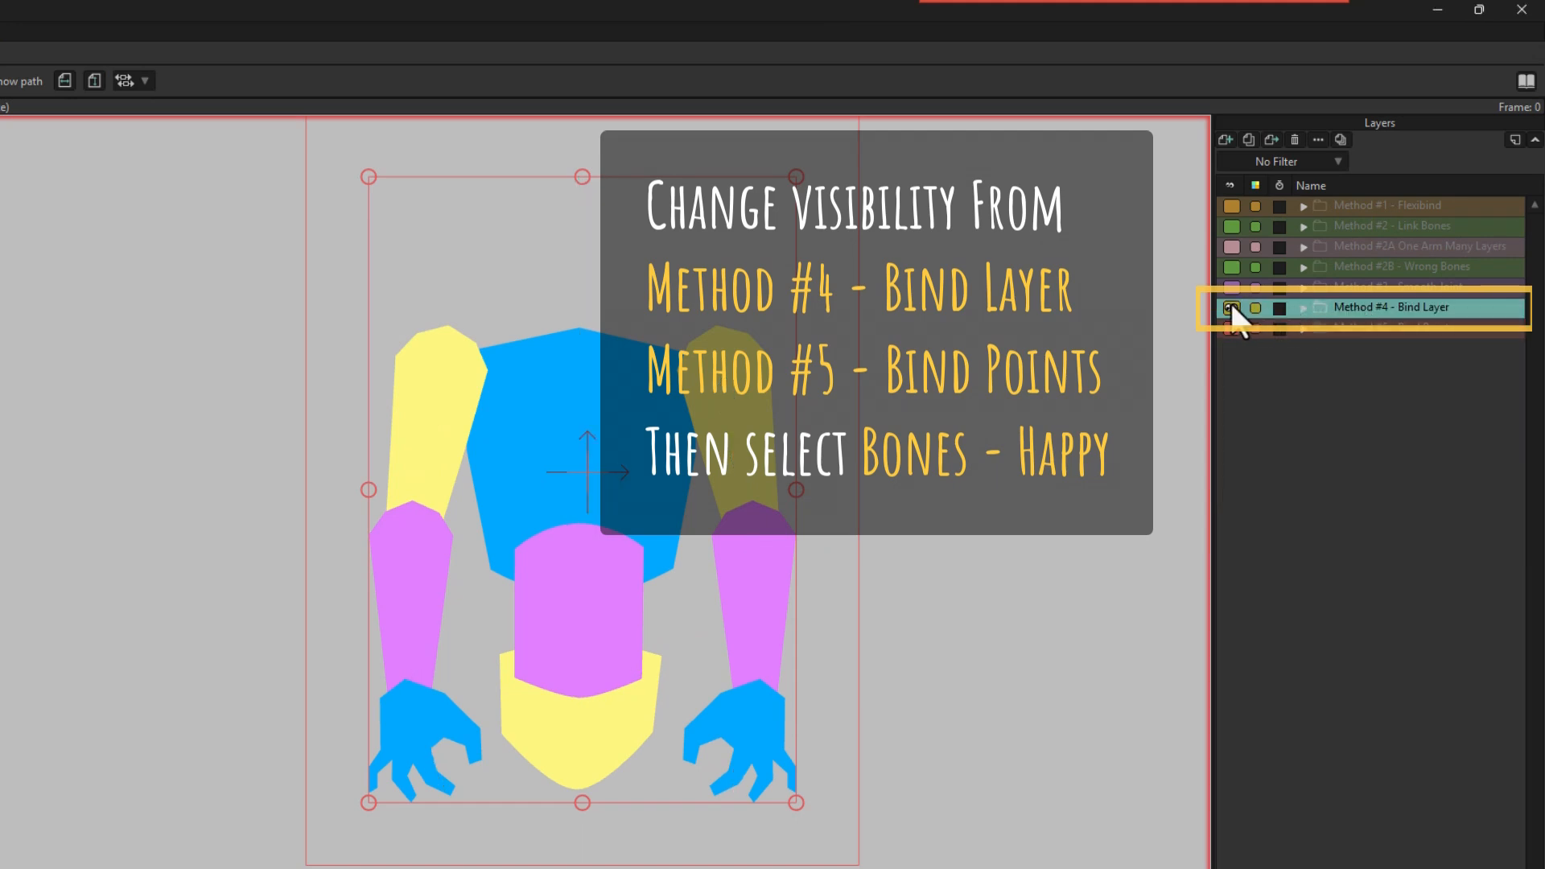
left_click(1232, 327)
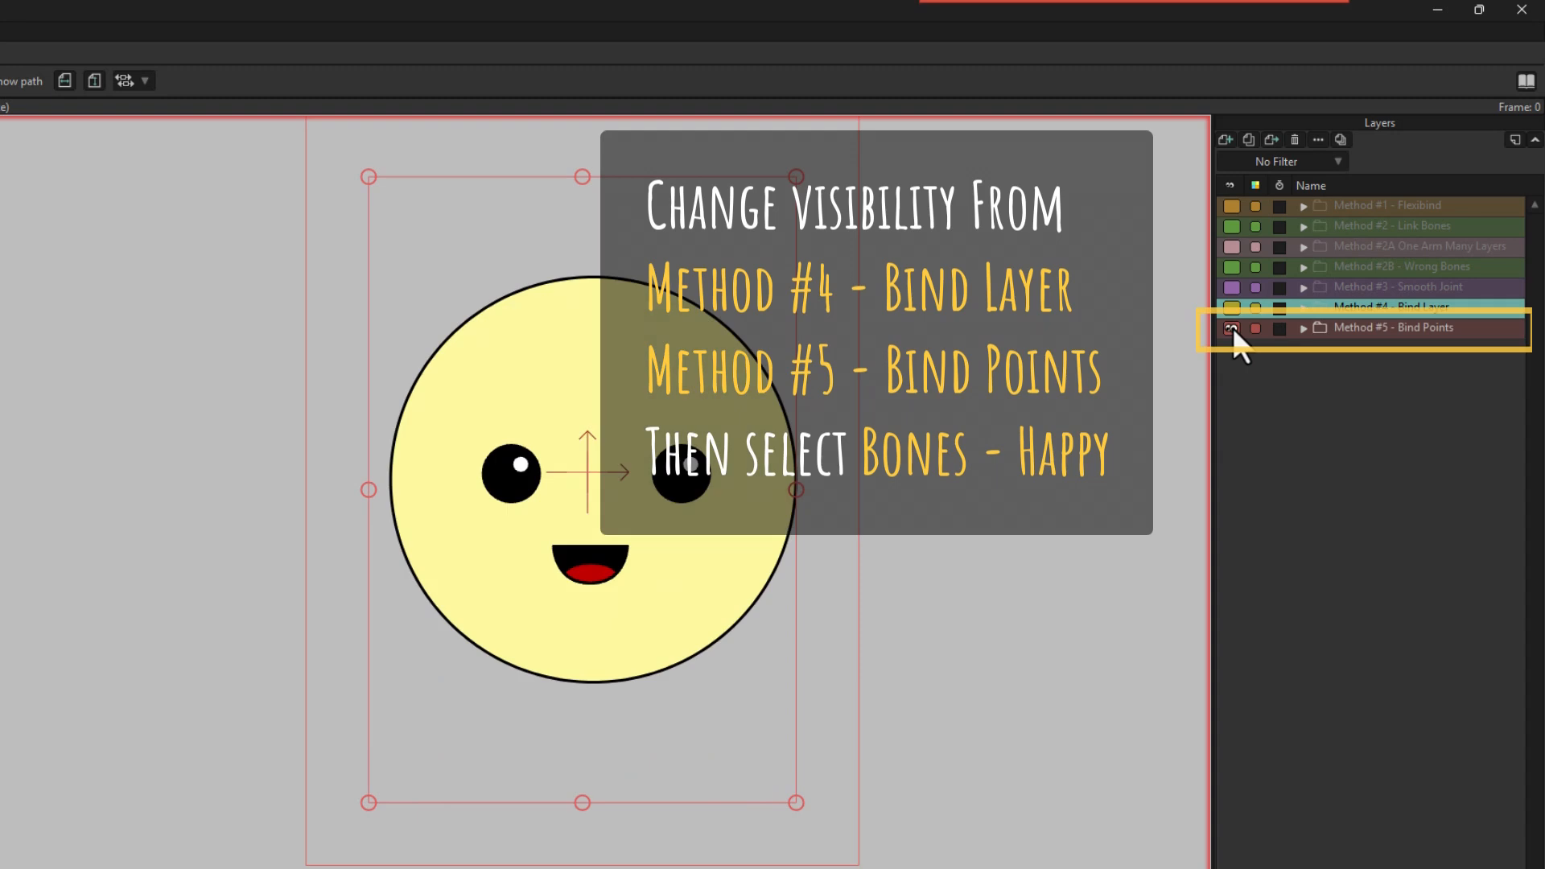
left_click(1302, 326)
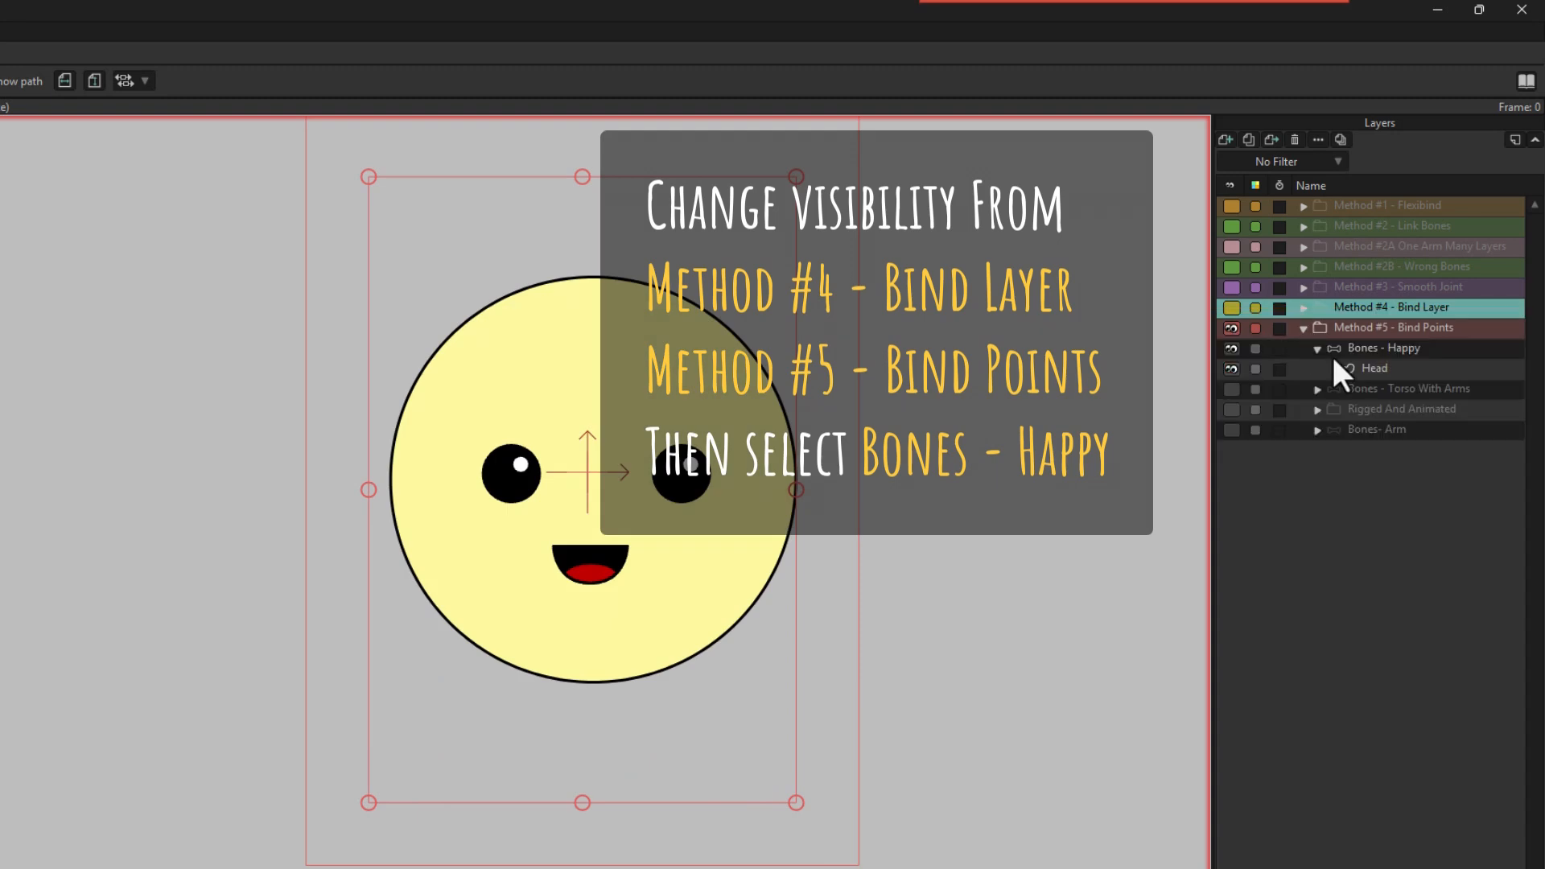
left_click(1384, 348)
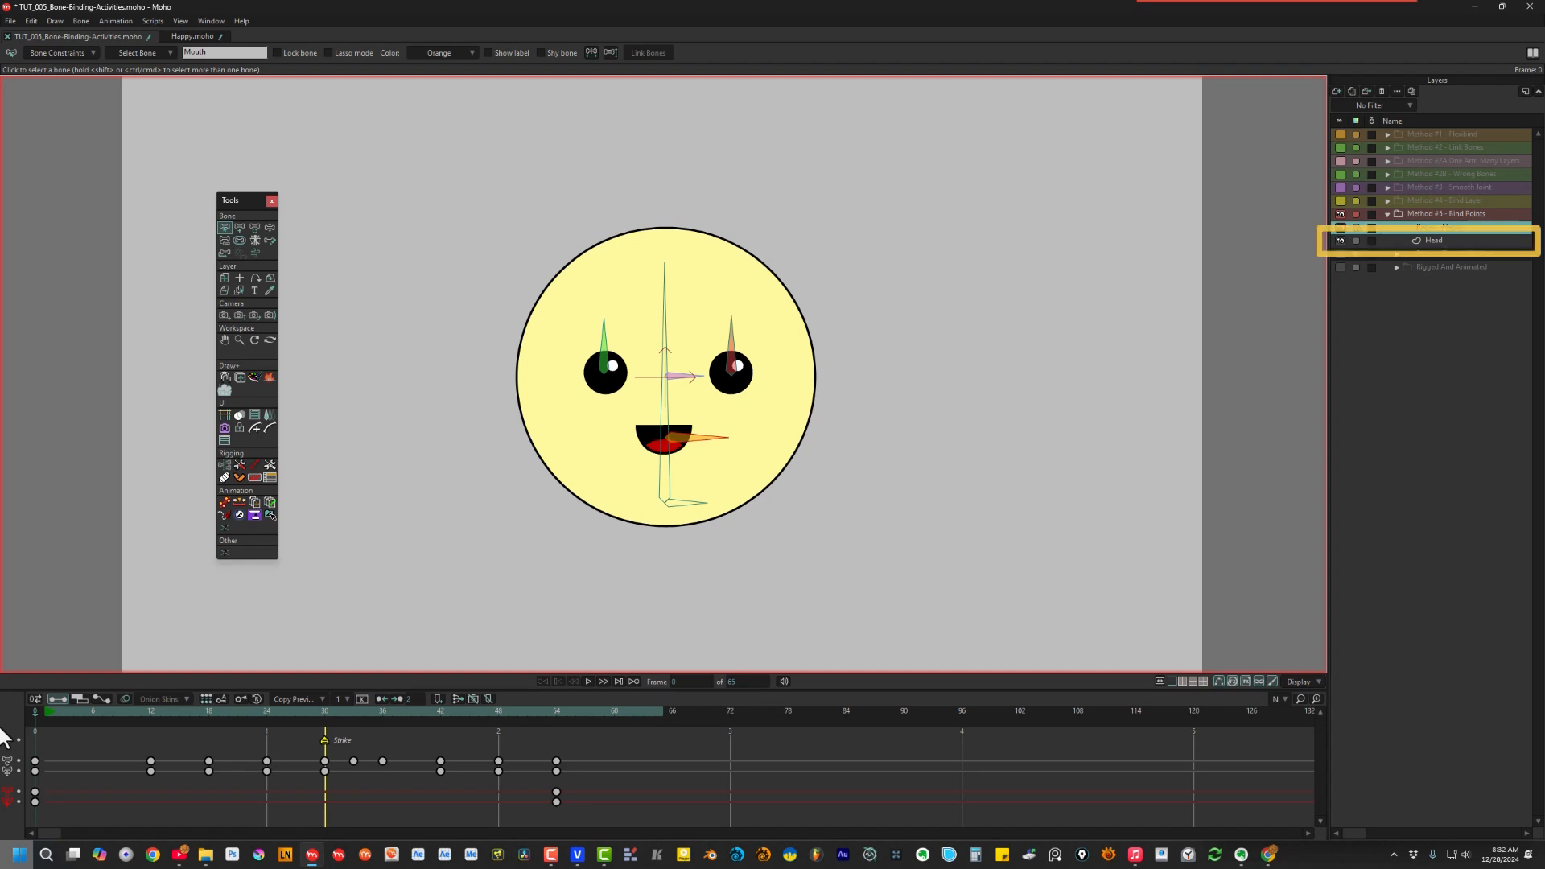
On the Head layer, bind the right eye's points to its red eye bone with Bind Points
double_click(1433, 240)
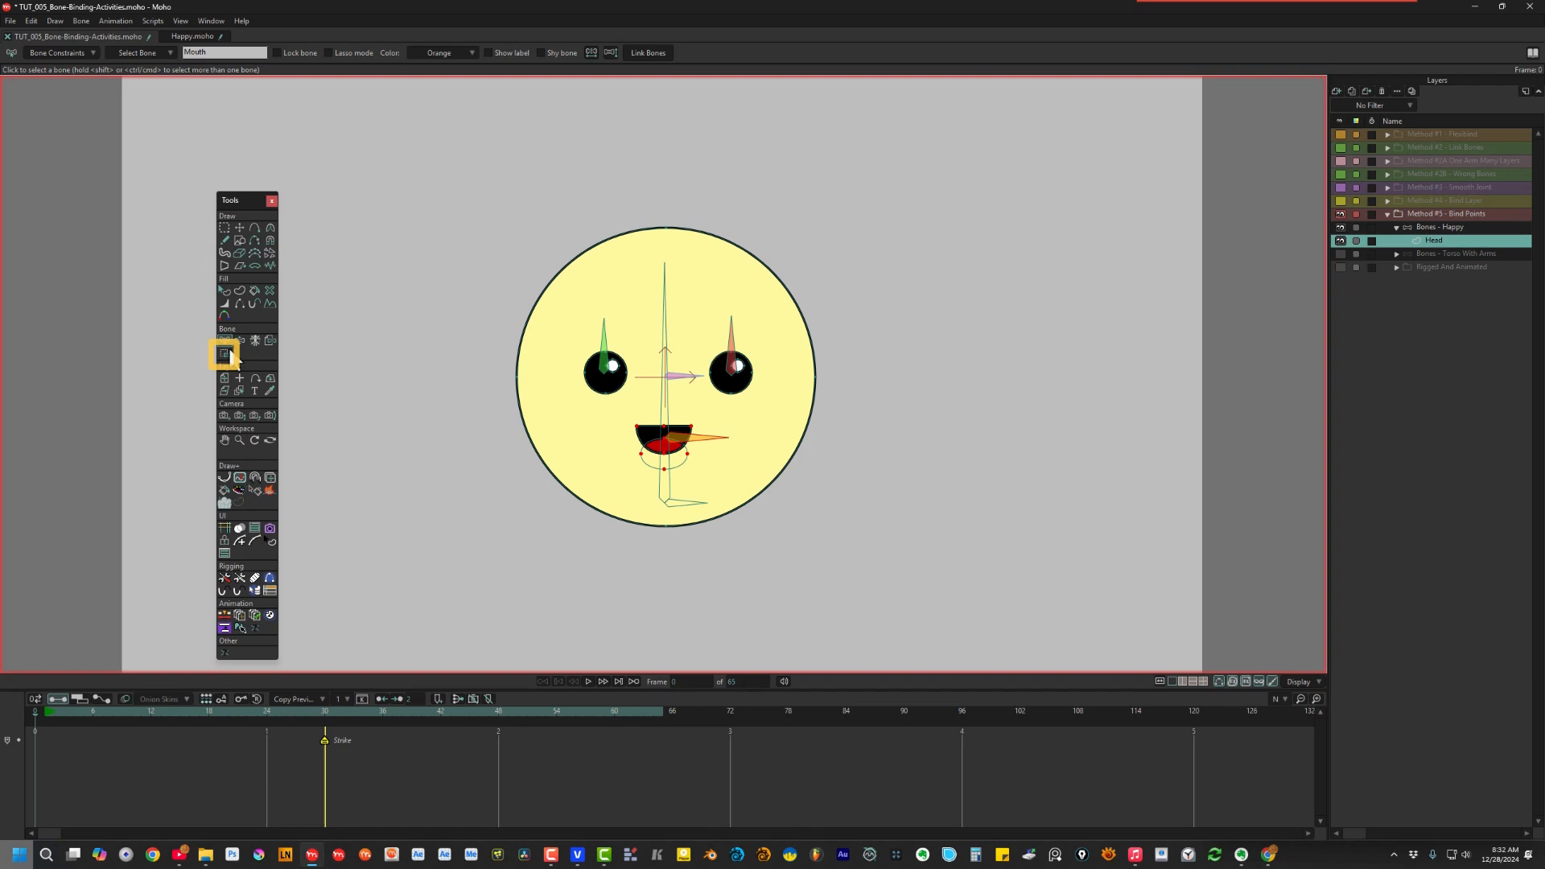
left_click(223, 354)
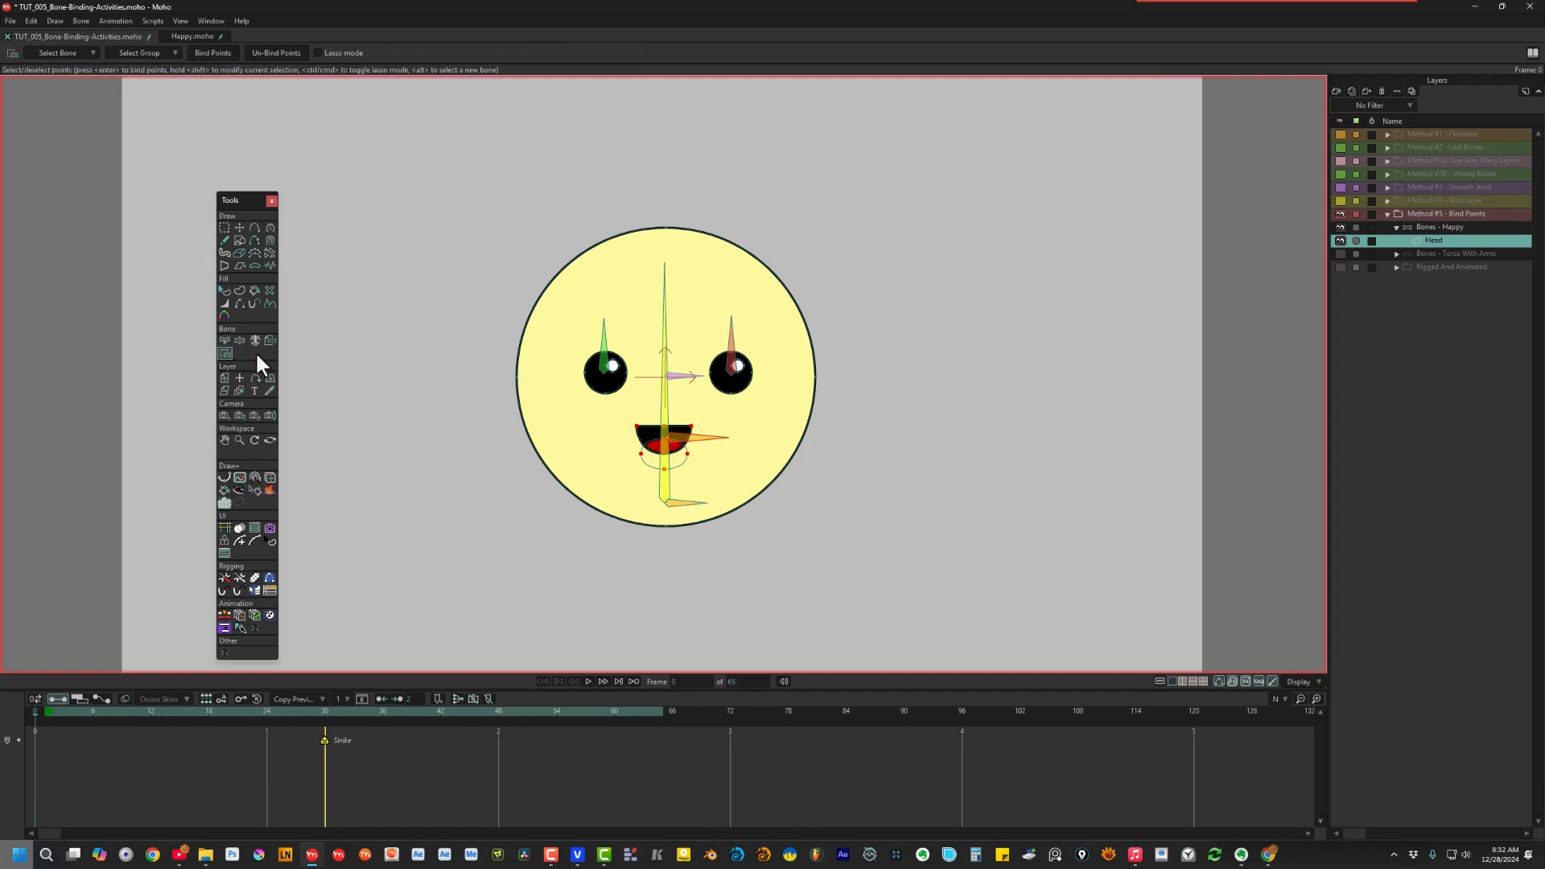
left_click(734, 372)
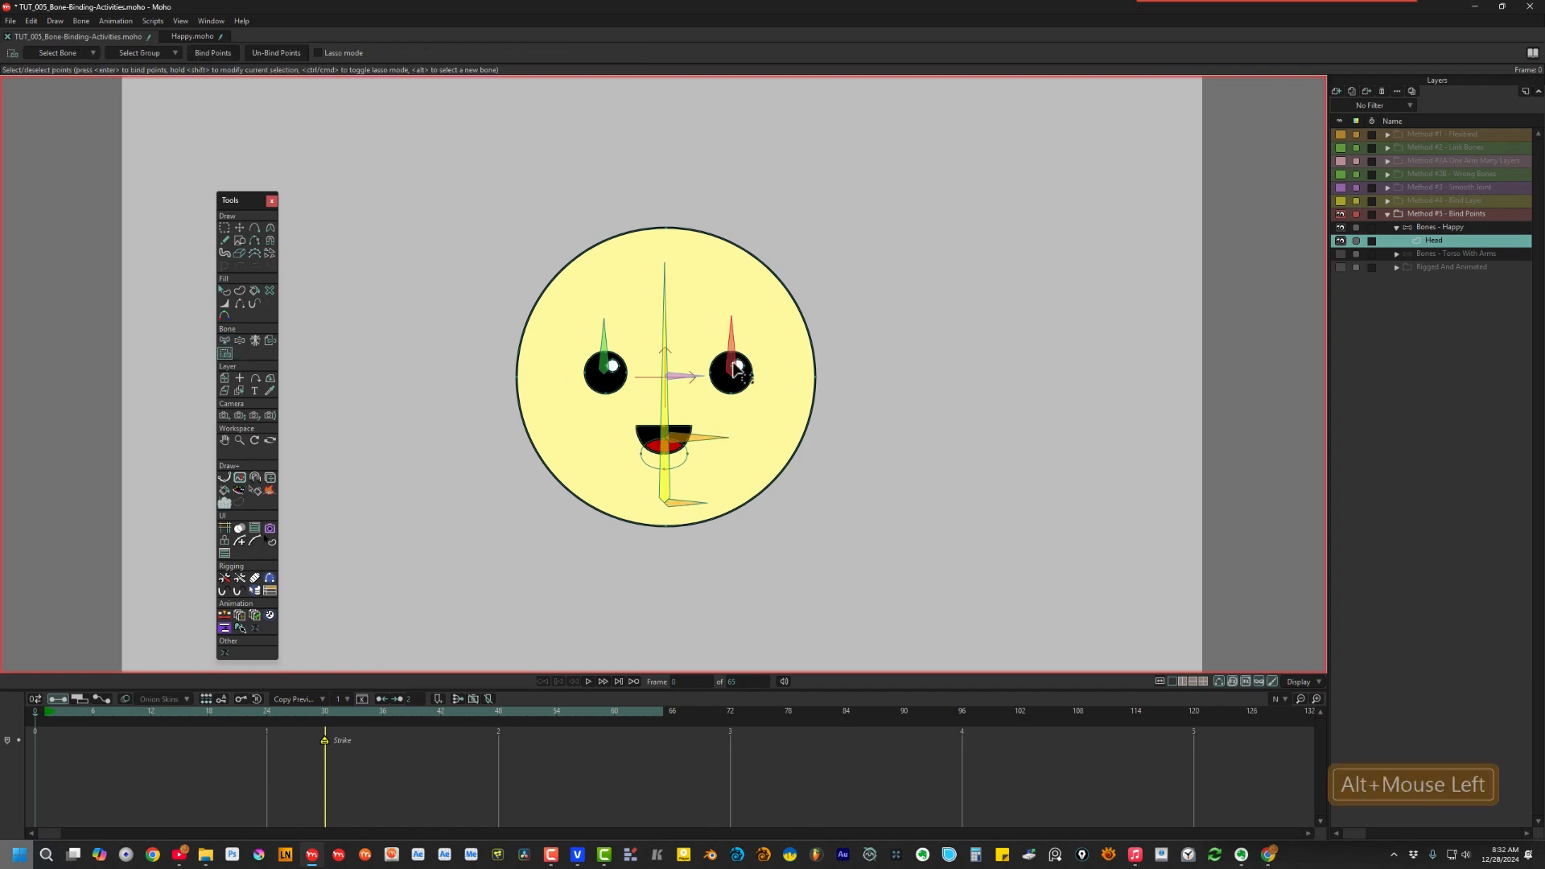
left_click(729, 372)
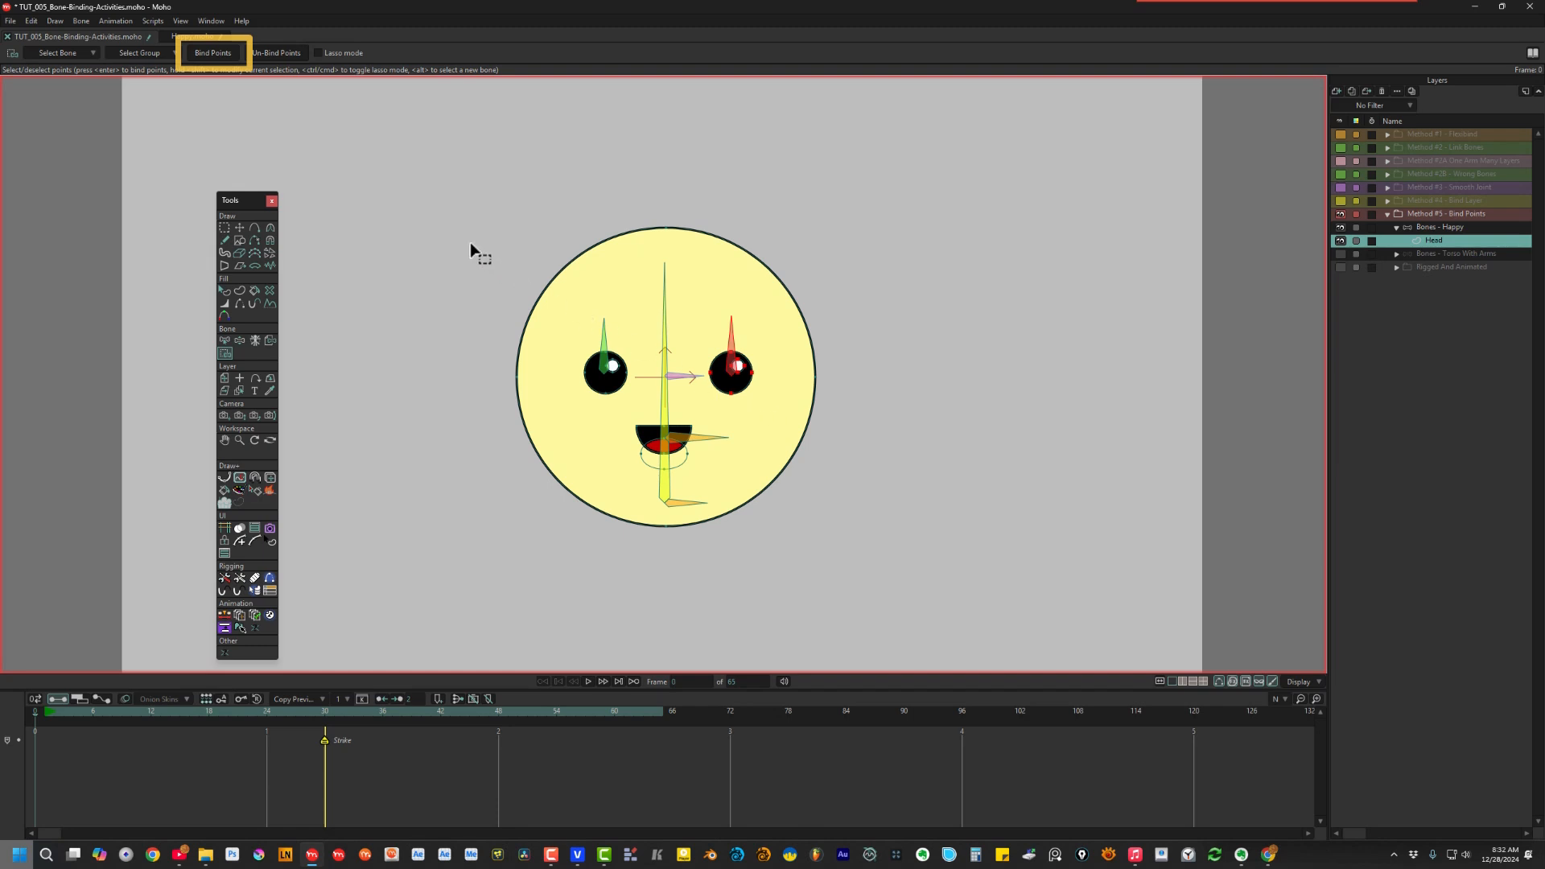
left_click(734, 370)
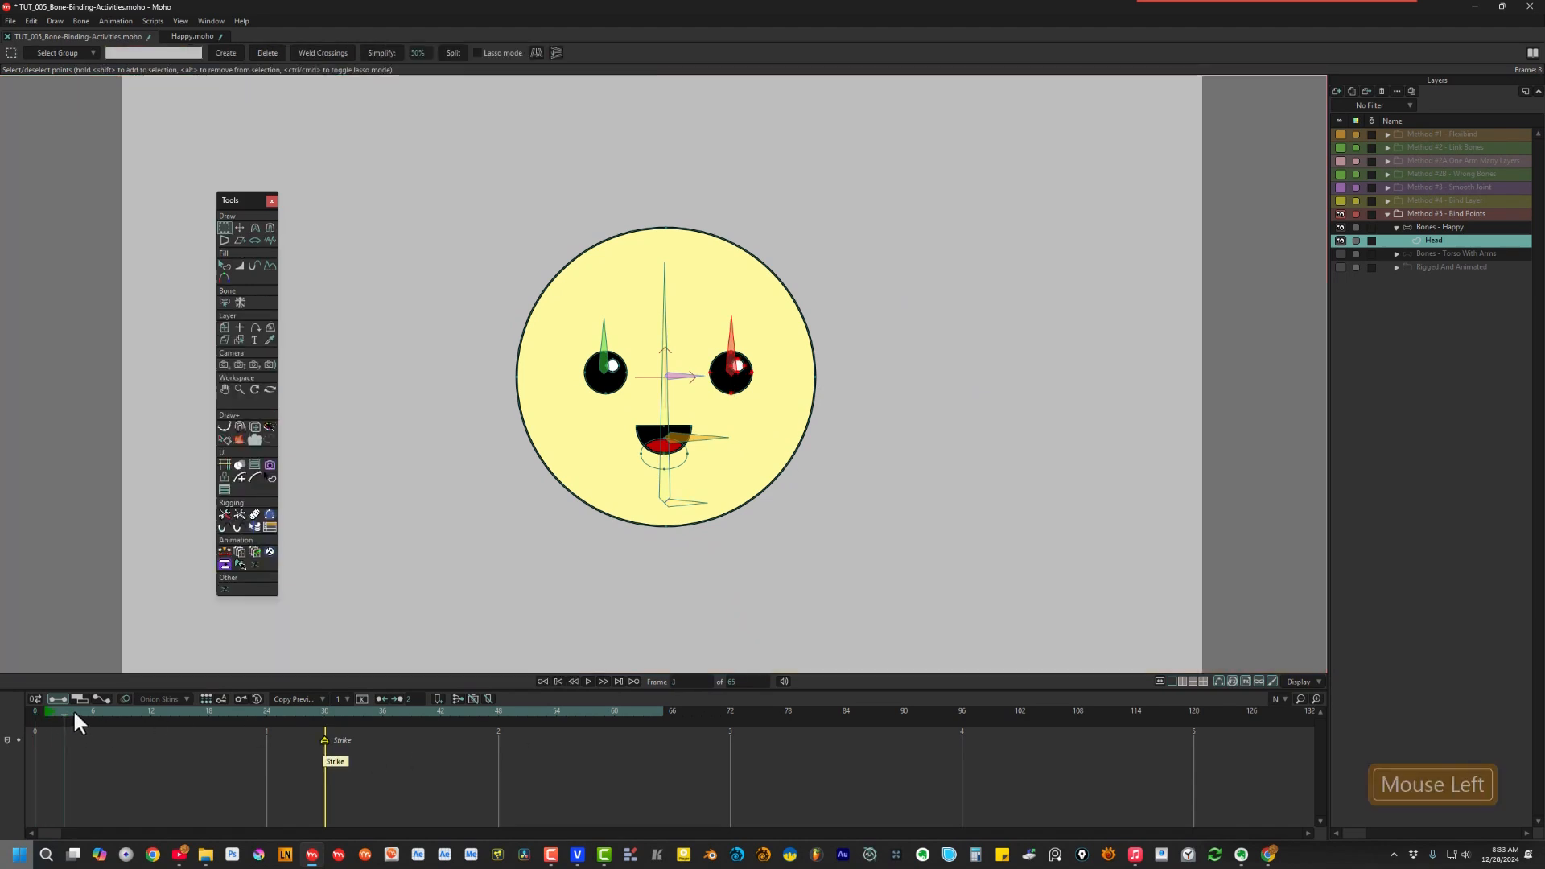
Scrub frames to check deformation, then bind the left eye's points to its green bone
left_click(204, 710)
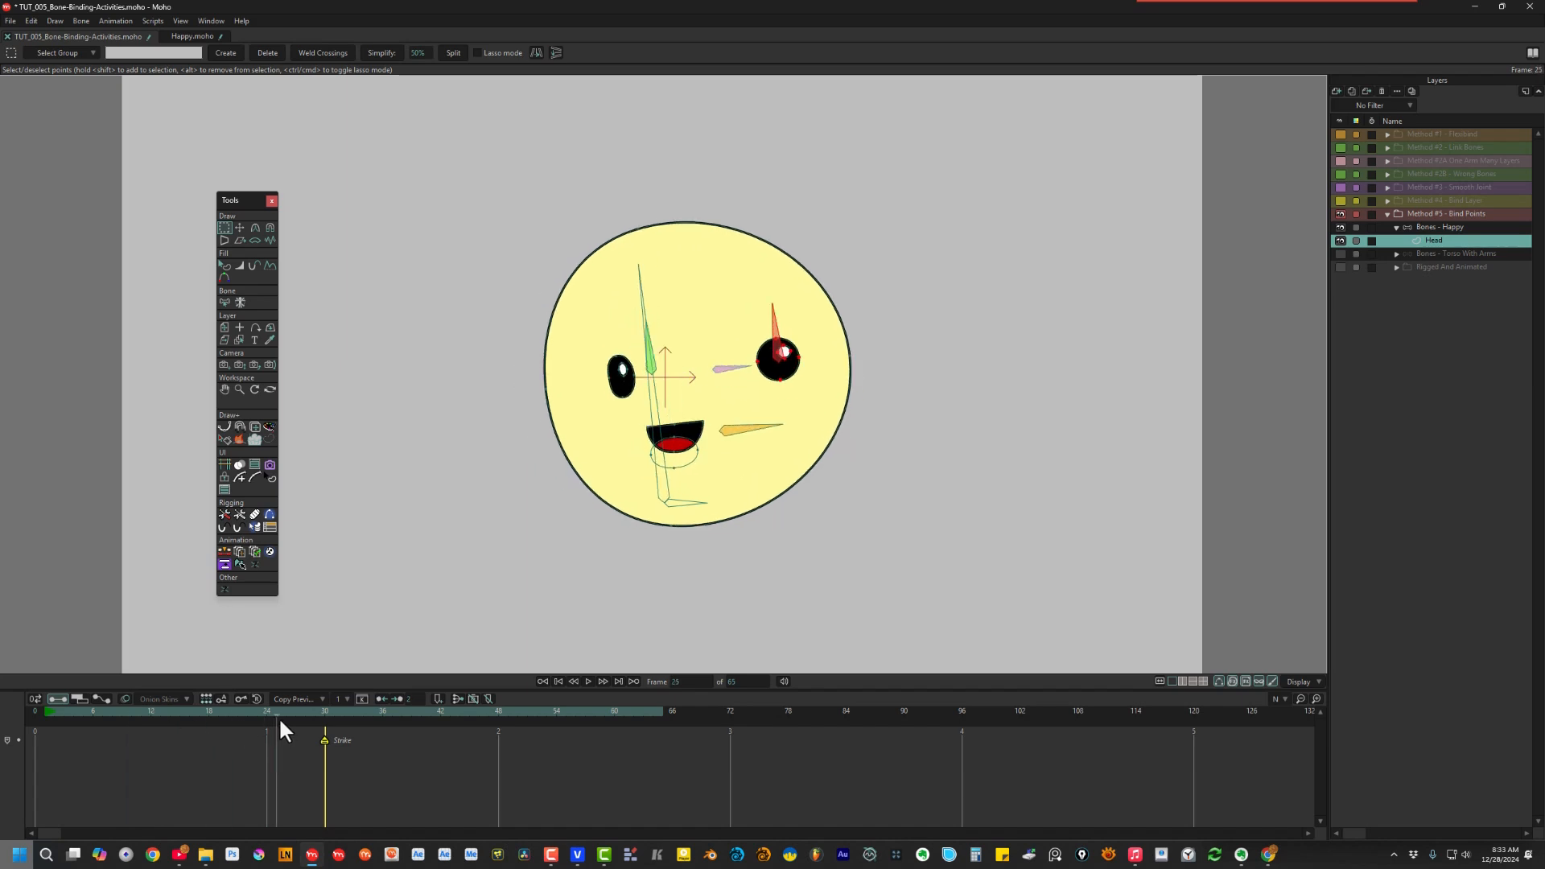
left_click(111, 712)
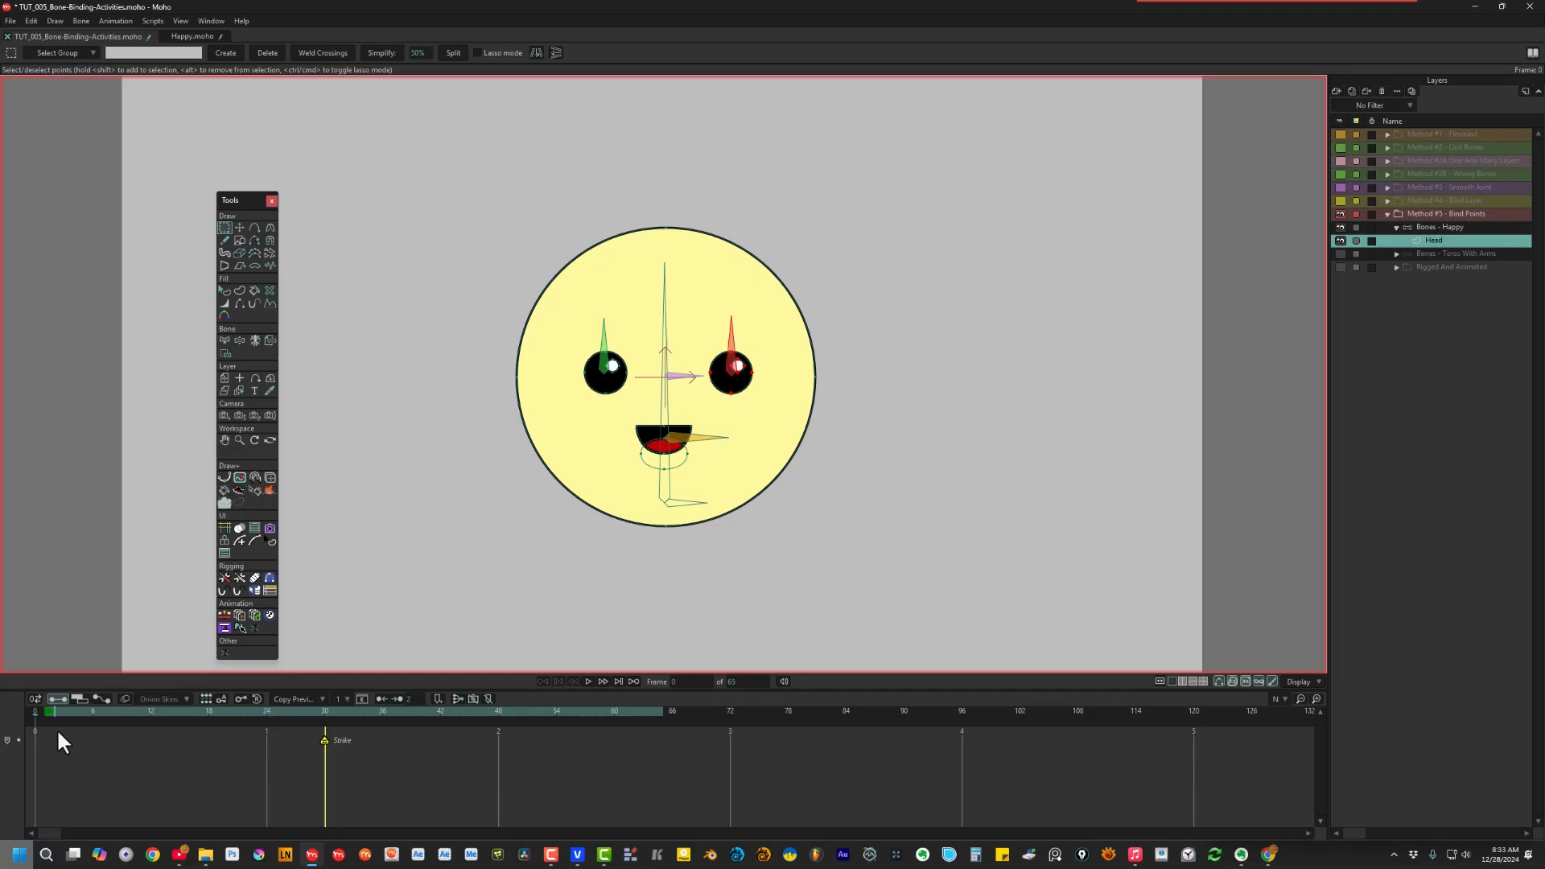
left_click(225, 353)
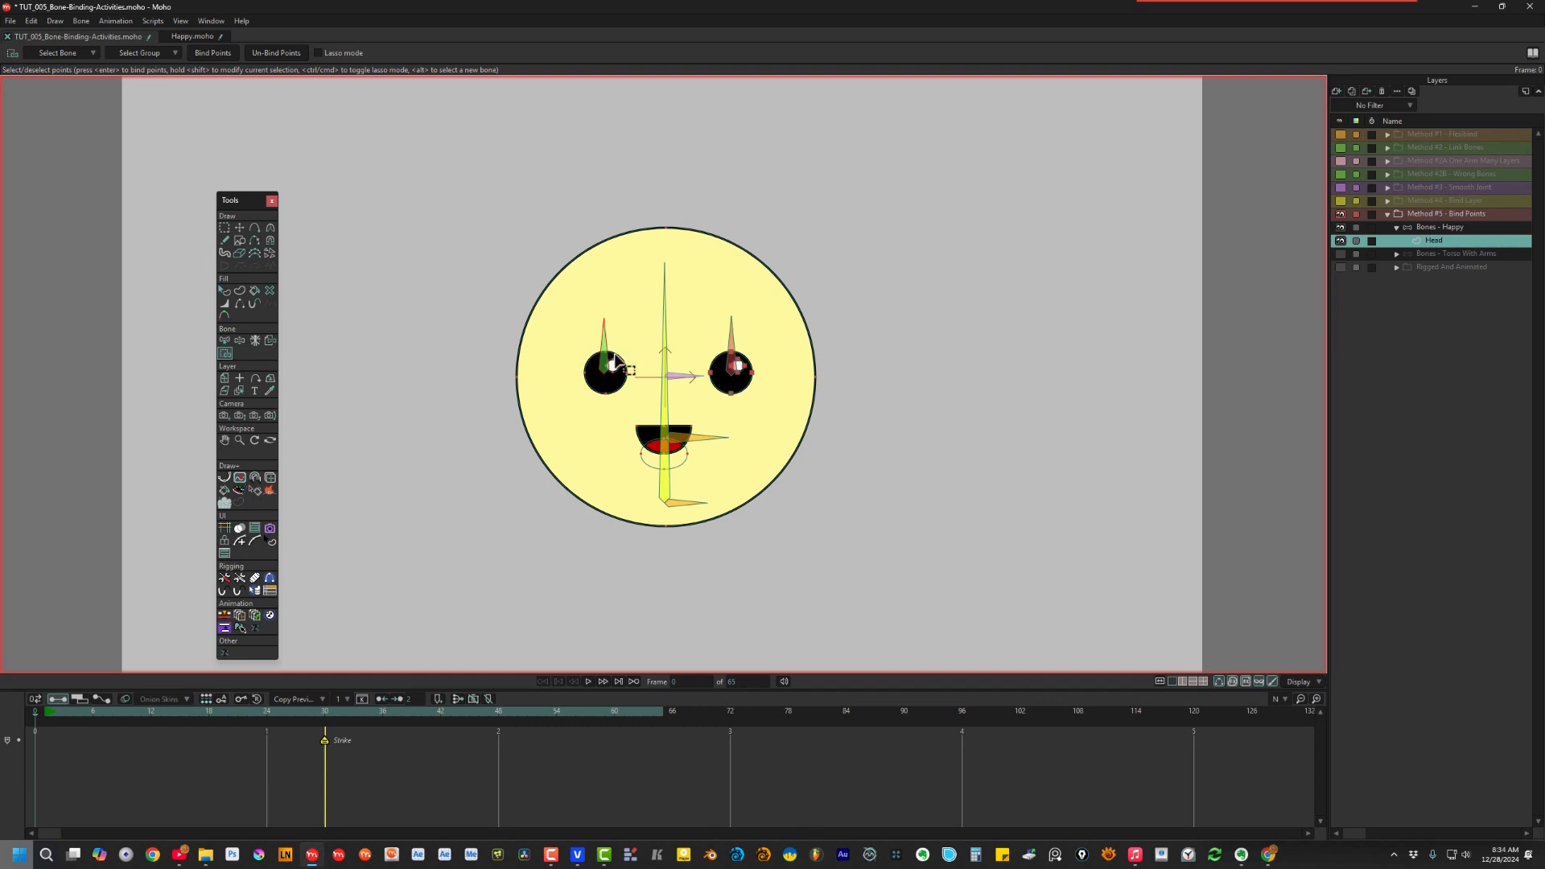
left_click(612, 367)
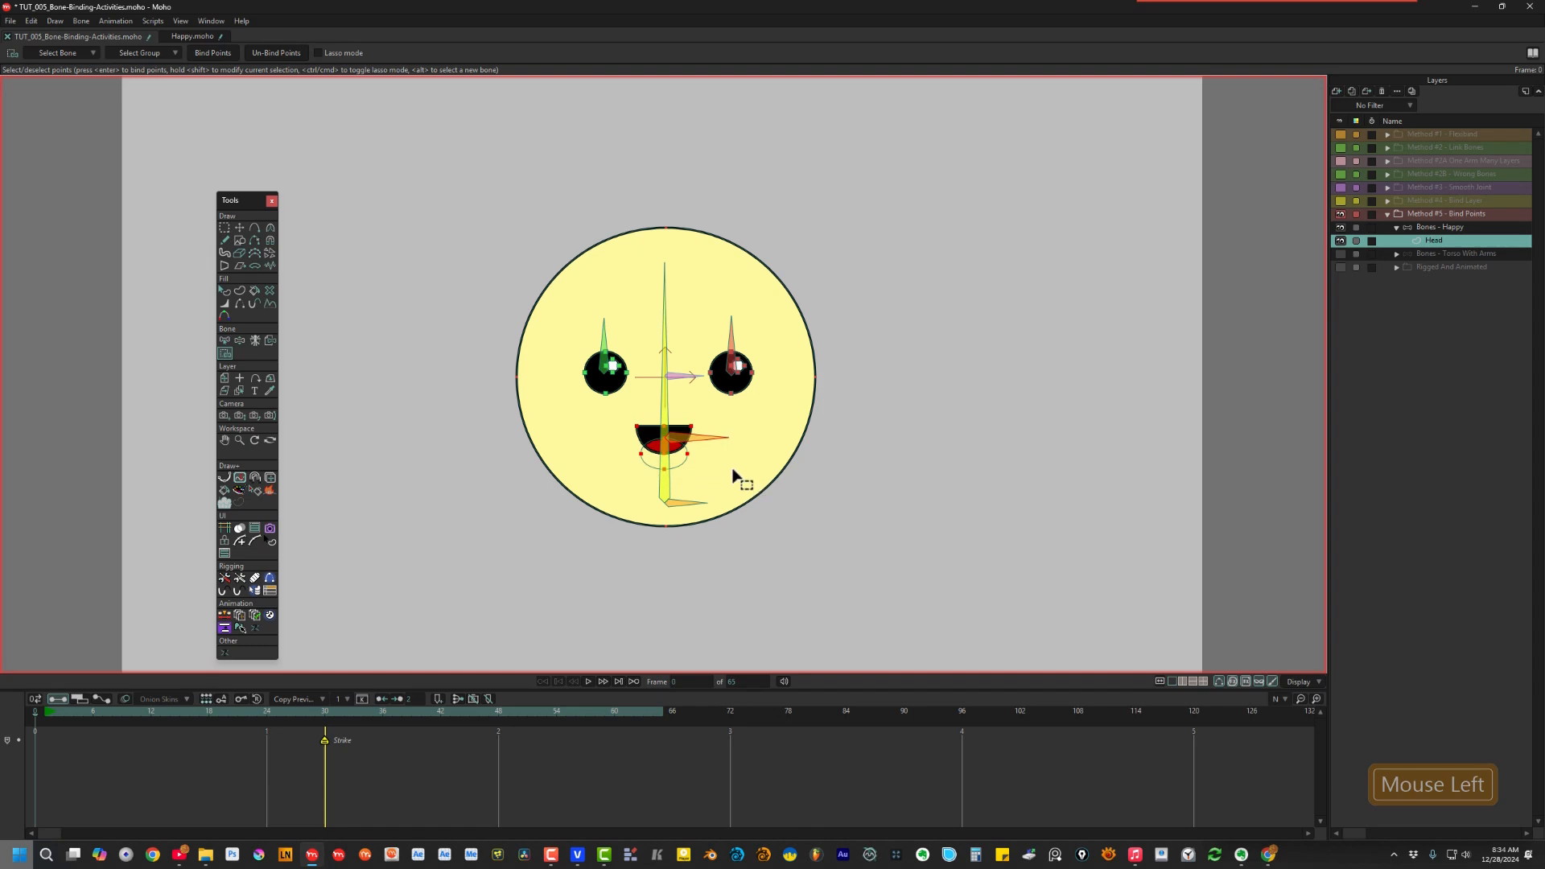
left_click(664, 441)
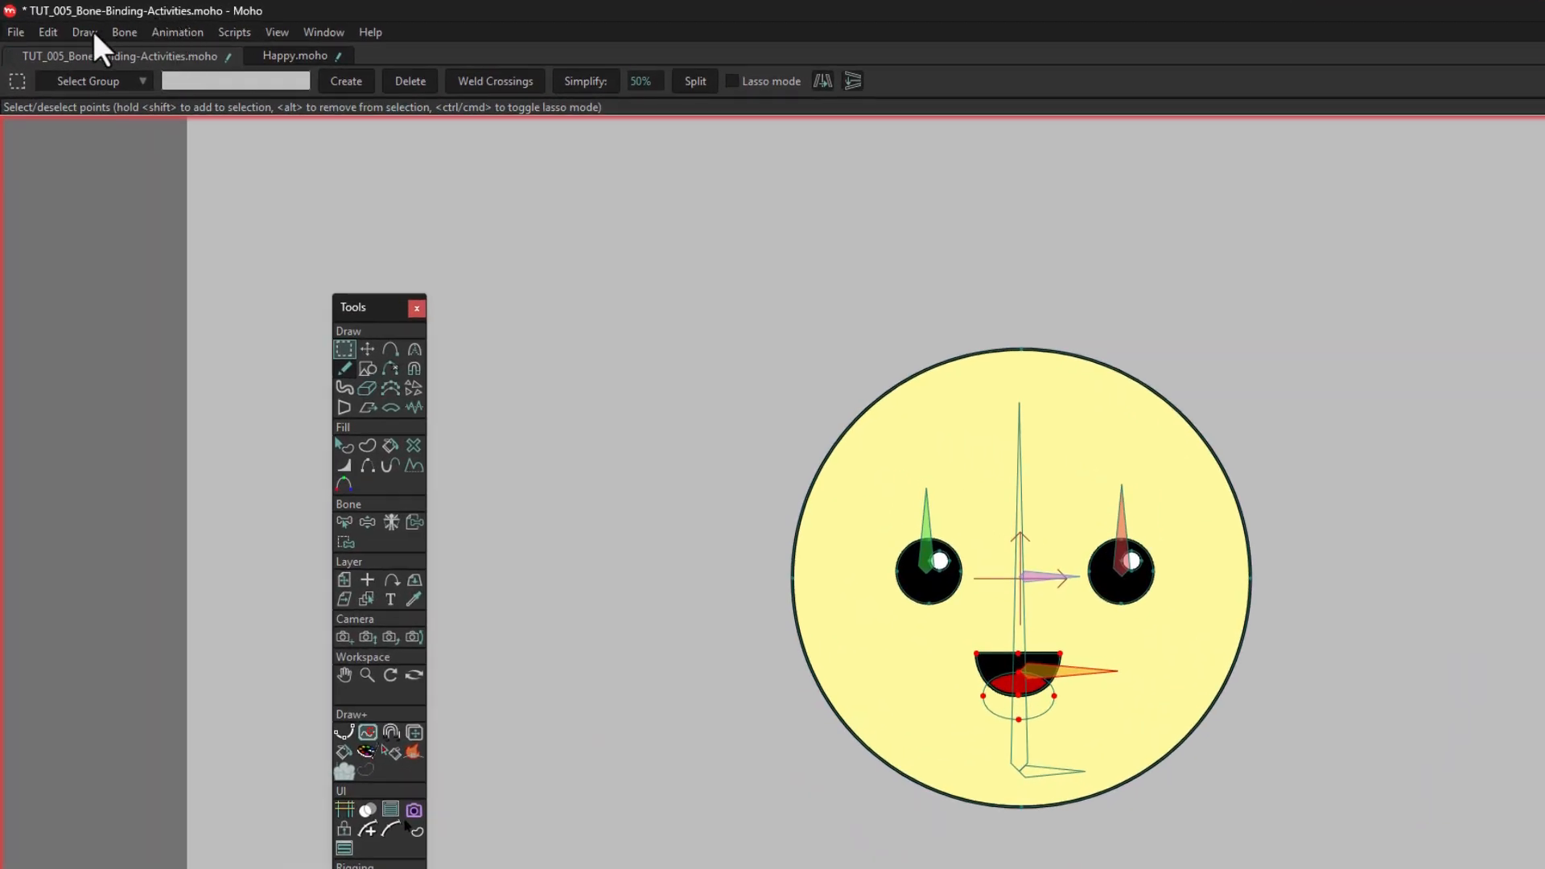
Reset all bone rigging on the Head layer, clearing the earlier point bindings
left_click(124, 32)
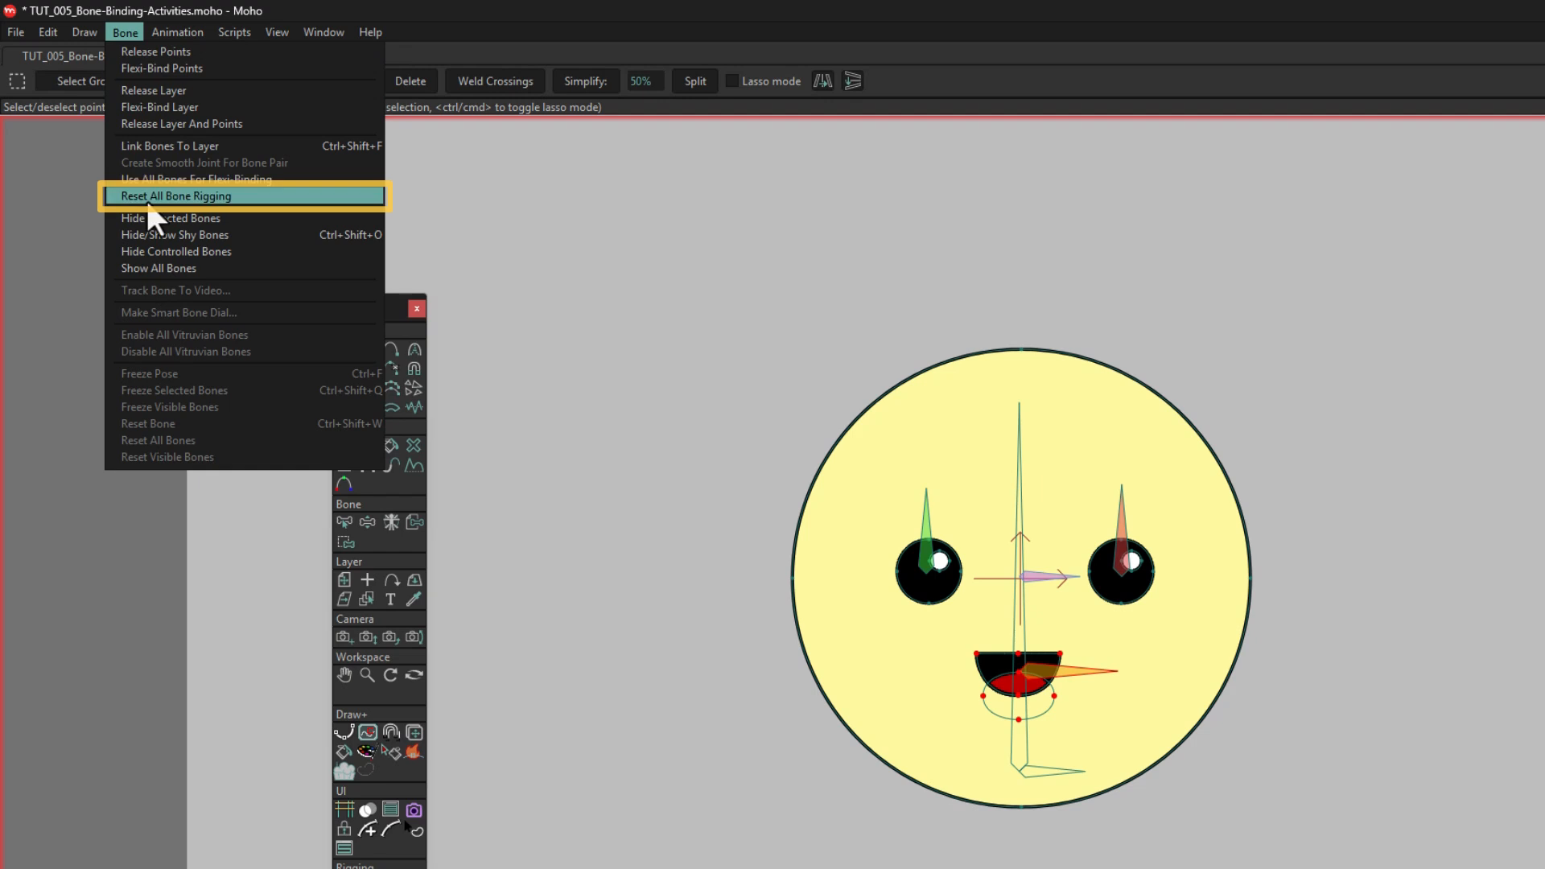
left_click(175, 195)
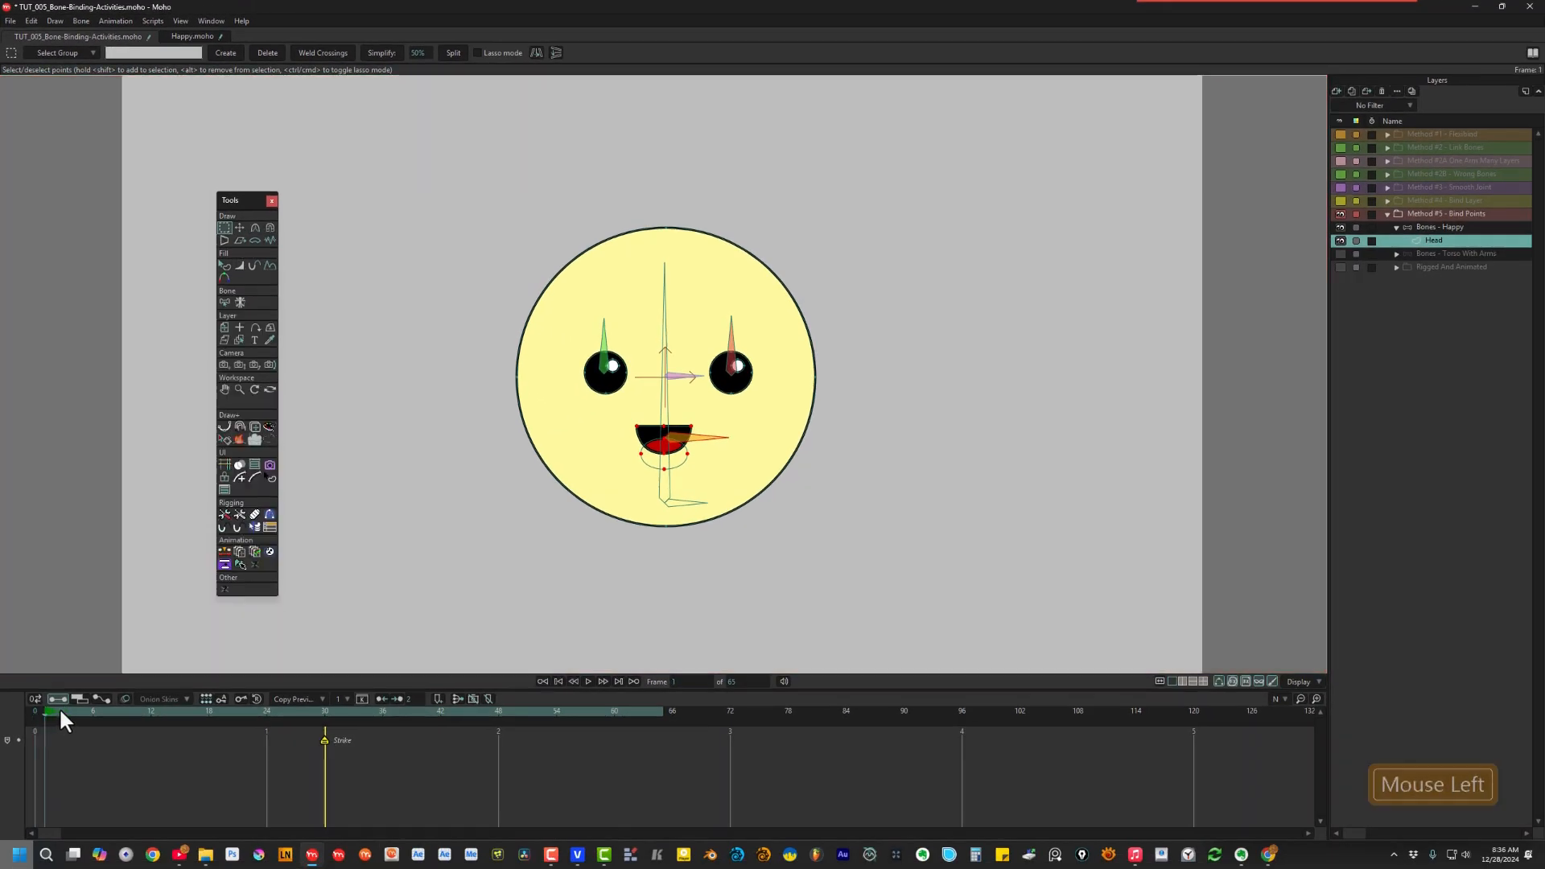
At frame 0, bind the right eye's points to its bone again and select the next face points
left_click(52, 711)
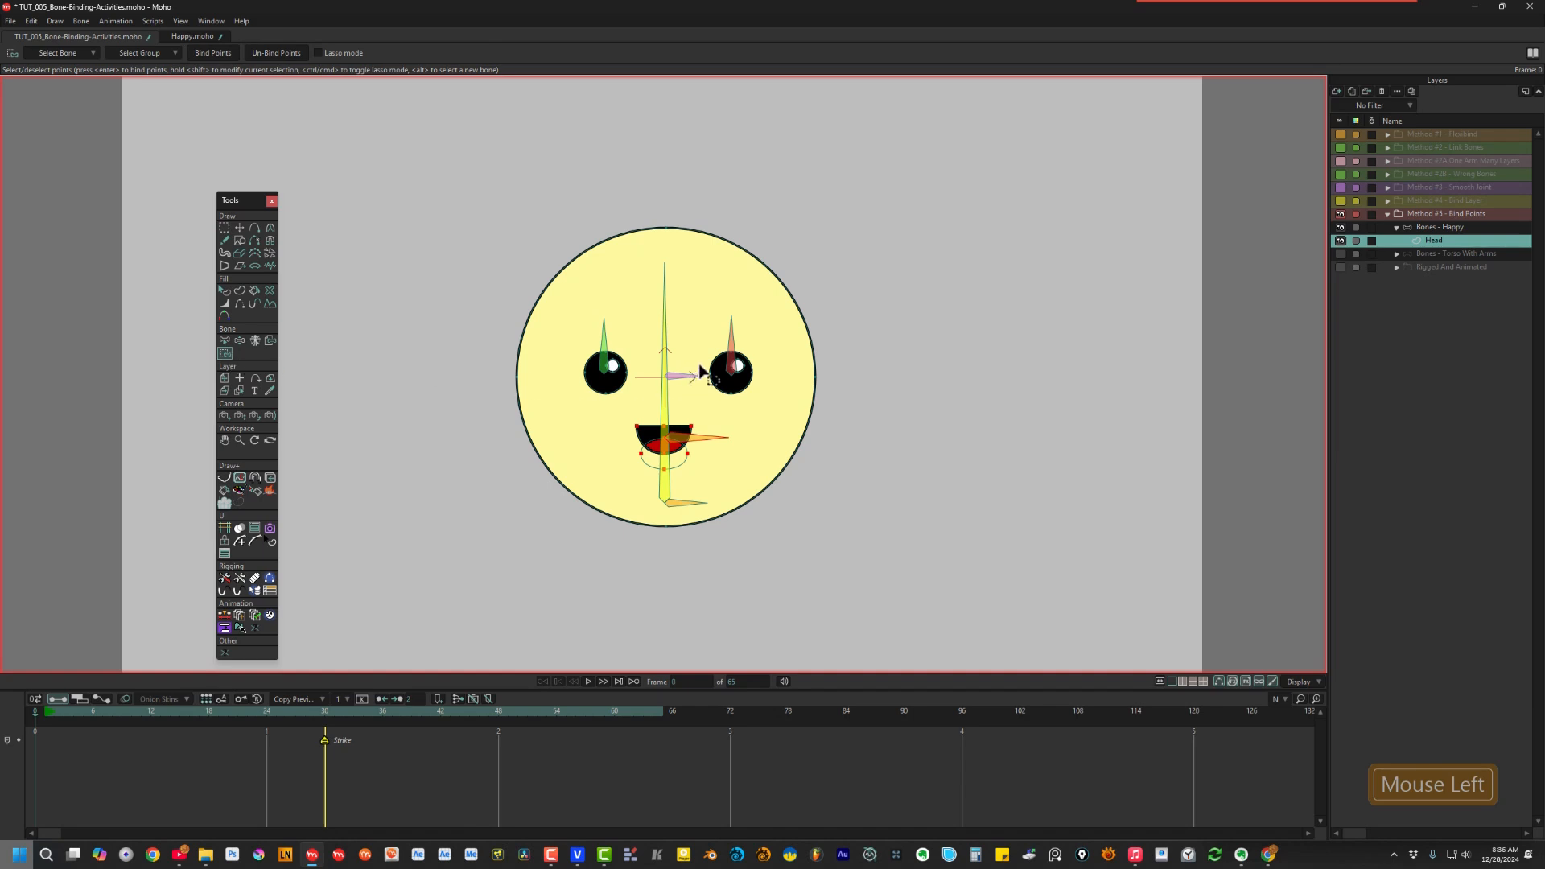
left_click(730, 339)
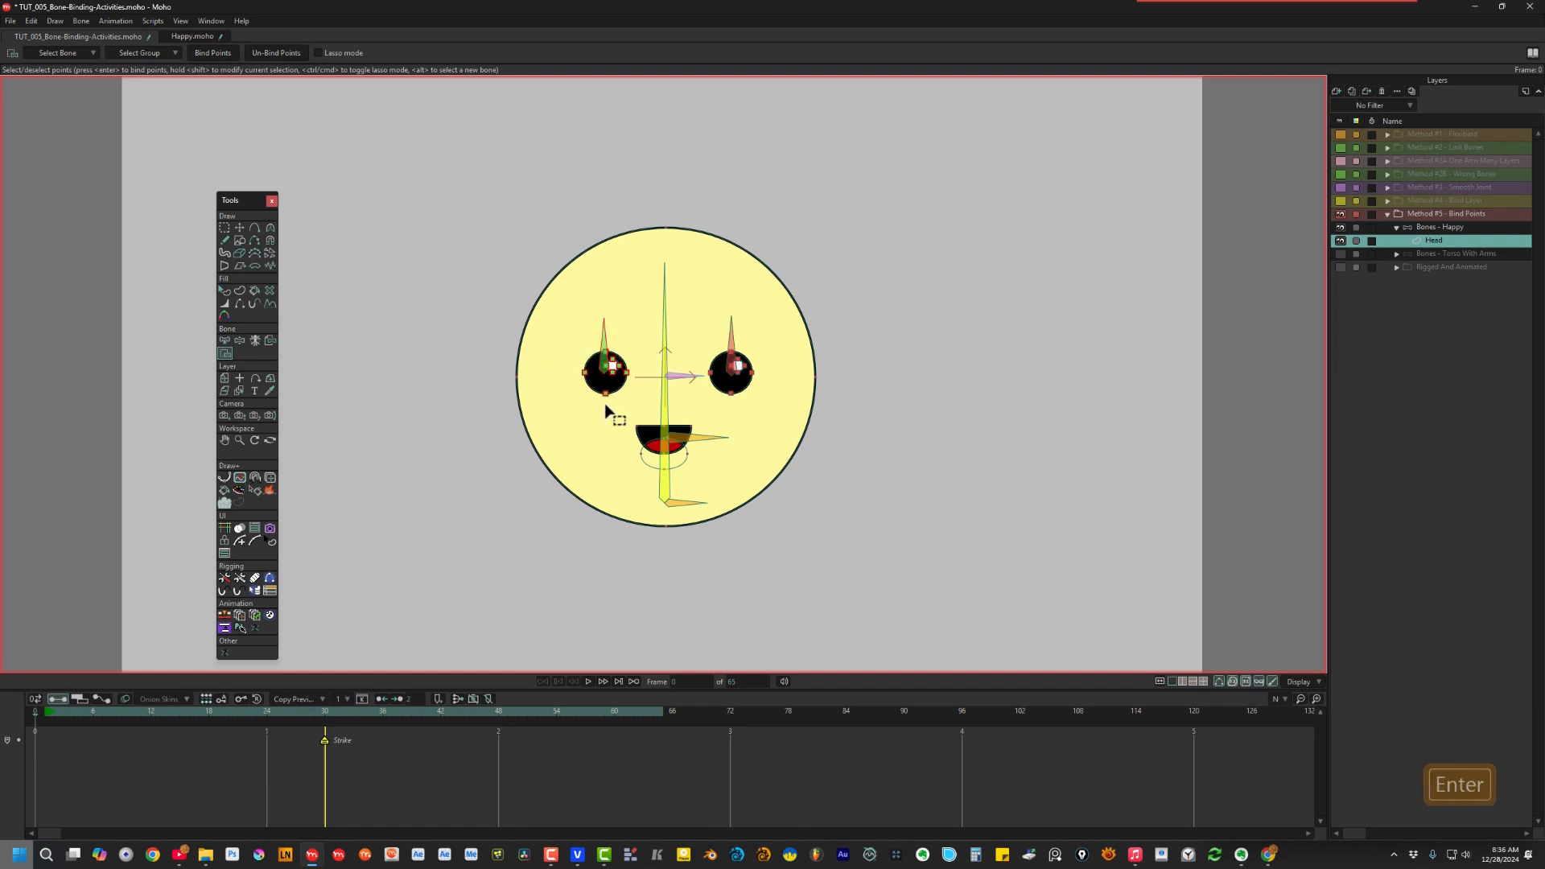
left_click_drag(618, 417, 744, 502)
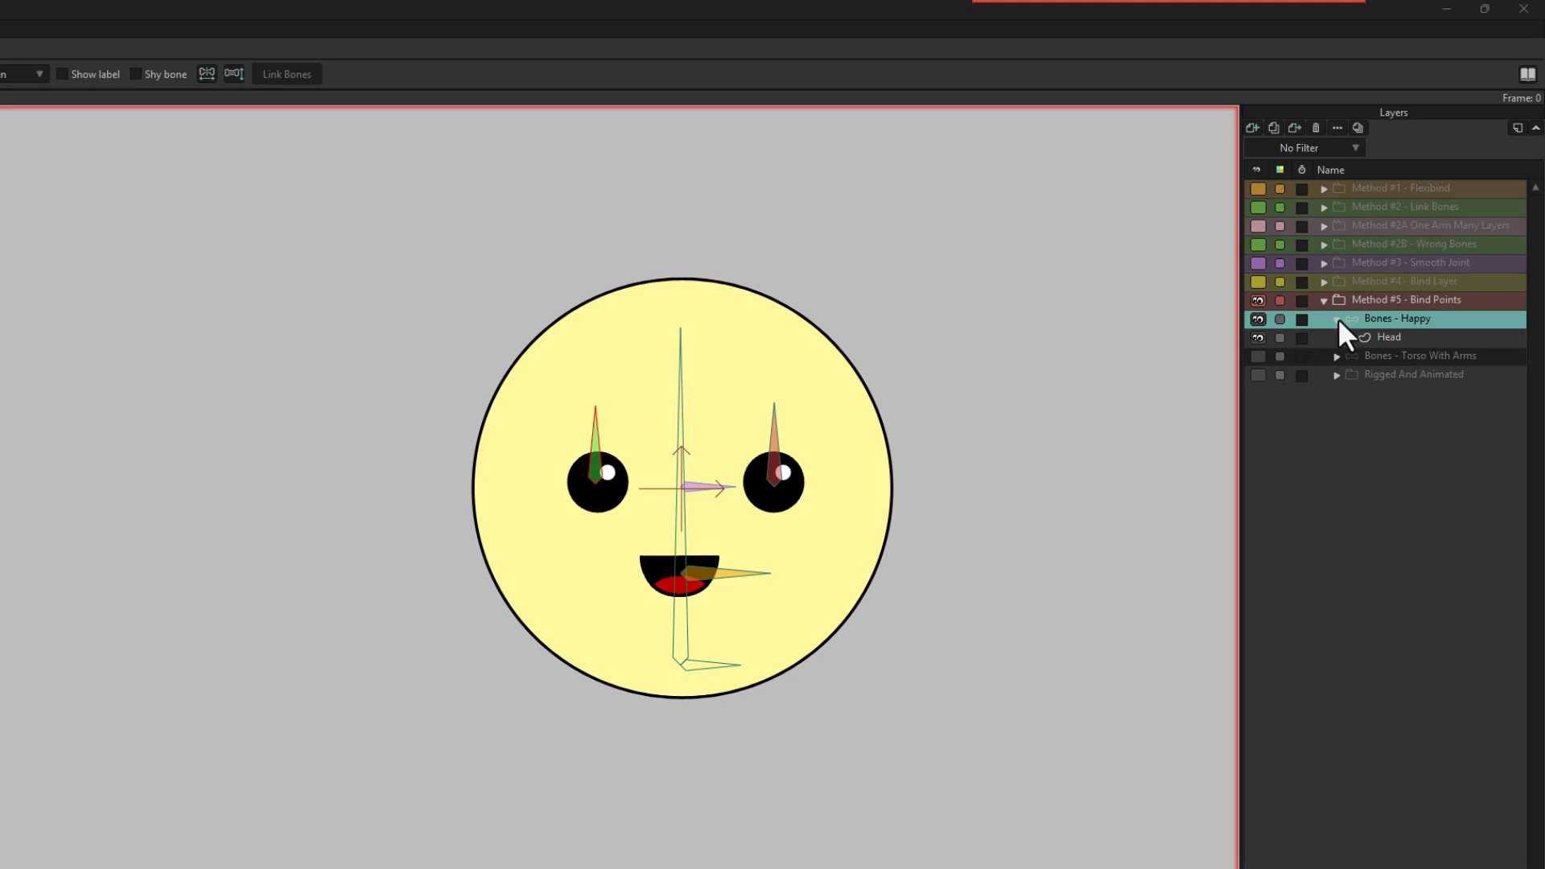
Hide the Bones - Happy rig and show Bones - Torso With Arms expanded to its sublayers
left_click(1337, 318)
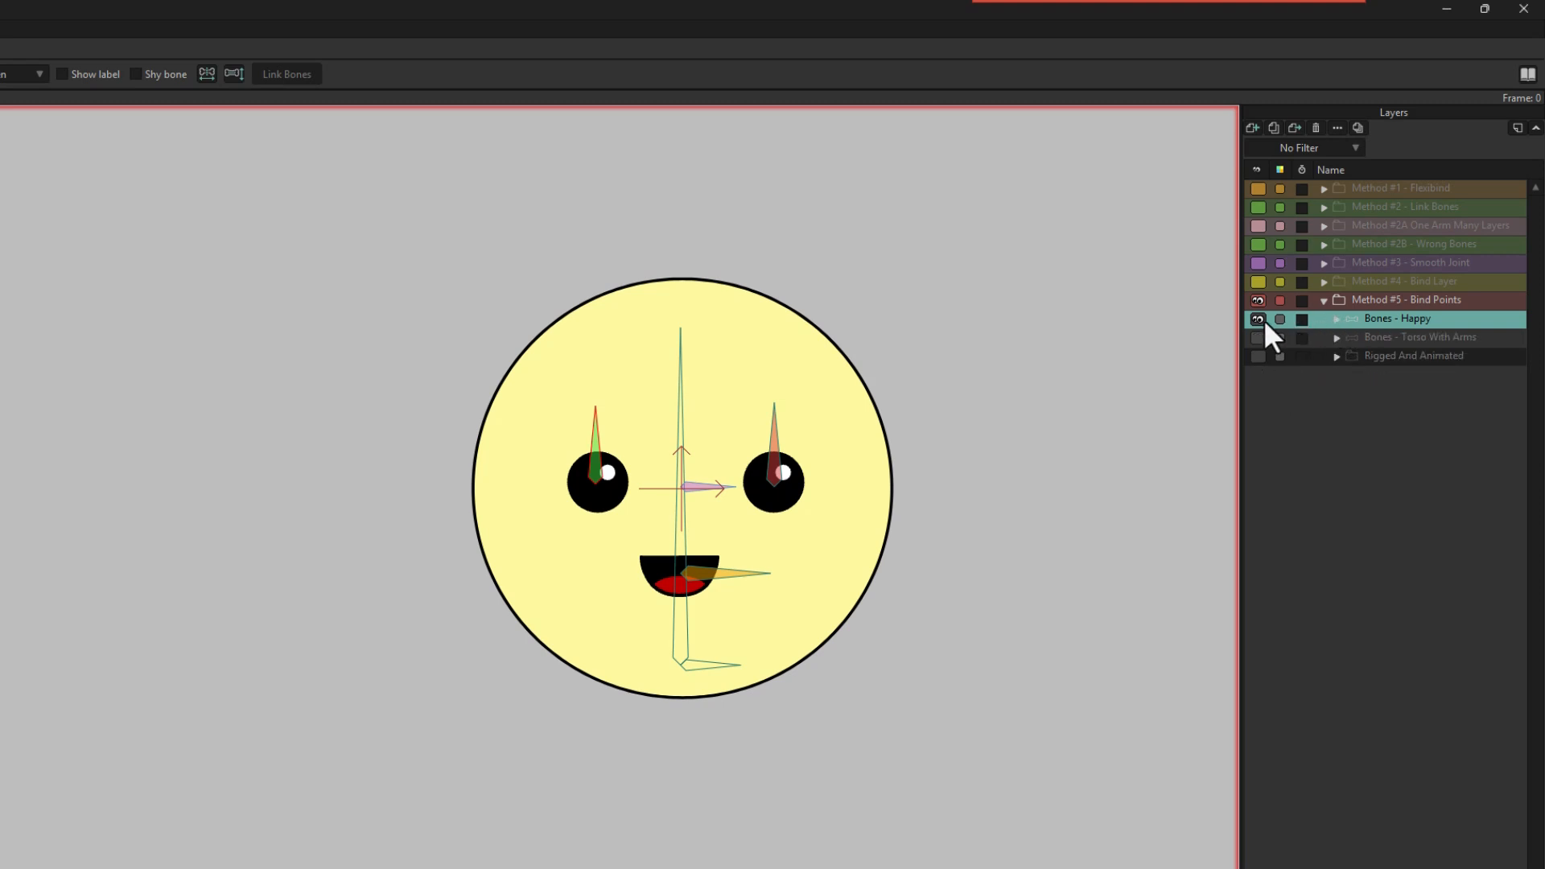
left_click(1258, 319)
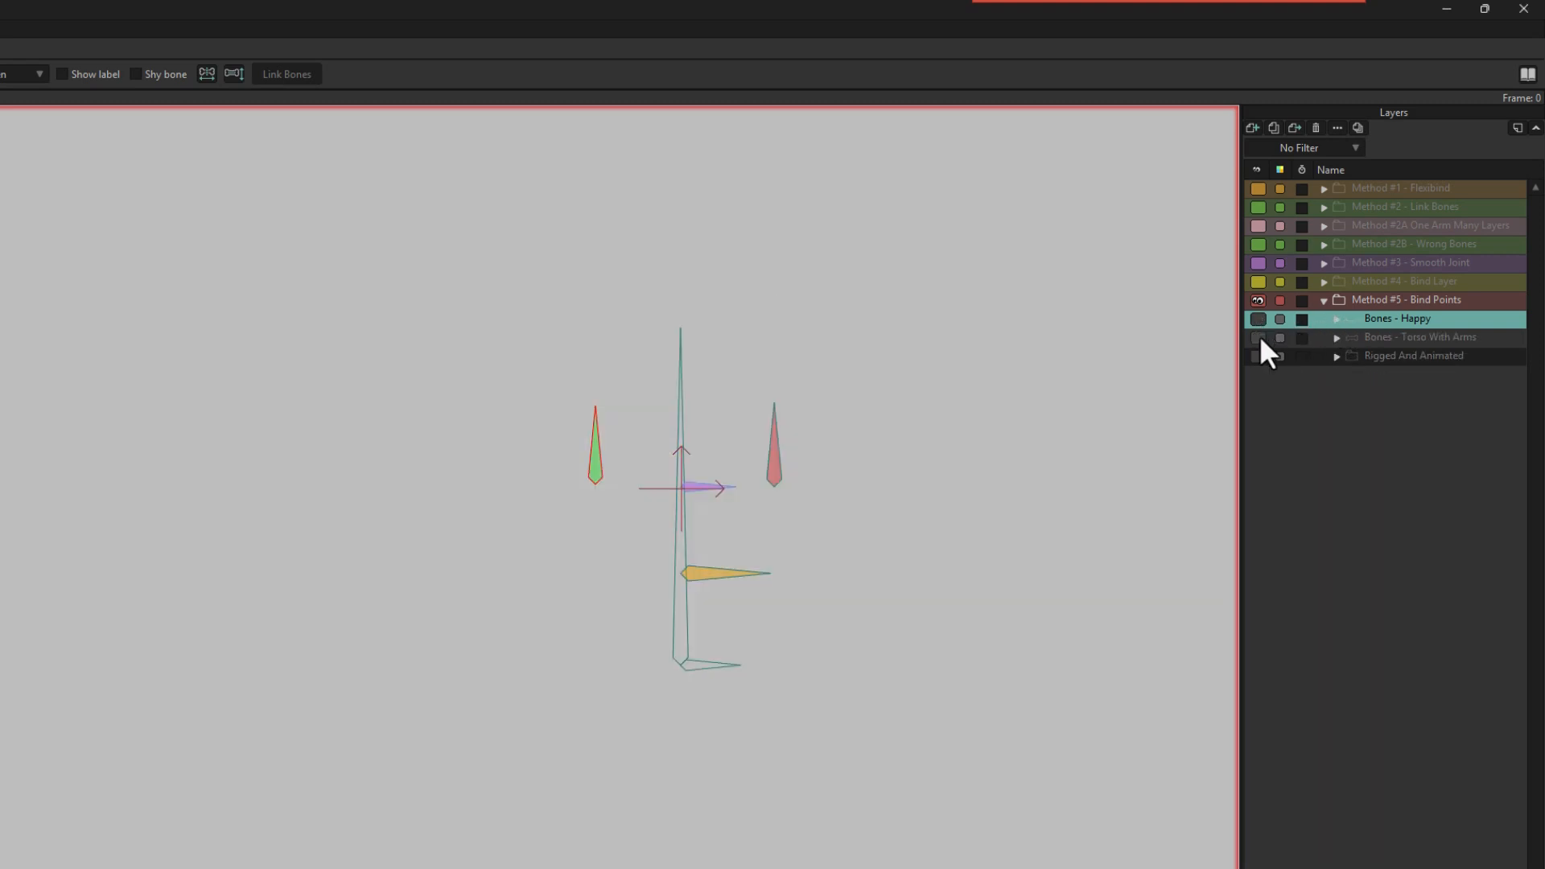
left_click(1257, 337)
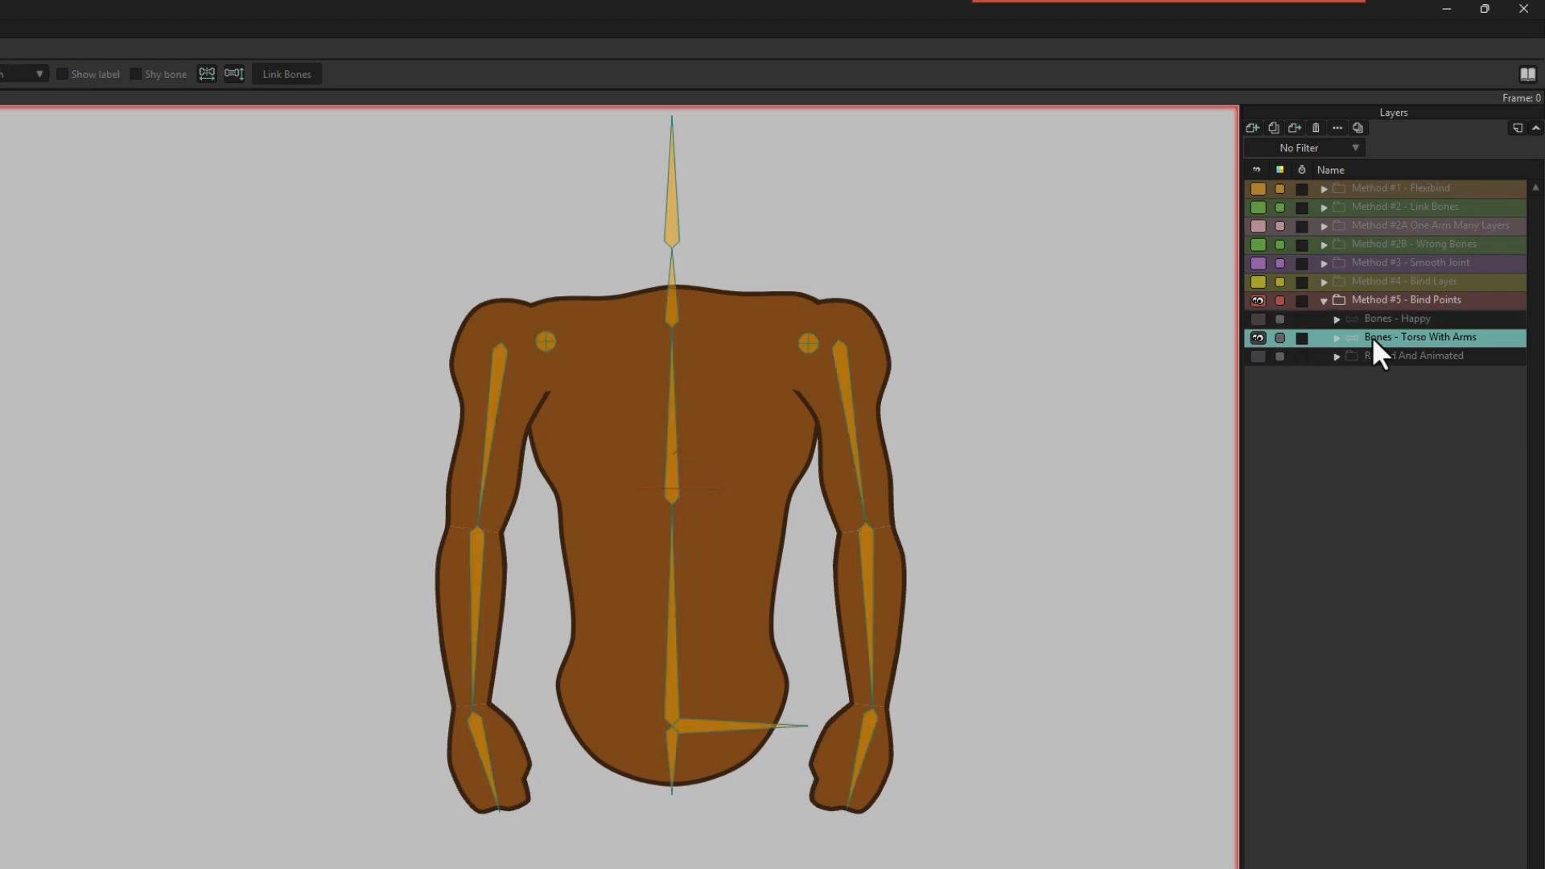
left_click(1336, 338)
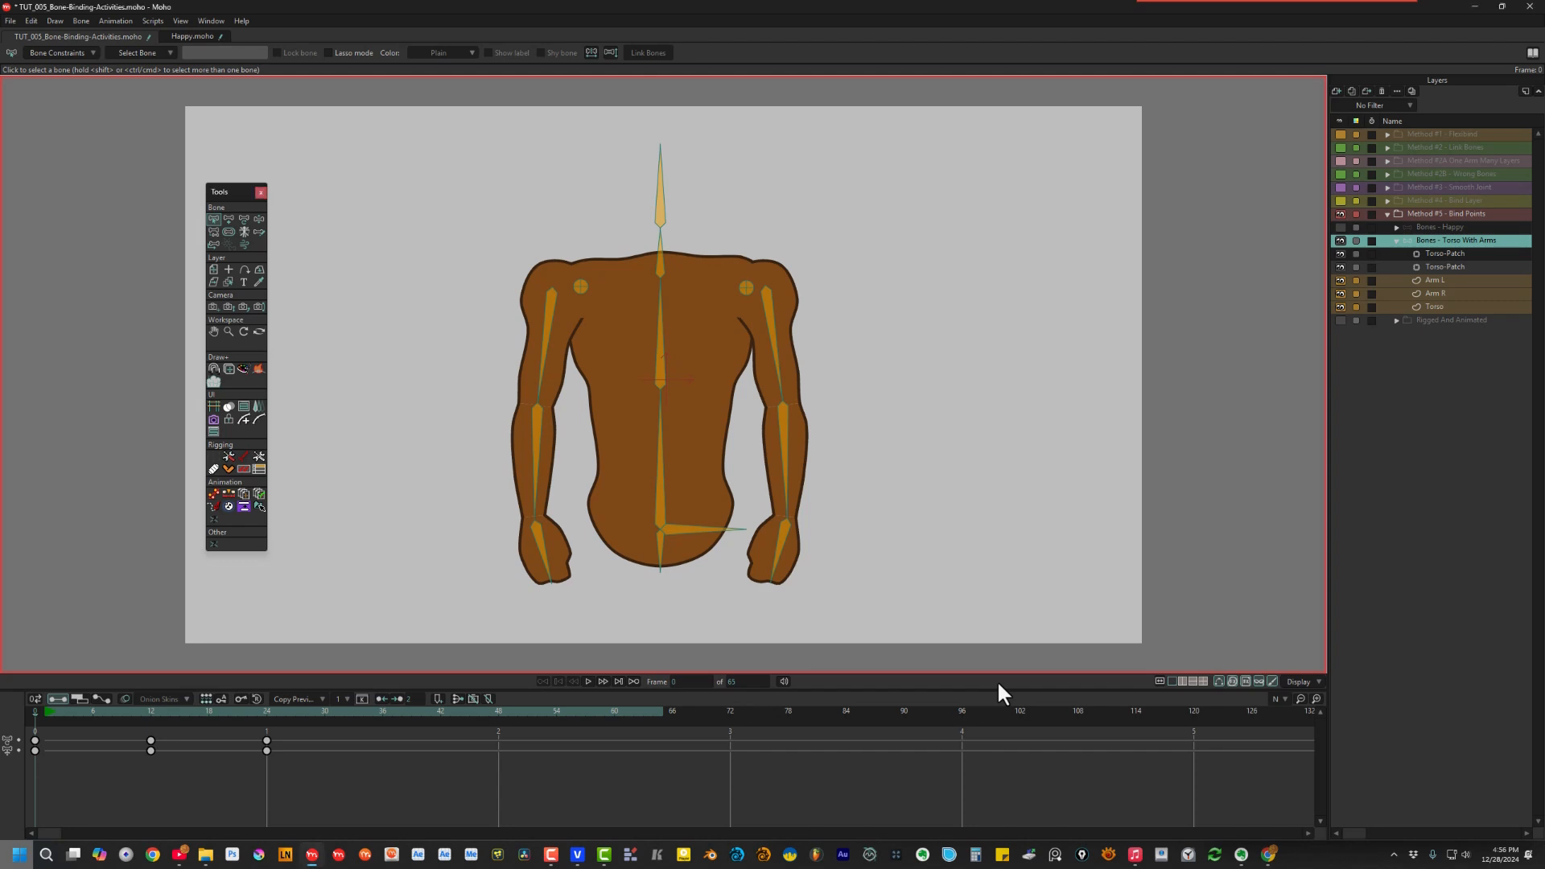
Play the torso animation to preview the arms folding across the chest
key("space")
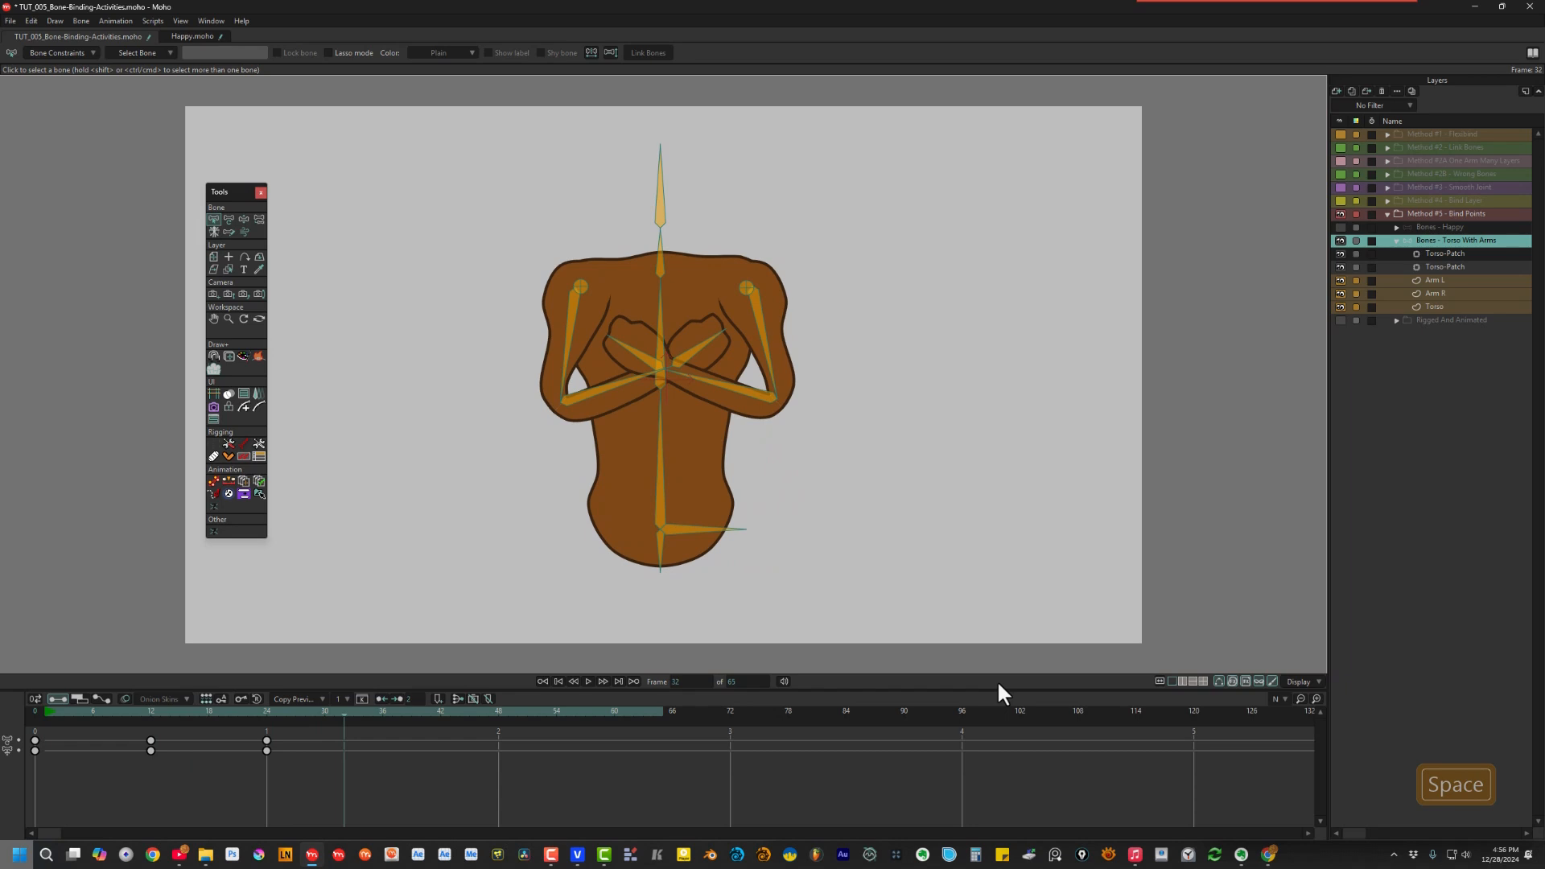
mouse_move(760, 450)
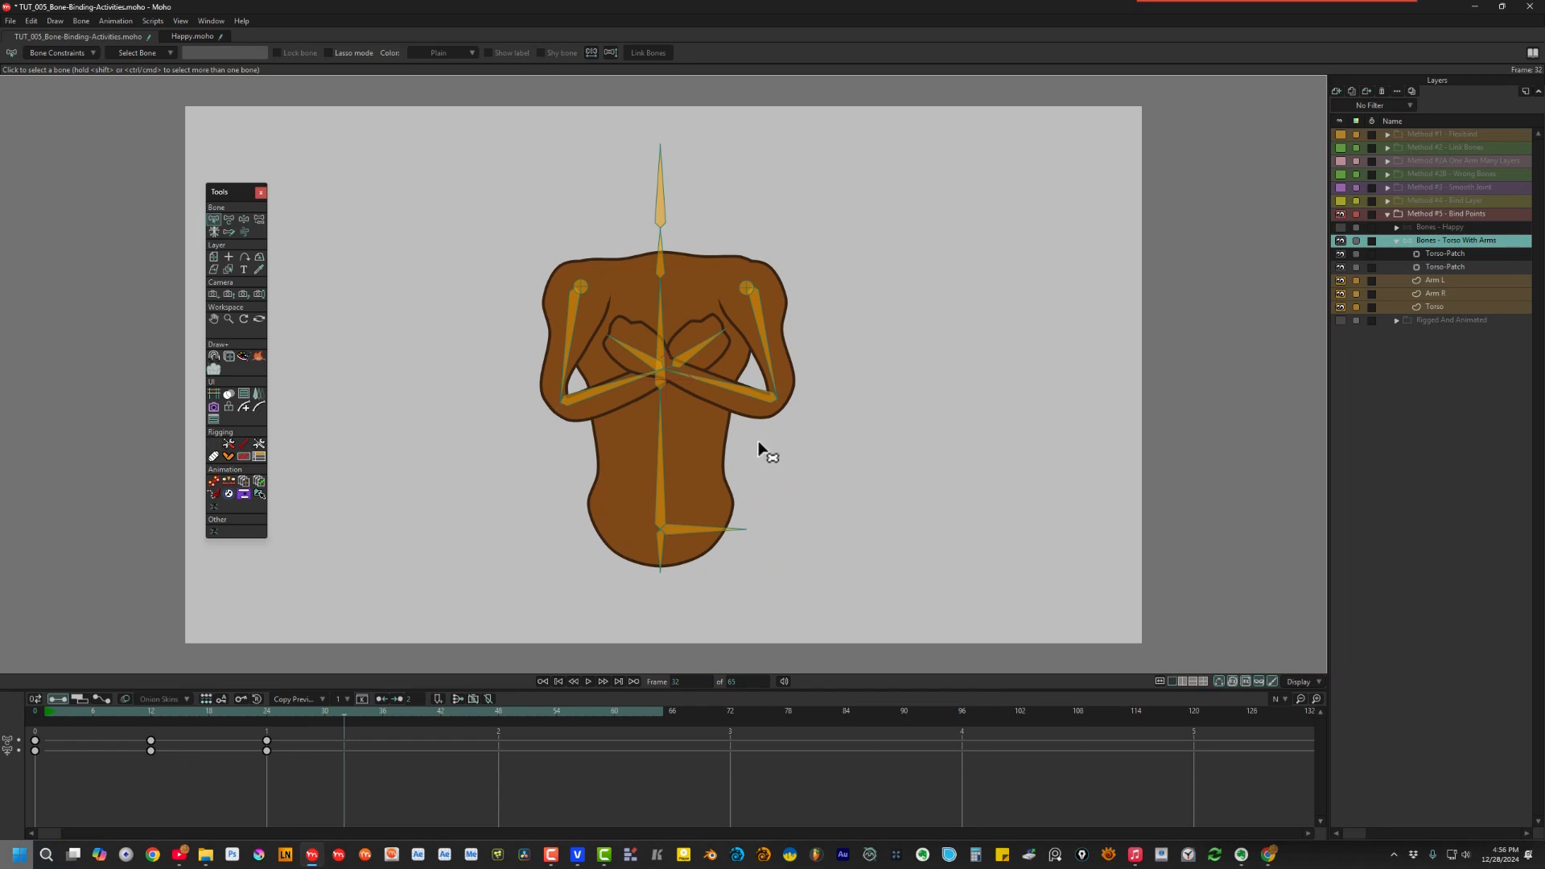
mouse_move(541, 408)
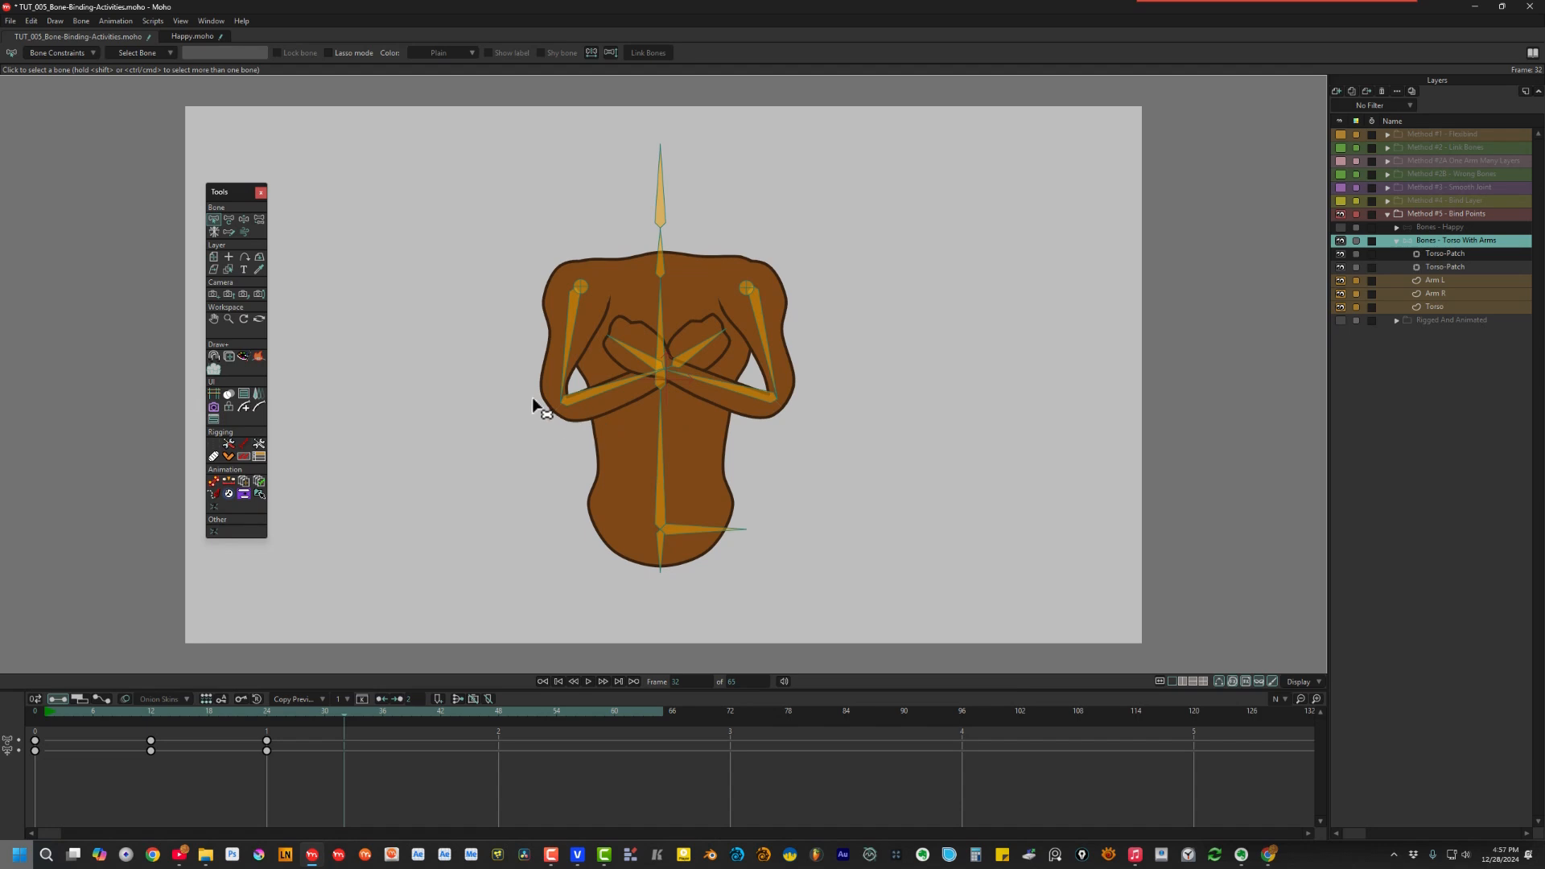
mouse_move(952, 645)
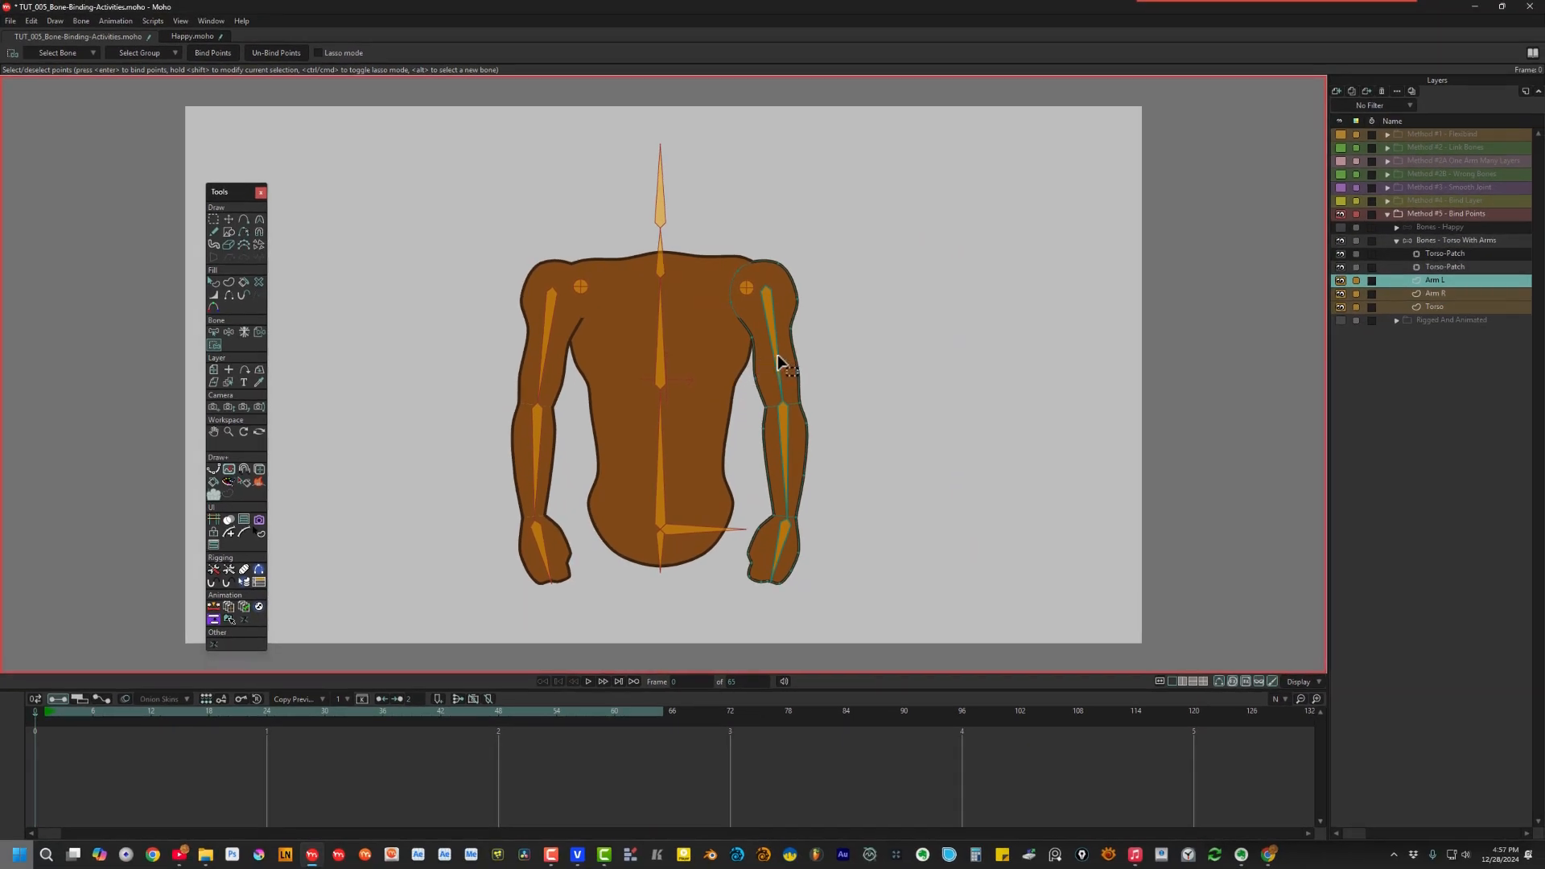
Bind Arm L's upper-arm outline points to the upper arm bone, then select the hand bone
left_click(776, 335)
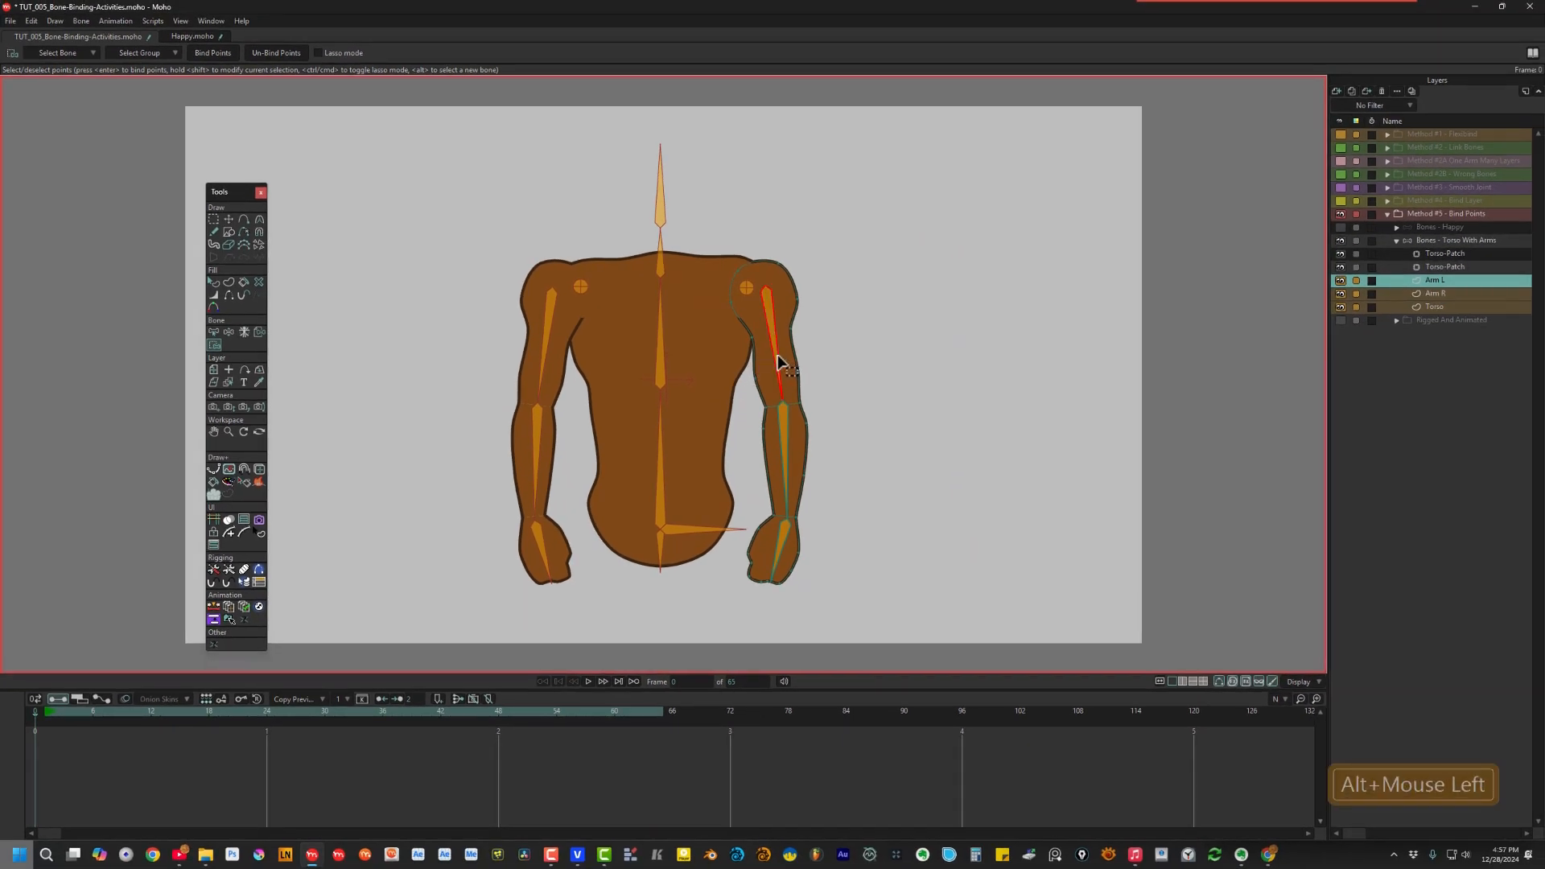
left_click_drag(779, 359, 867, 404)
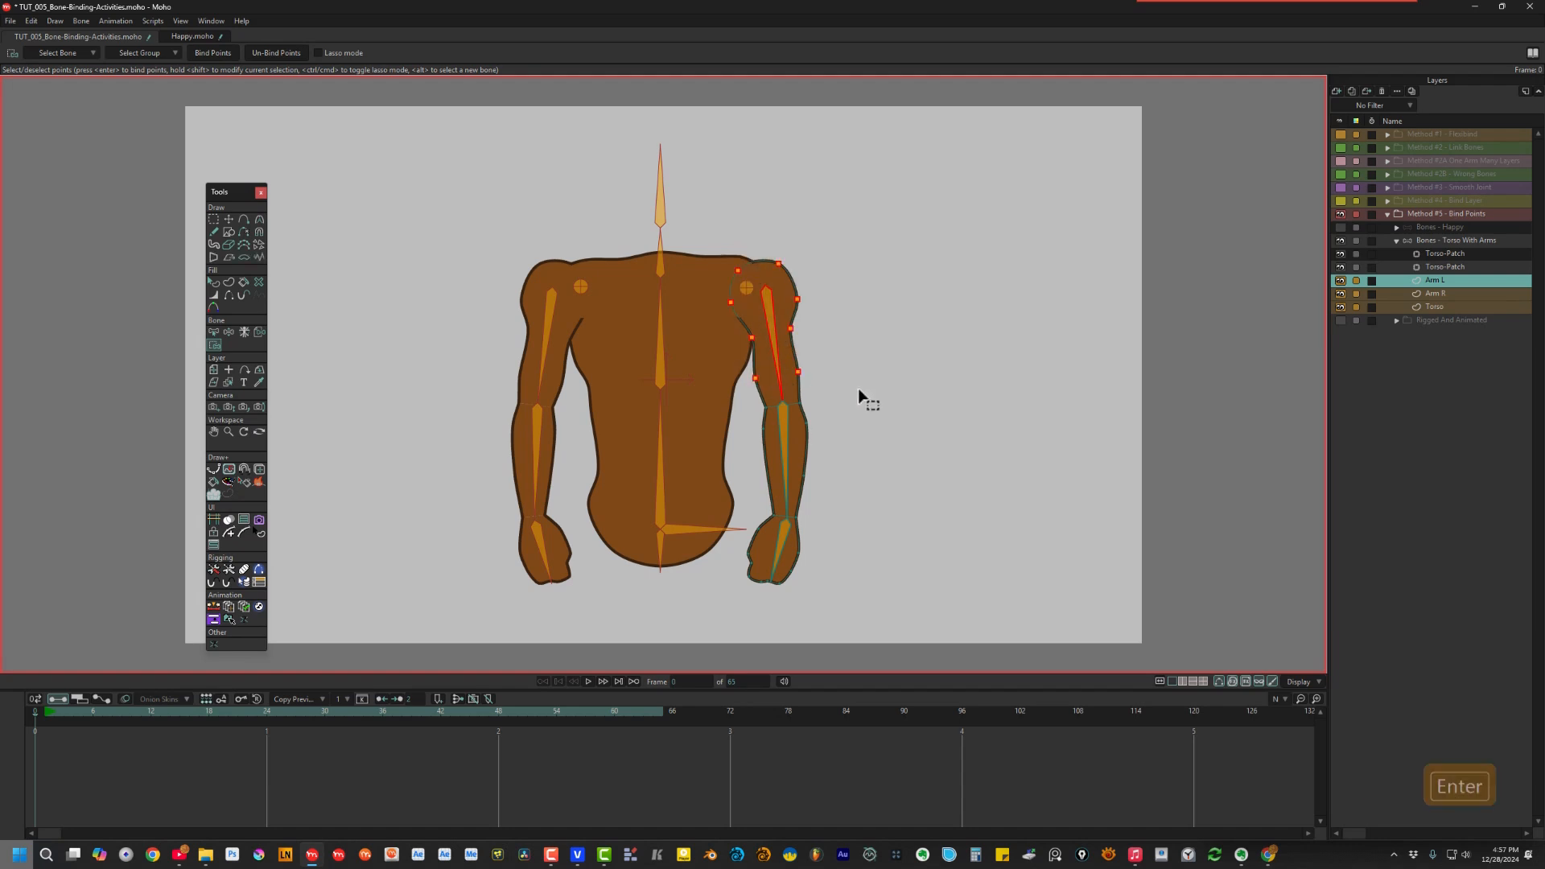
mouse_move(797, 431)
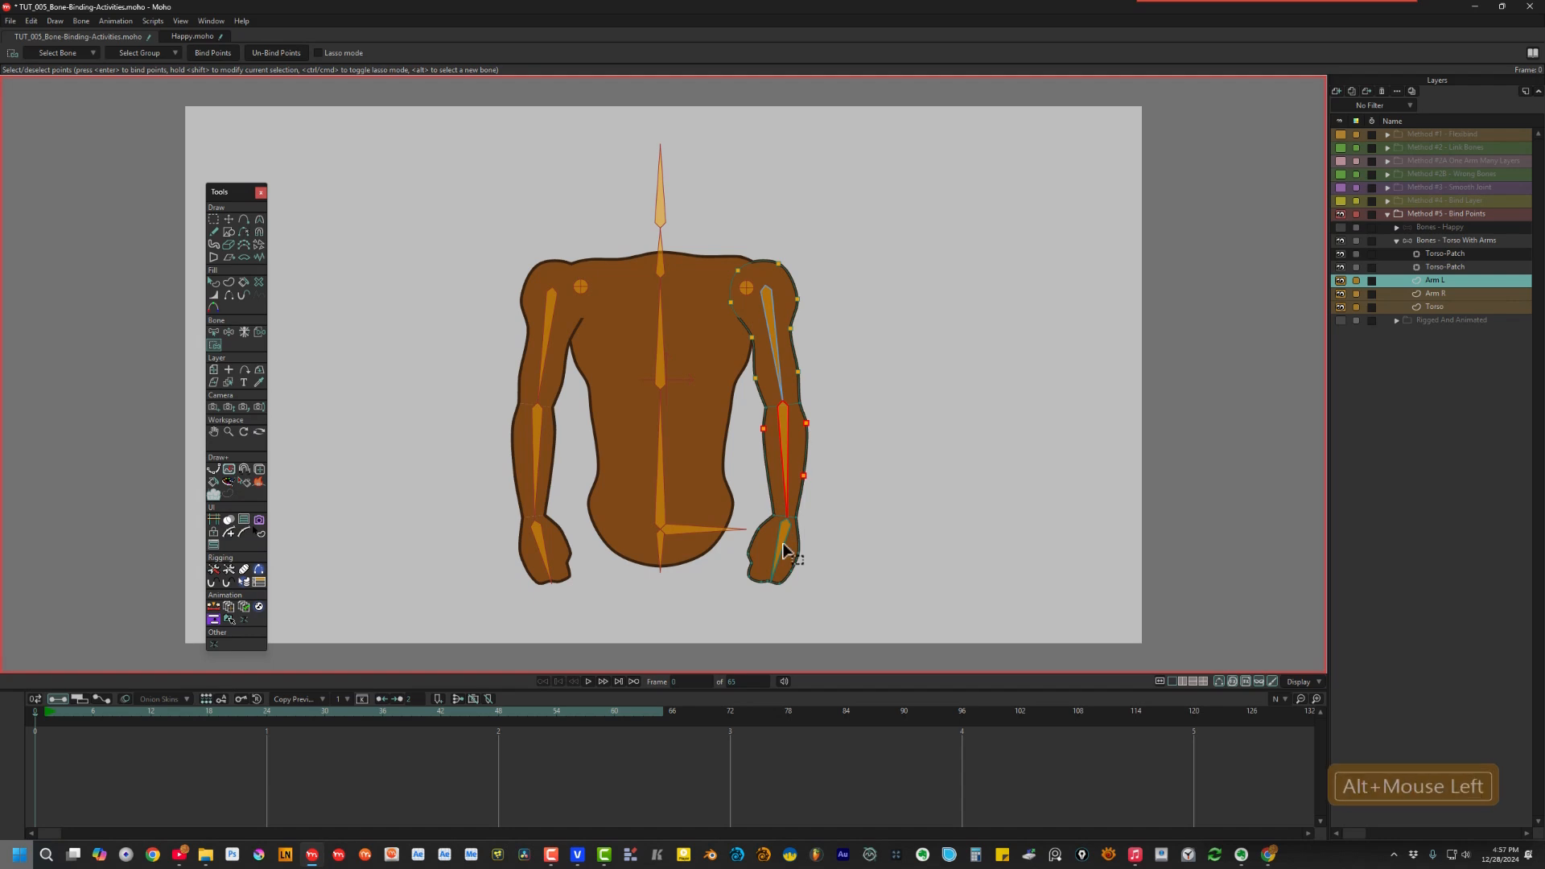
left_click(767, 552)
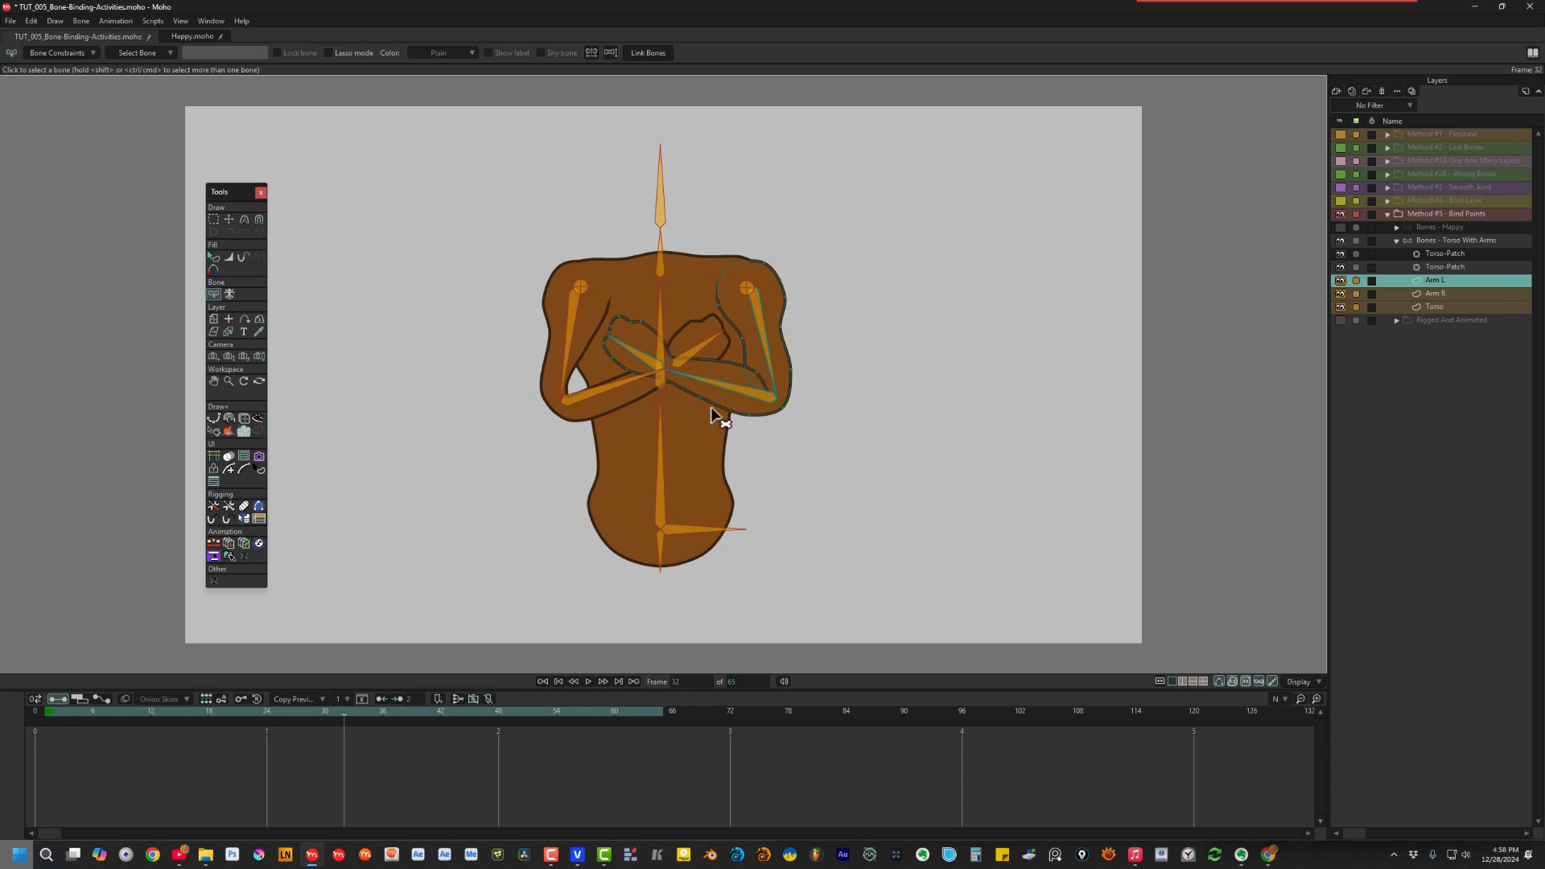
mouse_move(854, 473)
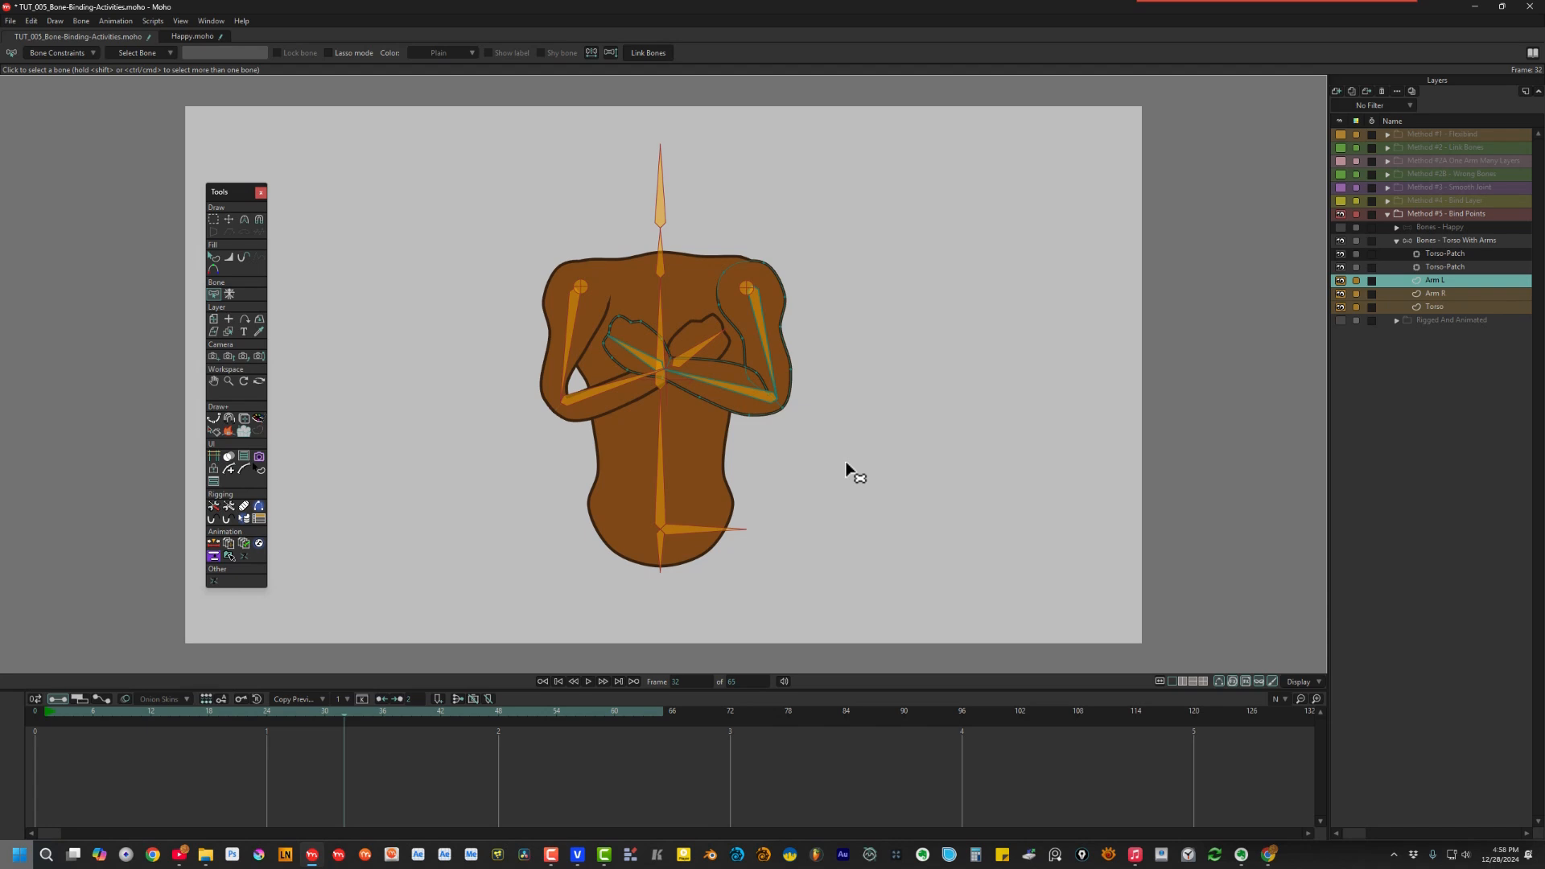
mouse_move(646, 611)
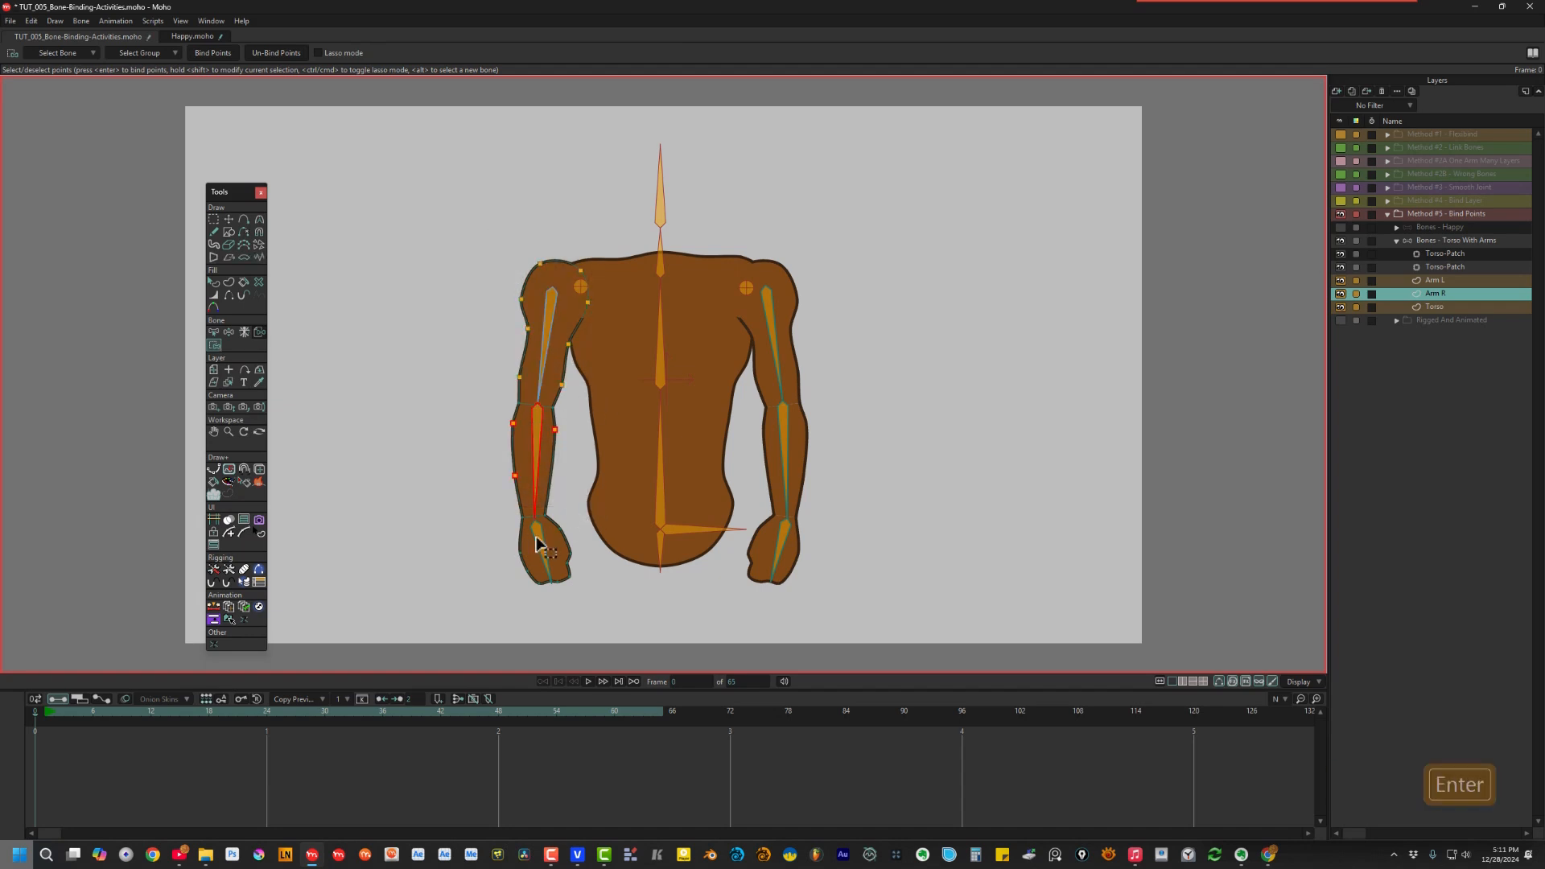
Select Arm R's hand points for binding to its hand bone
left_click_drag(533, 522, 581, 586)
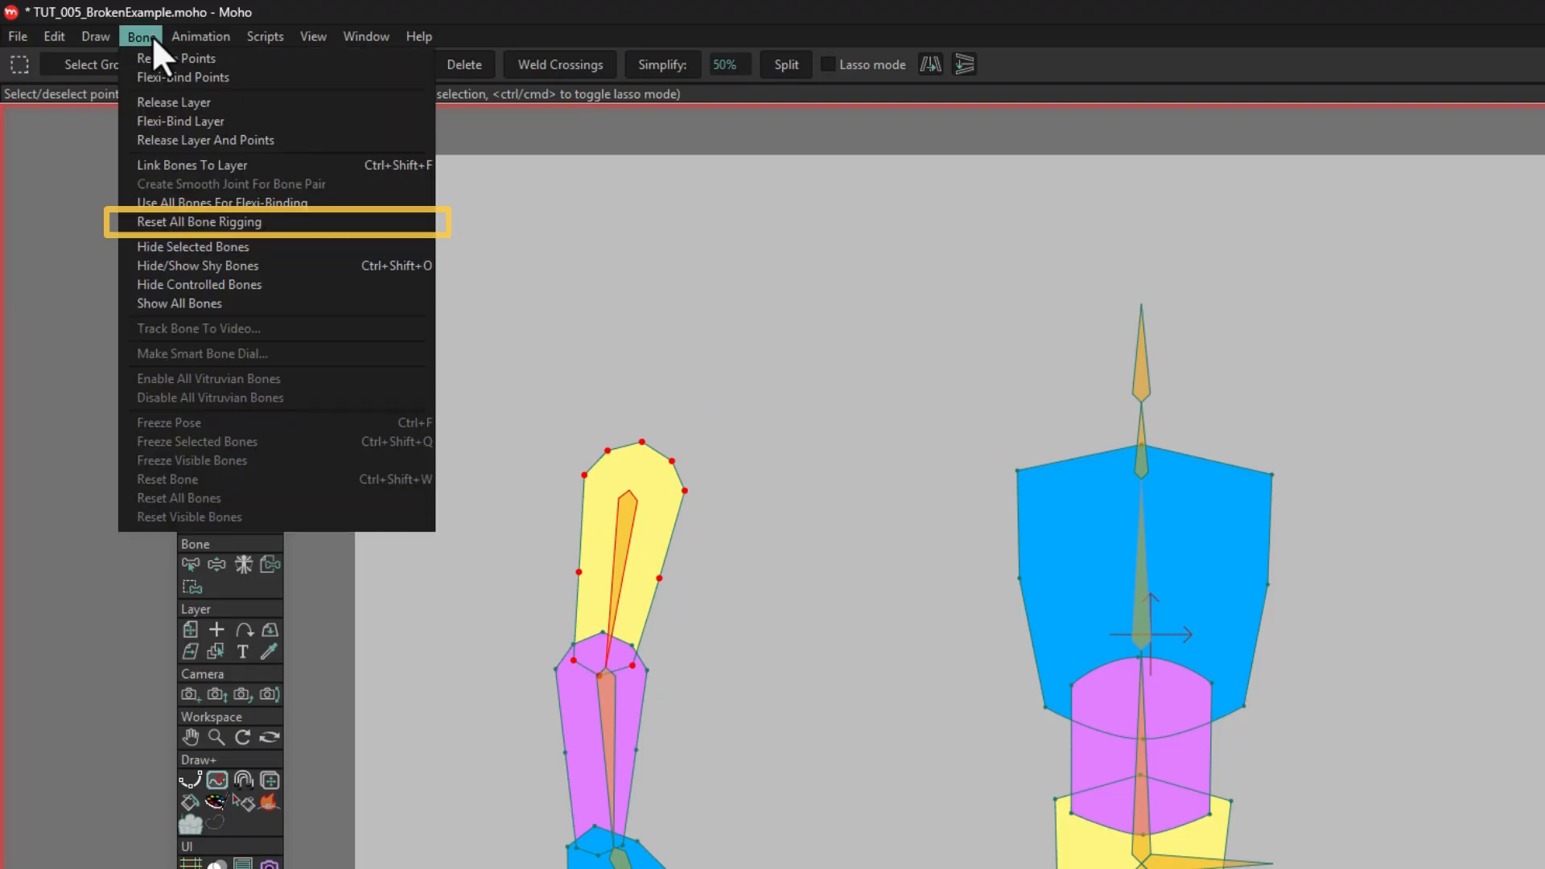
mouse_move(186, 240)
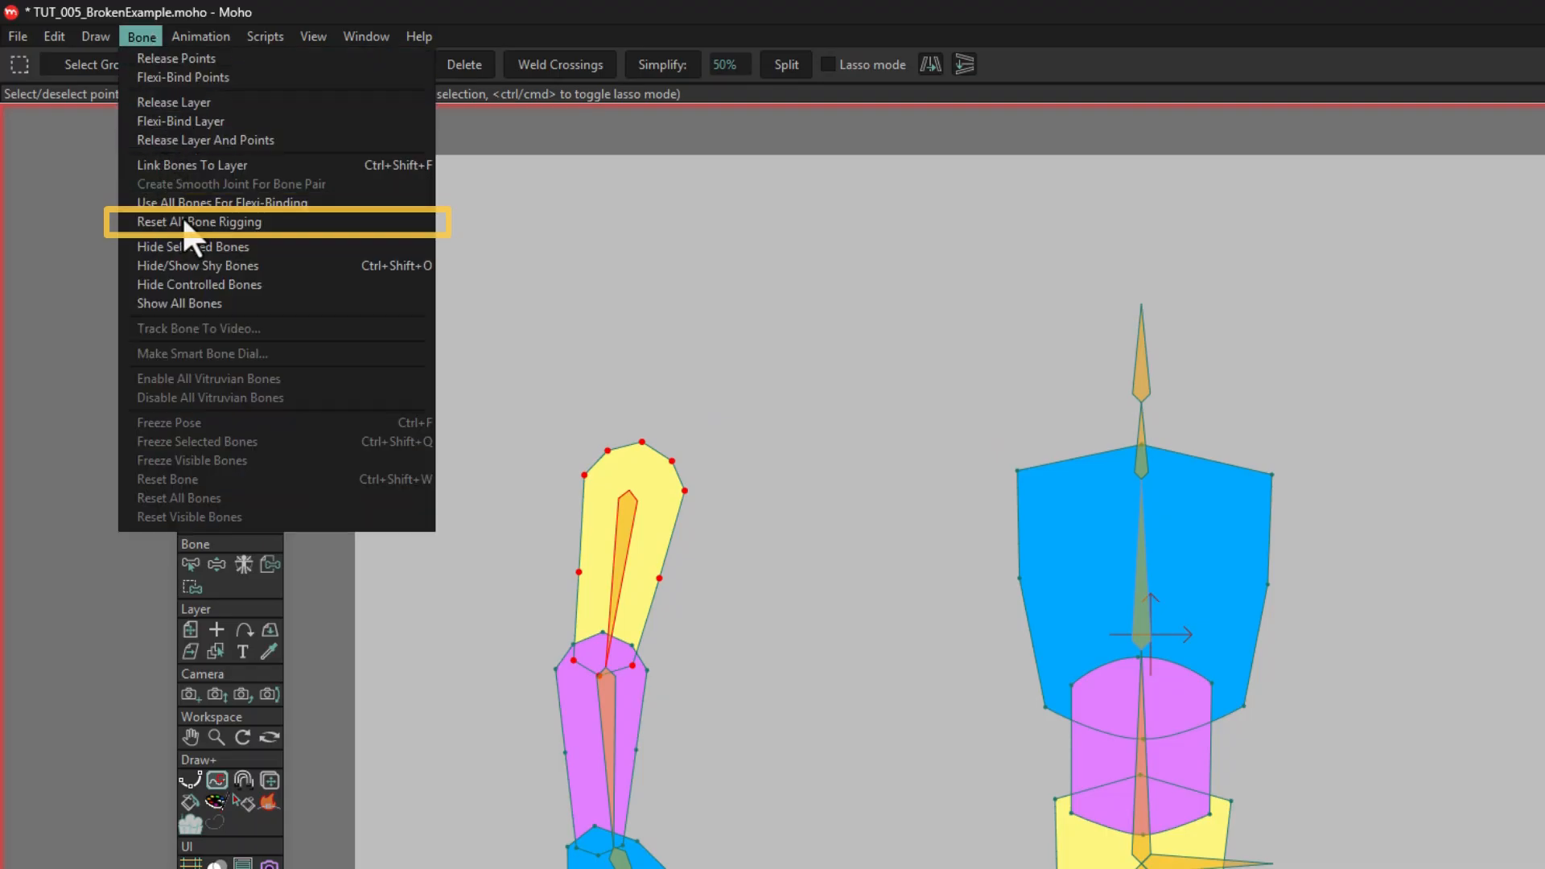
Reset All Bone Rigging on the broken mannequin and scrub frames to verify the arms animate attached
left_click(199, 221)
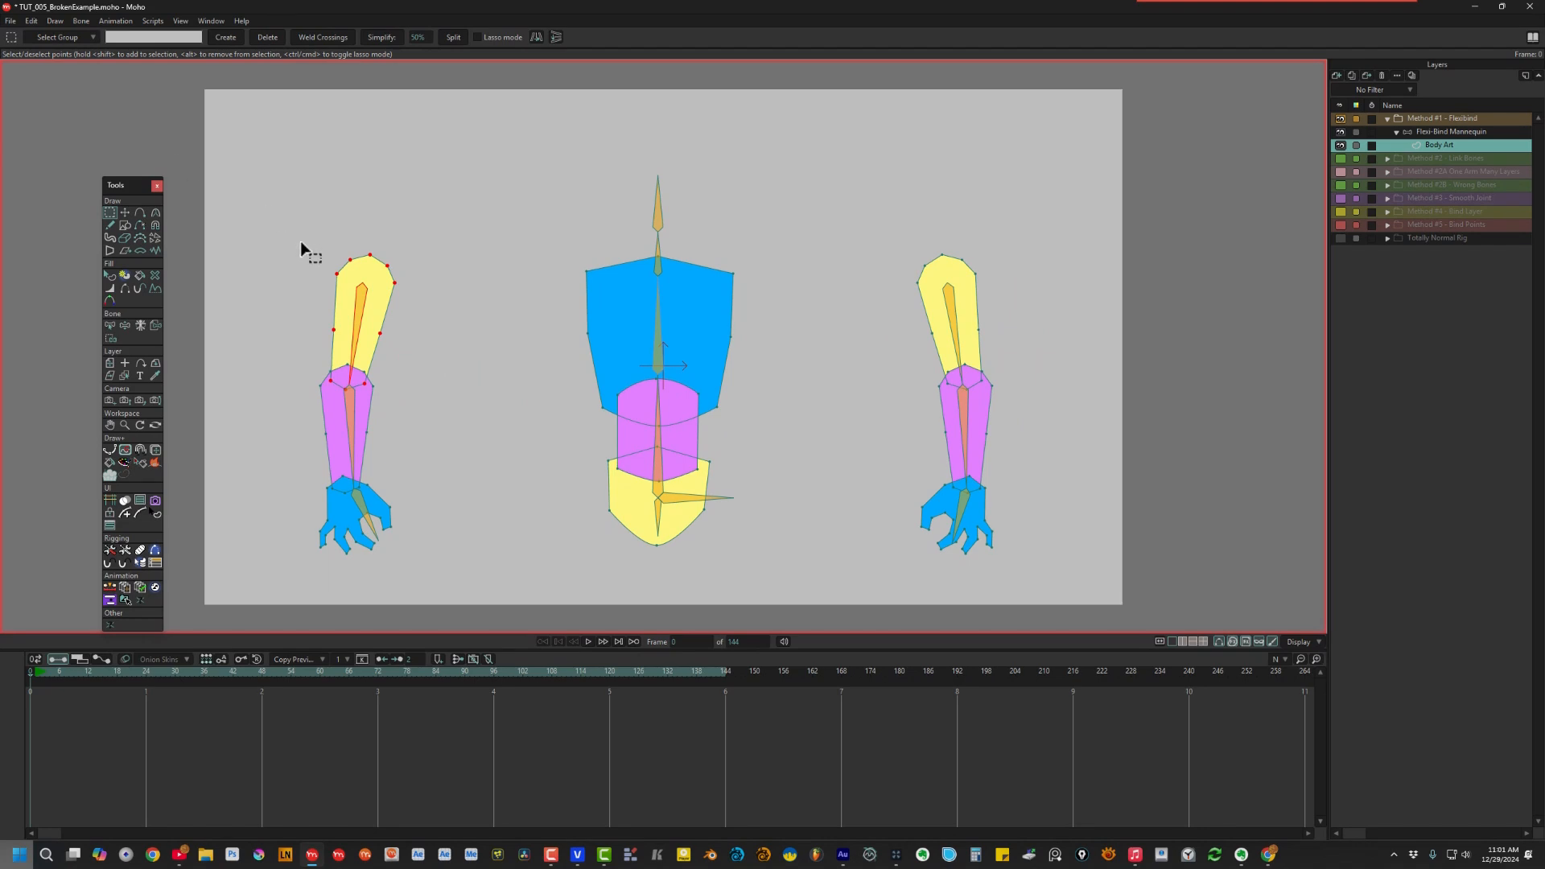
left_click(39, 671)
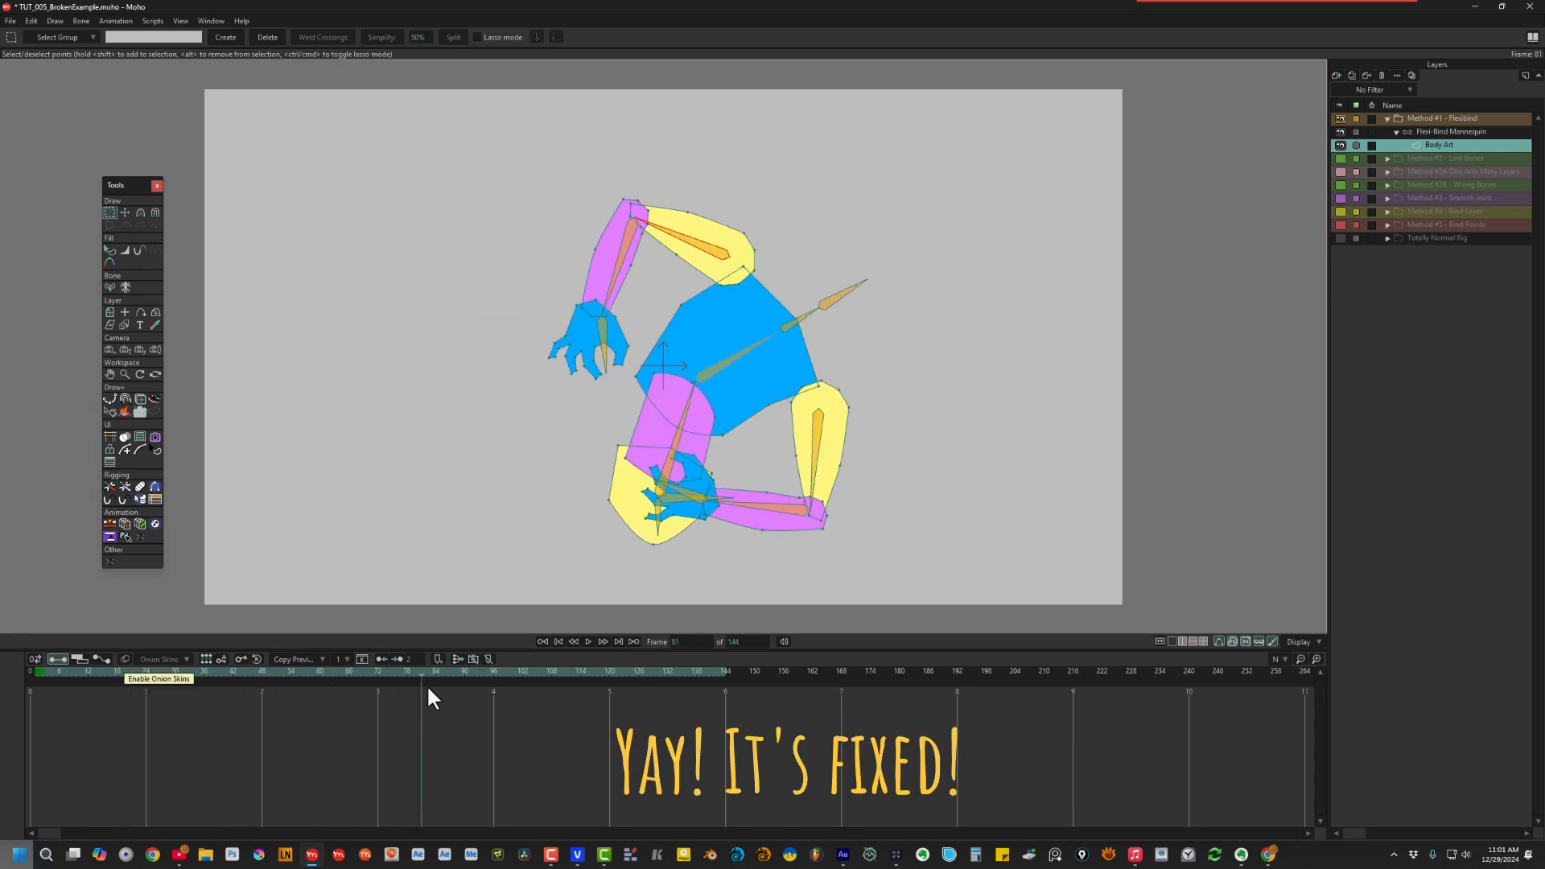
left_click(153, 671)
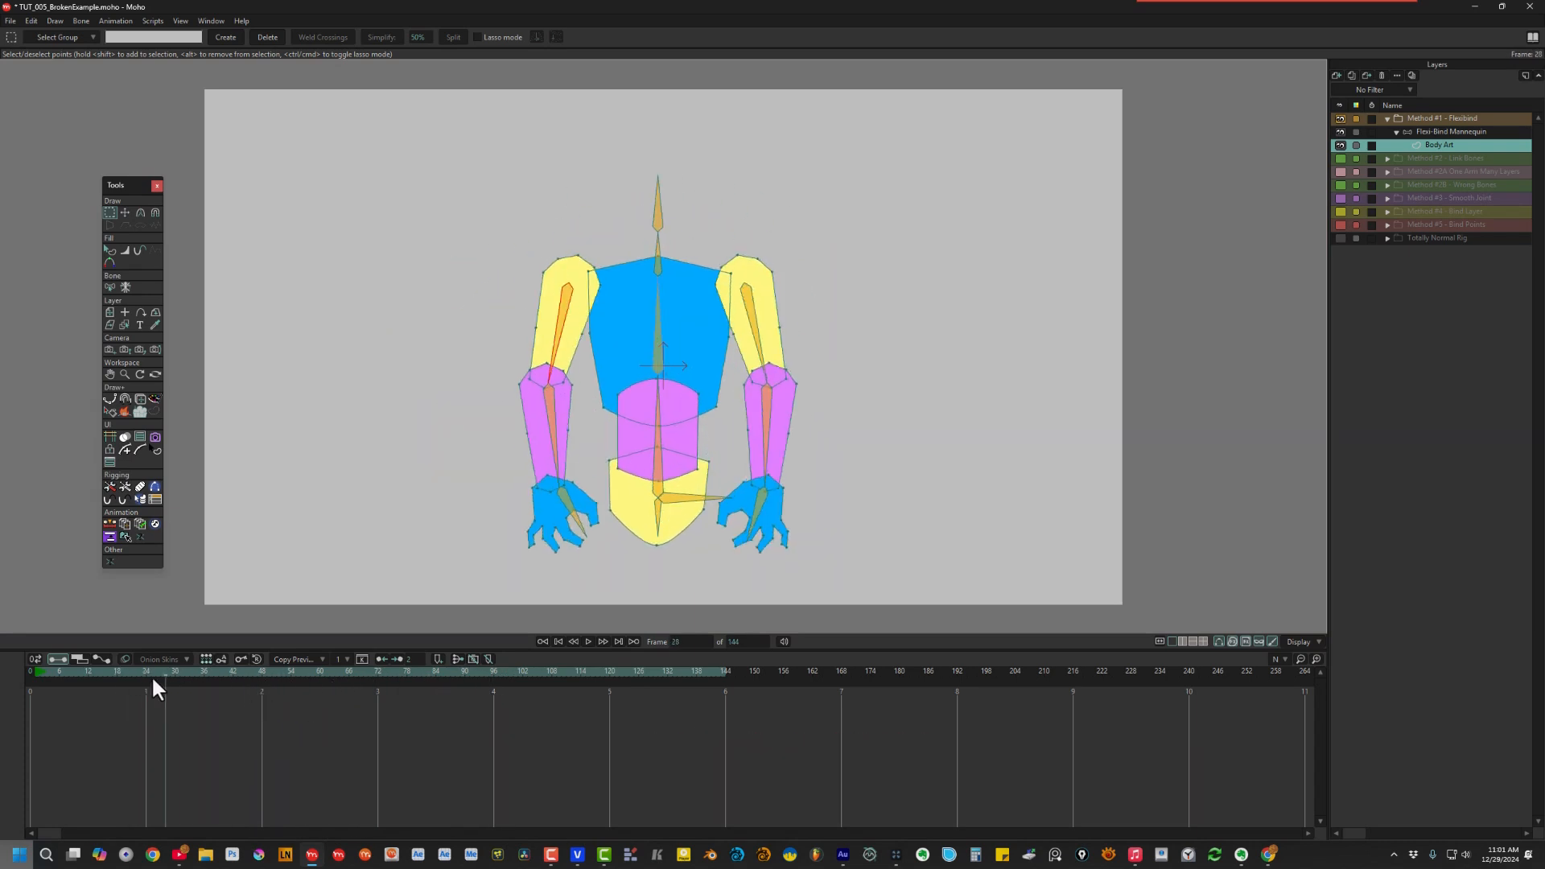